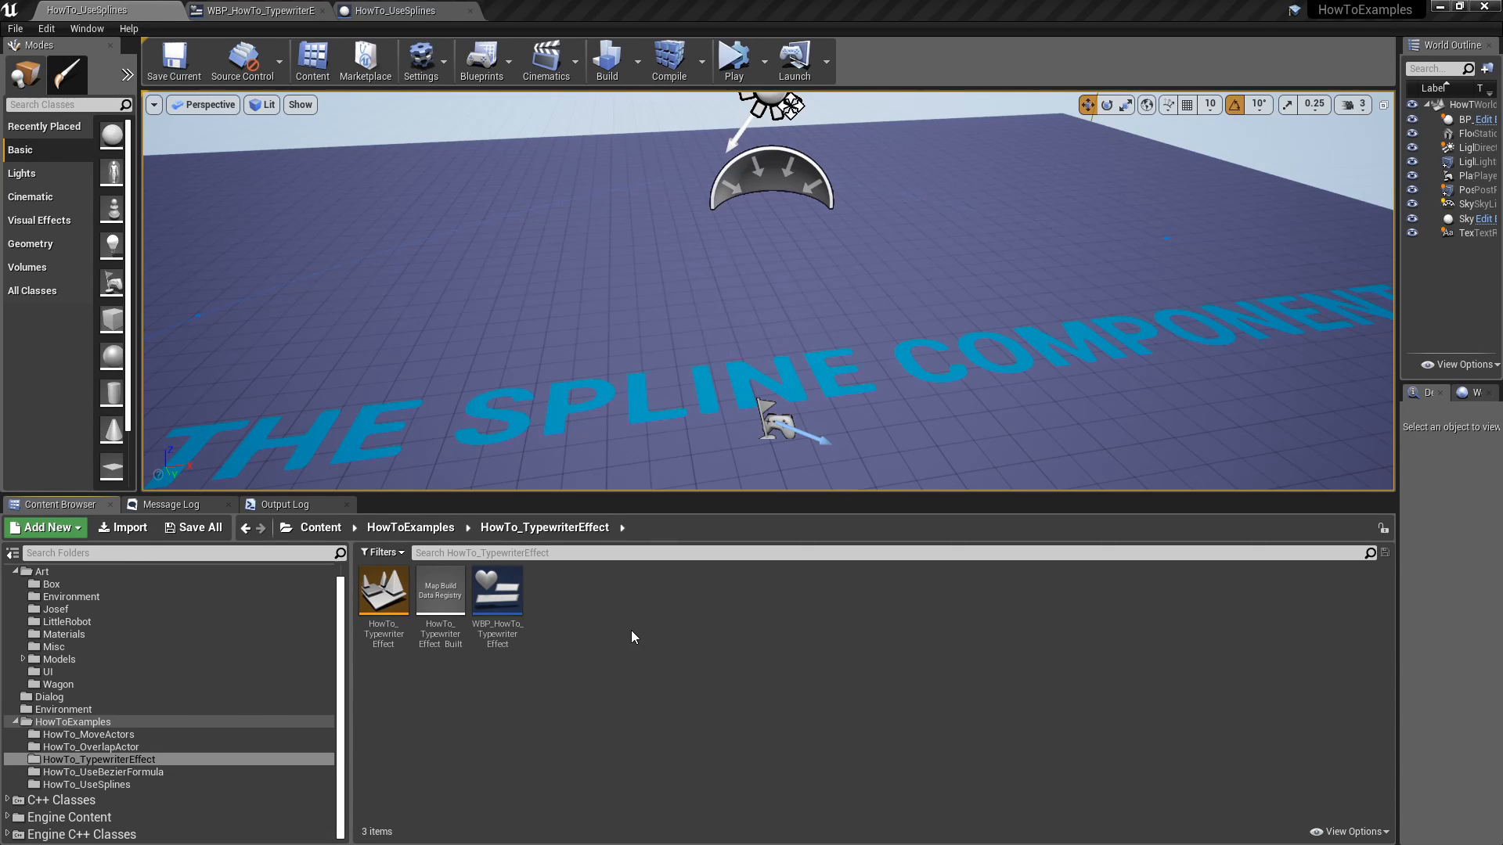
Step: Select the WBP_HowTo_TypewriterEffect widget blueprint in the HowTo_TypewriterEffect folder
{"action": "left_click", "coordinate": [496, 589]}
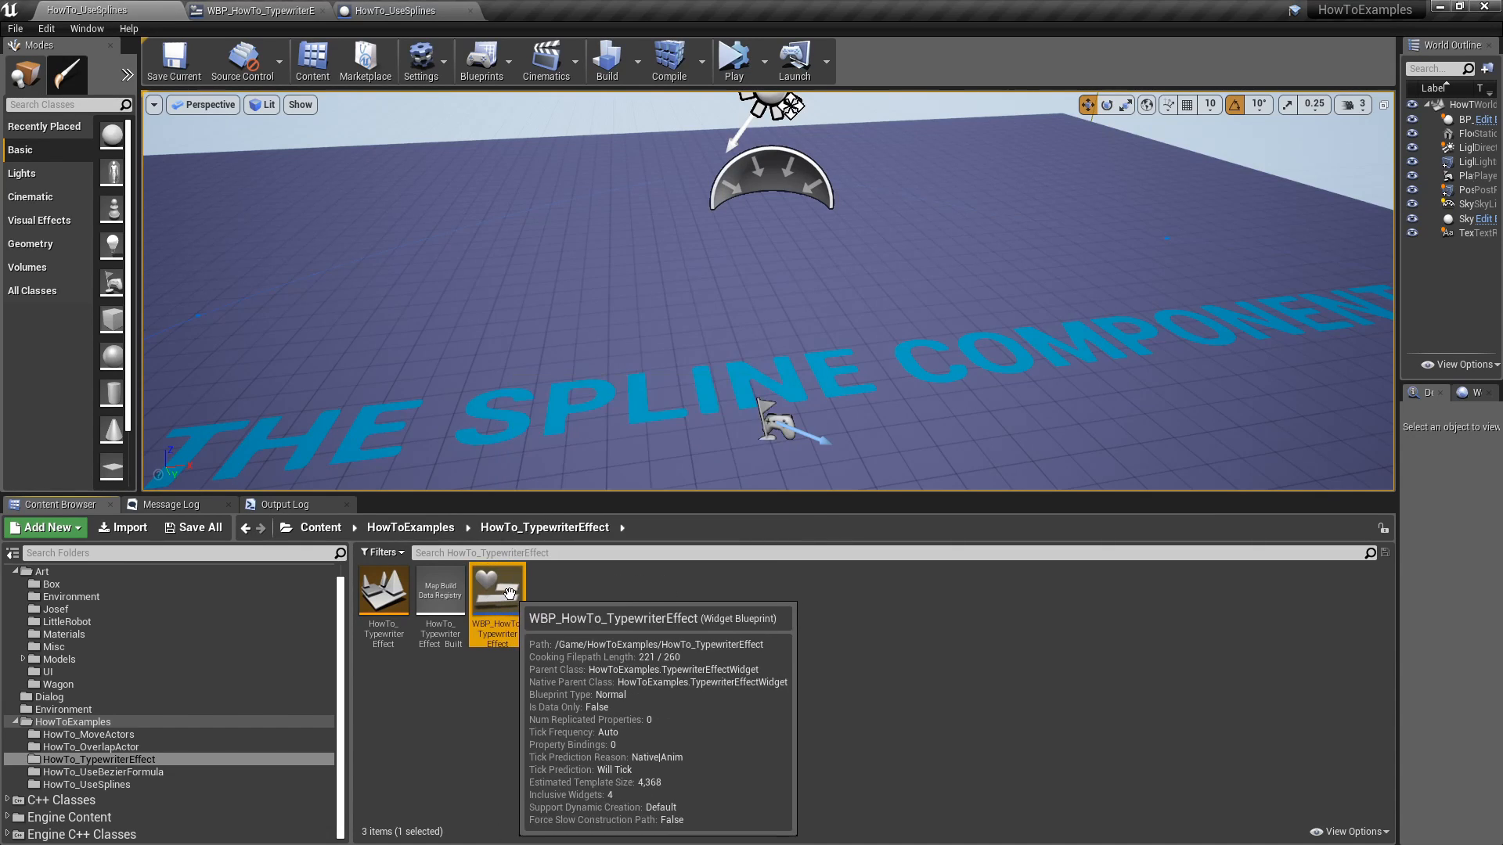
{"action": "mouse_move", "coordinate": [503, 601]}
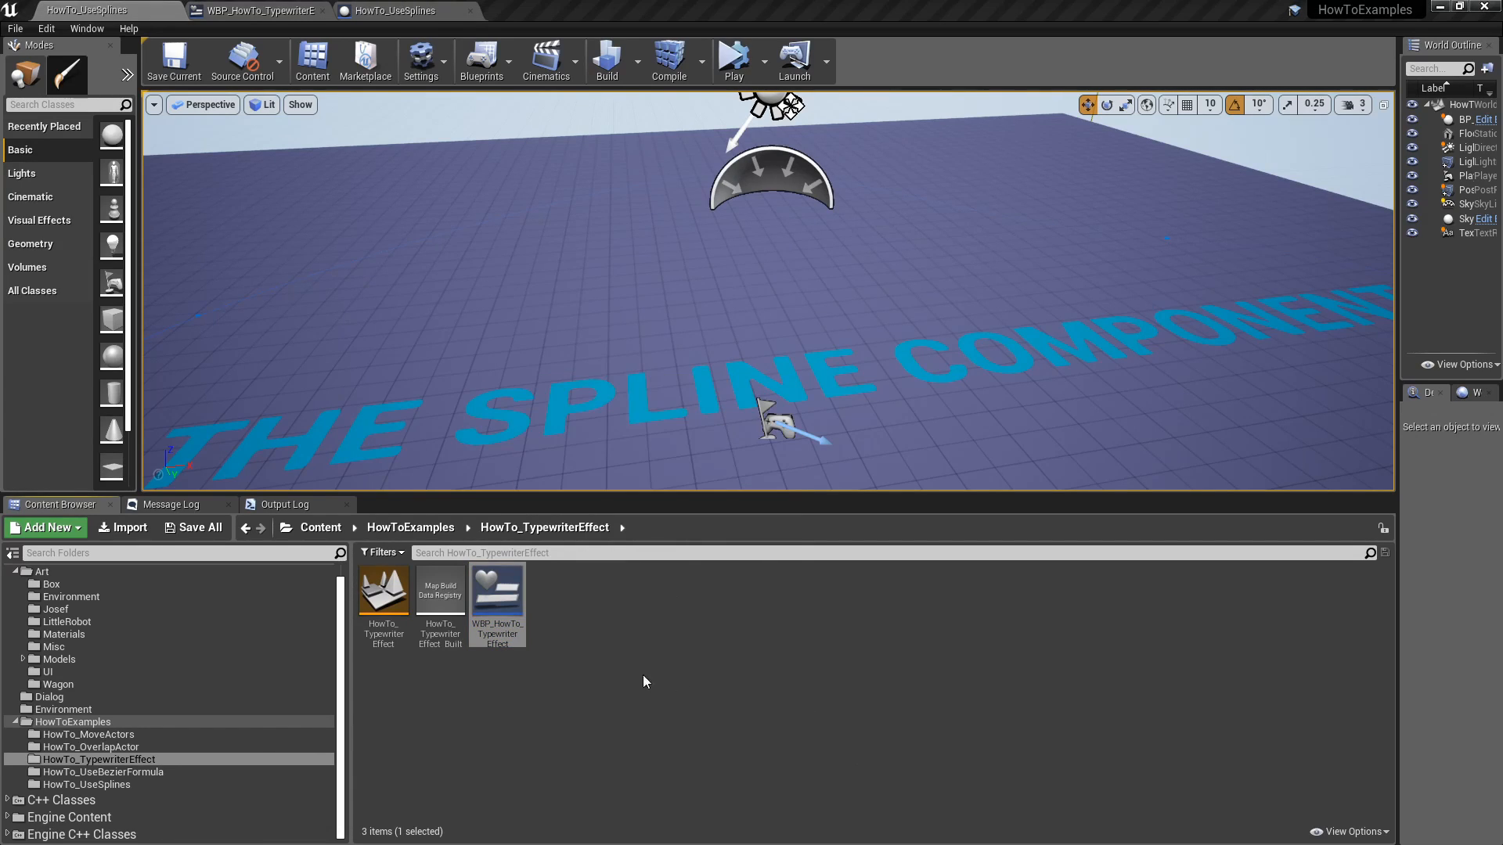
{"action": "mouse_move", "coordinate": [577, 639]}
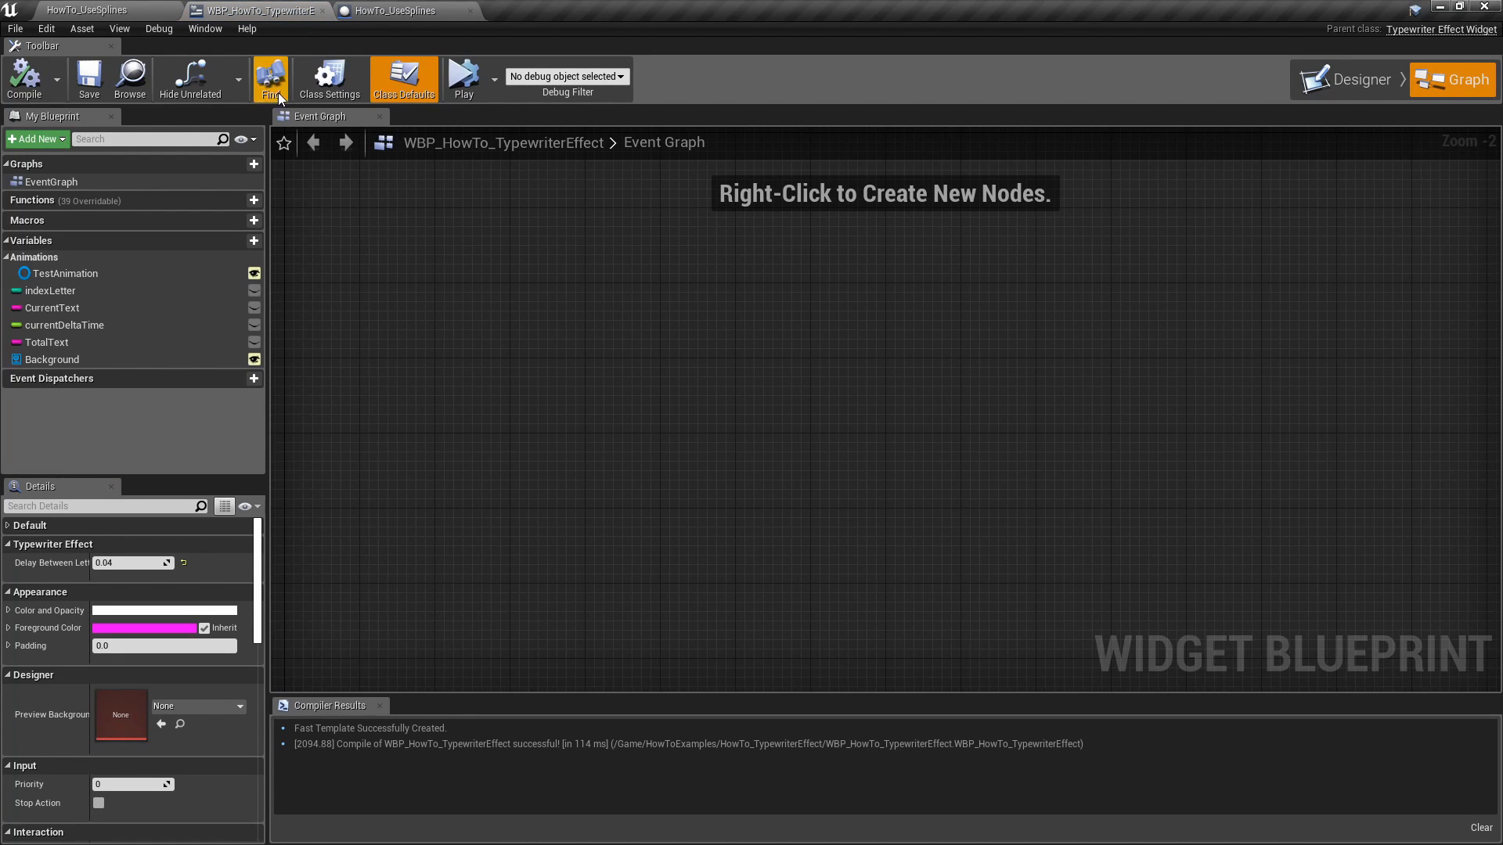
Step: Inspect the Canvas Panel, Background, Scale Box and MessageText details in the Designer layout
{"action": "left_click", "coordinate": [1355, 62]}
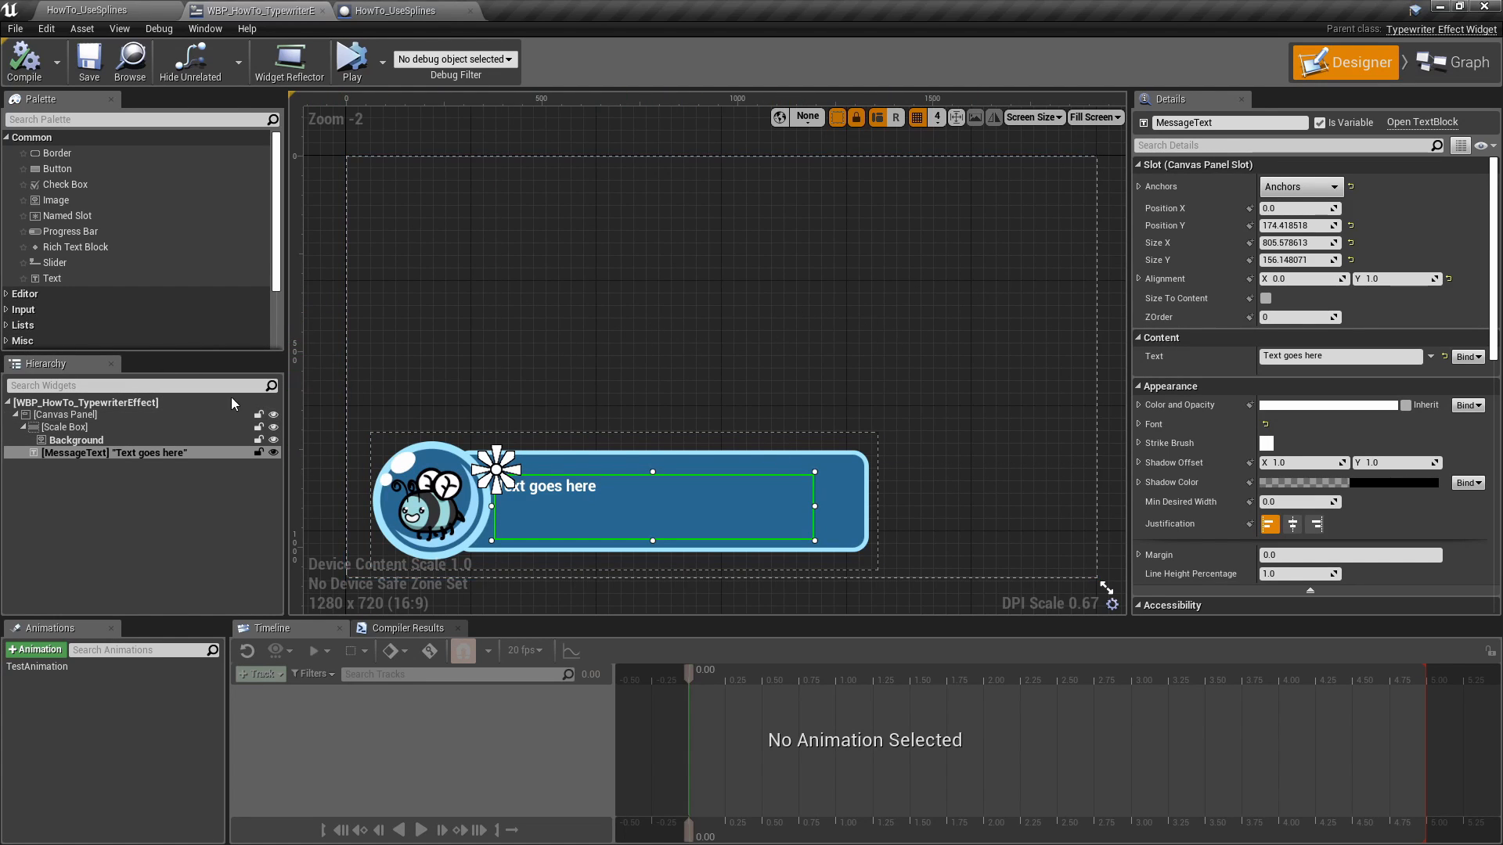
{"action": "left_click", "coordinate": [65, 414]}
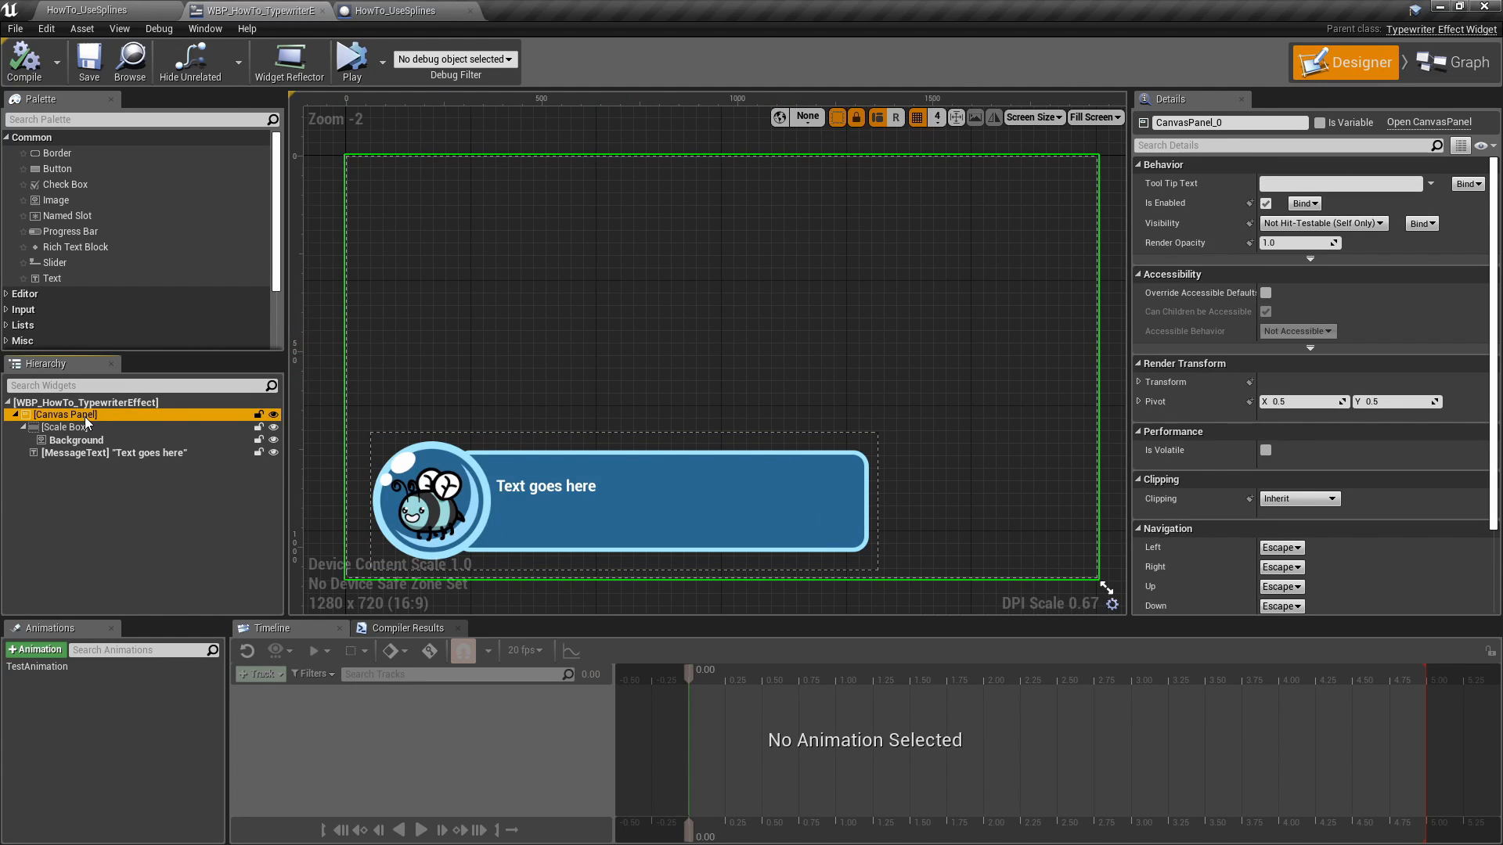
{"action": "left_click", "coordinate": [76, 439]}
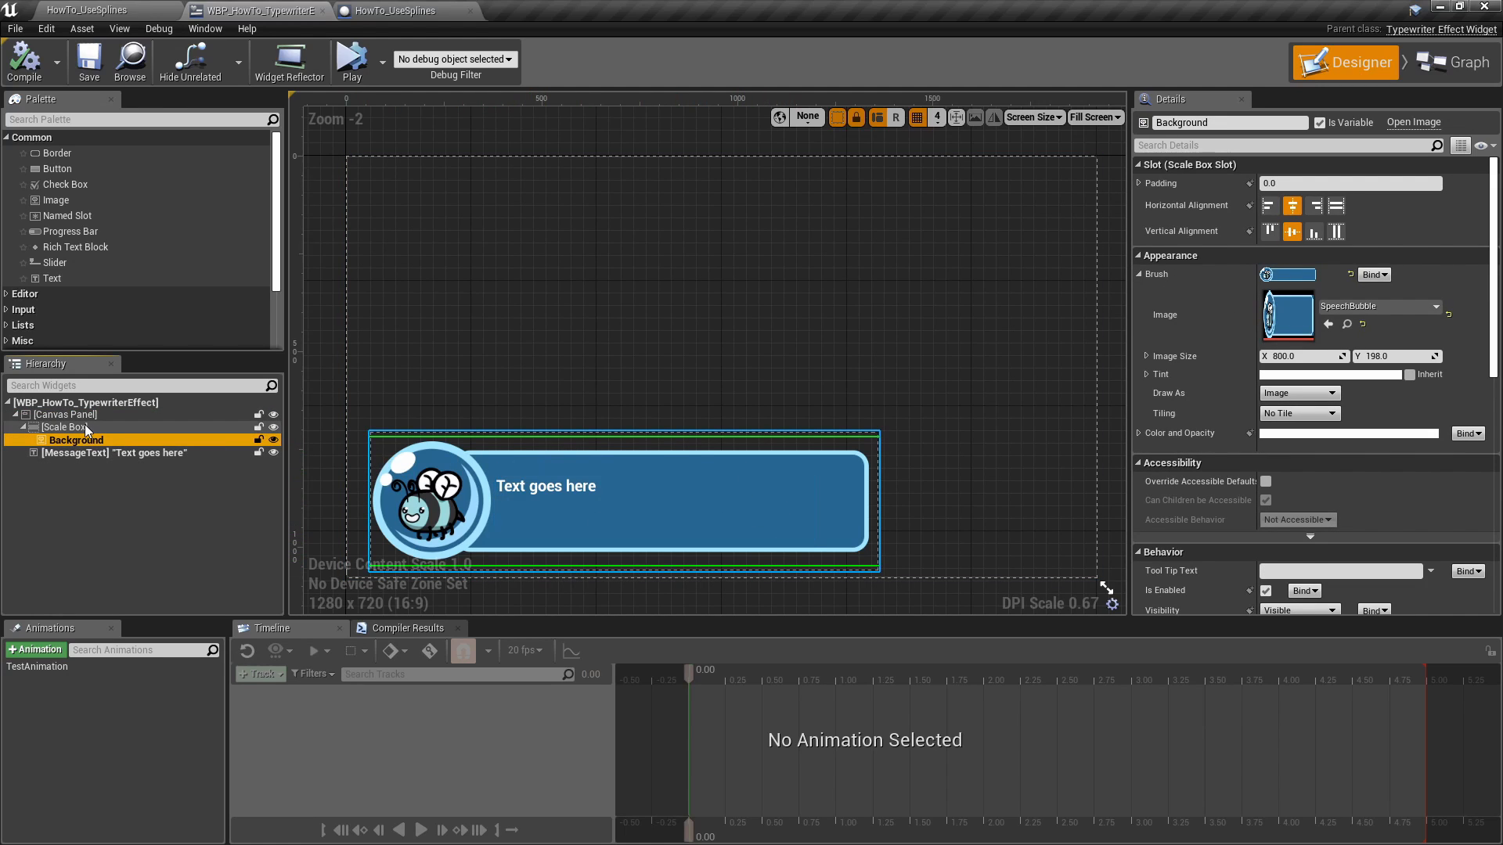
{"action": "left_click", "coordinate": [63, 427]}
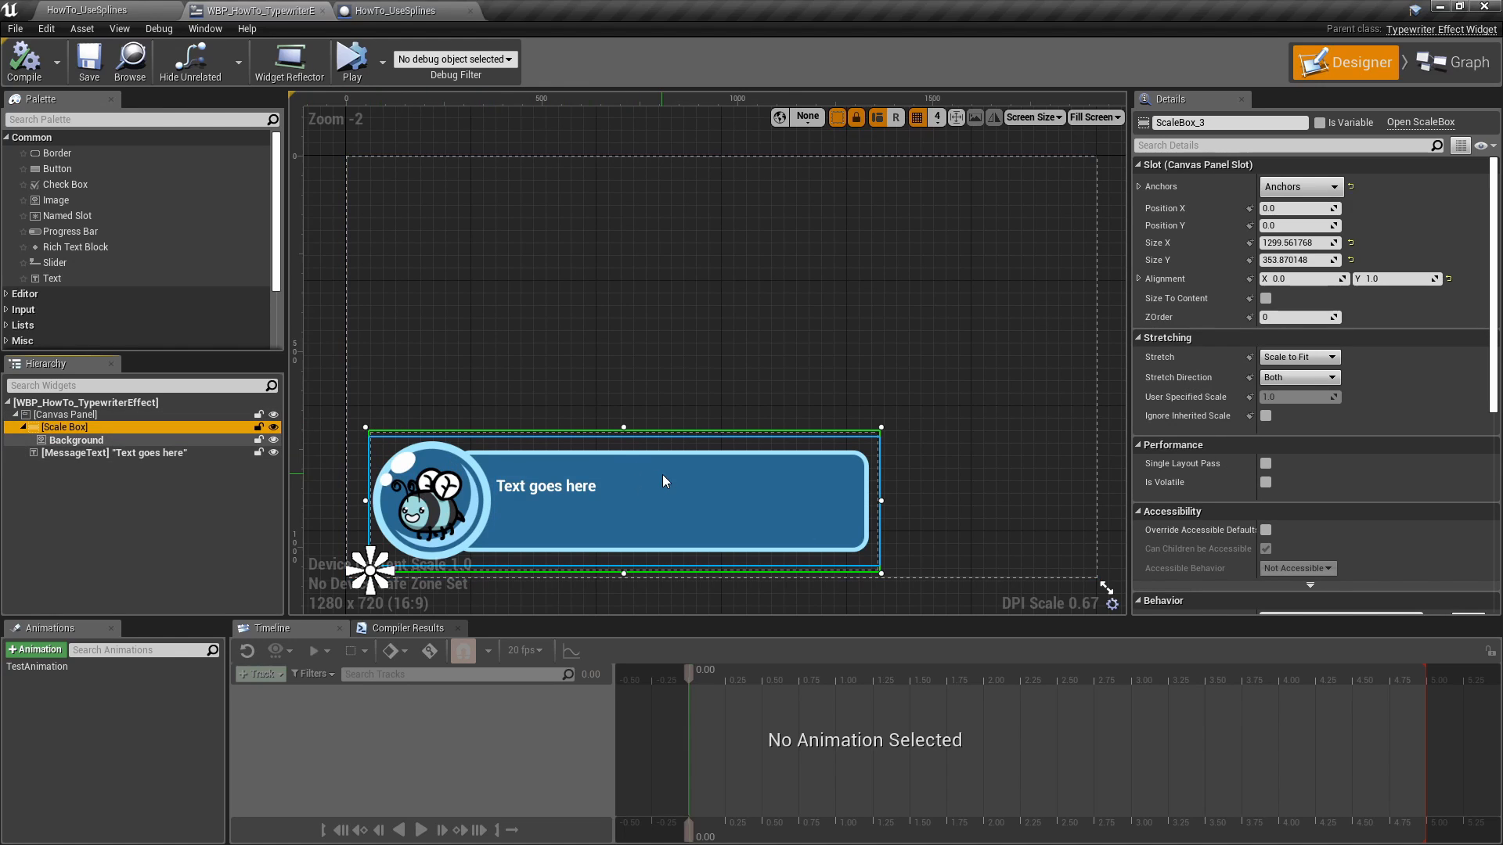
{"action": "left_click", "coordinate": [112, 453]}
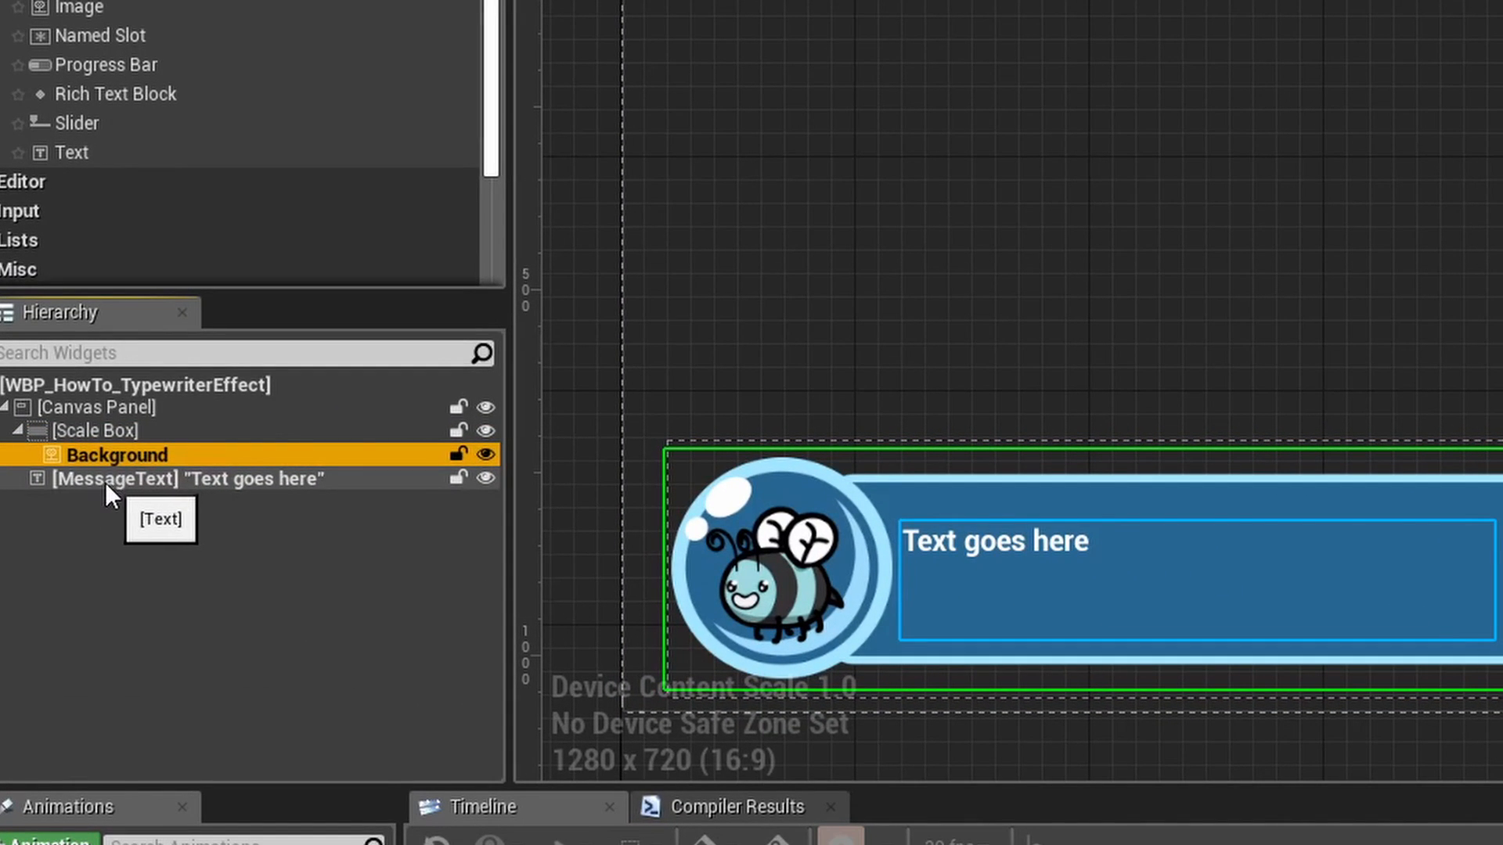
{"action": "left_click", "coordinate": [188, 479]}
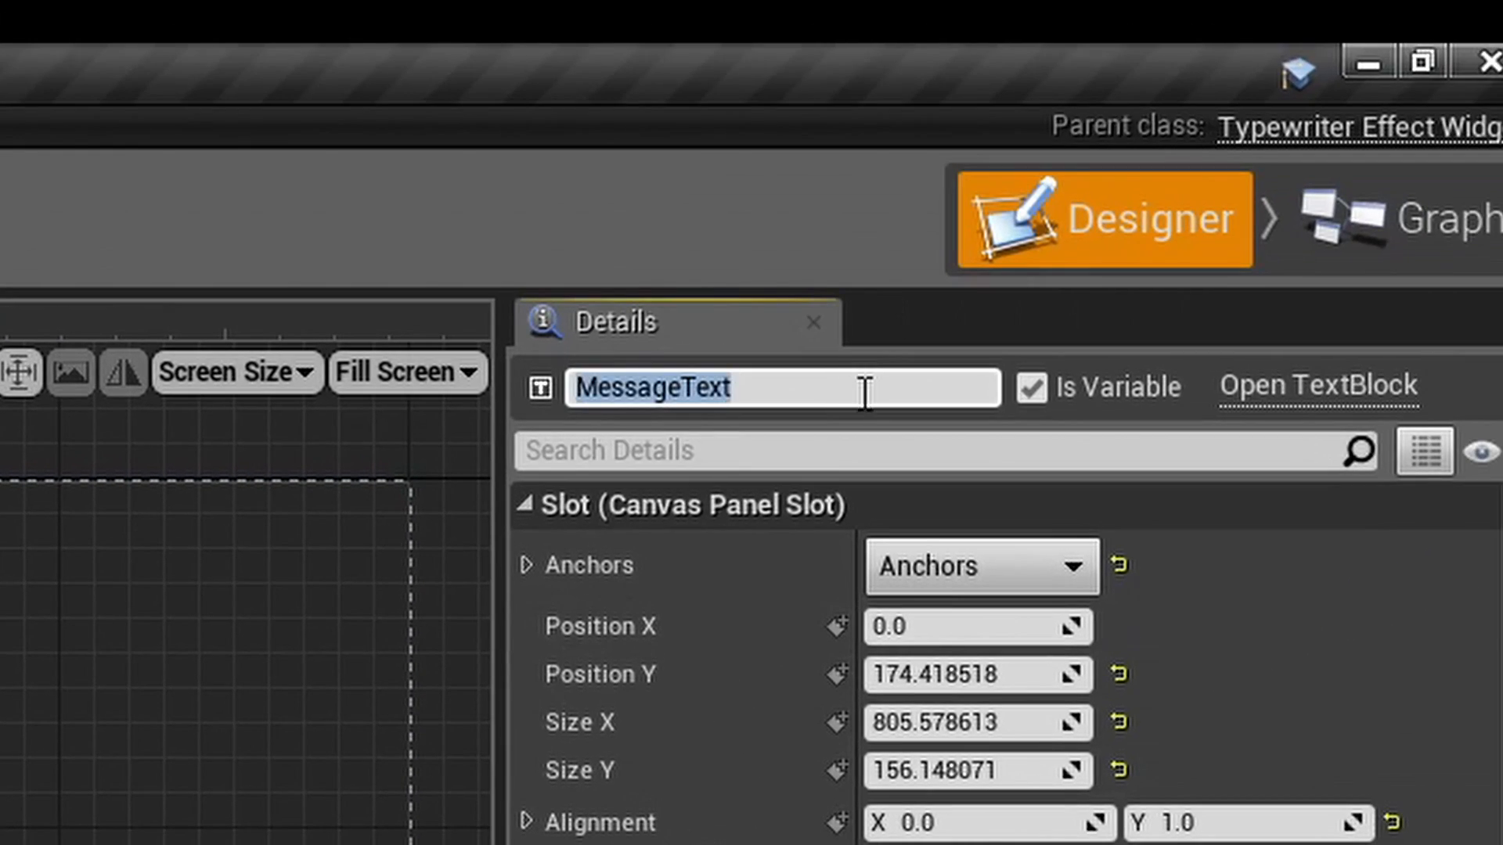
{"action": "left_click", "coordinate": [738, 387]}
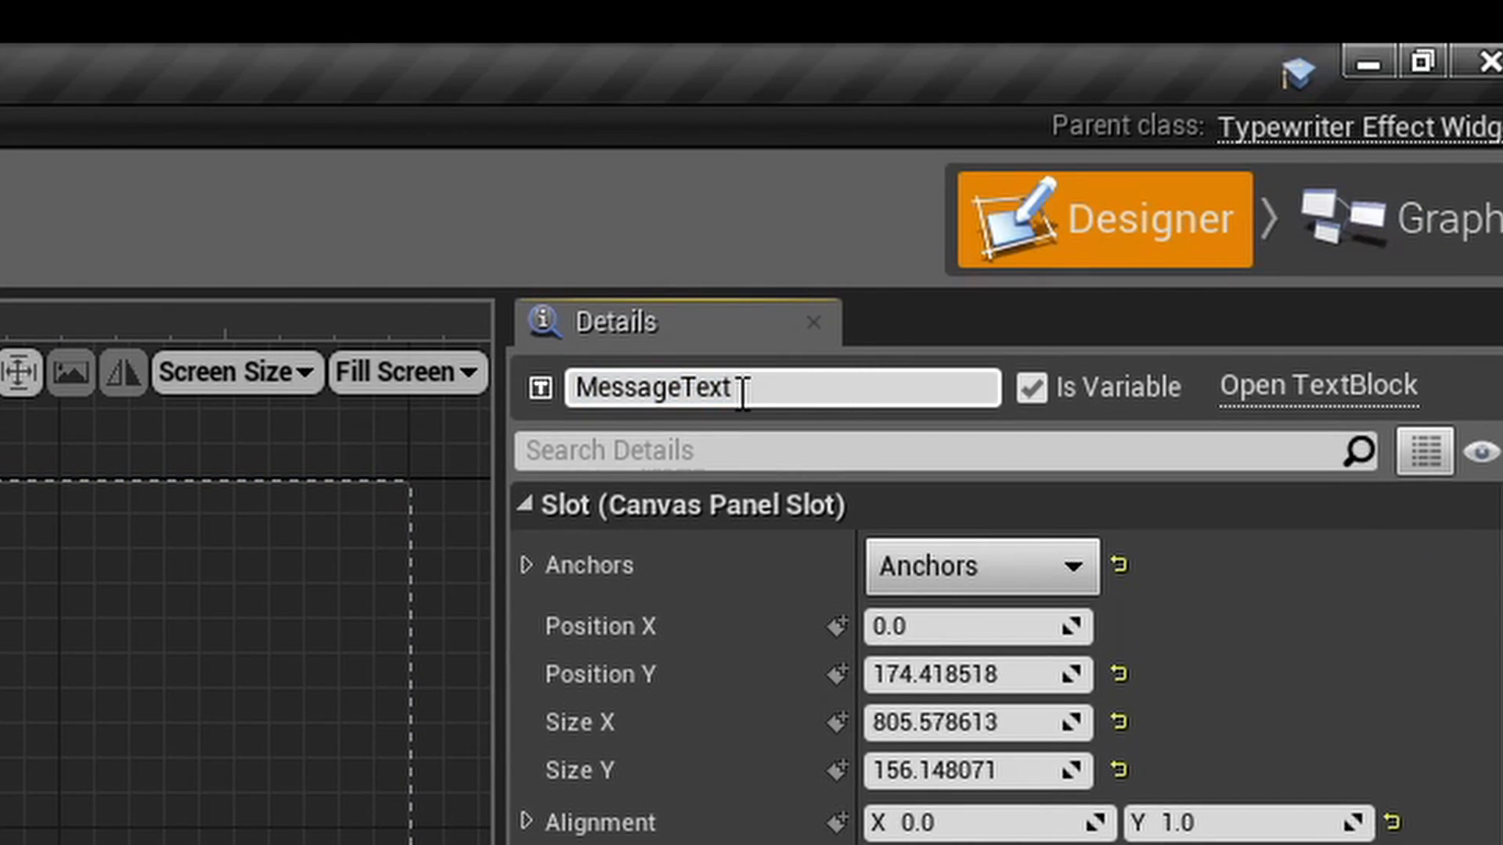
{"action": "left_click", "coordinate": [690, 388]}
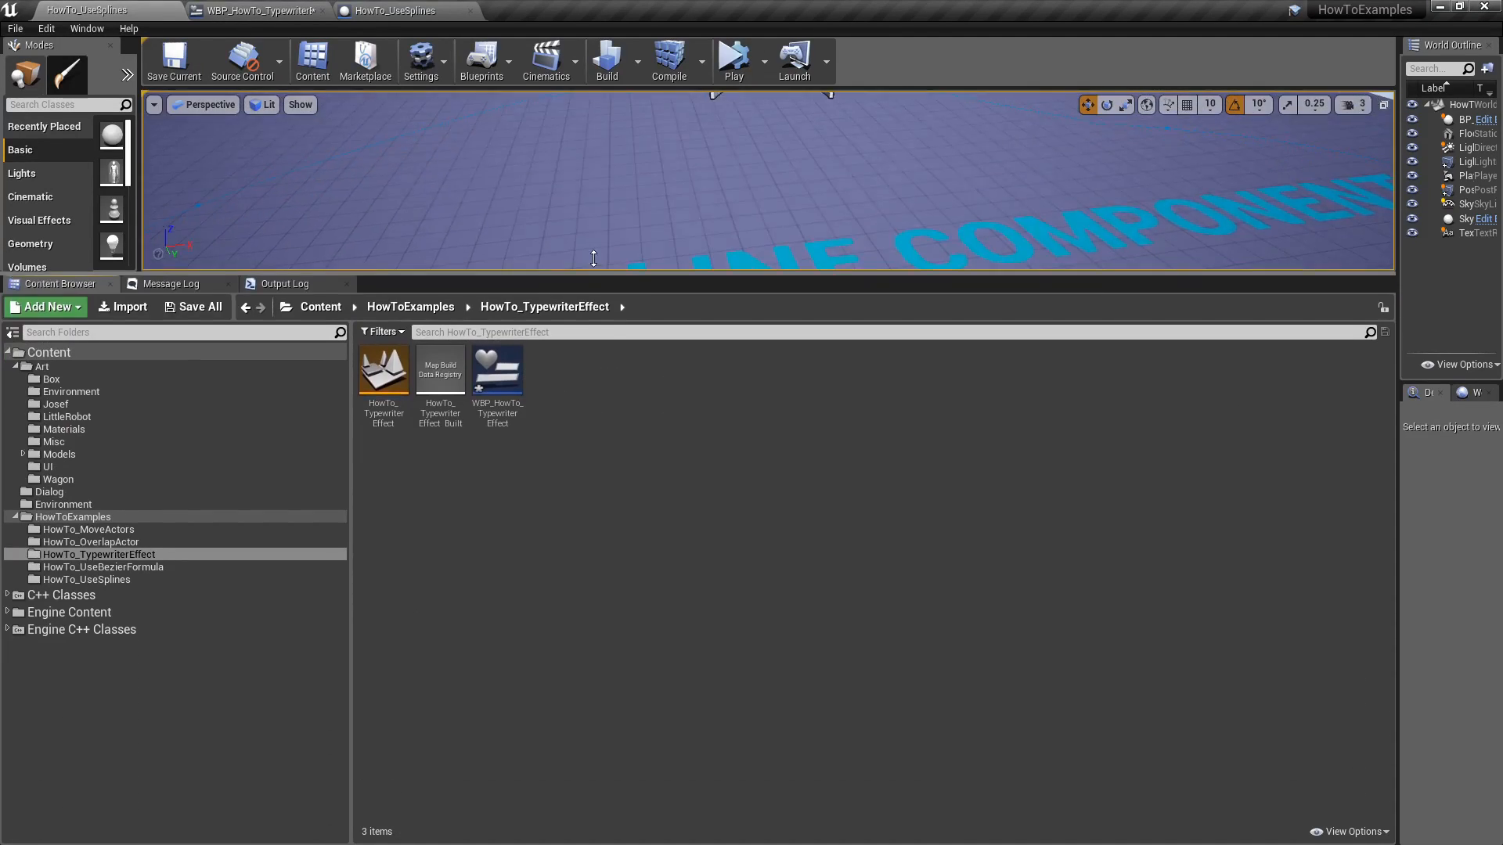
Step: Create a new widget blueprint named WBP_Test in the HowTo_TypewriterEffect folder
{"action": "left_click", "coordinate": [44, 307]}
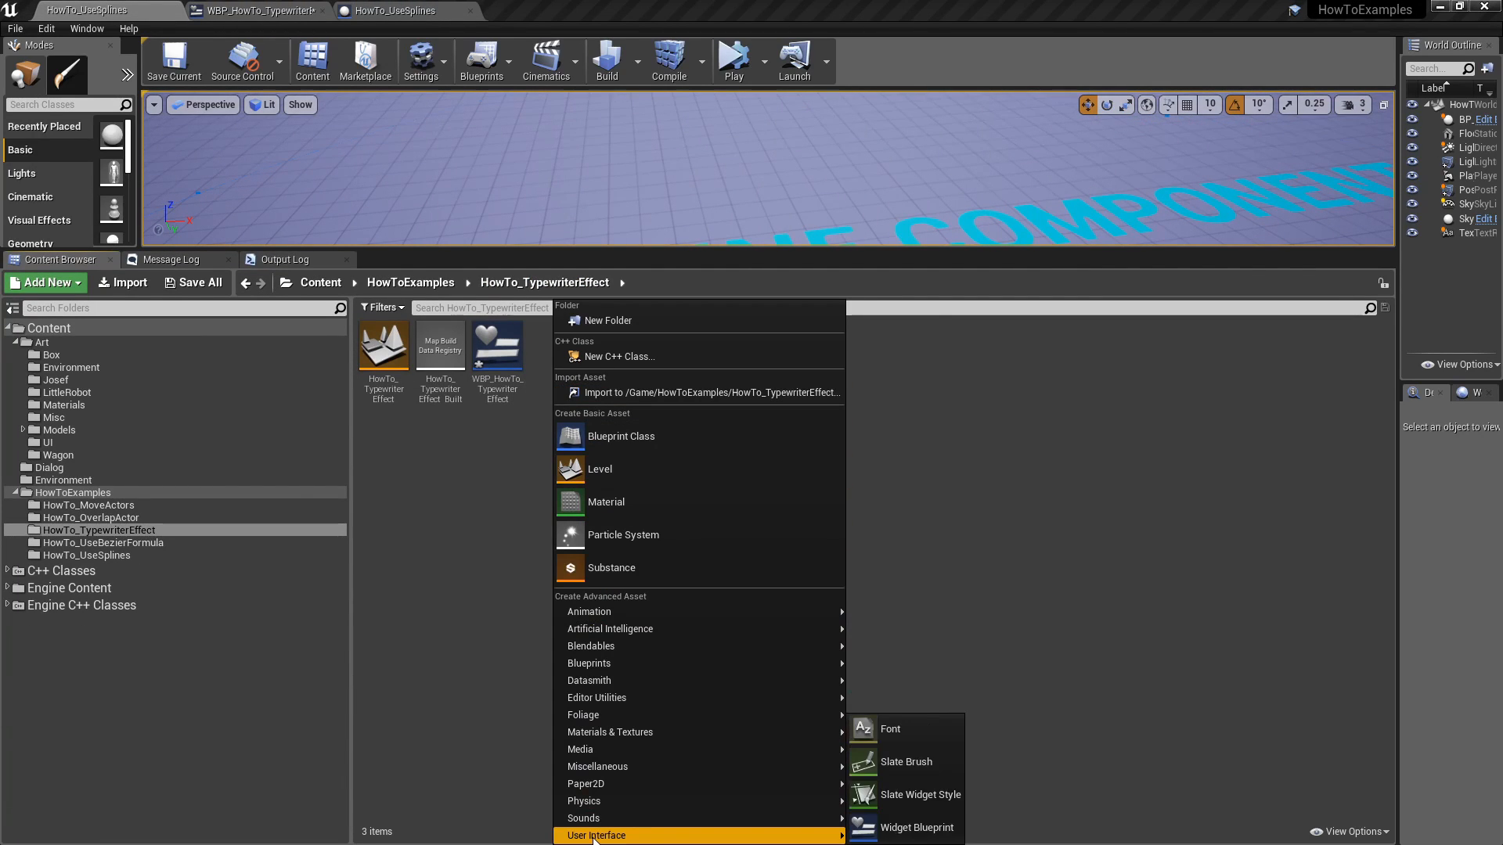
{"action": "left_click", "coordinate": [917, 827]}
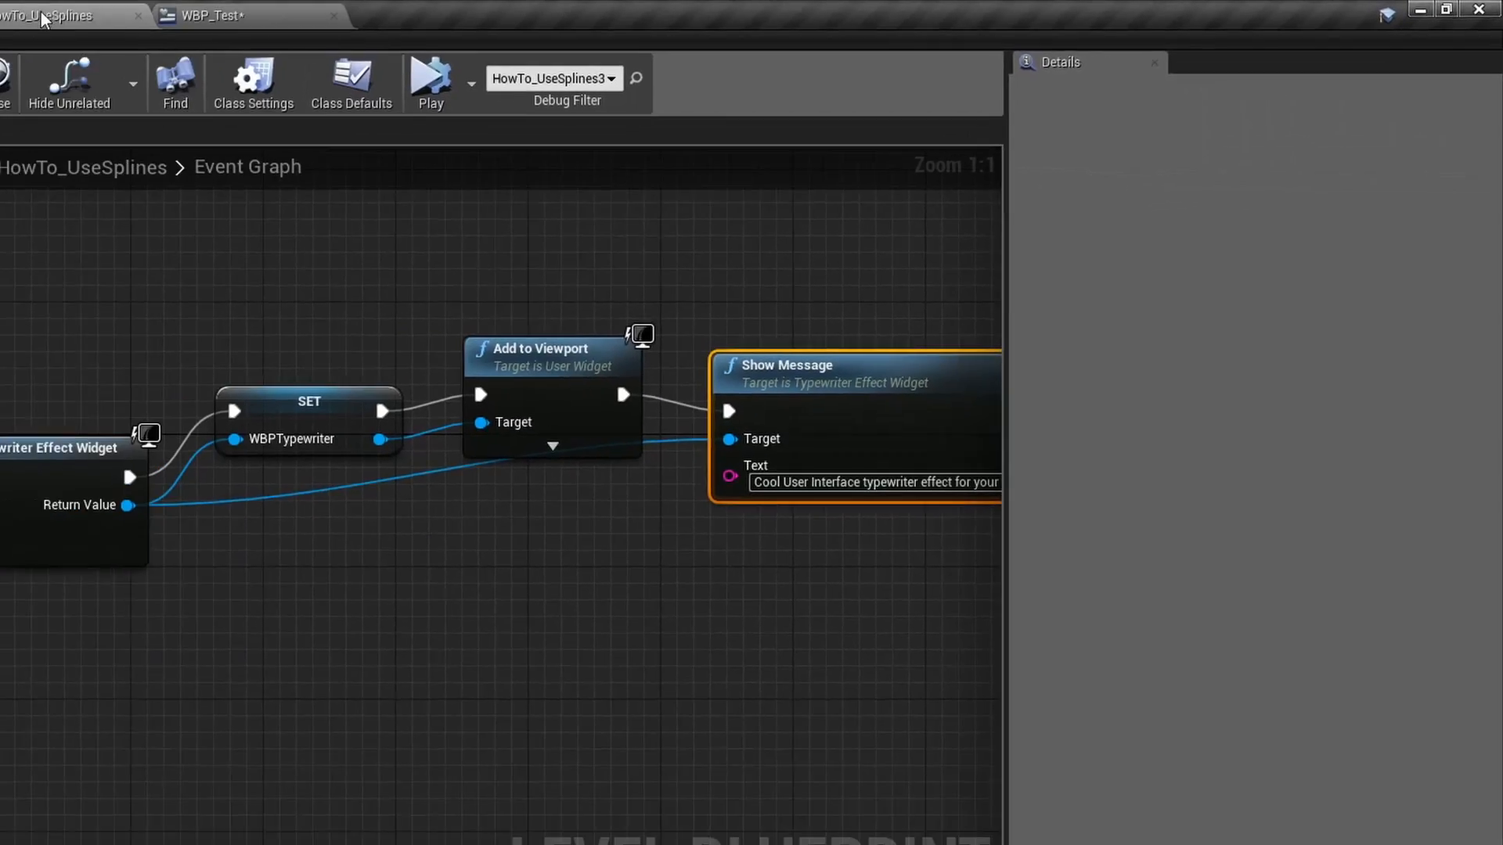
{"action": "left_click", "coordinate": [257, 10]}
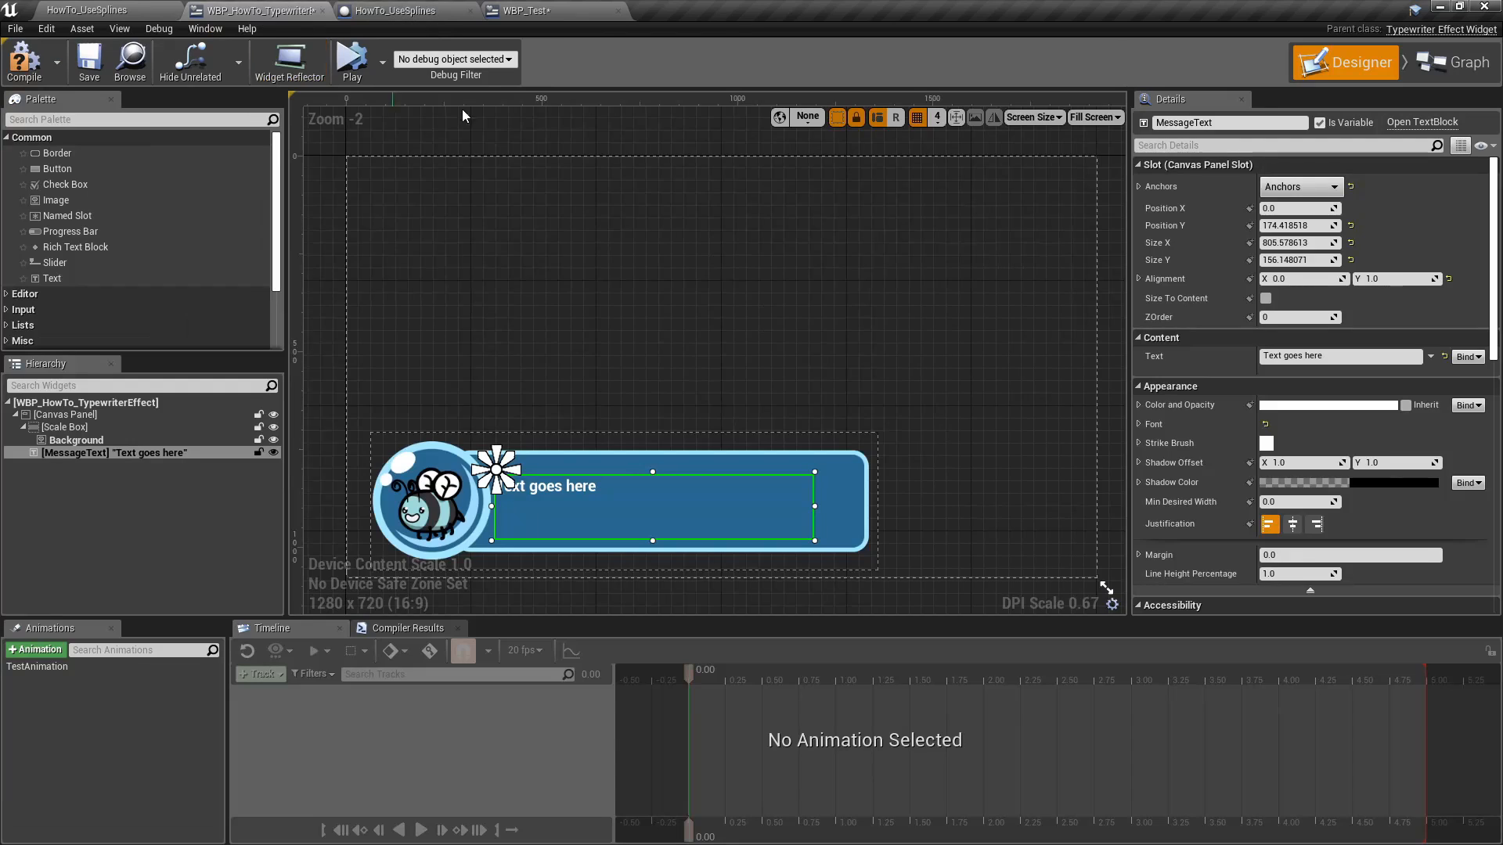
{"action": "mouse_move", "coordinate": [256, 10]}
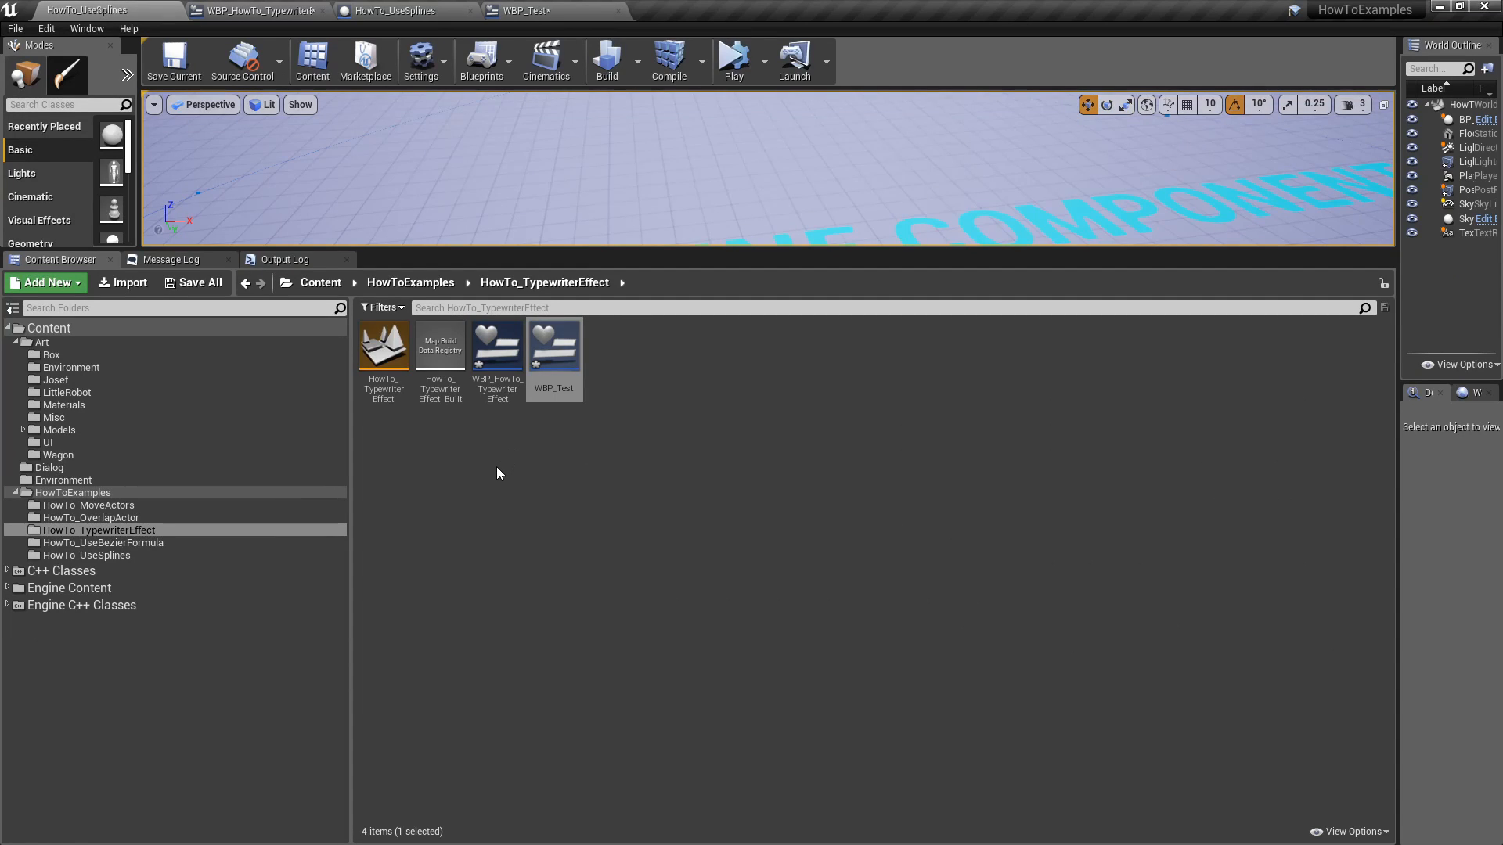
{"action": "mouse_move", "coordinate": [463, 461]}
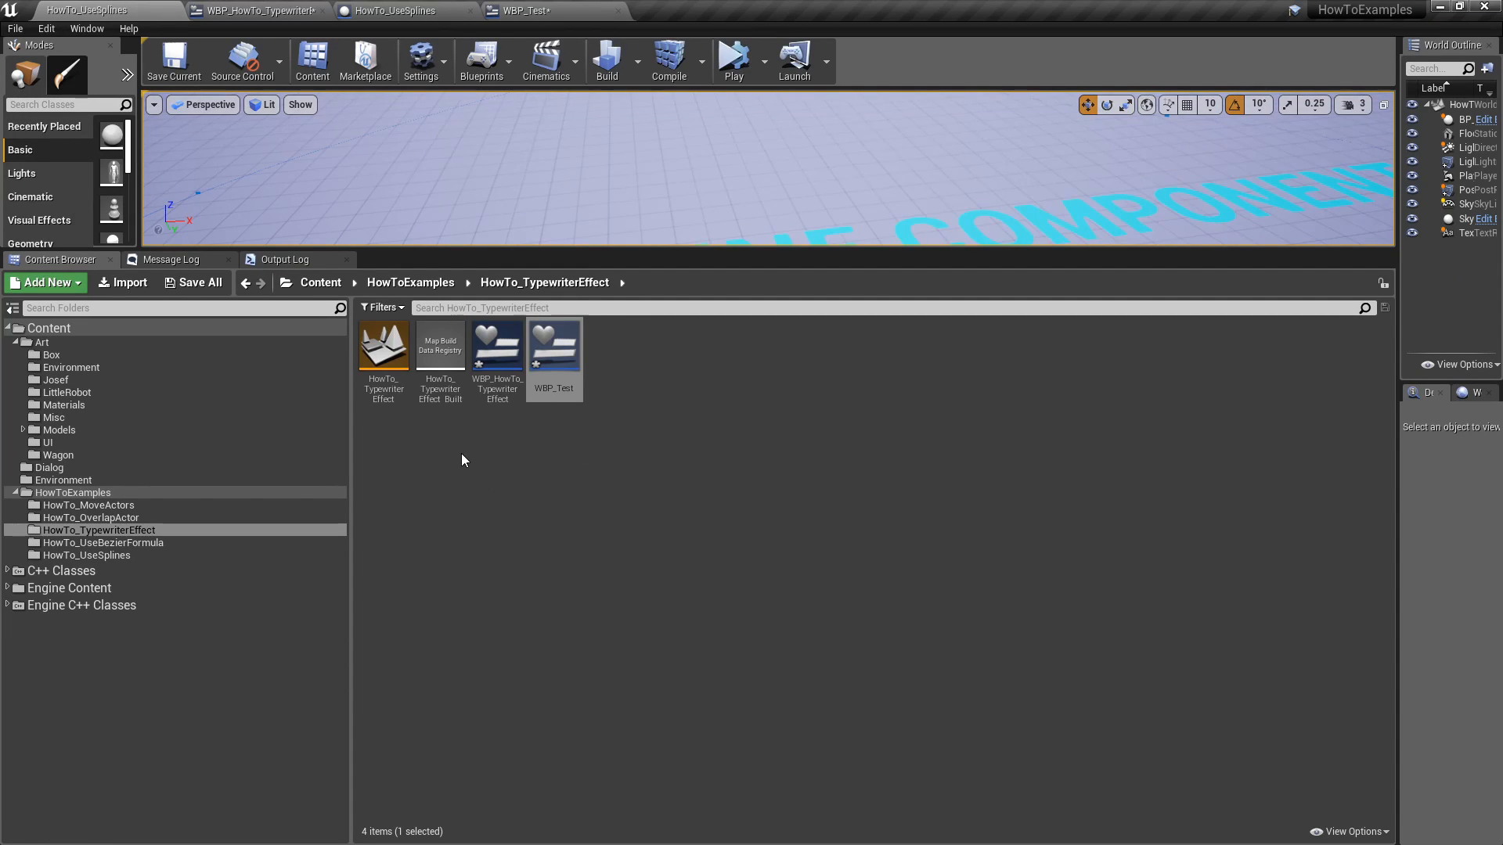
Step: Start a new C++ class parented to UserWidget, found by searching 'USERWI' among all classes
{"action": "left_click", "coordinate": [43, 283]}
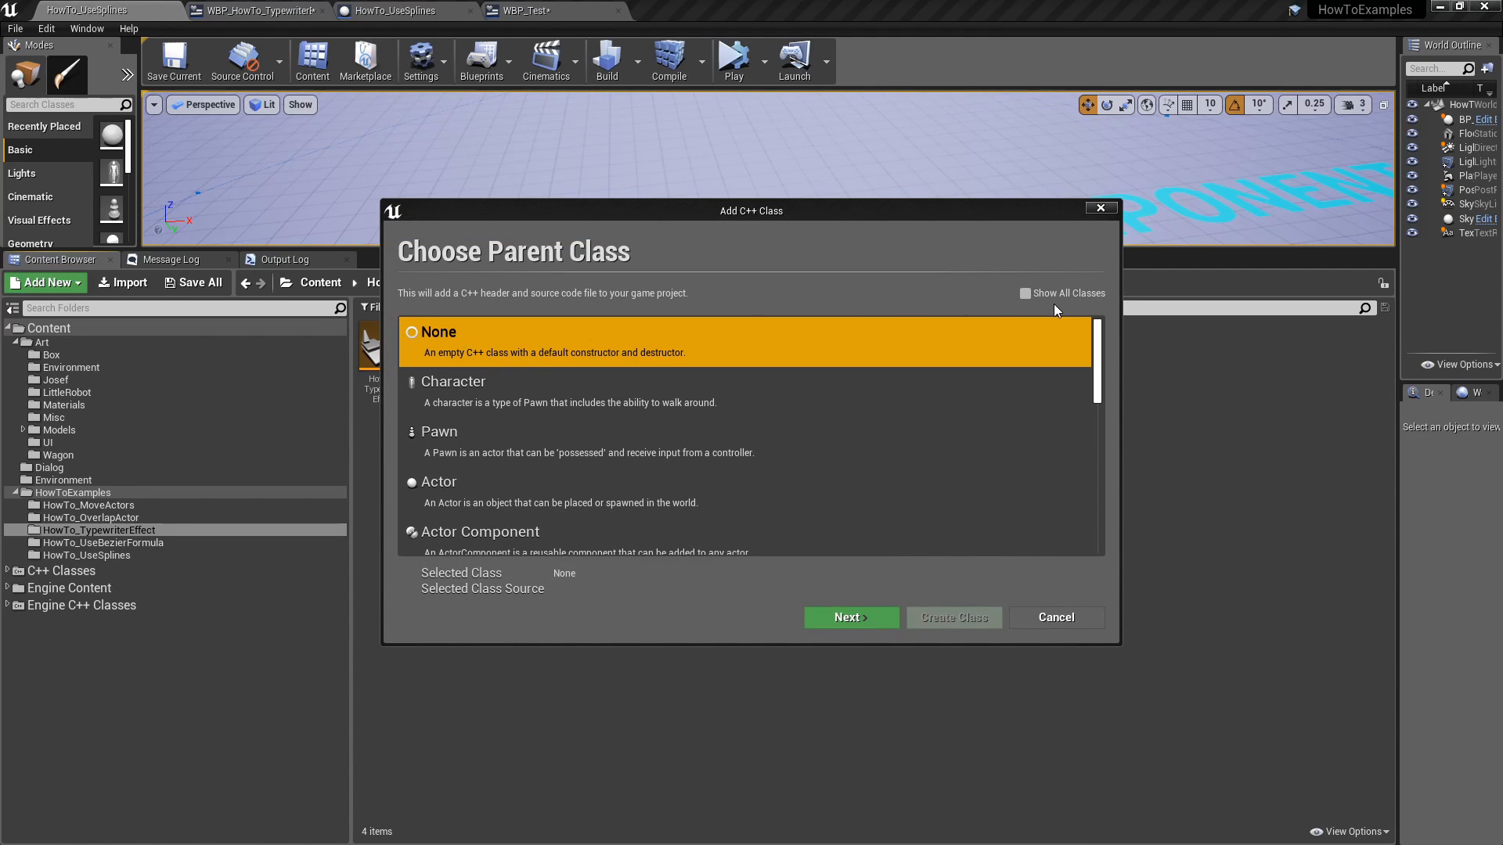
{"action": "mouse_move", "coordinate": [1029, 304]}
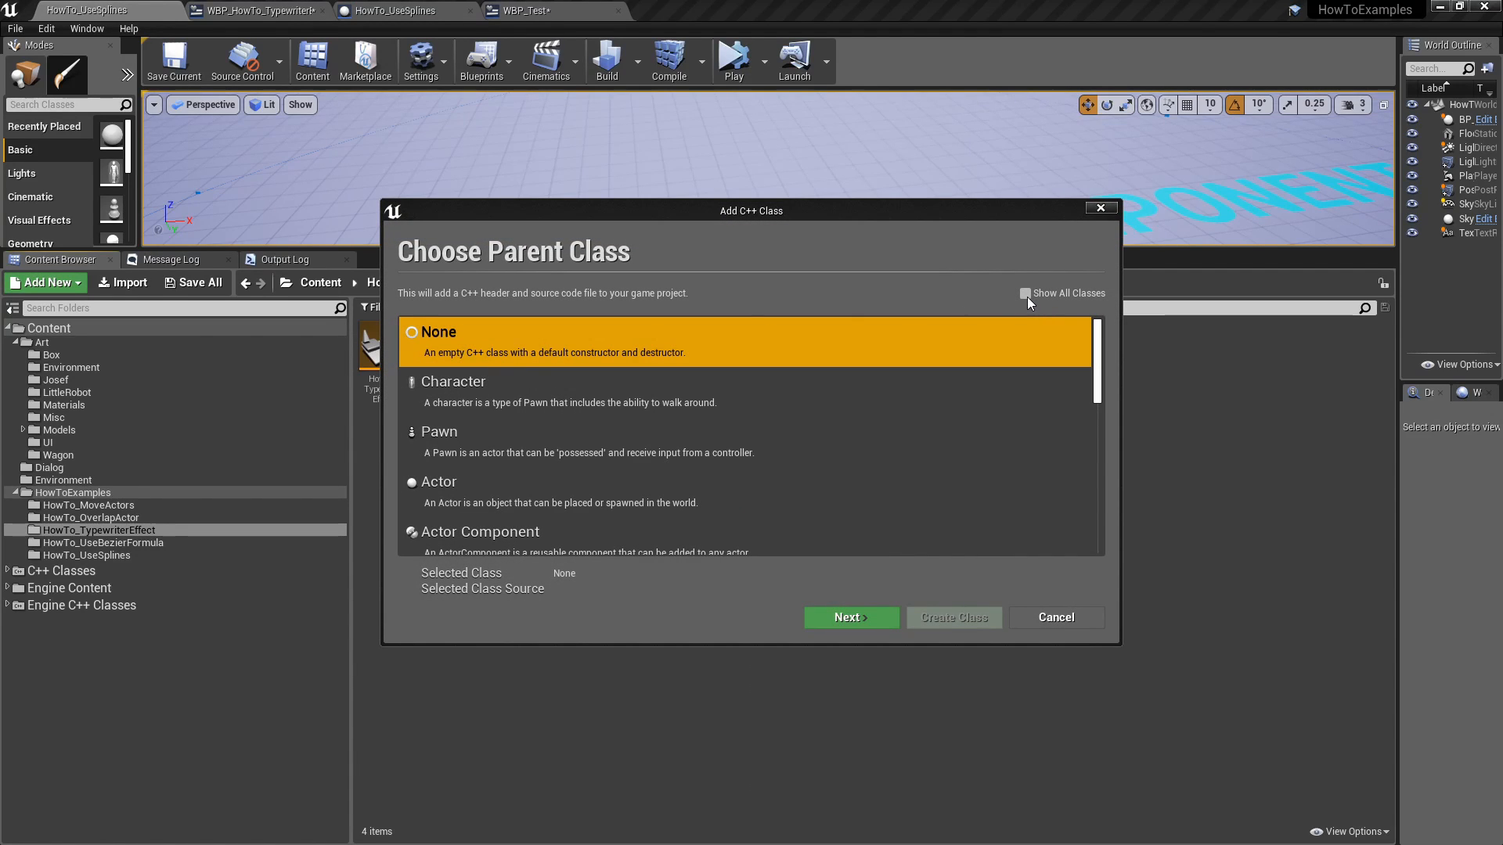
{"action": "left_click", "coordinate": [1024, 294]}
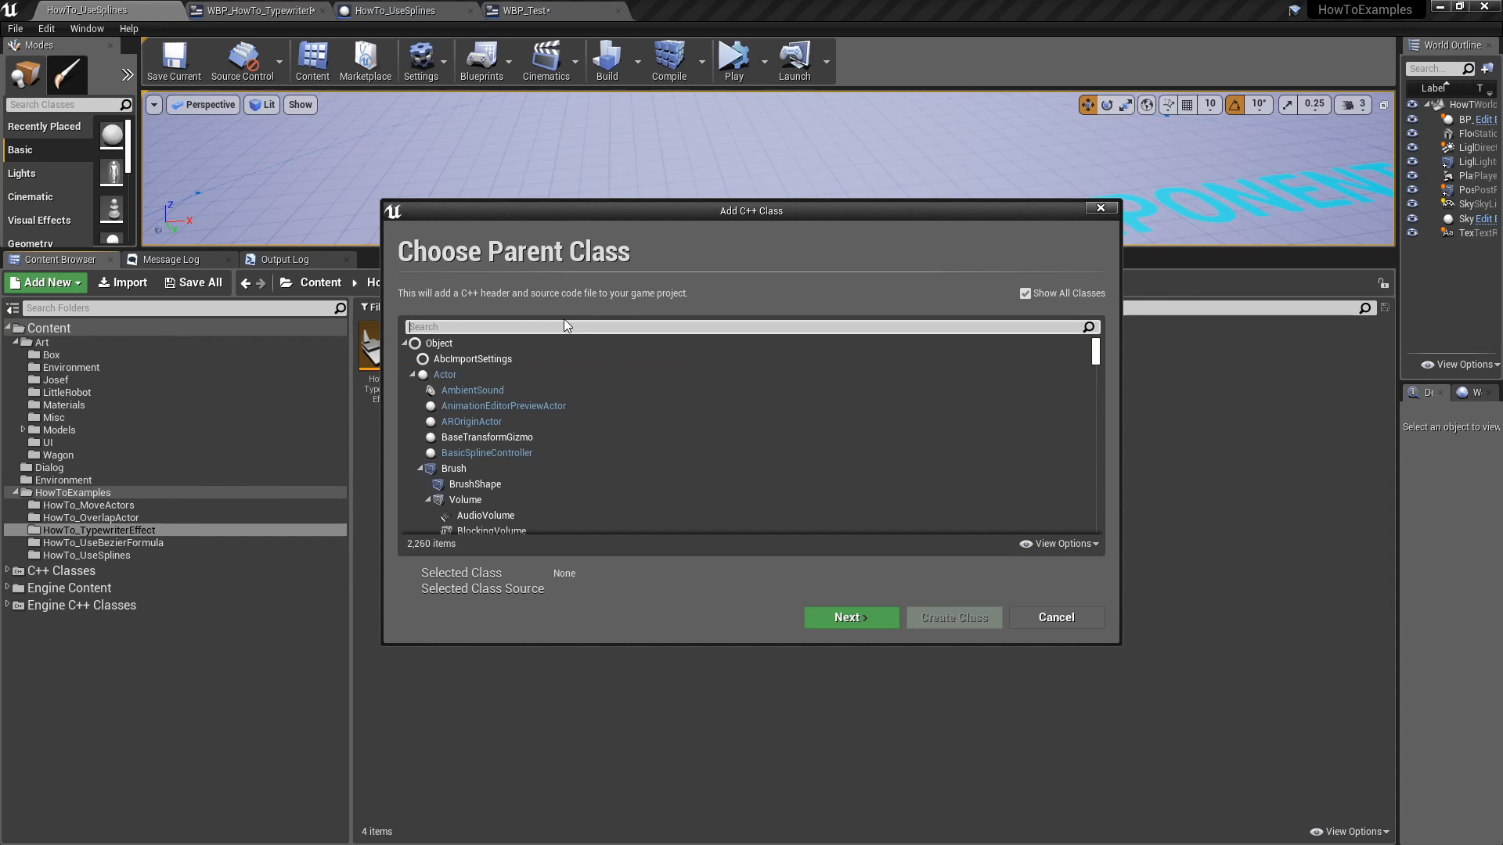
{"action": "type", "text": "USERWI"}
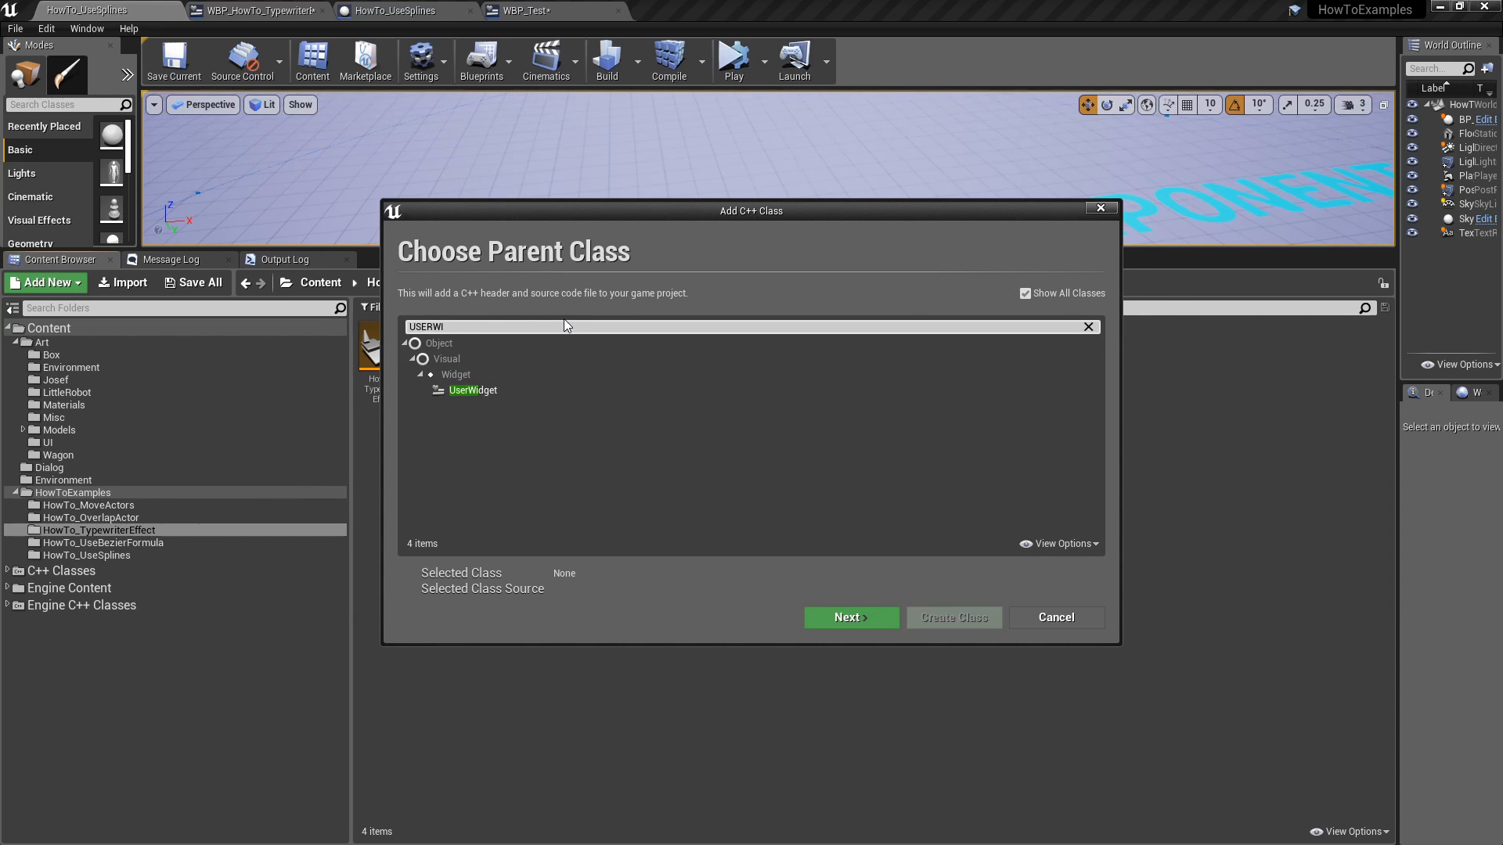
{"action": "left_click", "coordinate": [473, 390]}
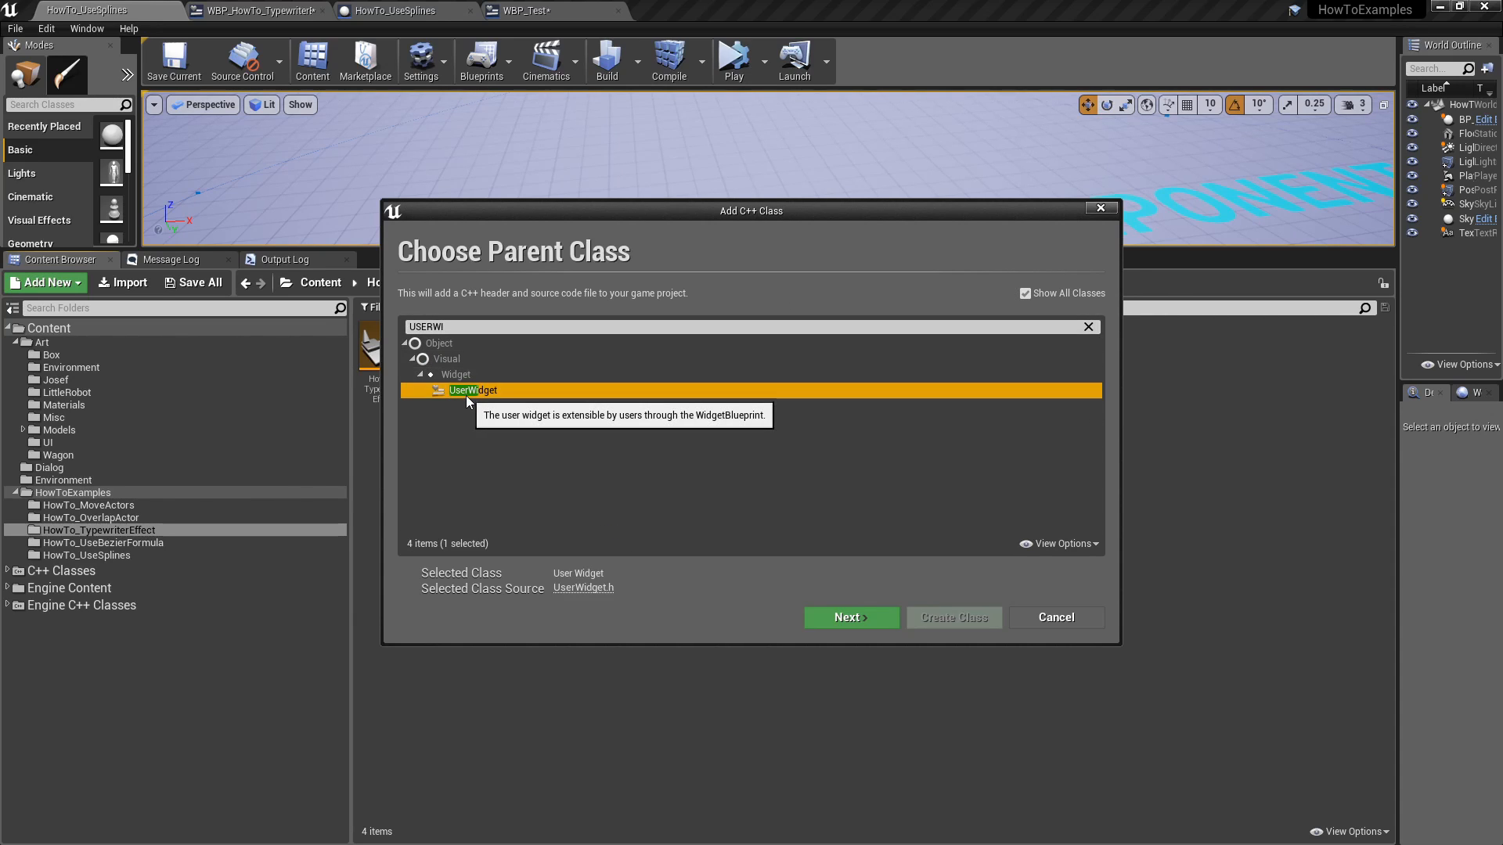
{"action": "left_click", "coordinate": [849, 617]}
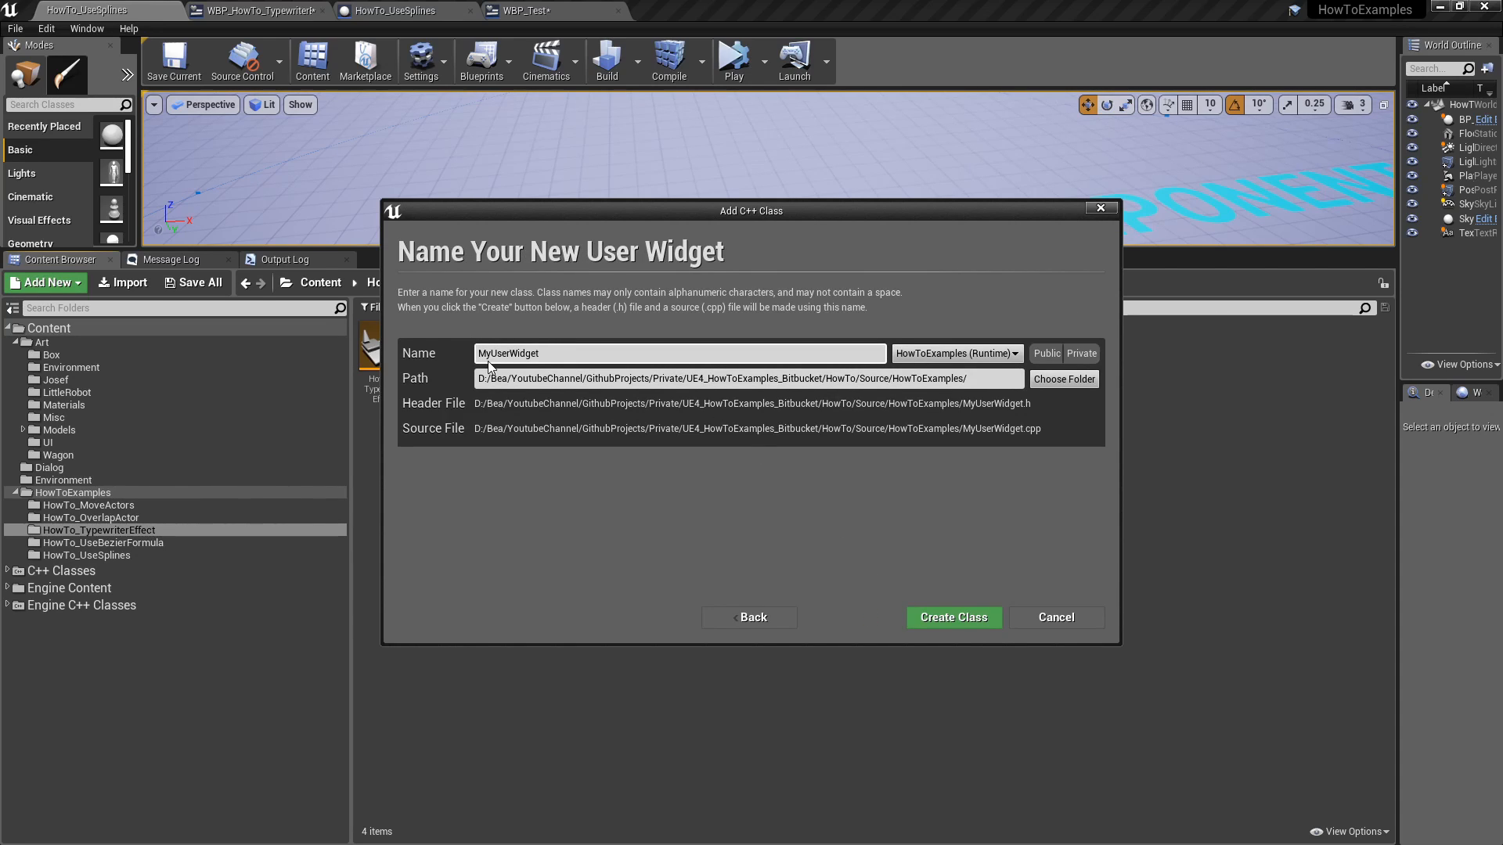
{"action": "mouse_move", "coordinate": [988, 604]}
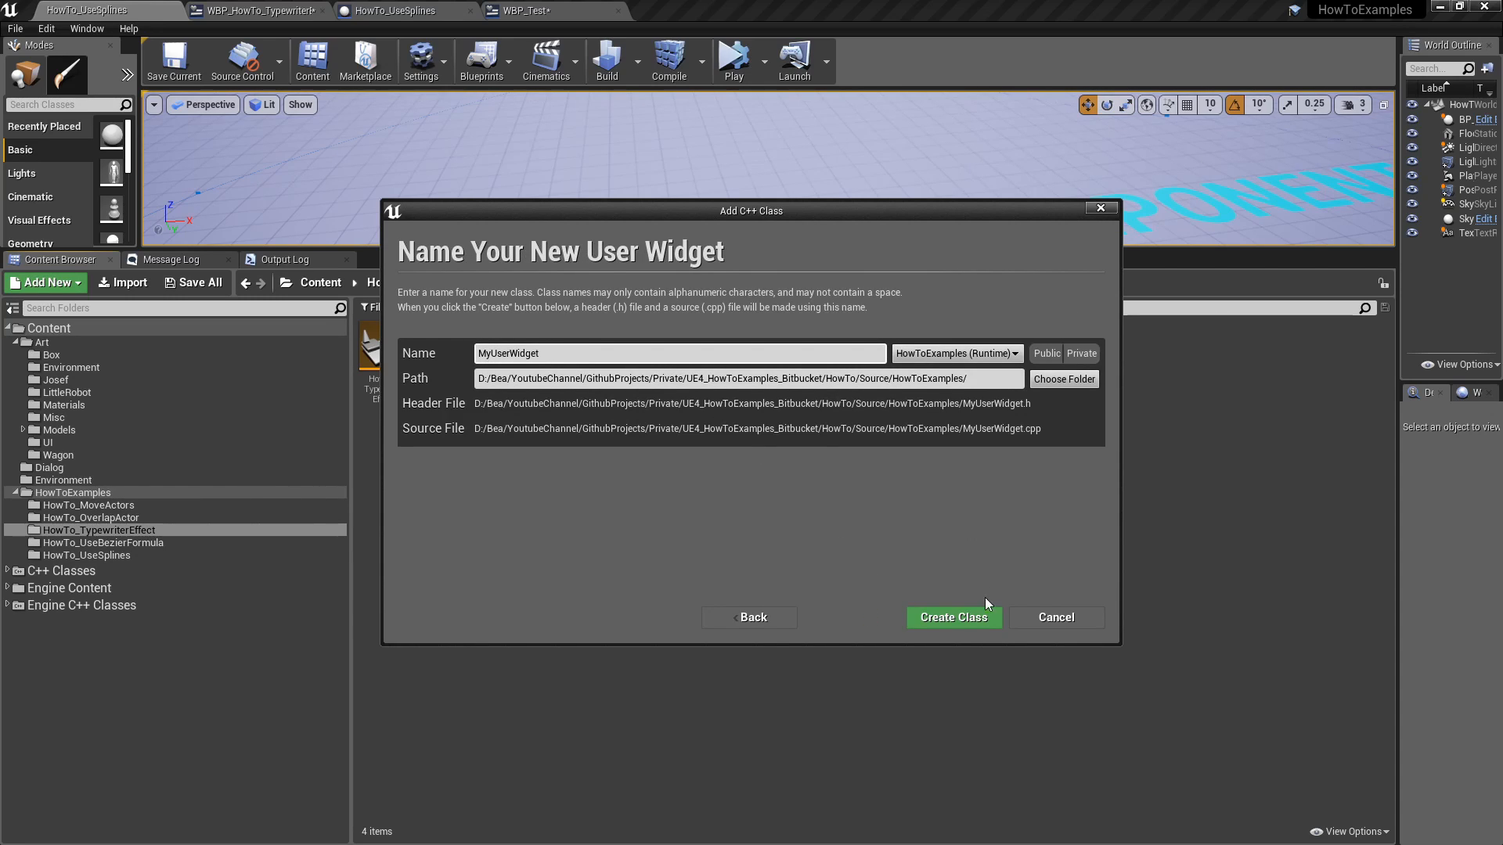
{"action": "mouse_move", "coordinate": [953, 616]}
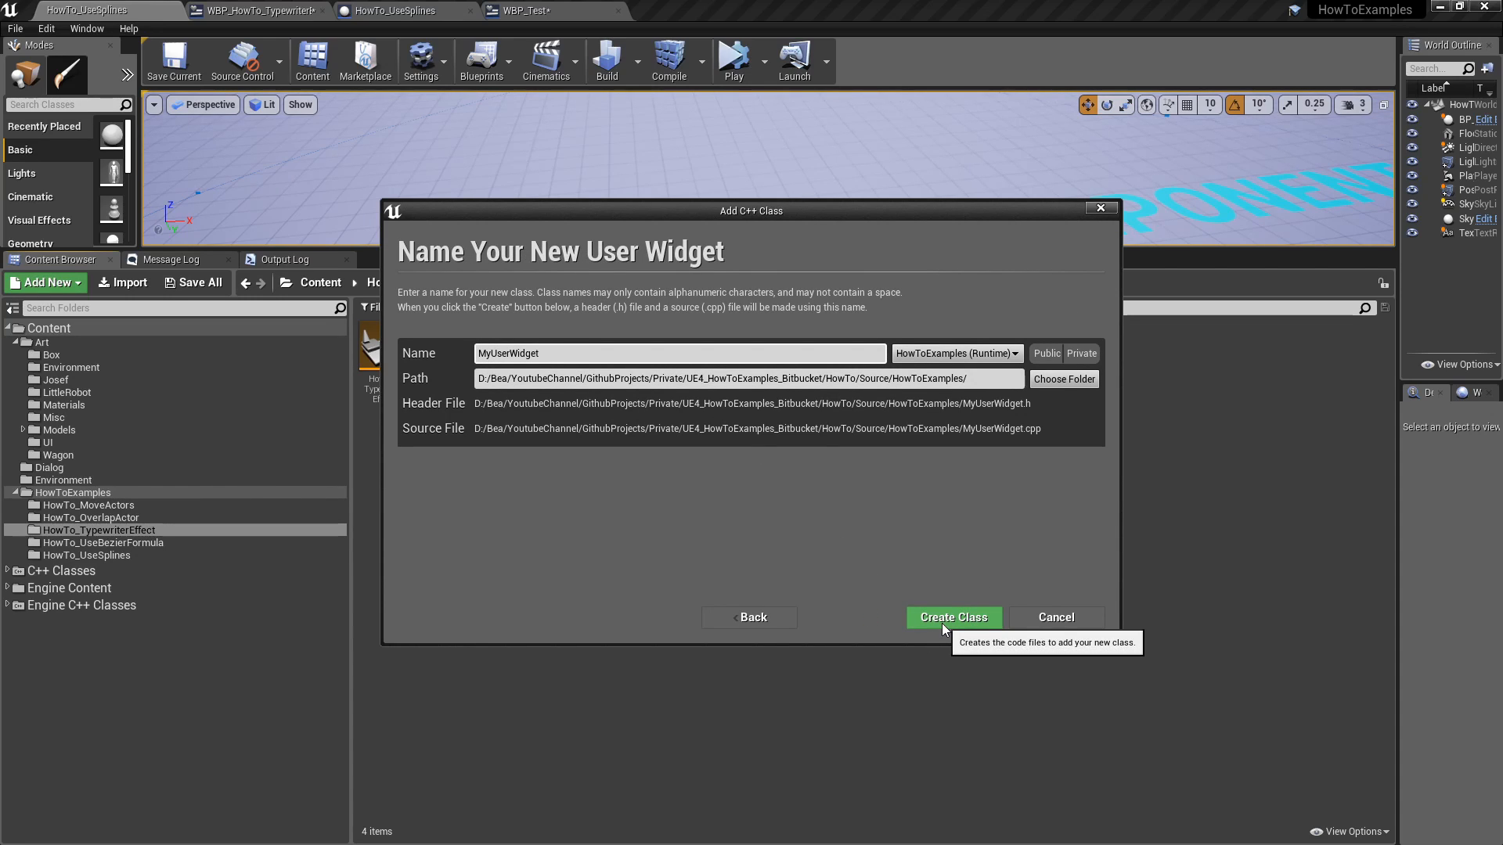
Step: Set the widget blueprint's parent class to TypewriterEffectWidget in Class Settings
{"action": "left_click", "coordinate": [951, 616]}
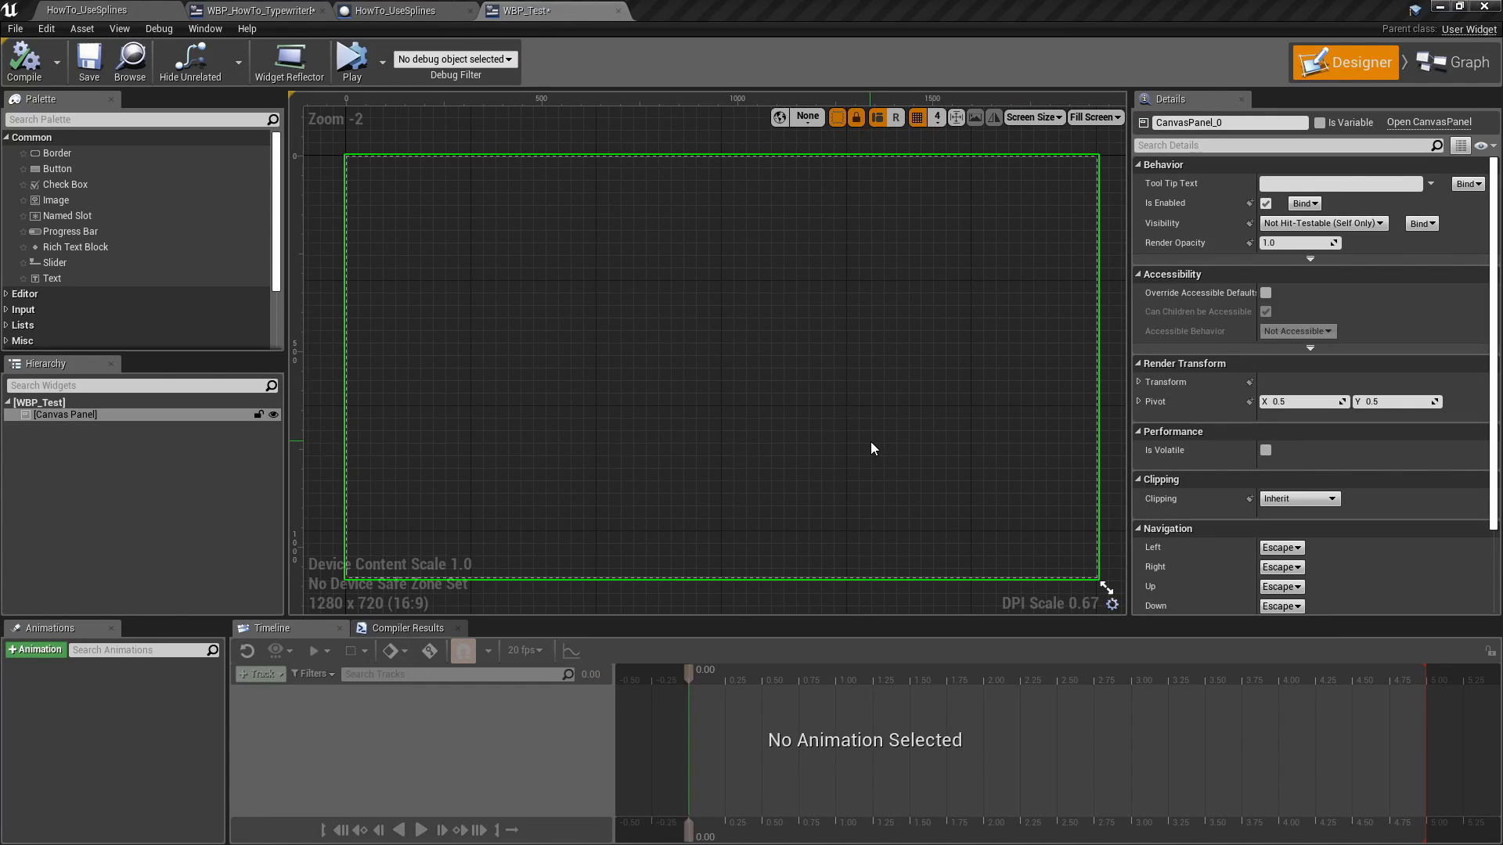
{"action": "mouse_move", "coordinate": [709, 358]}
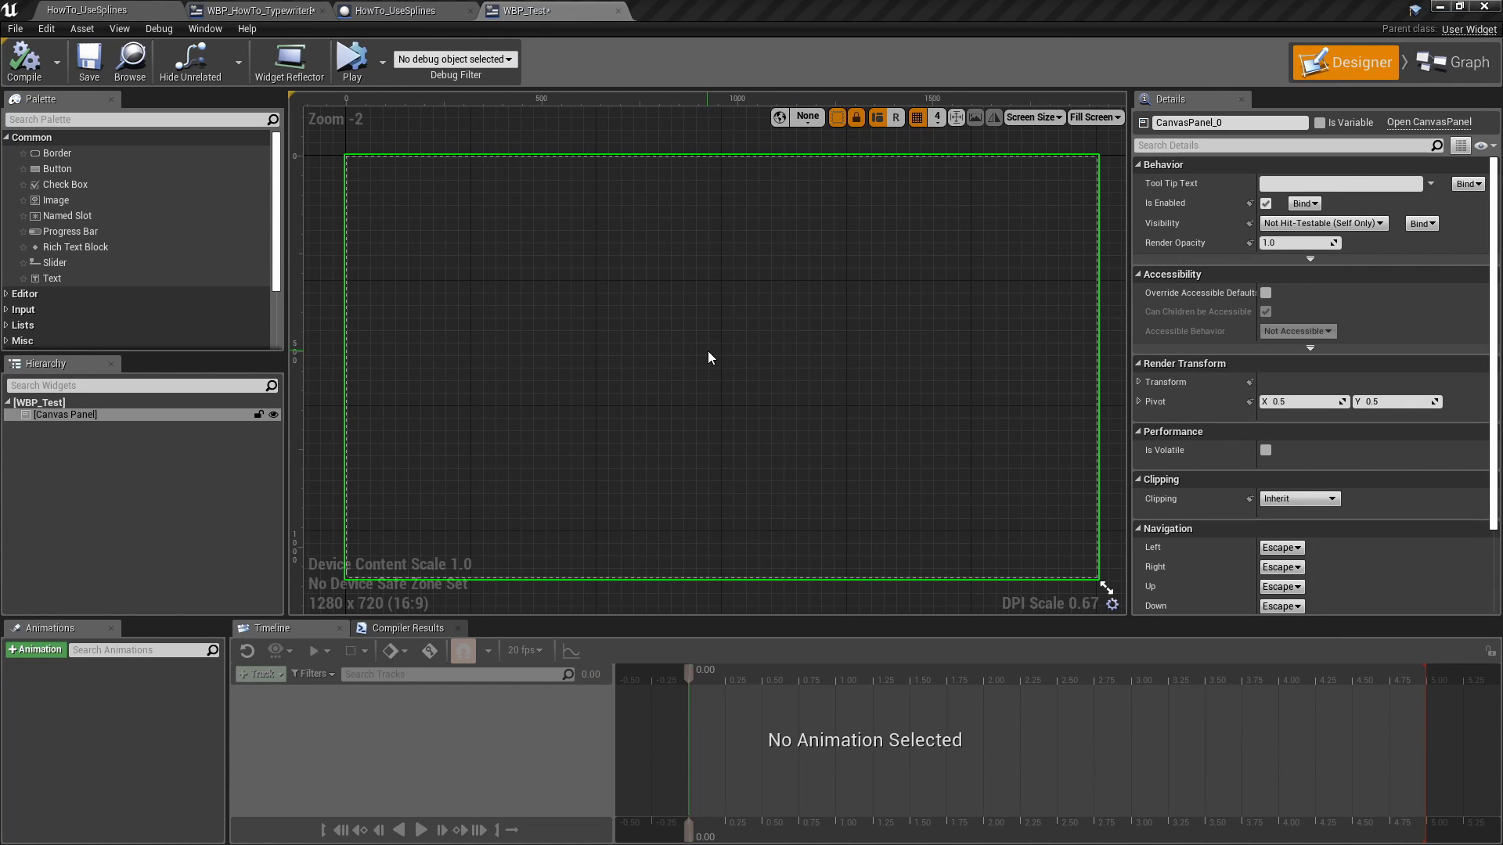
{"action": "mouse_move", "coordinate": [946, 287]}
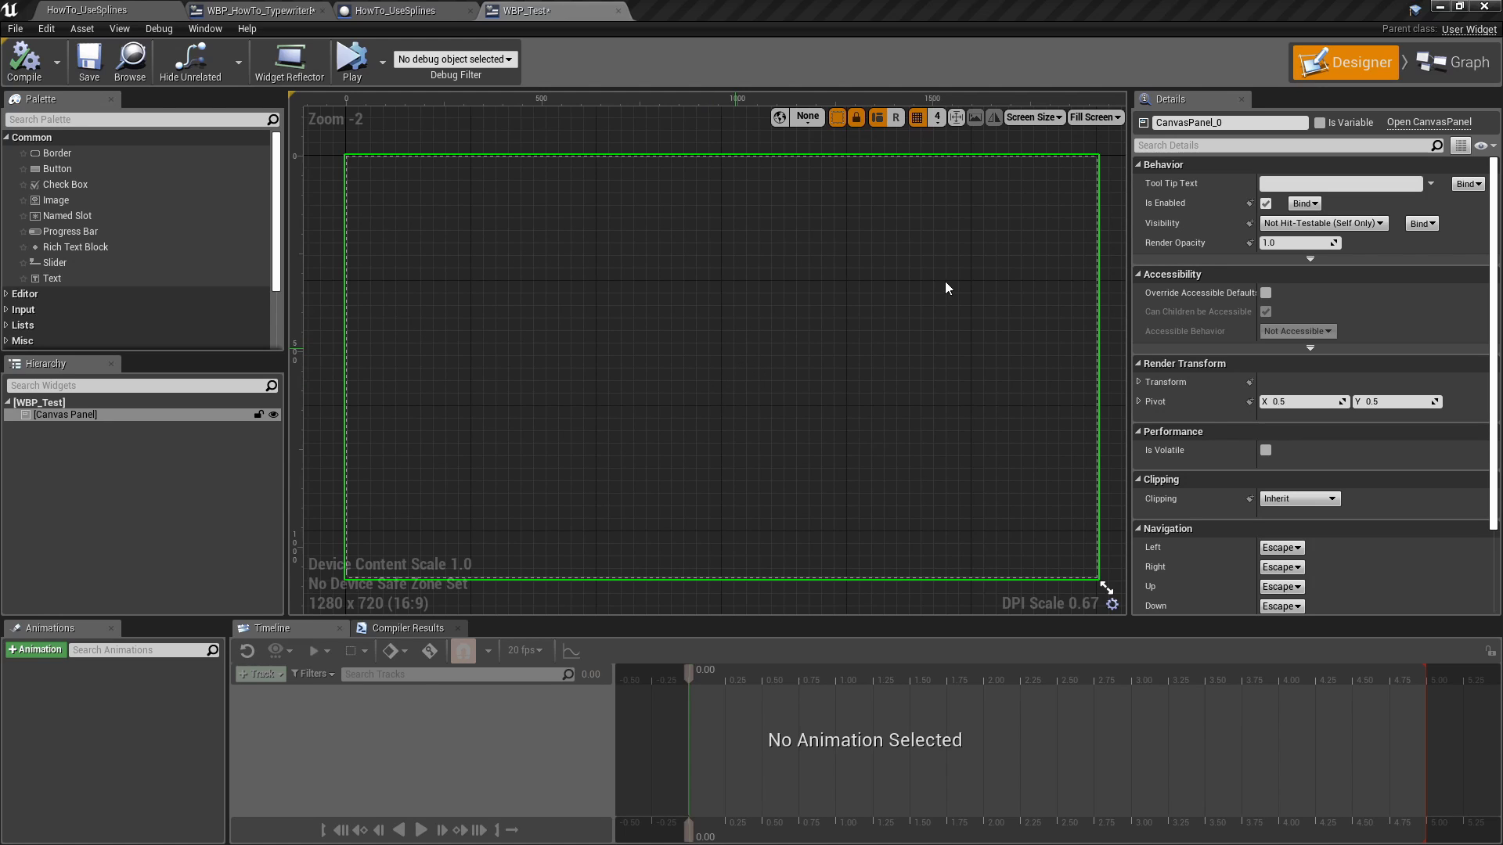
{"action": "mouse_move", "coordinate": [1453, 63]}
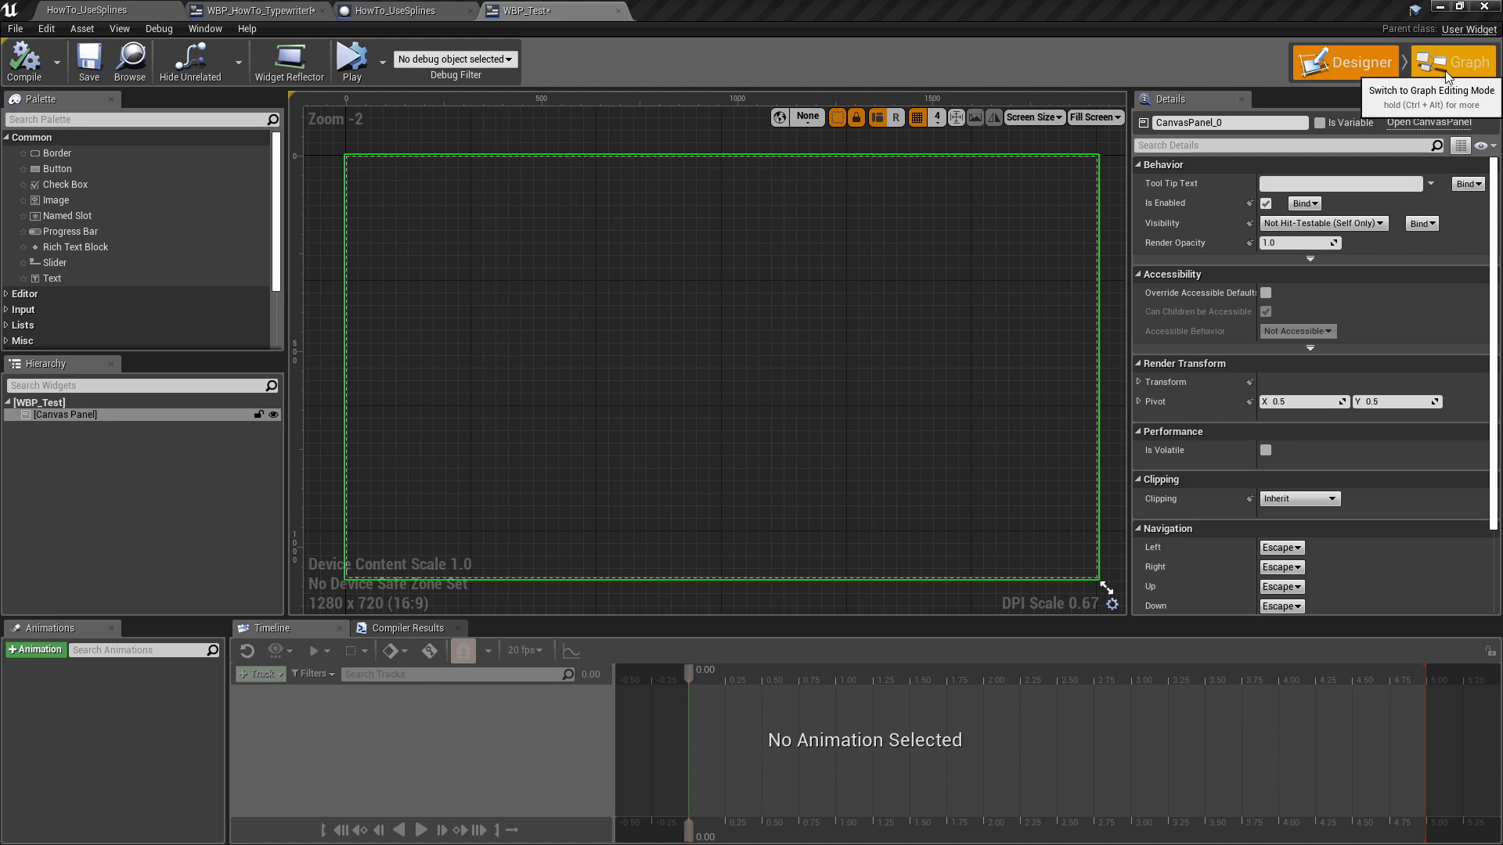
{"action": "left_click", "coordinate": [1453, 61]}
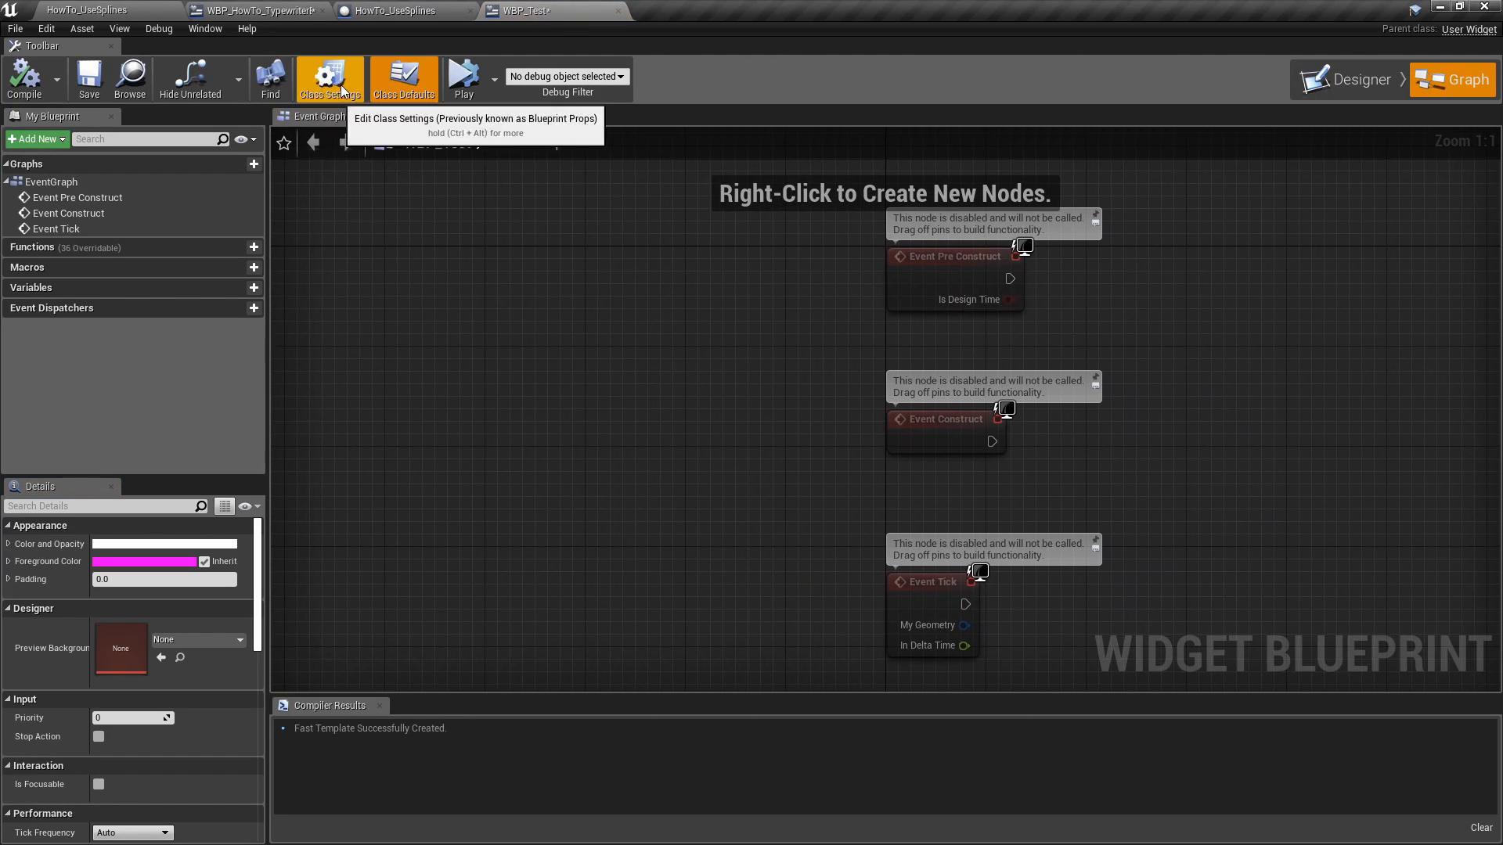
{"action": "left_click", "coordinate": [330, 78]}
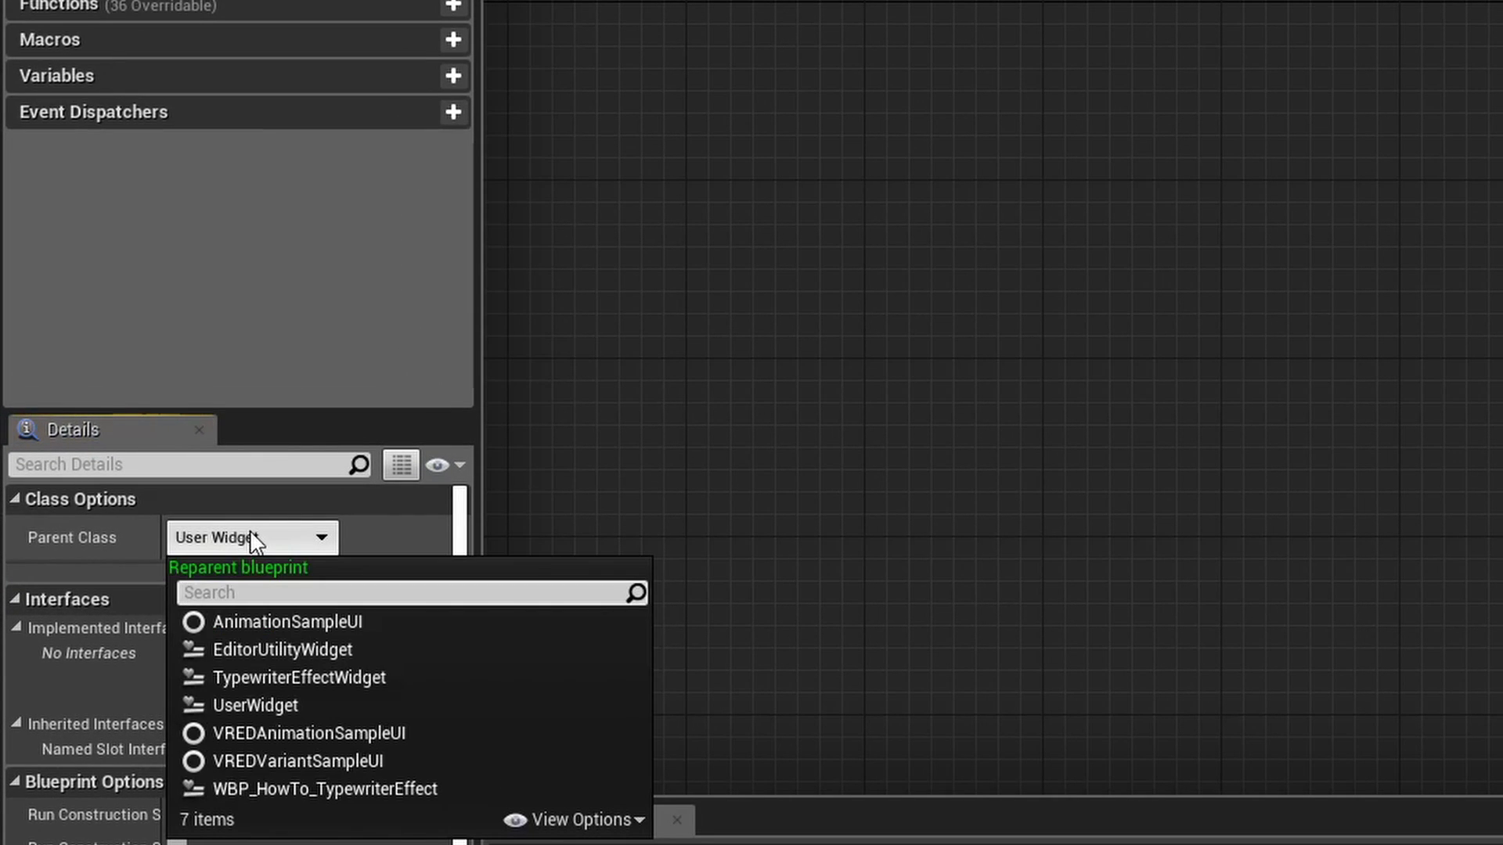
{"action": "type", "text": "TYPE"}
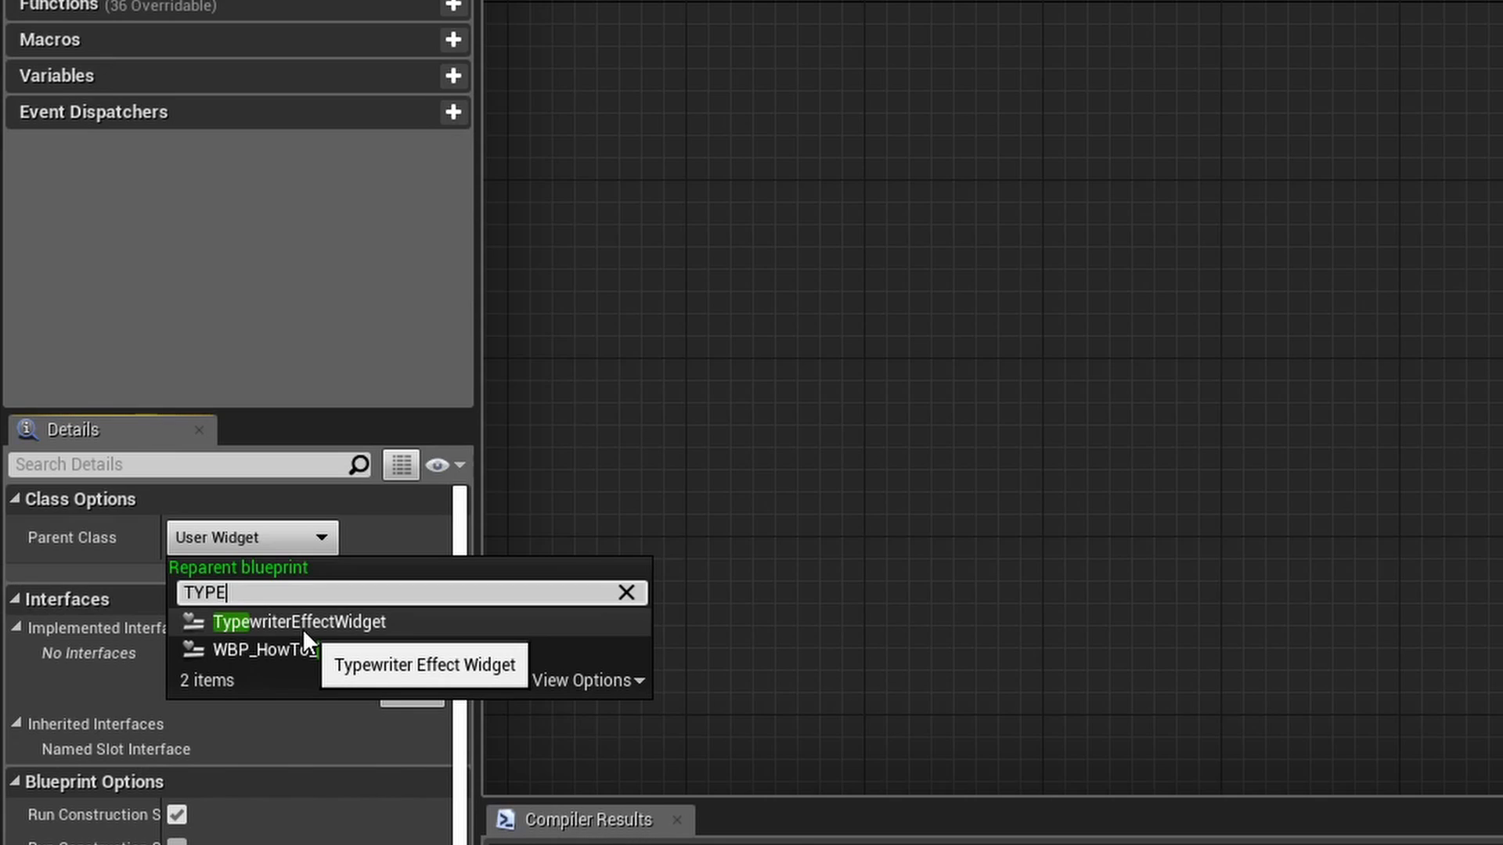
{"action": "mouse_move", "coordinate": [221, 666]}
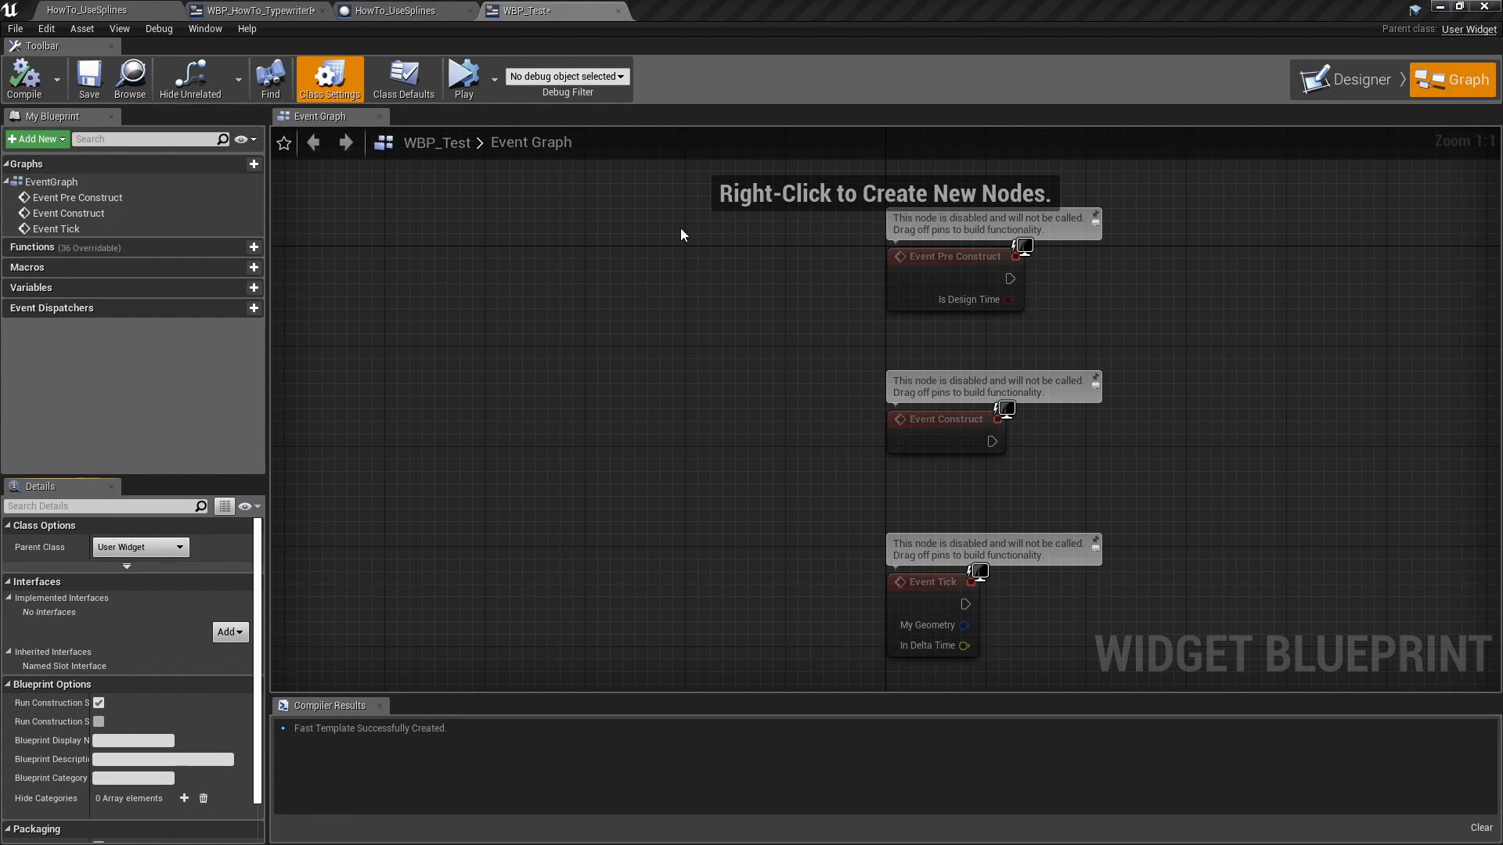
{"action": "left_click", "coordinate": [253, 10]}
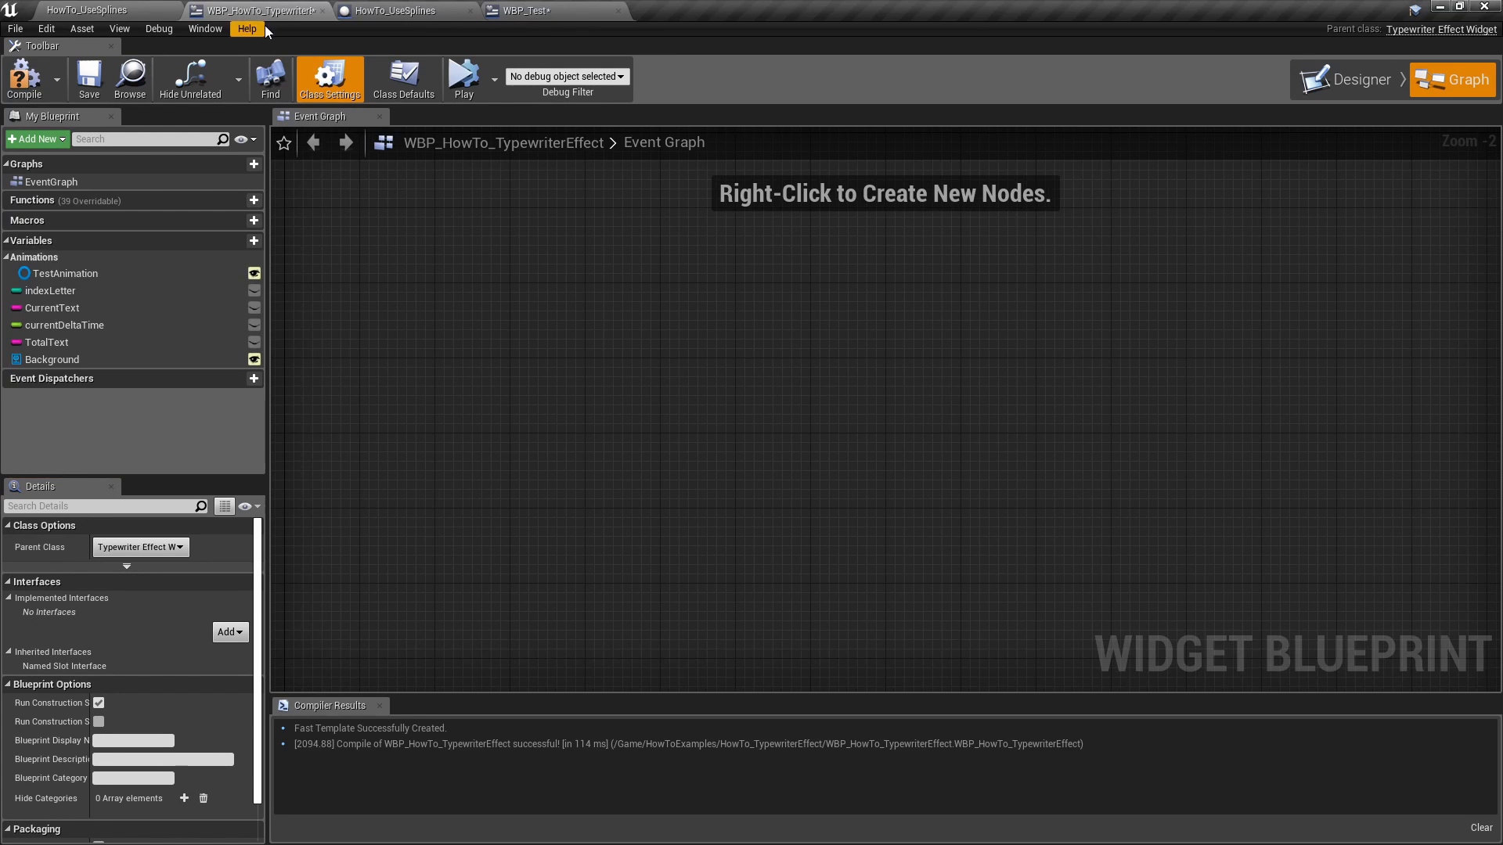
{"action": "mouse_move", "coordinate": [253, 10]}
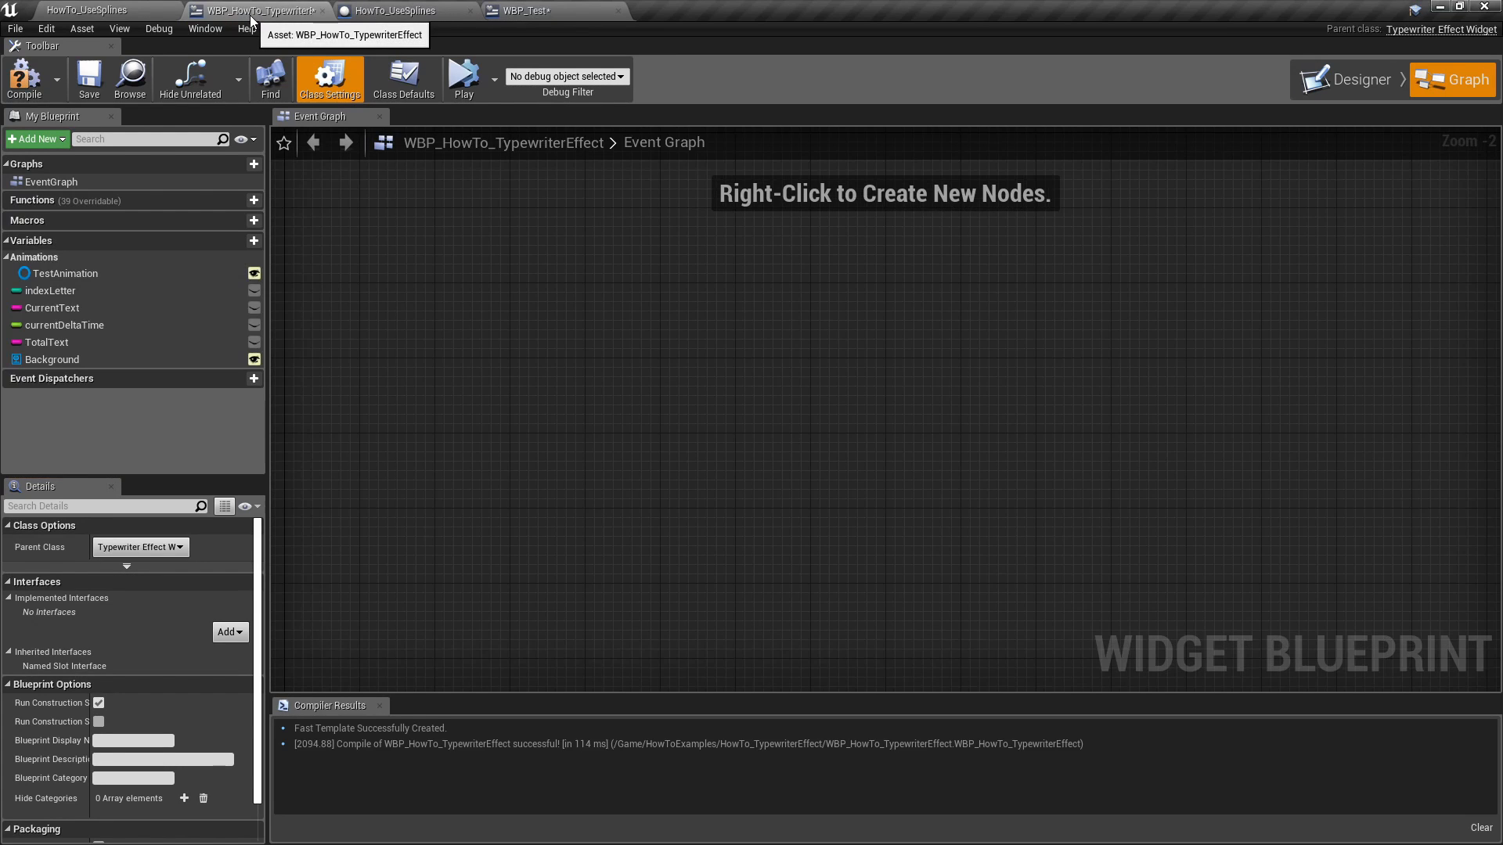
{"action": "mouse_move", "coordinate": [1417, 40]}
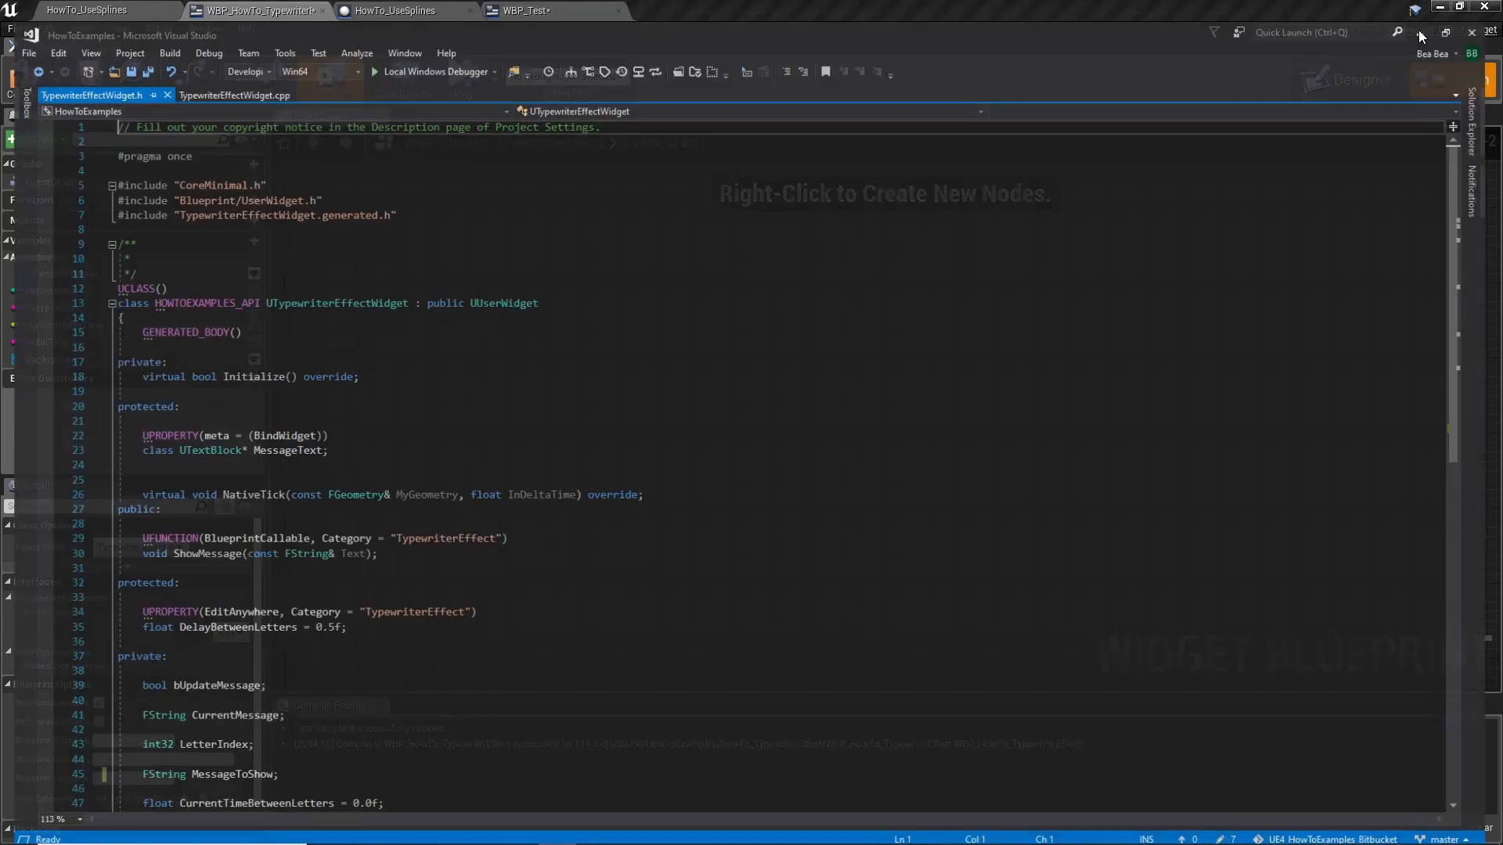
{"action": "left_click", "coordinate": [1456, 31]}
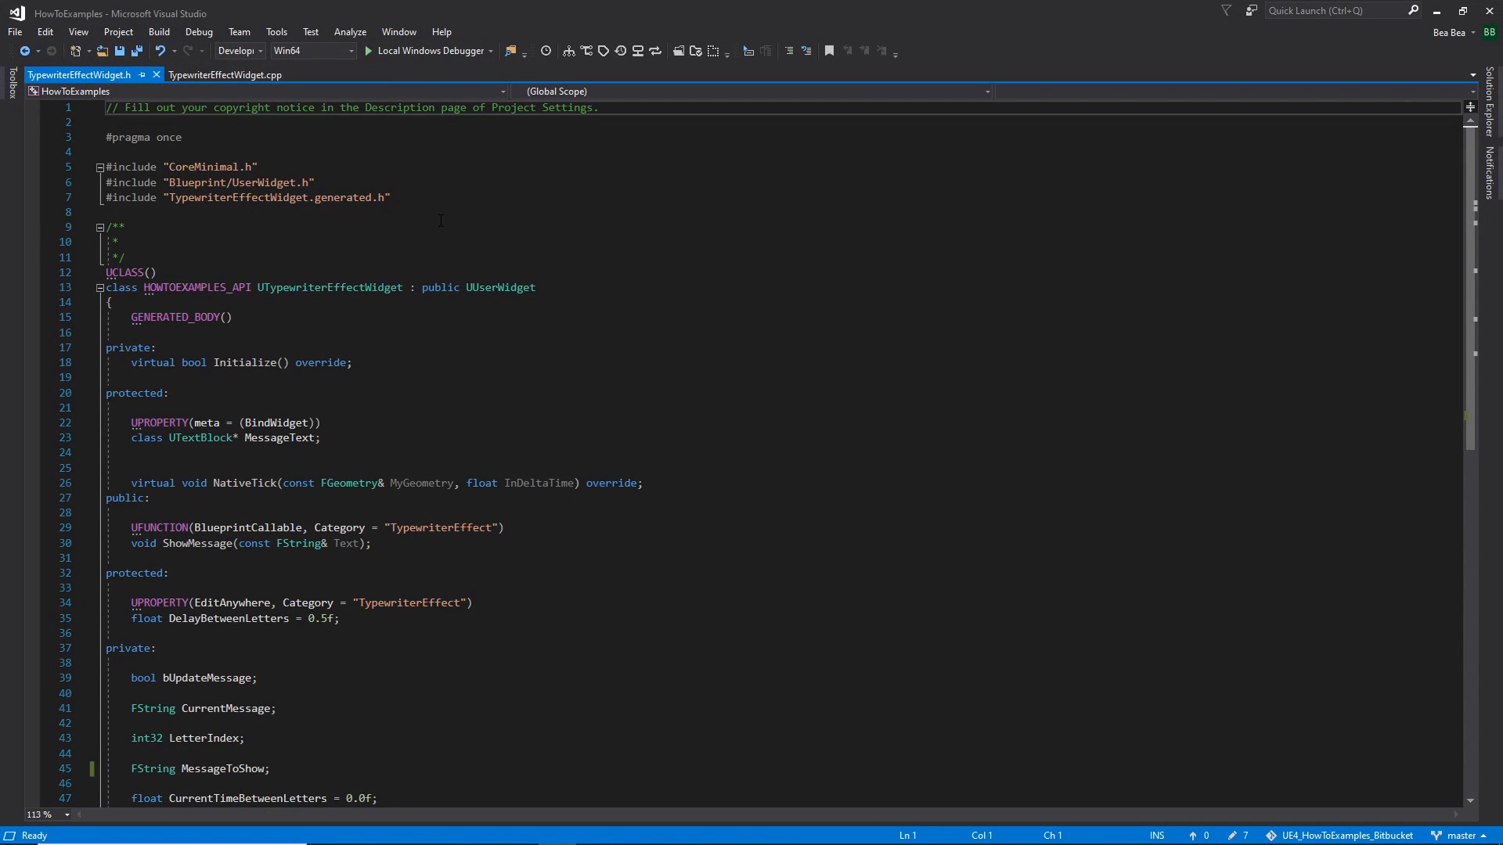
{"action": "mouse_move", "coordinate": [428, 294]}
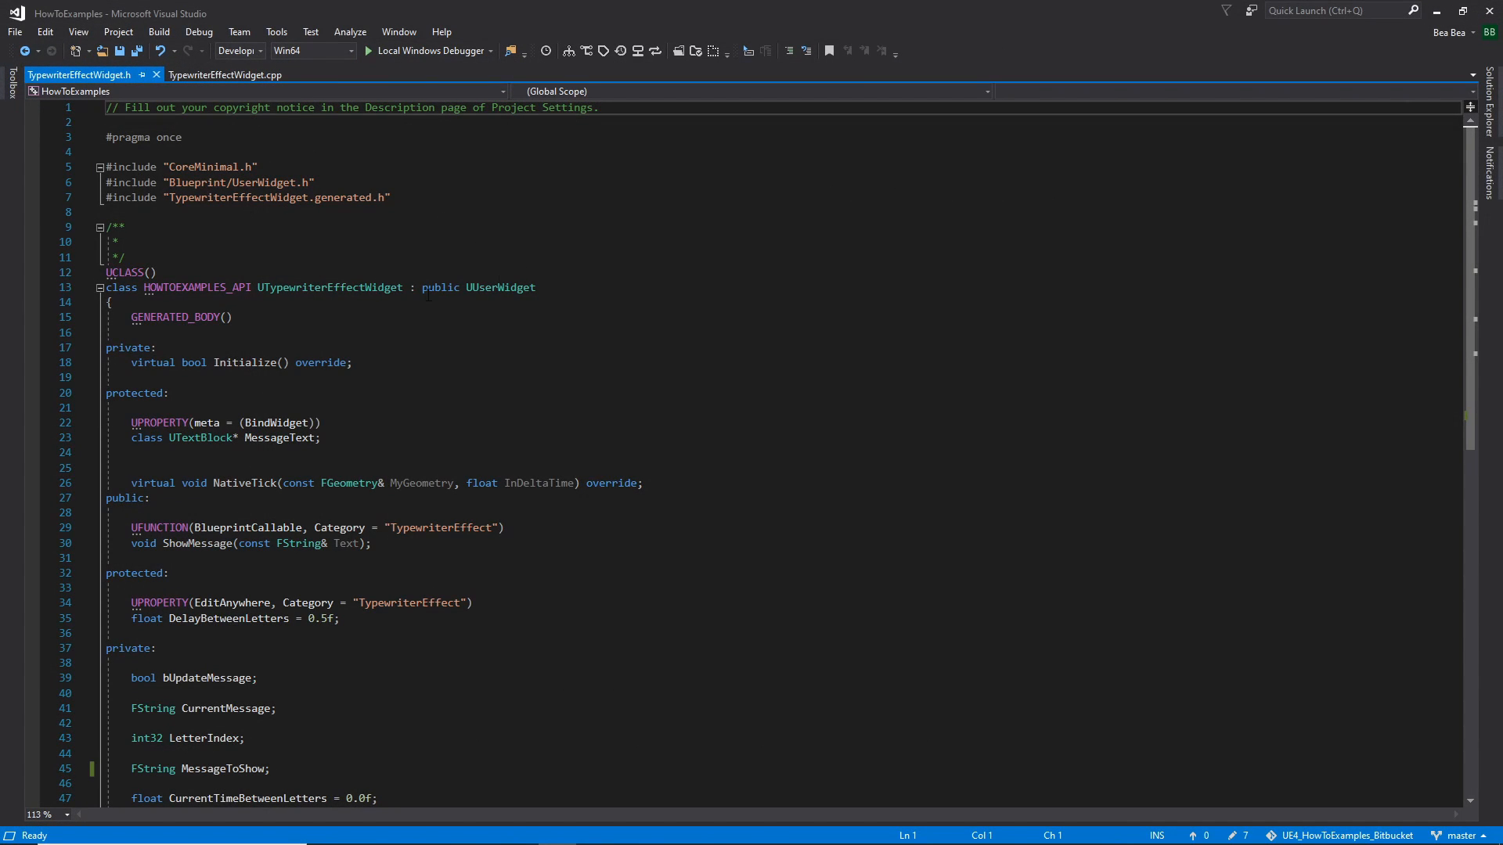
{"action": "mouse_move", "coordinate": [329, 287]}
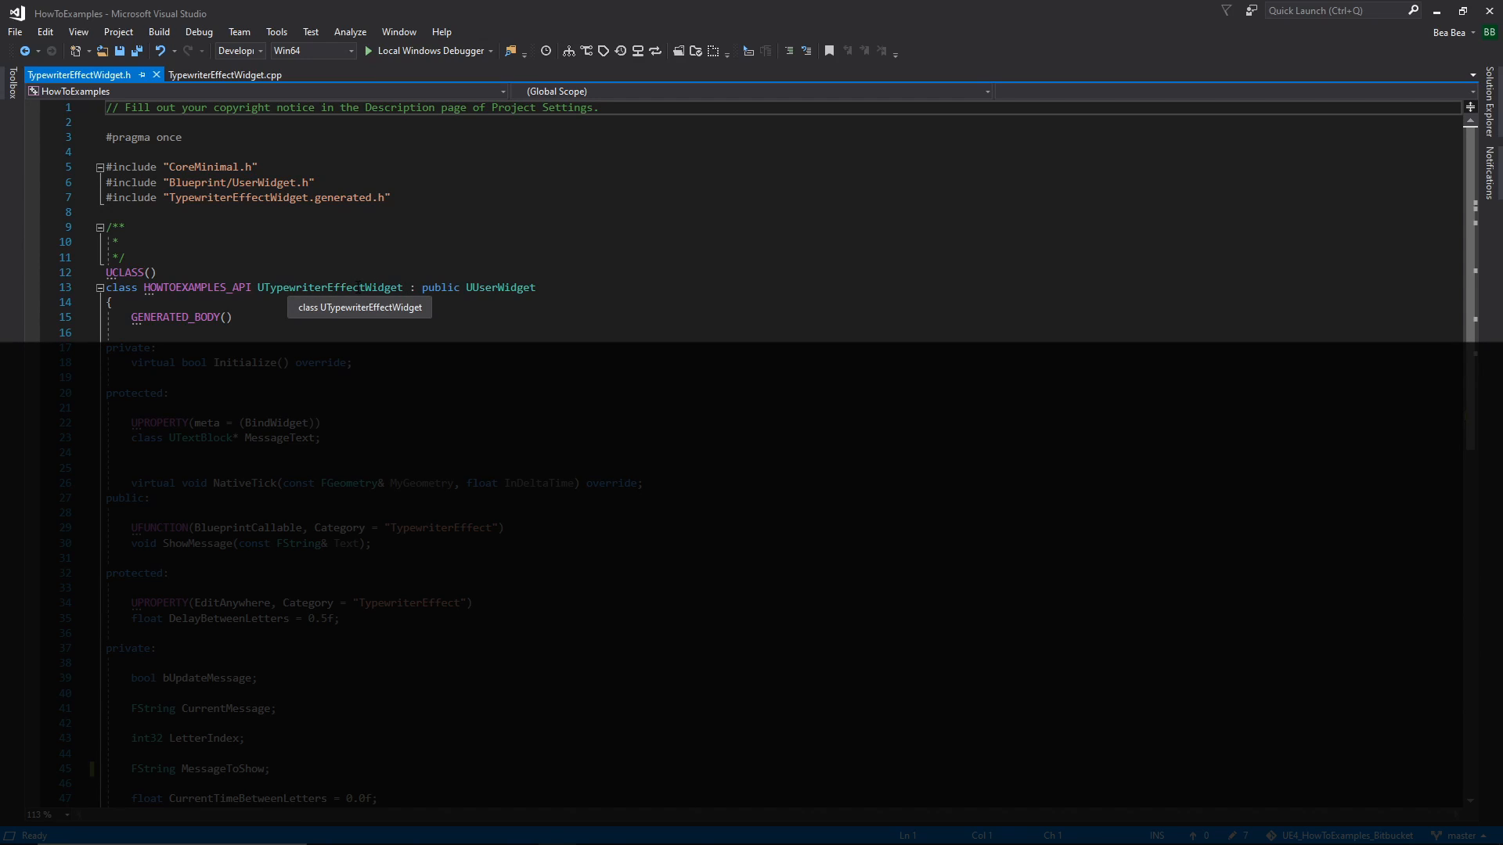
{"action": "double_click", "coordinate": [499, 287]}
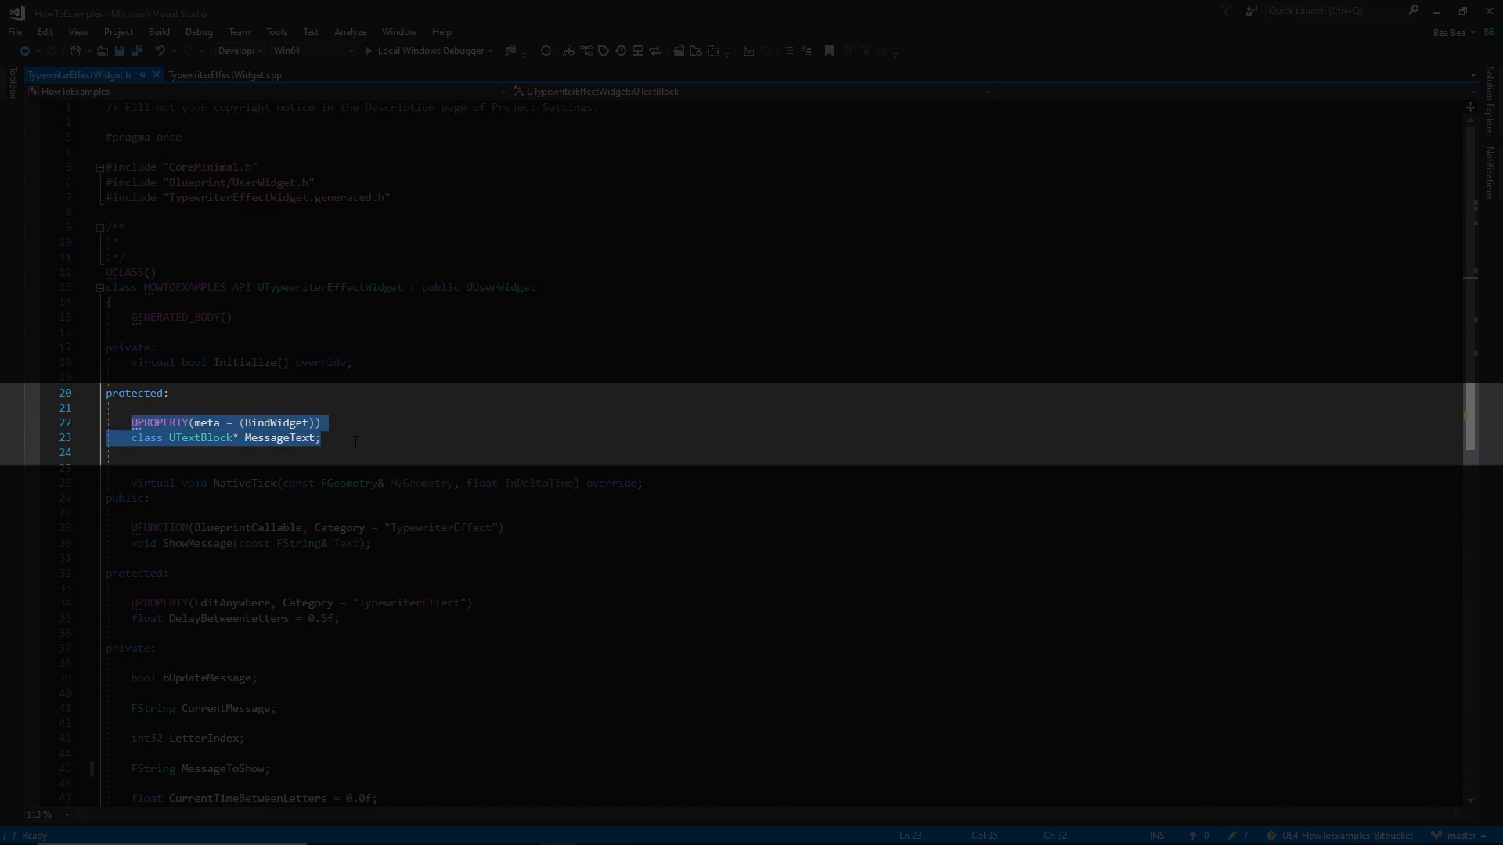
{"action": "mouse_move", "coordinate": [206, 451]}
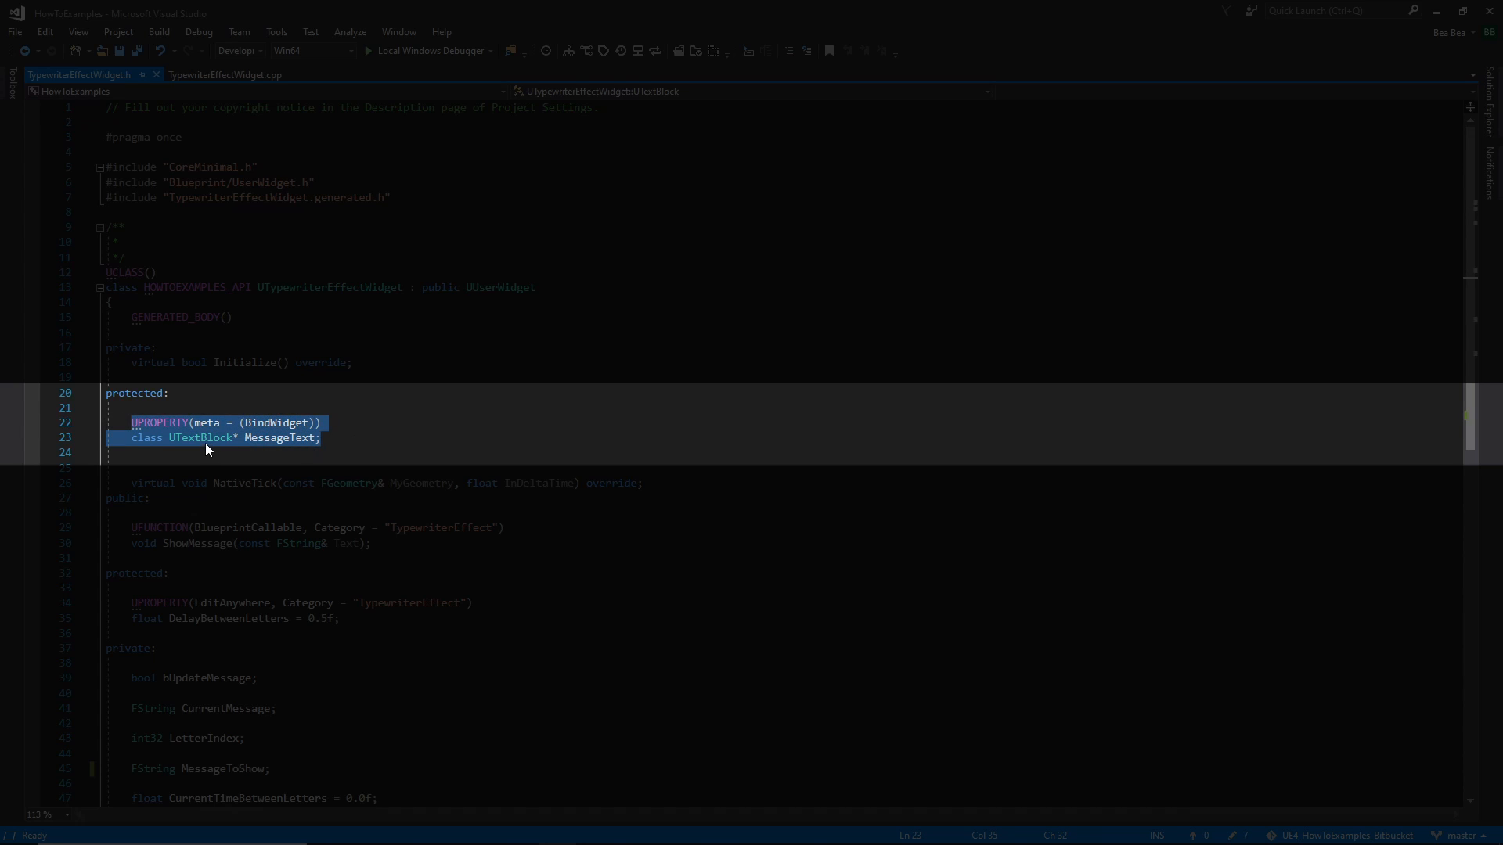
{"action": "mouse_move", "coordinate": [277, 446]}
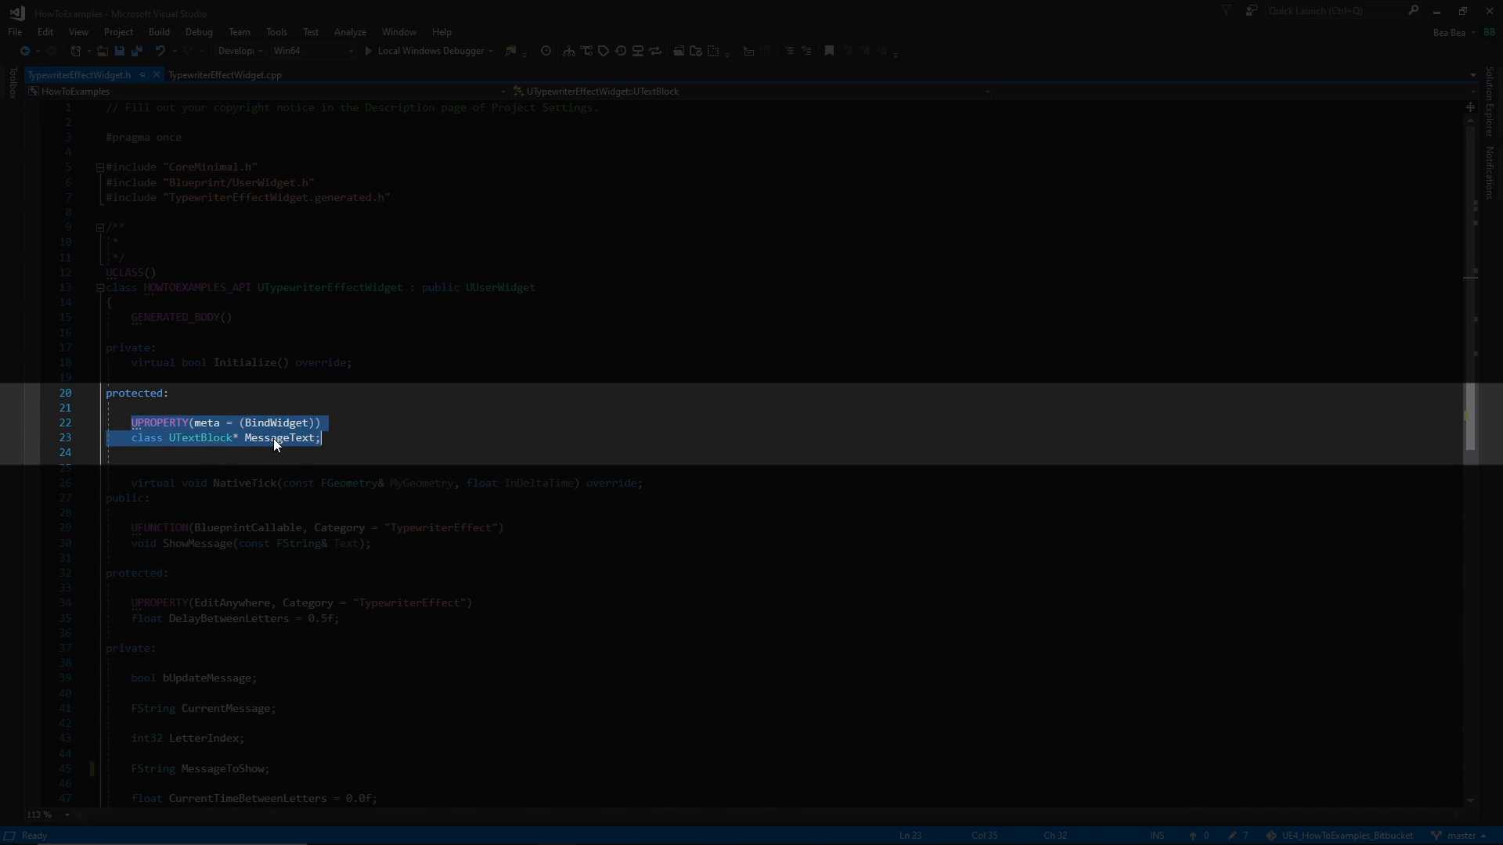
{"action": "mouse_move", "coordinate": [398, 437]}
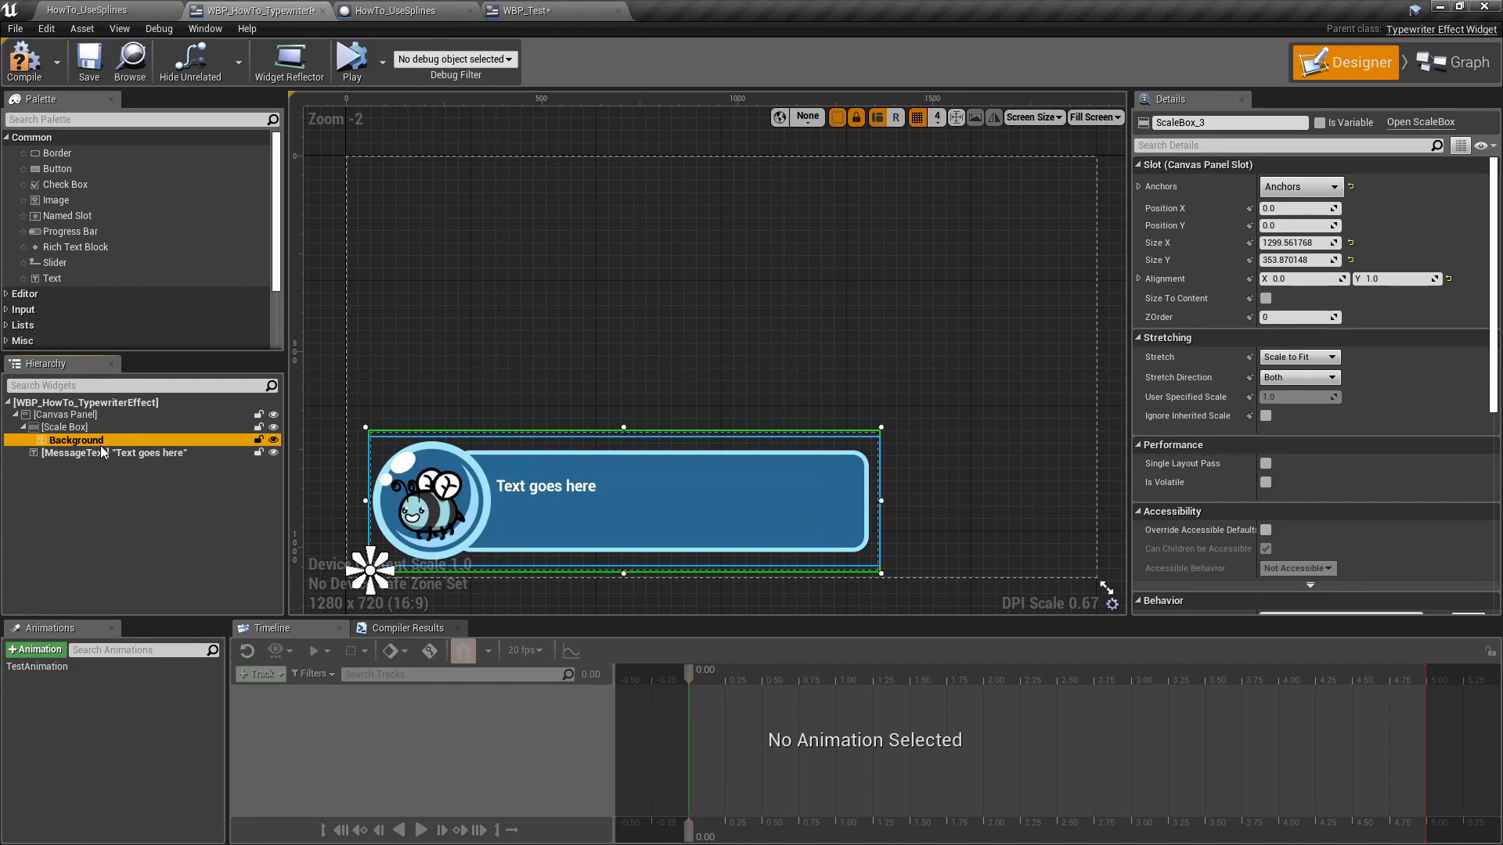
{"action": "left_click", "coordinate": [124, 452]}
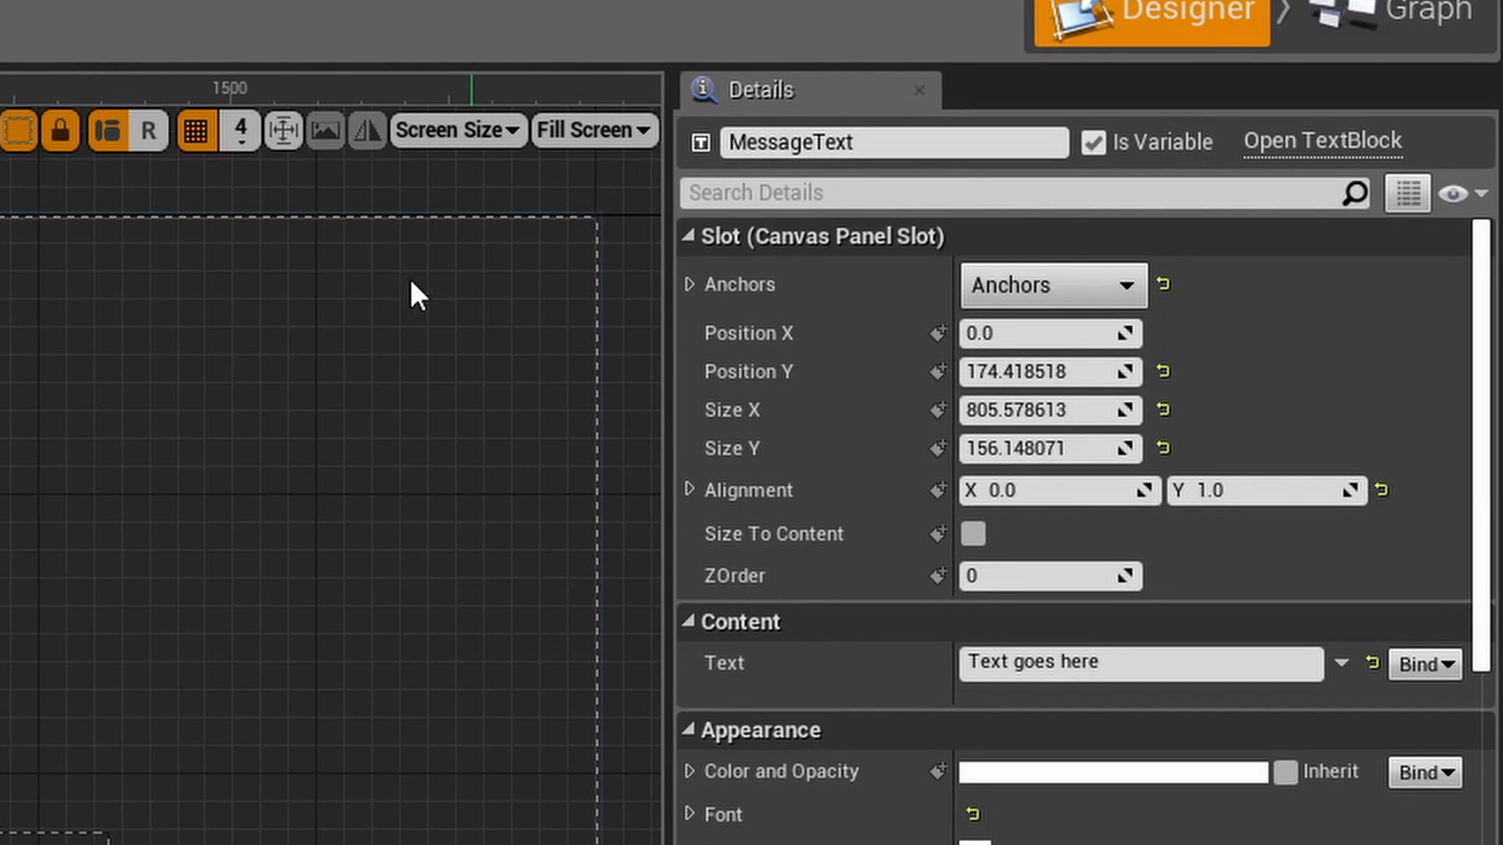
{"action": "left_click", "coordinate": [38, 446]}
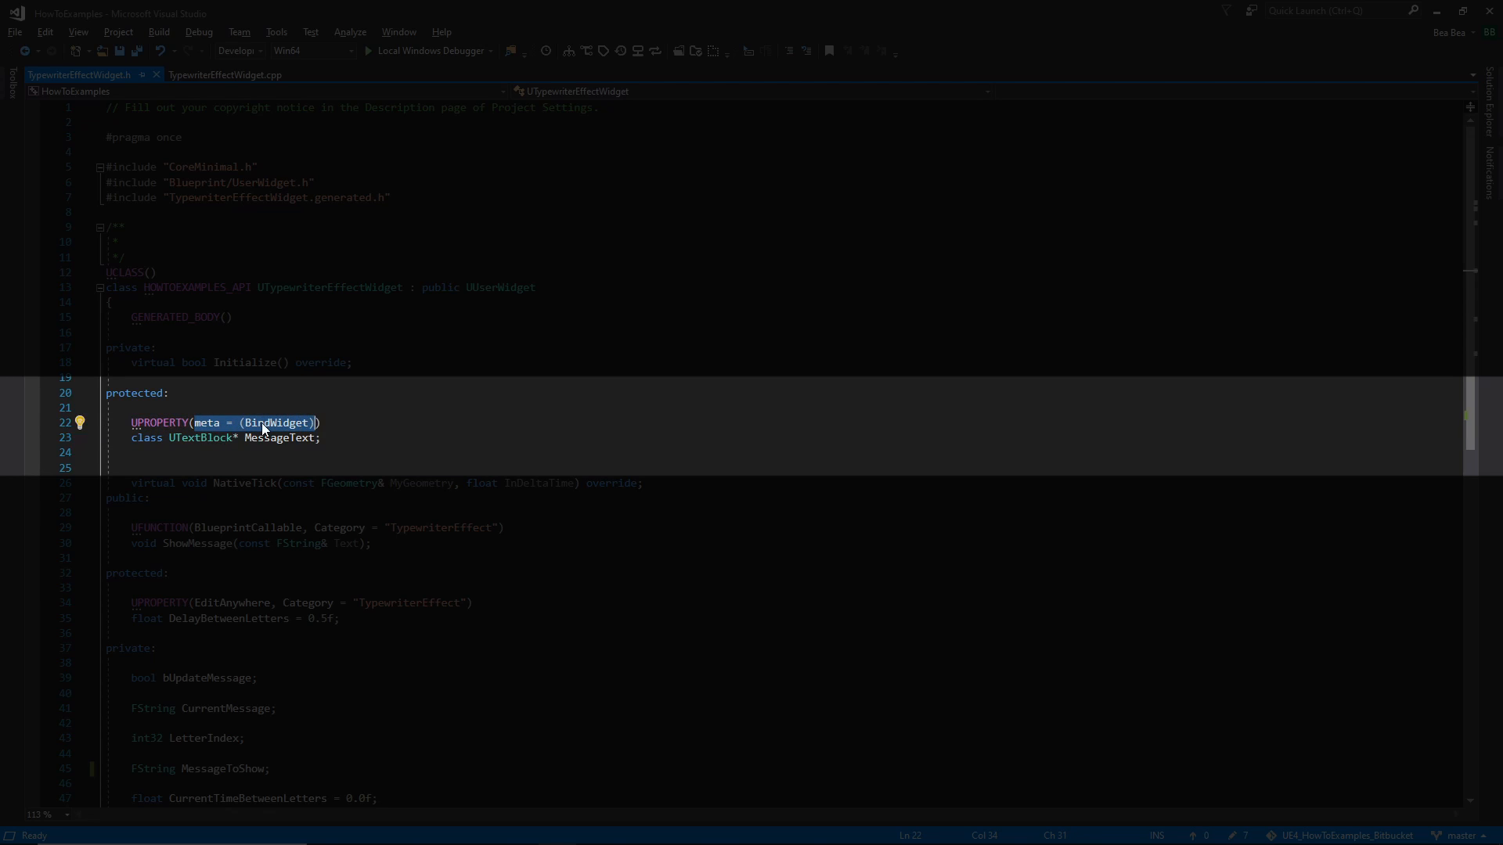
{"action": "mouse_move", "coordinate": [337, 423]}
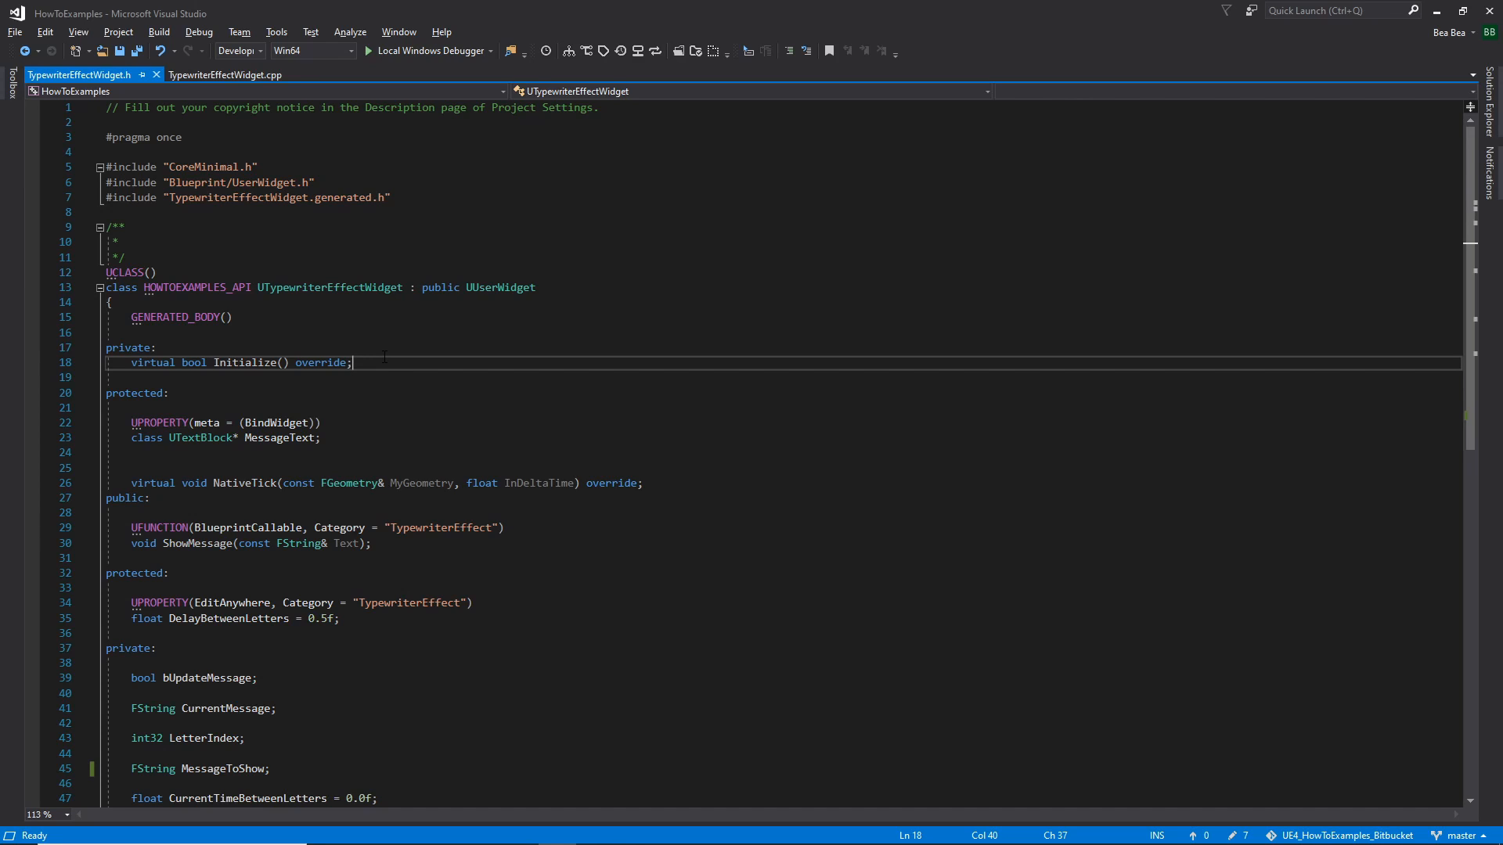
{"action": "double_click", "coordinate": [245, 363]}
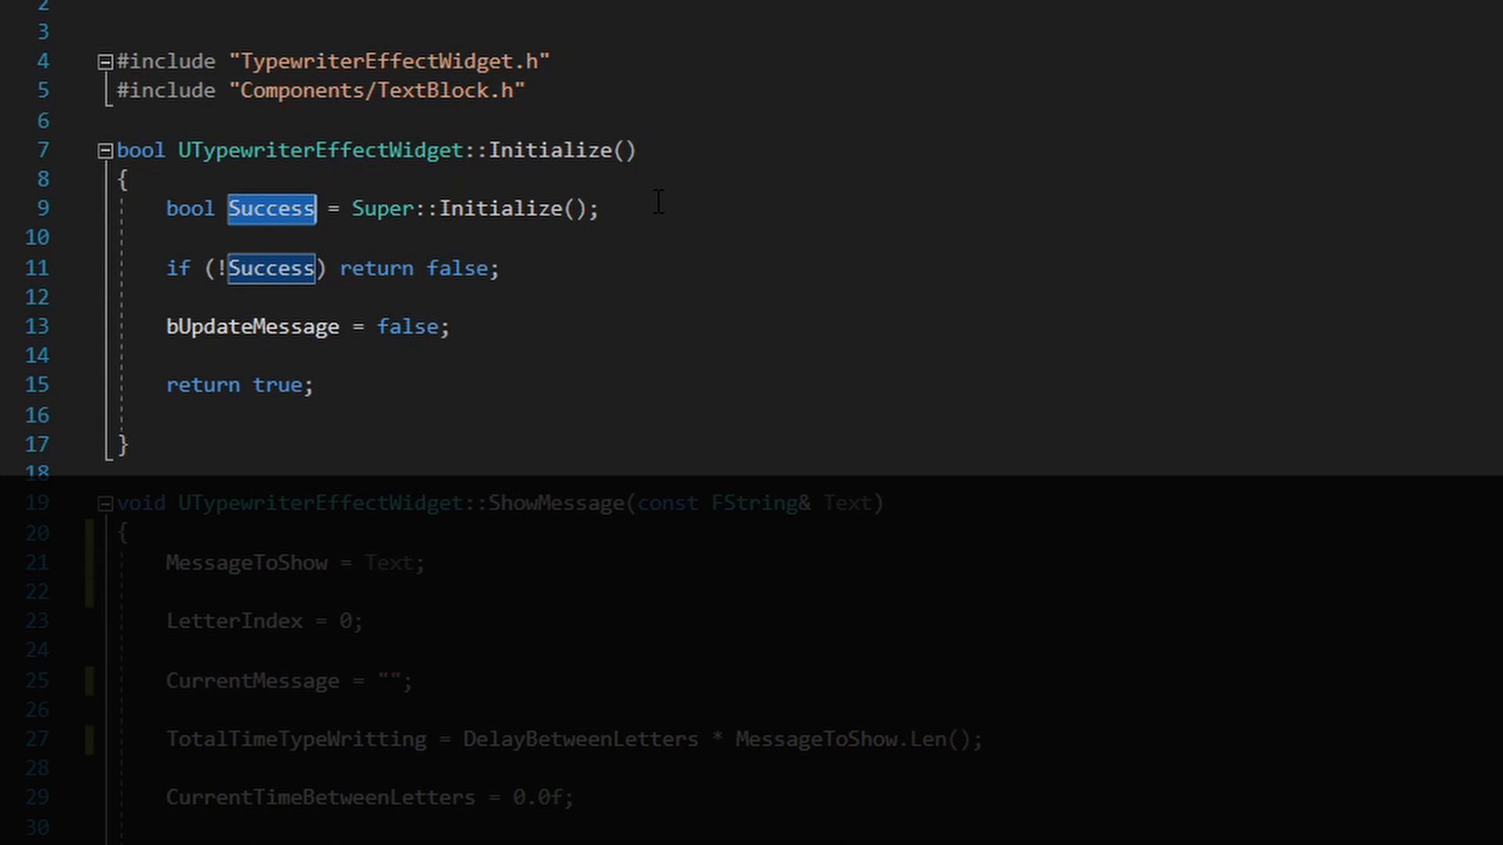
{"action": "mouse_move", "coordinate": [534, 163]}
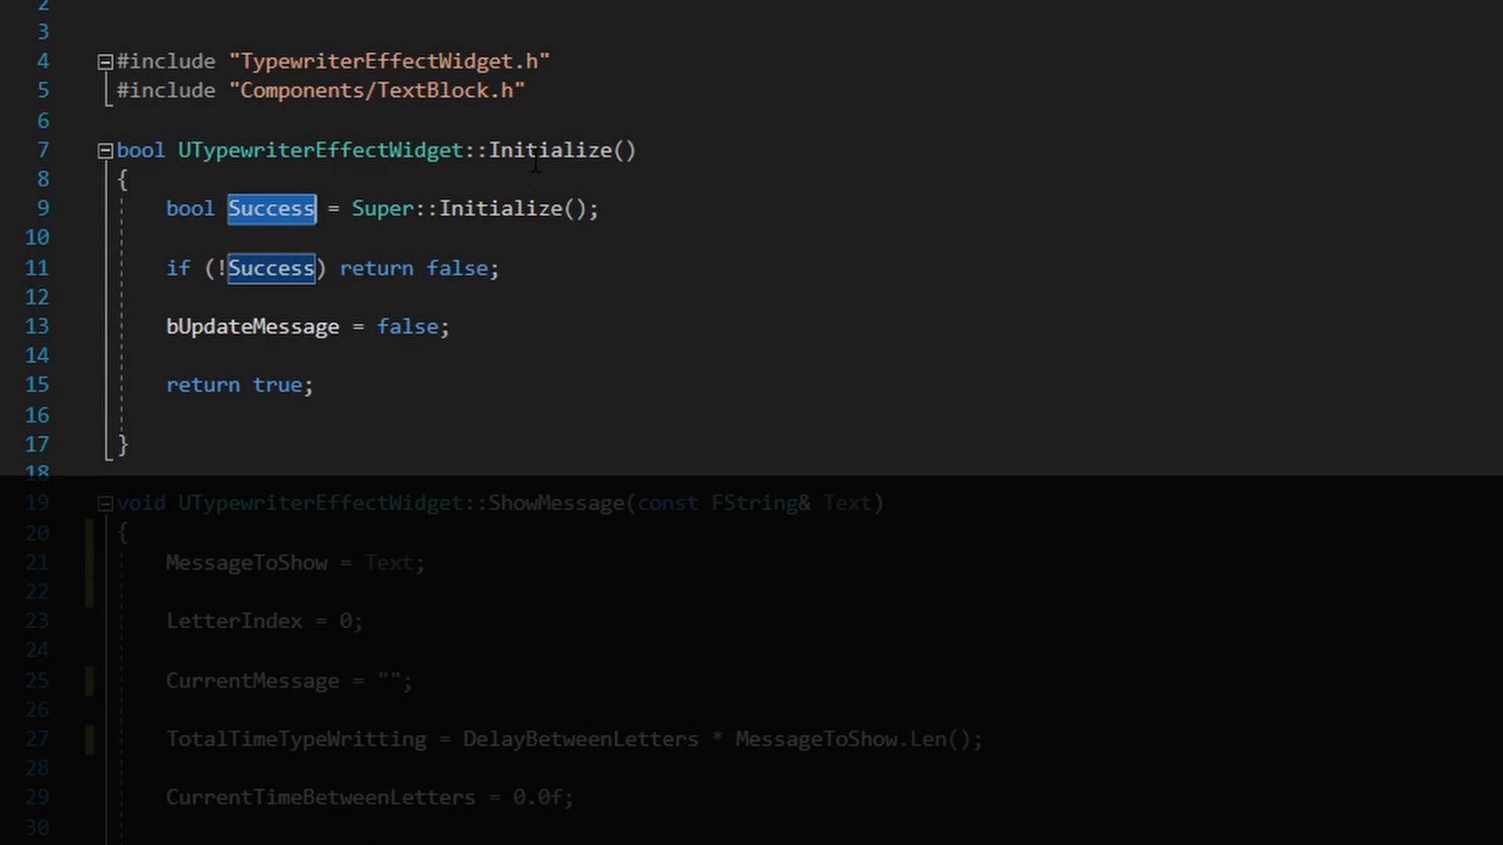
{"action": "mouse_move", "coordinate": [528, 317]}
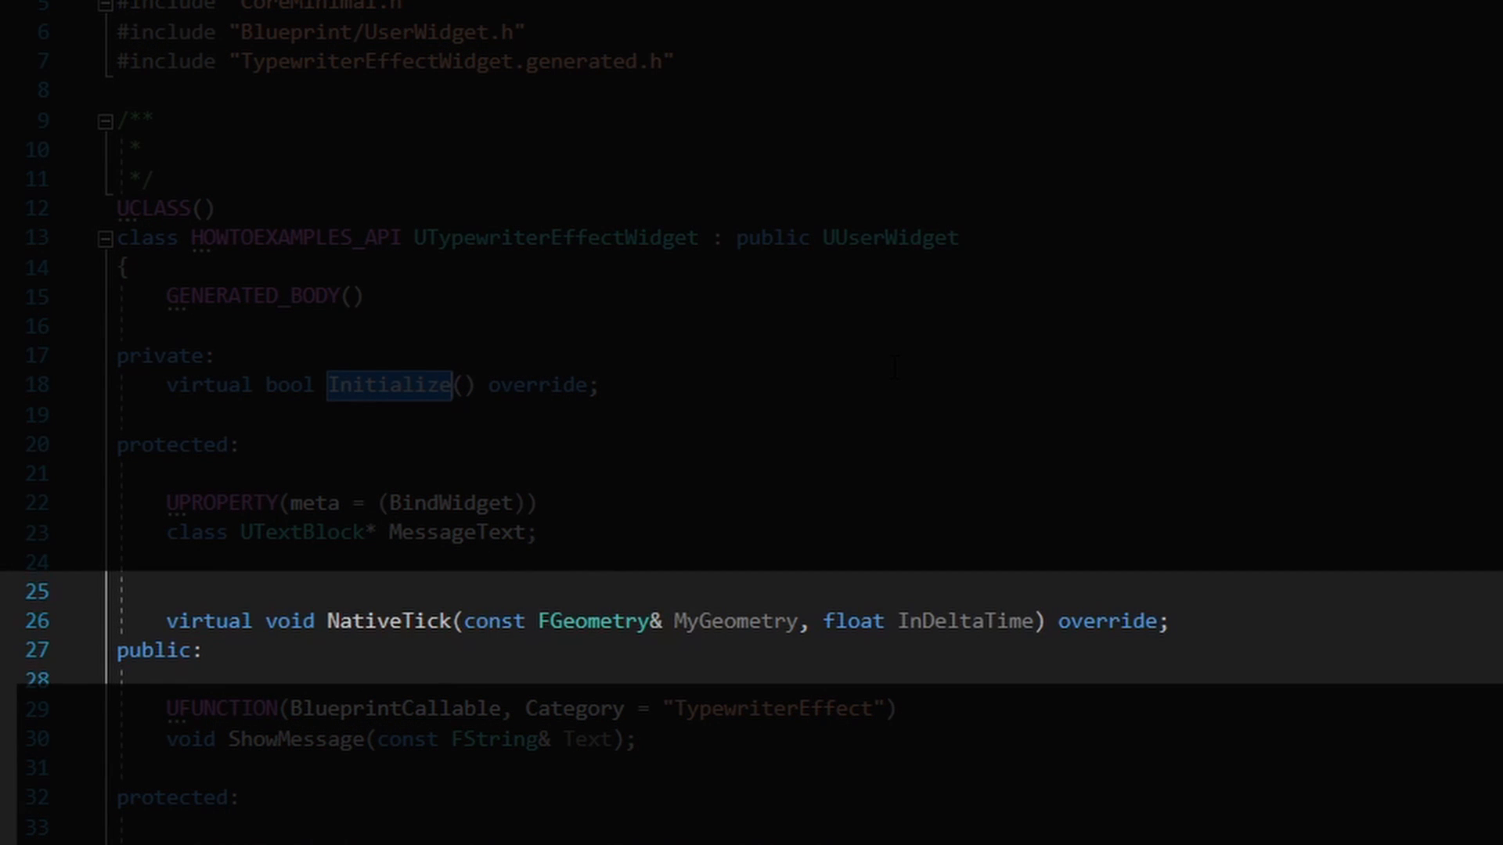
{"action": "mouse_move", "coordinate": [360, 620]}
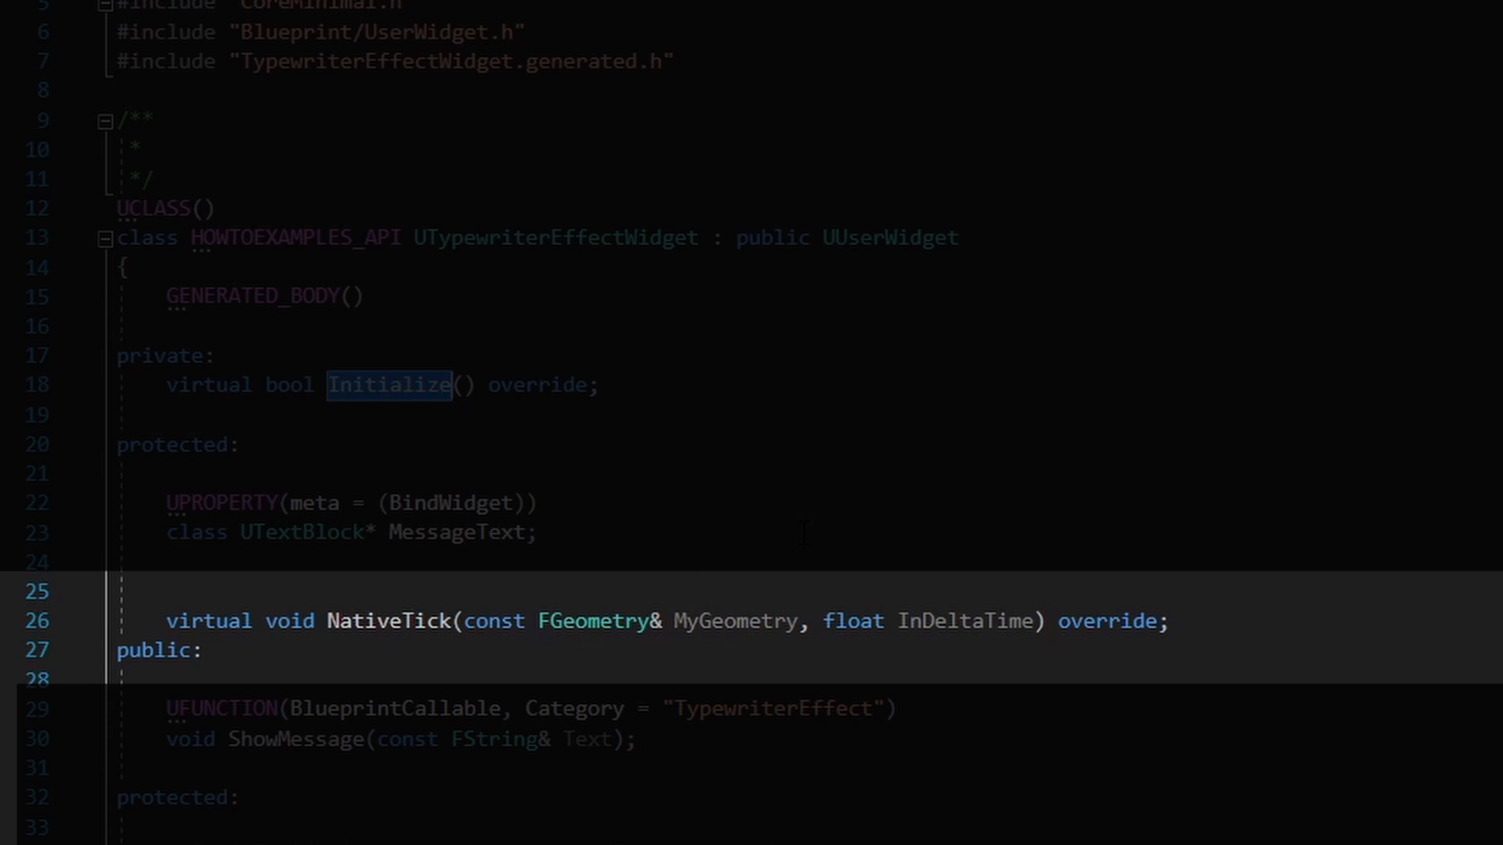
{"action": "mouse_move", "coordinate": [379, 621]}
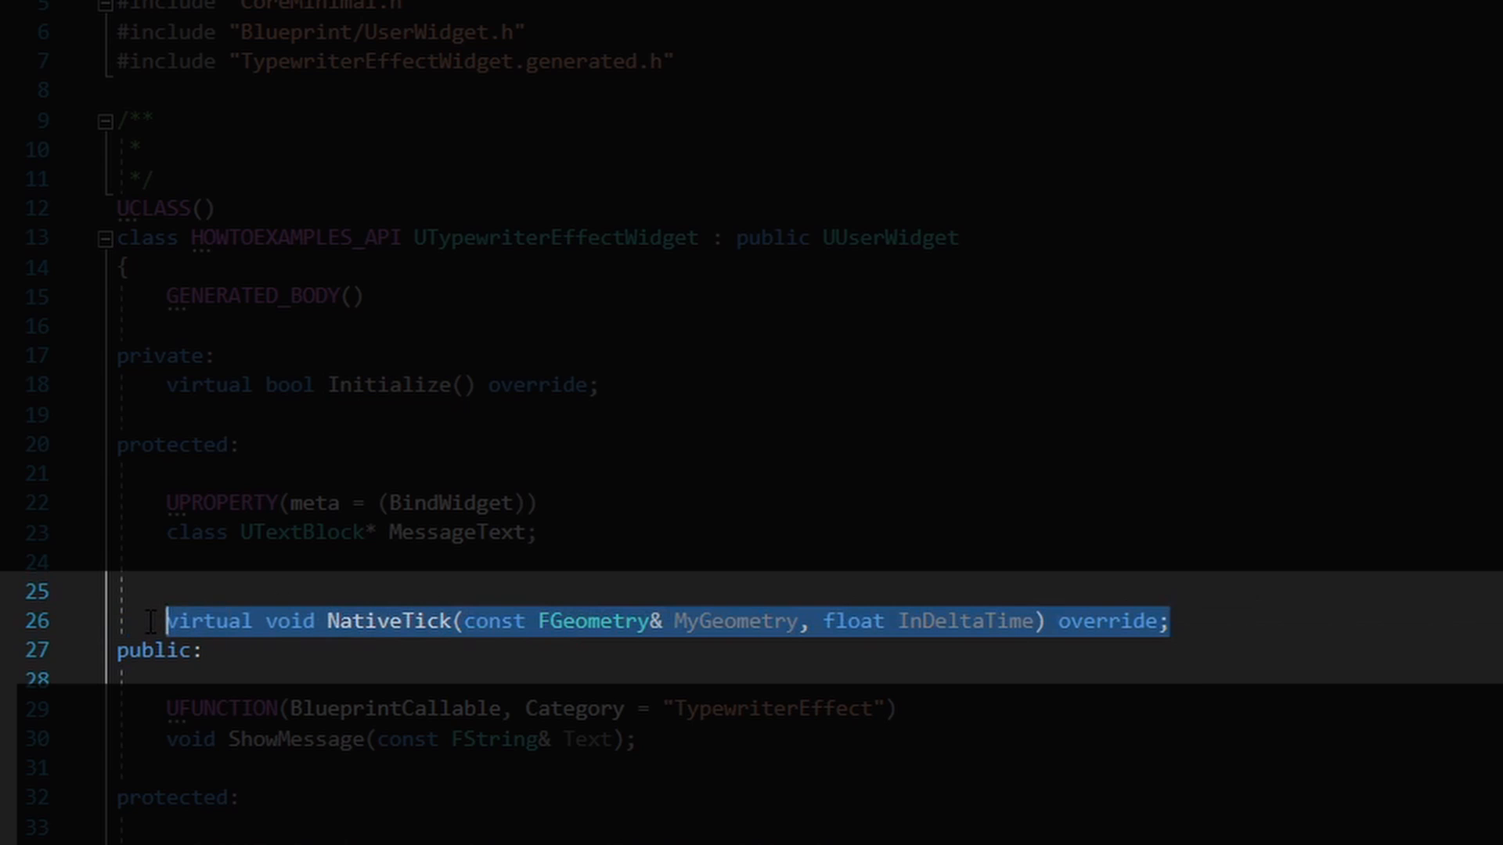
{"action": "double_click", "coordinate": [964, 619]}
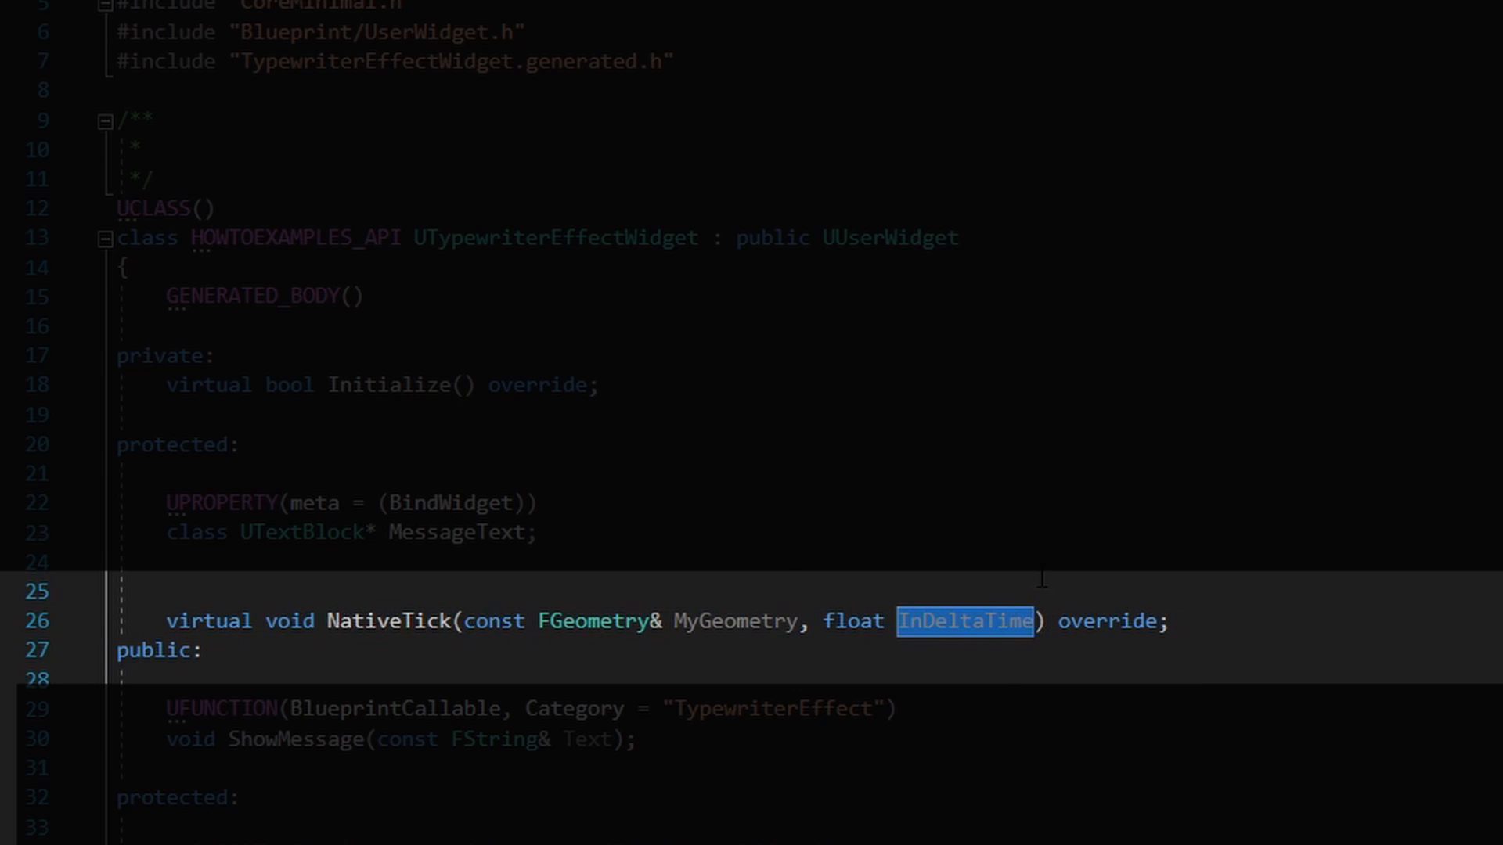
{"action": "double_click", "coordinate": [495, 620]}
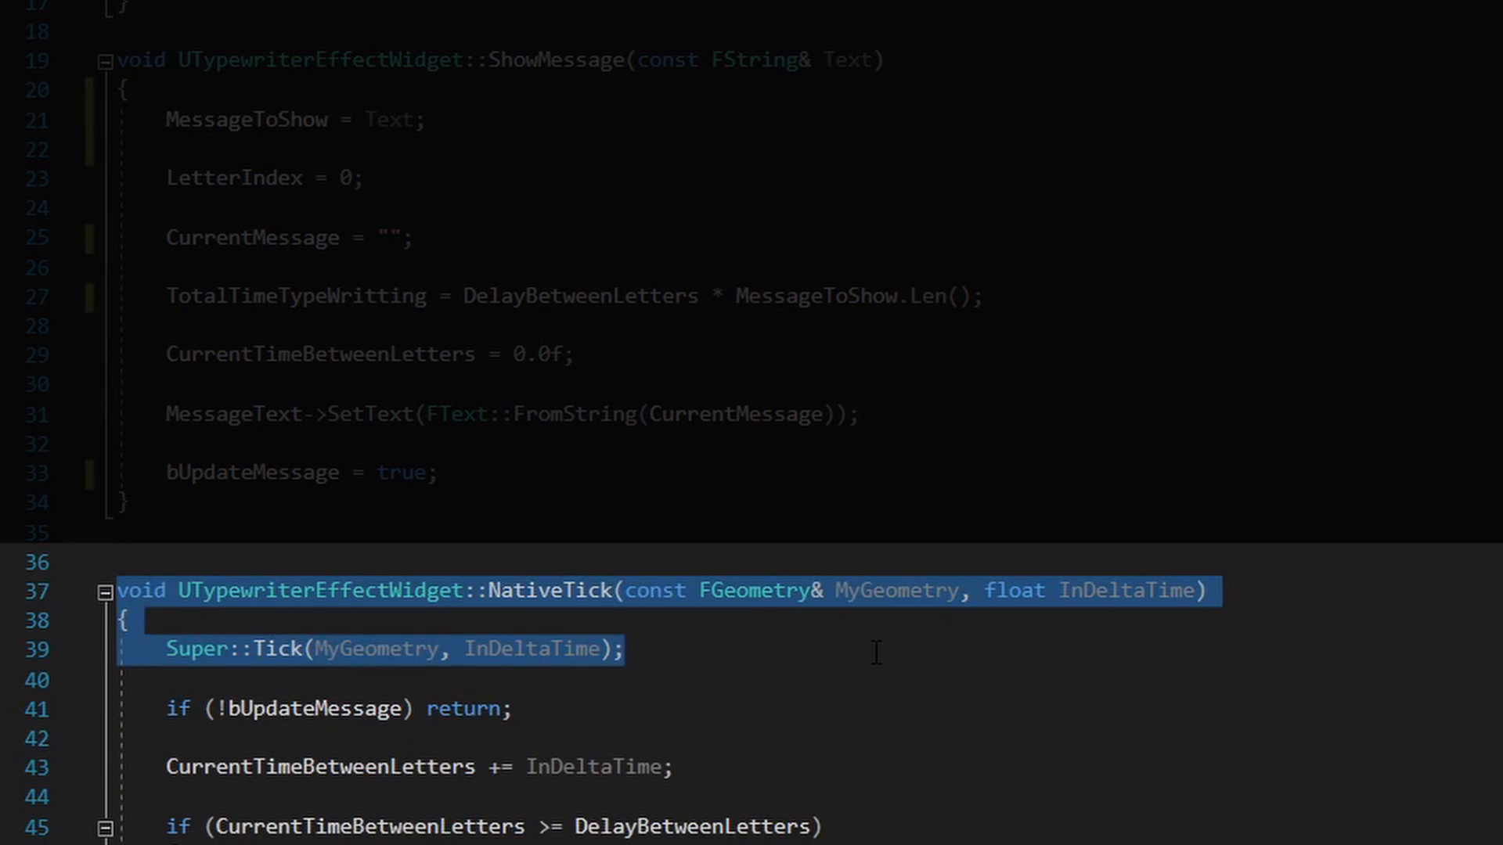
{"action": "scroll", "scroll_direction": "up", "scroll_amount": 3}
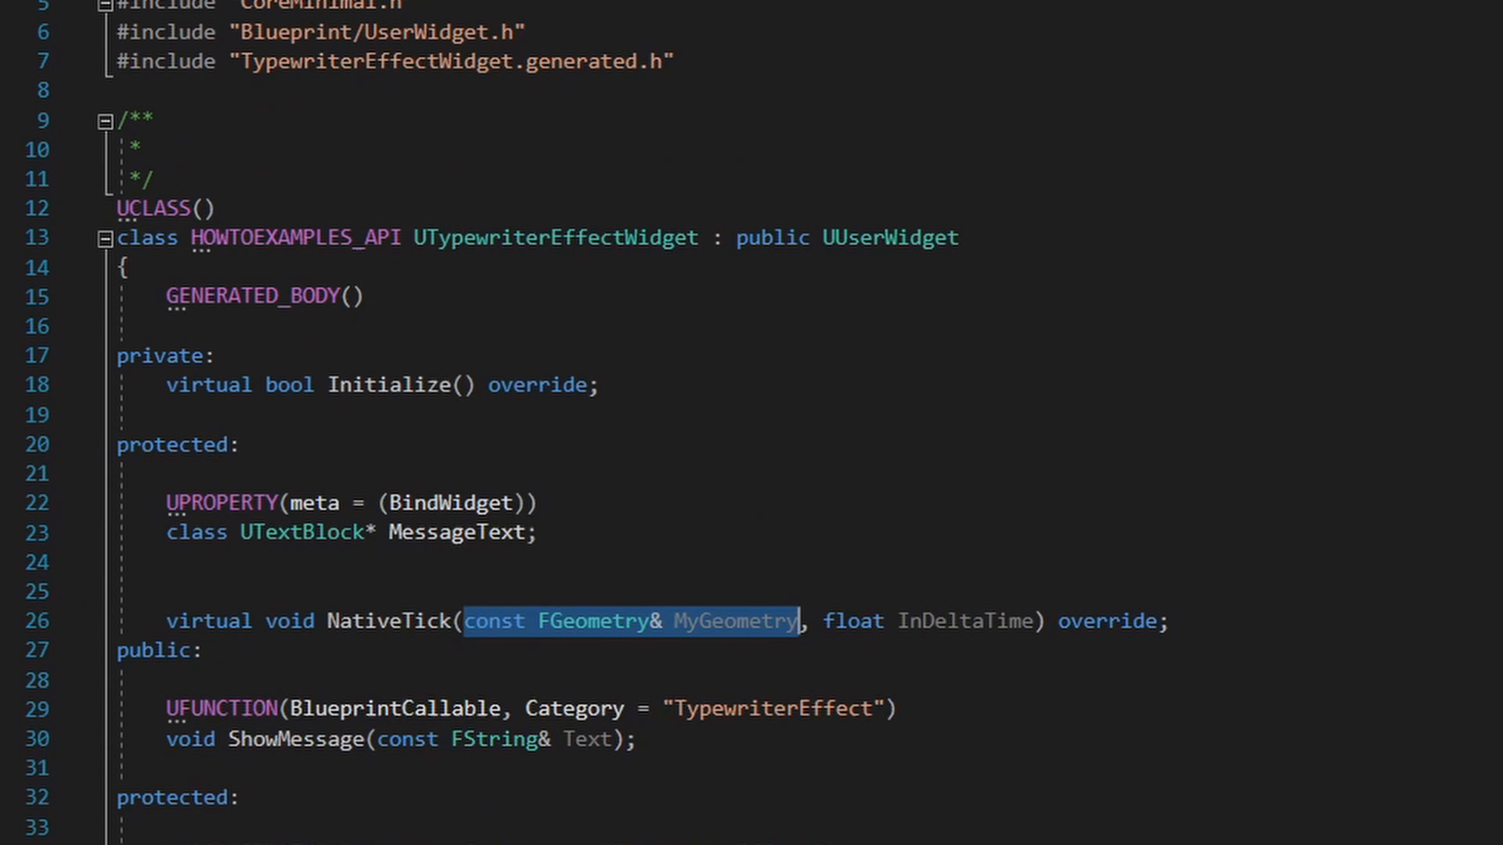
{"action": "scroll", "scroll_direction": "down", "scroll_amount": 3}
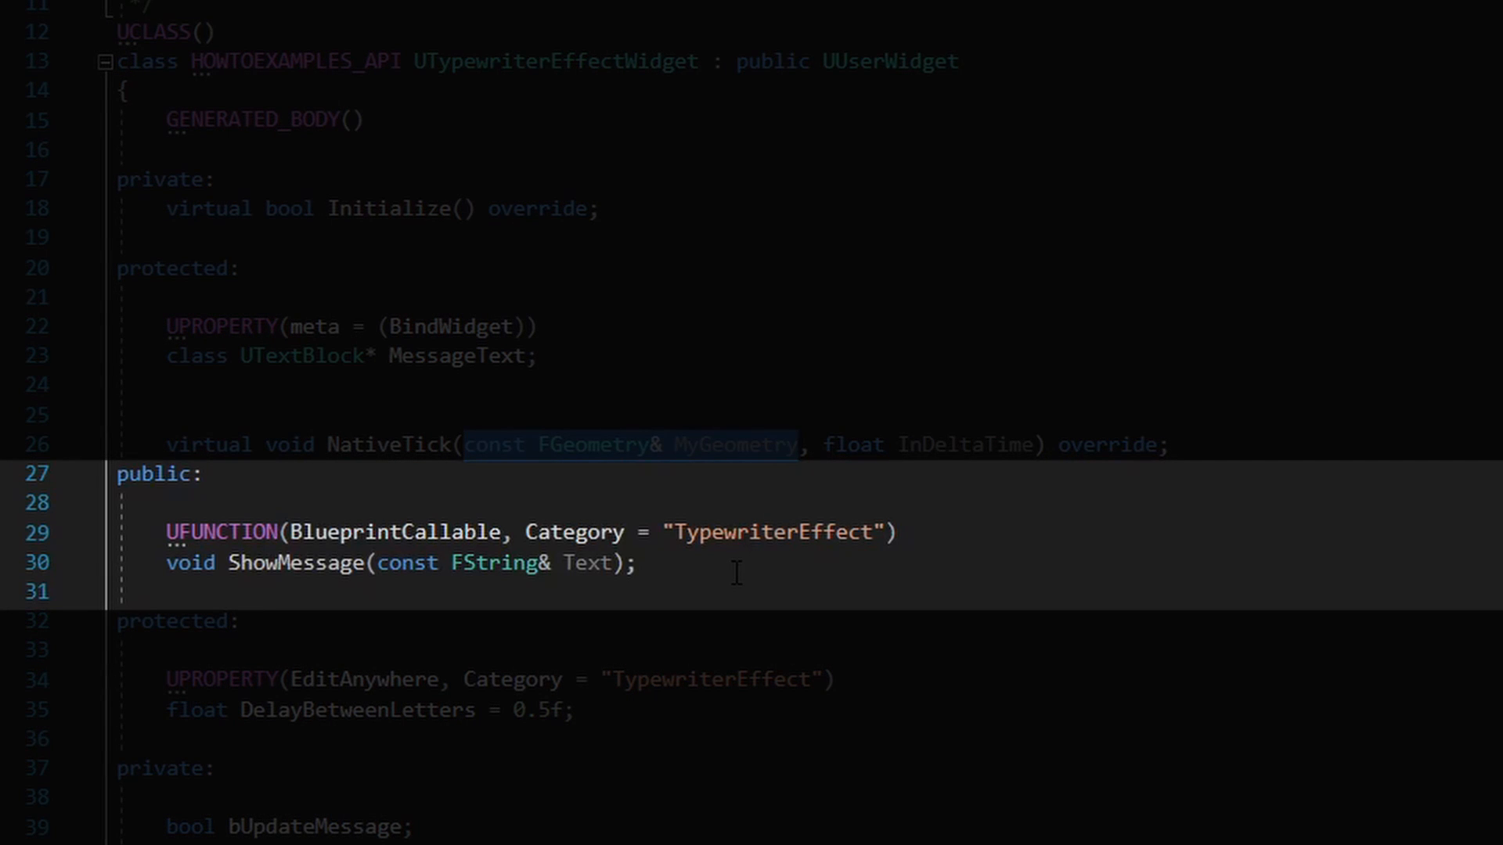
{"action": "mouse_move", "coordinate": [294, 562]}
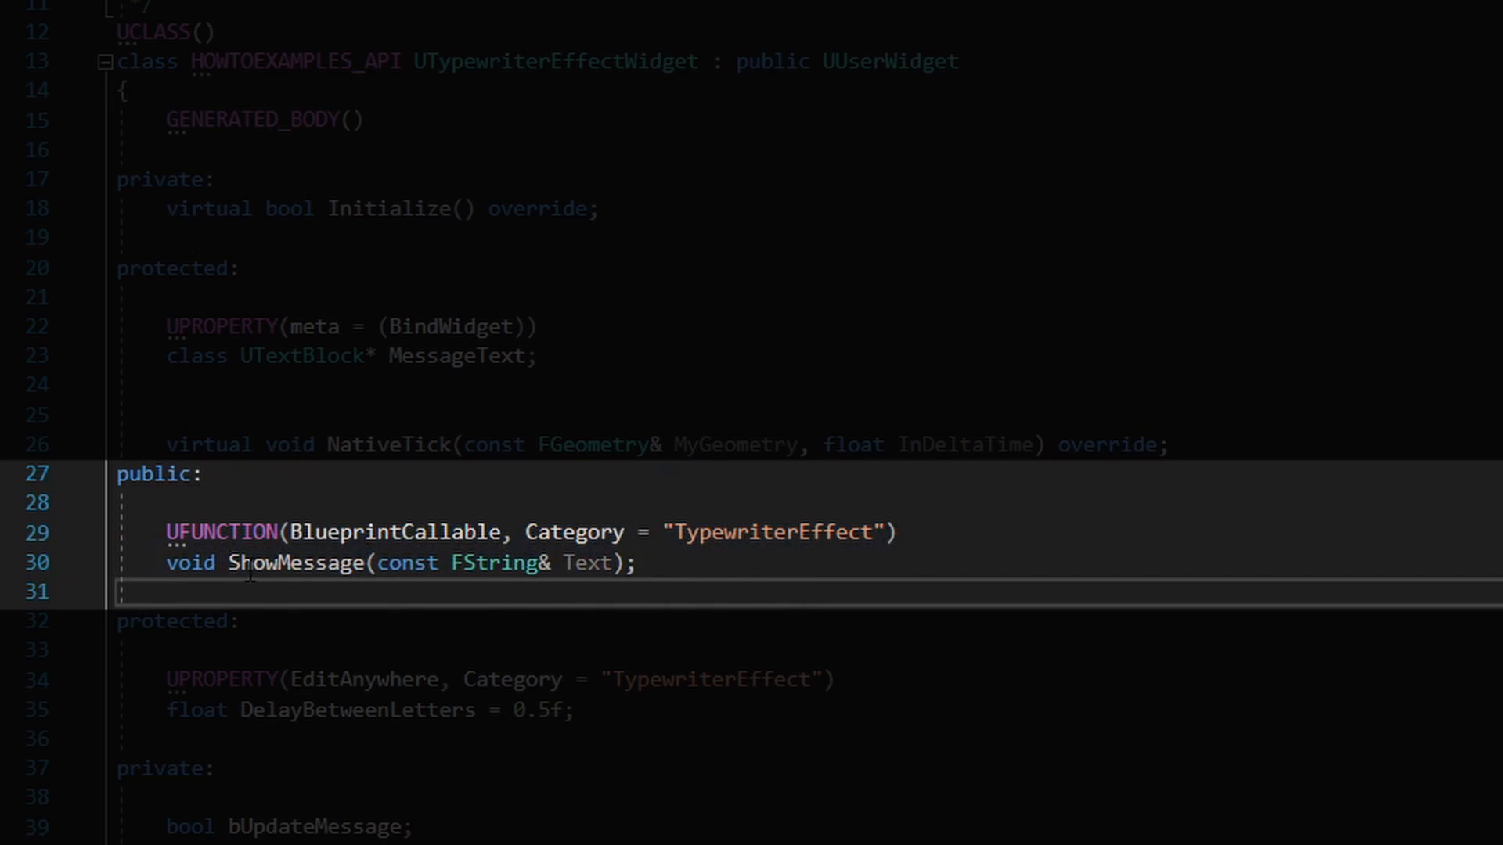
{"action": "mouse_move", "coordinate": [278, 563]}
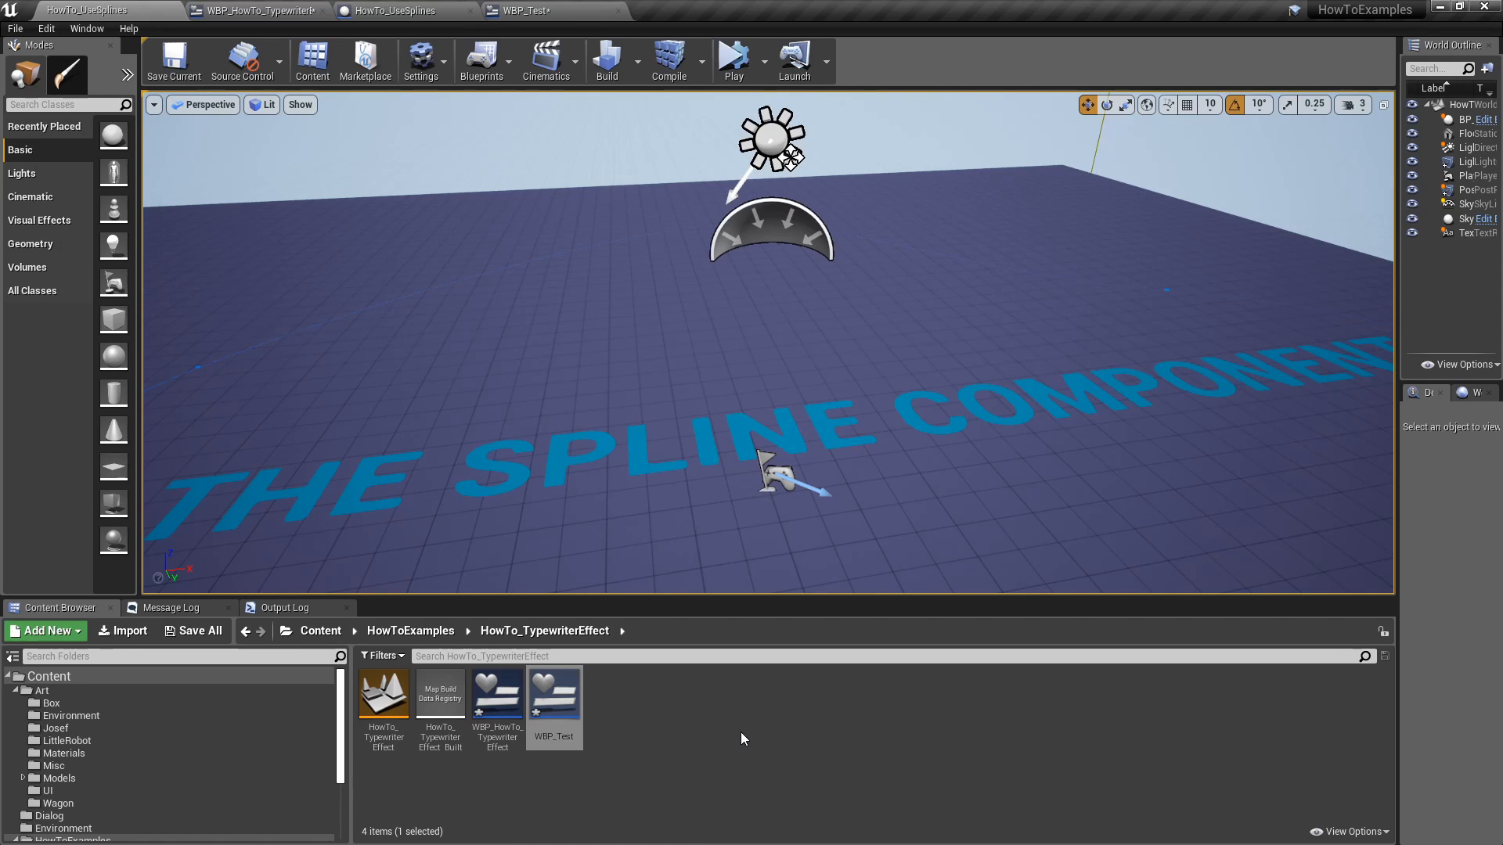
{"action": "mouse_move", "coordinate": [482, 60]}
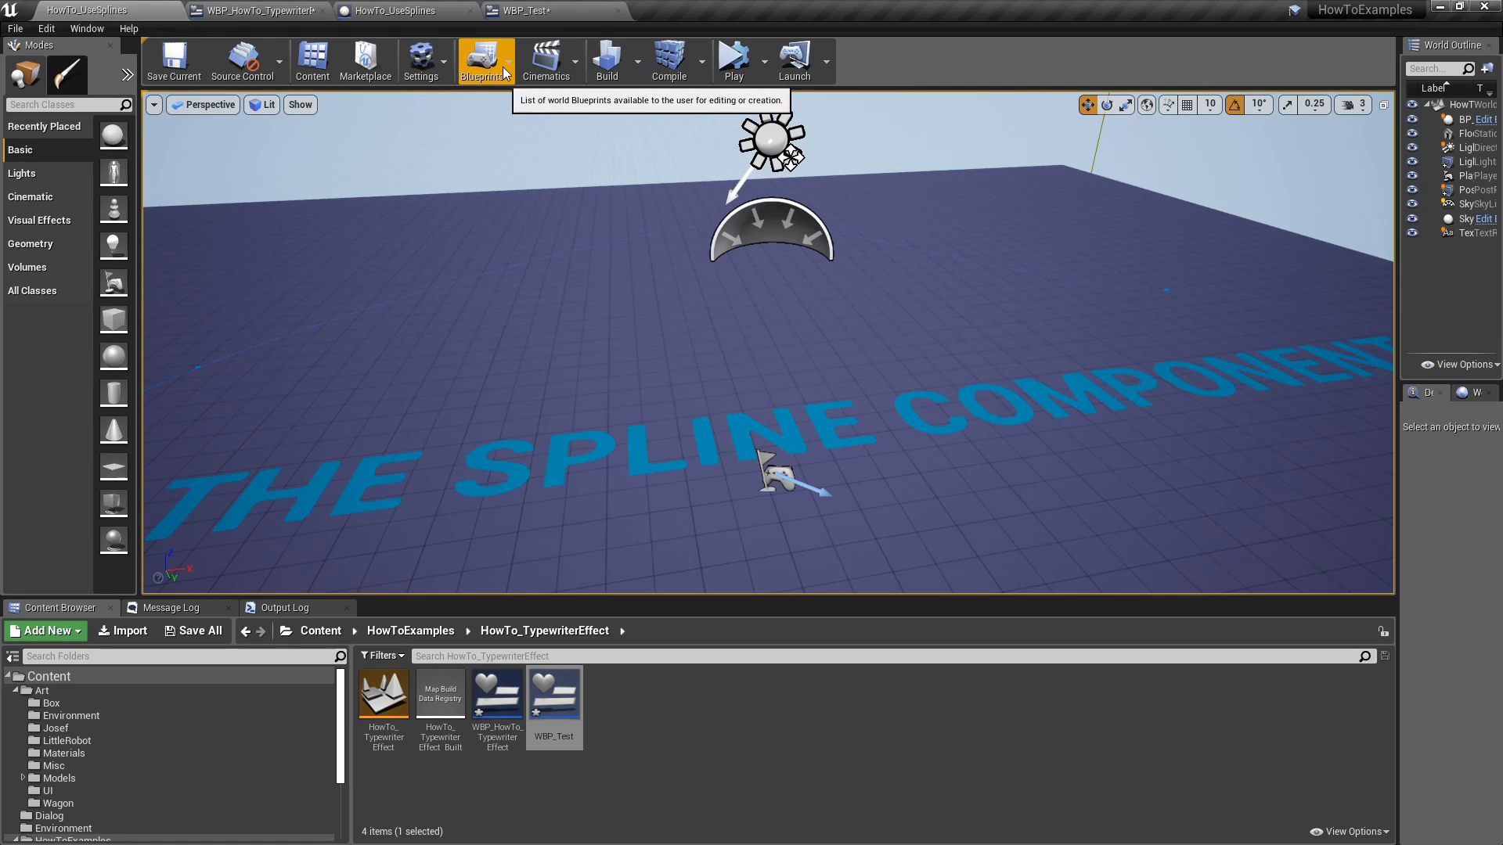
Step: Open the level blueprint and add a Create Widget node for WBP_HowTo_TypewriterEffect after BeginPlay
{"action": "left_click", "coordinate": [482, 60]}
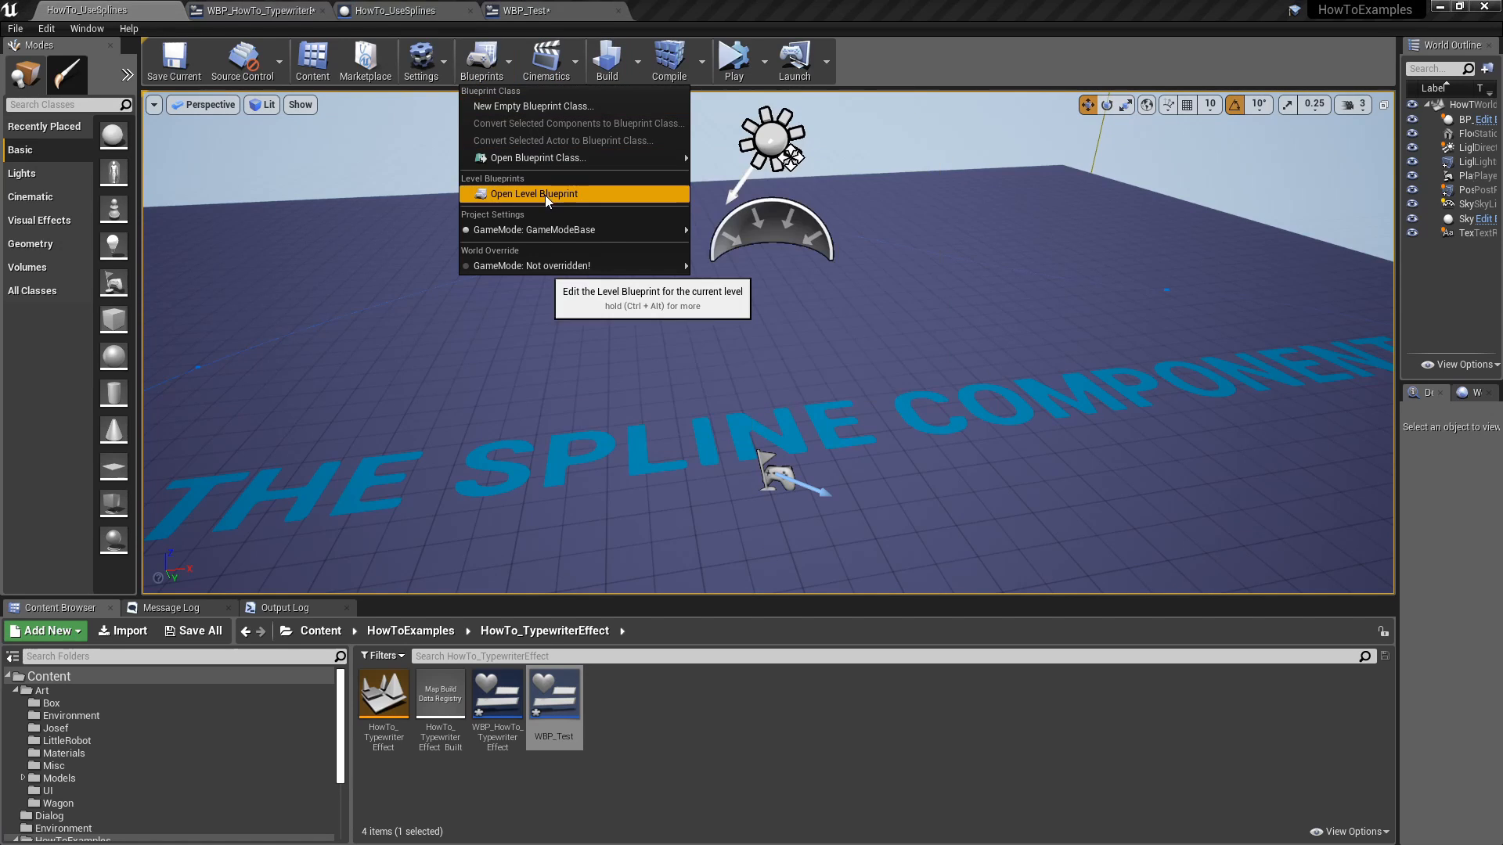
{"action": "left_click", "coordinate": [533, 194]}
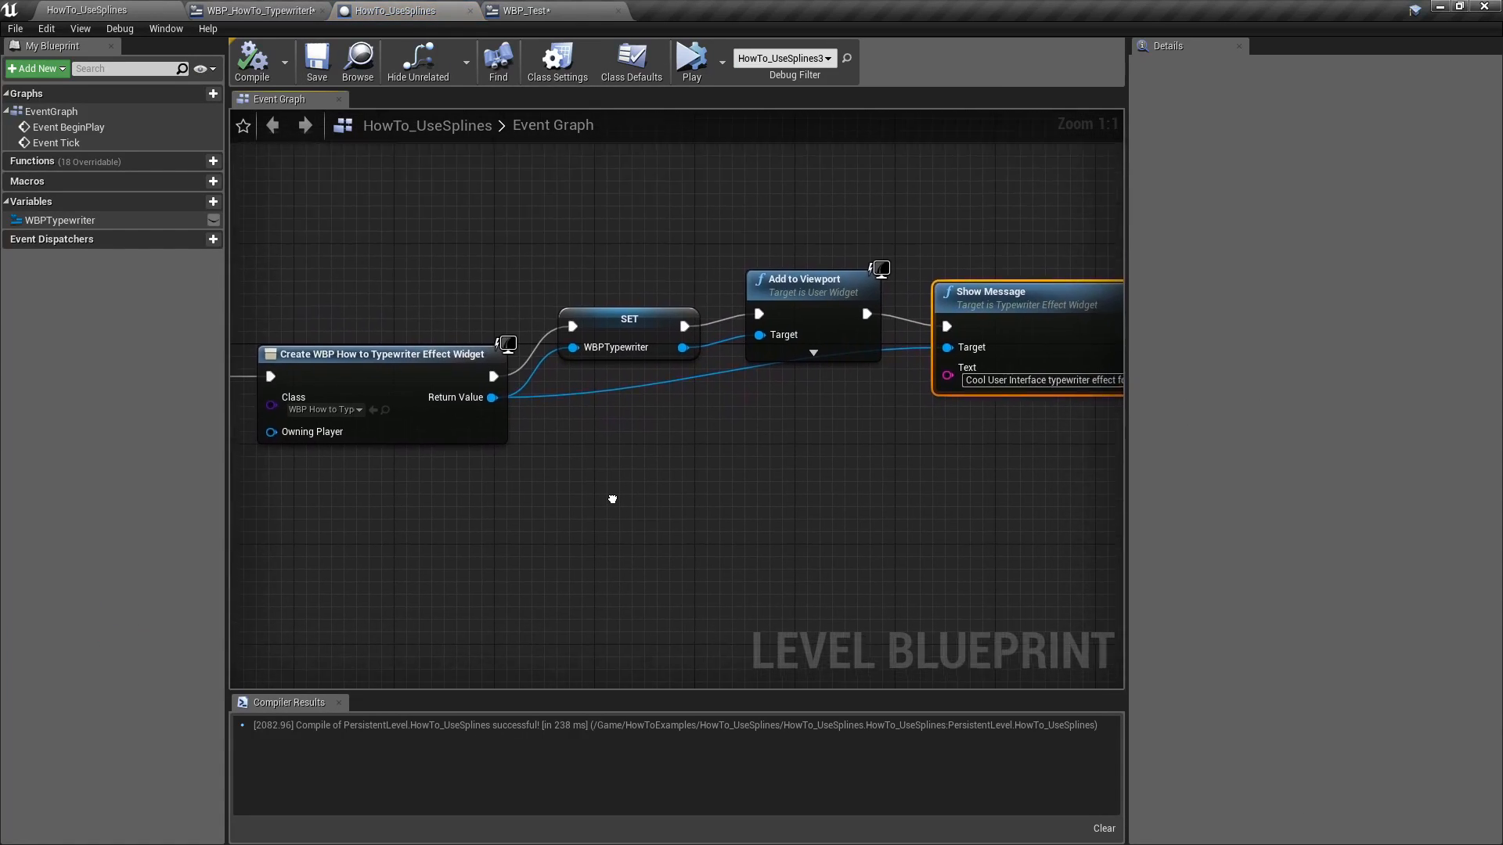
{"action": "scroll", "scroll_direction": "down", "scroll_amount": 3}
{"action": "type", "text": "C"}
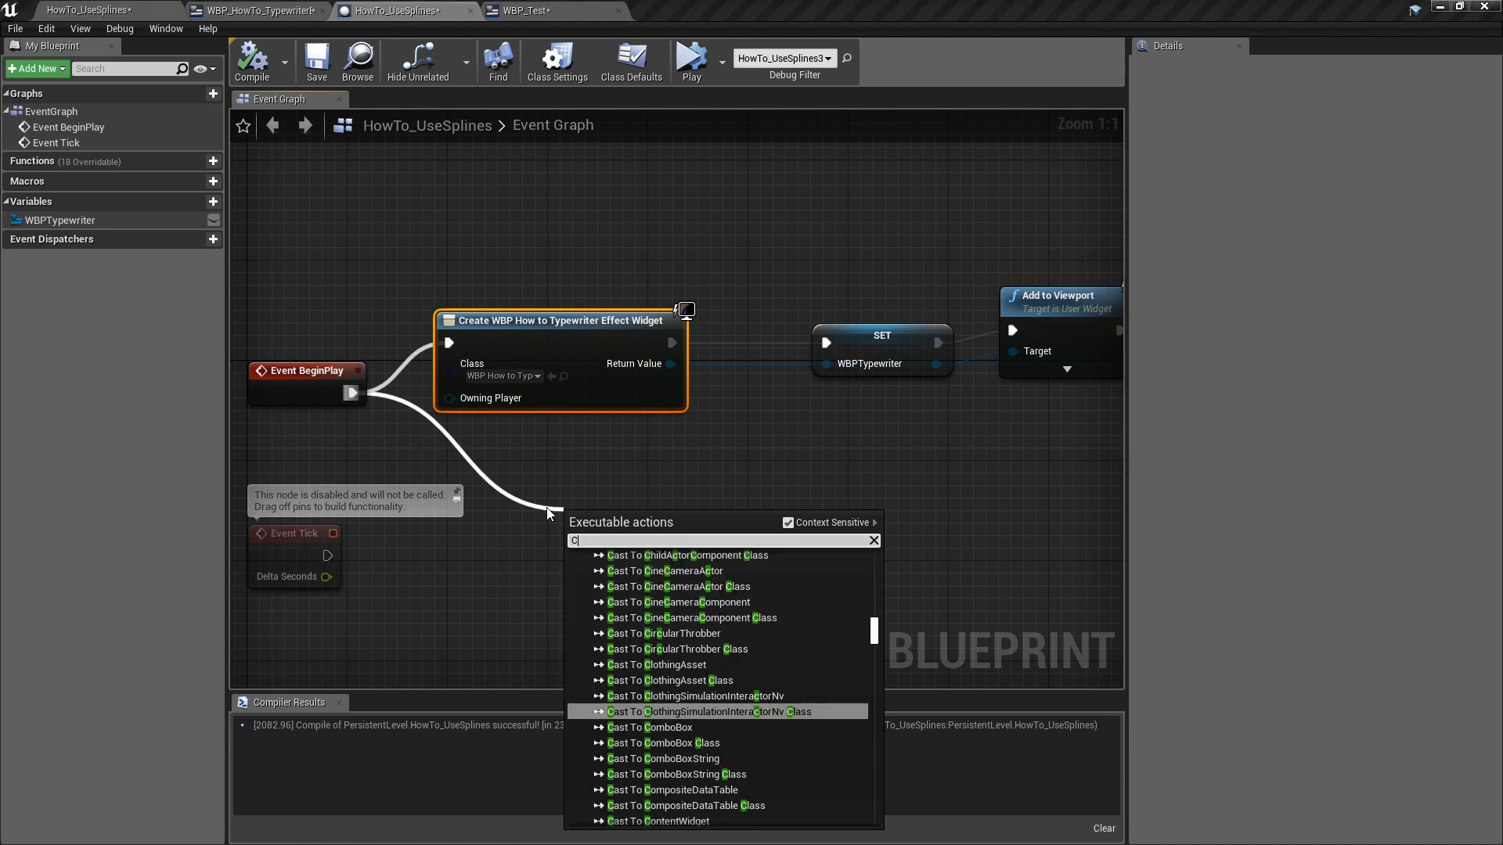
{"action": "type", "text": "REATE WI"}
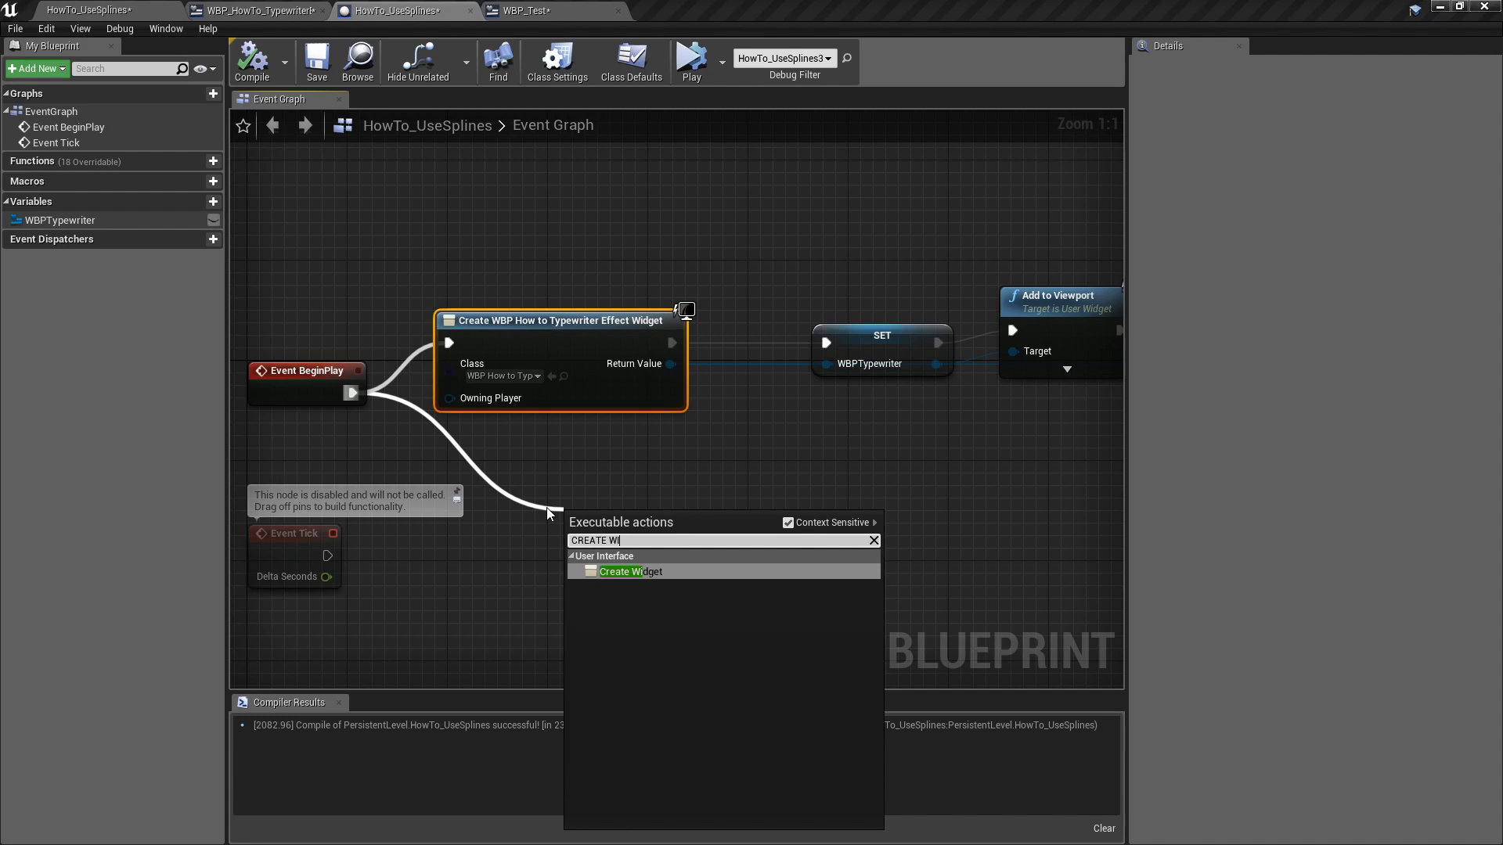
{"action": "mouse_move", "coordinate": [626, 575]}
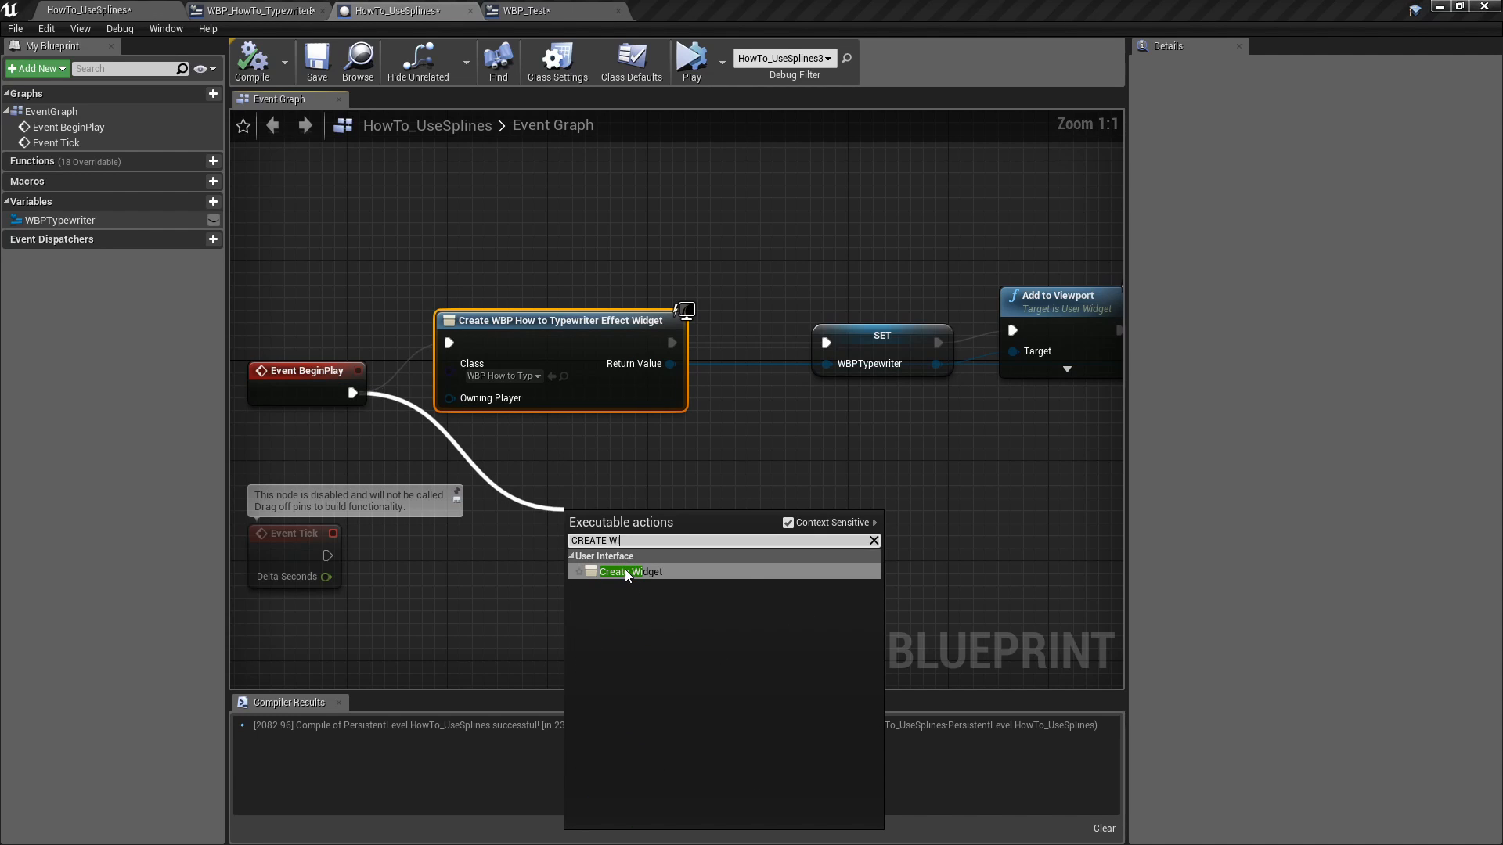
{"action": "left_click", "coordinate": [631, 572]}
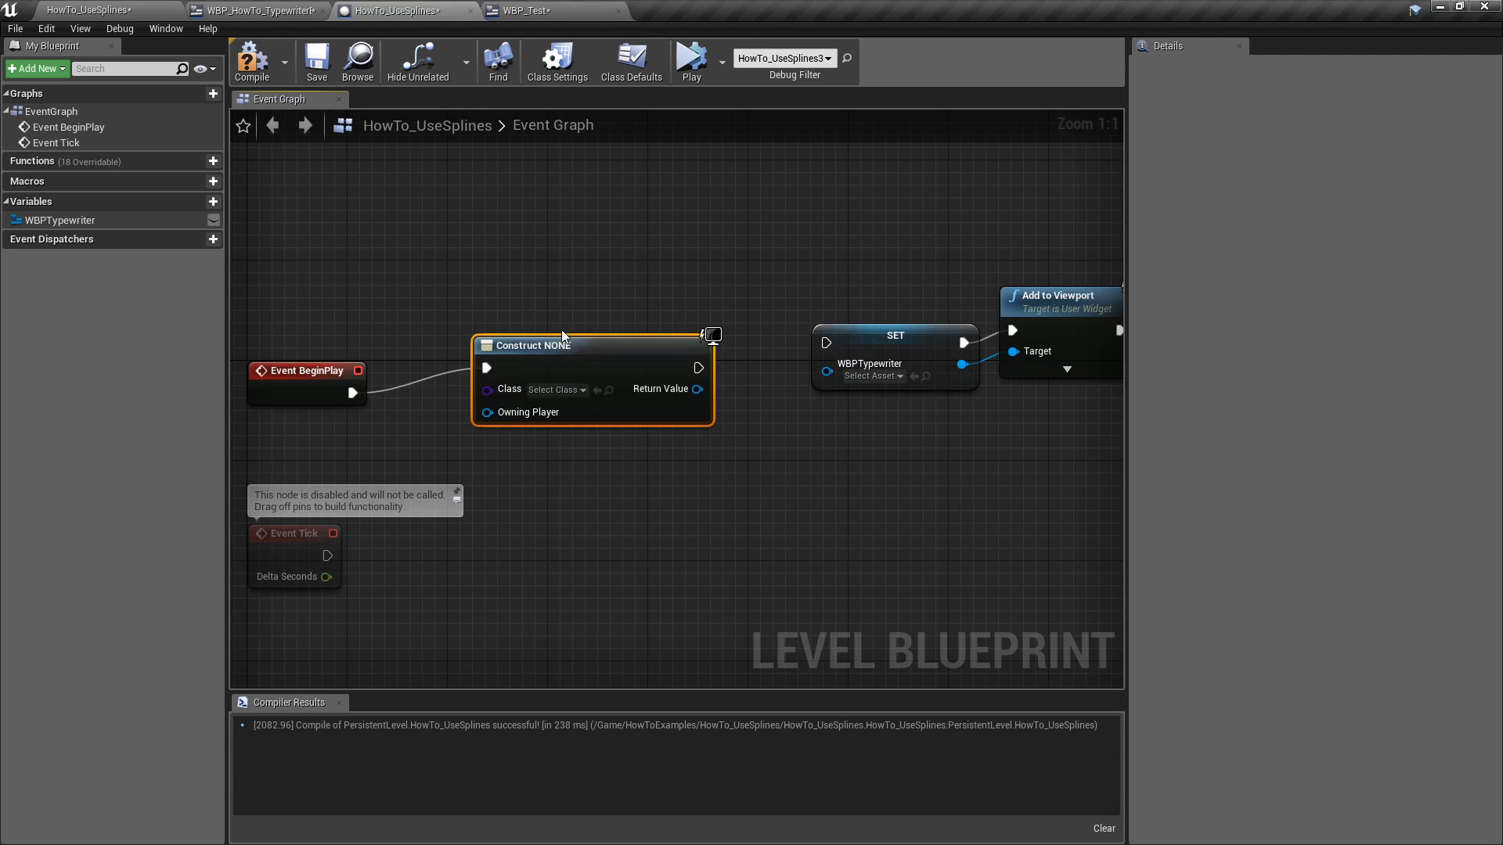
{"action": "left_click", "coordinate": [554, 364]}
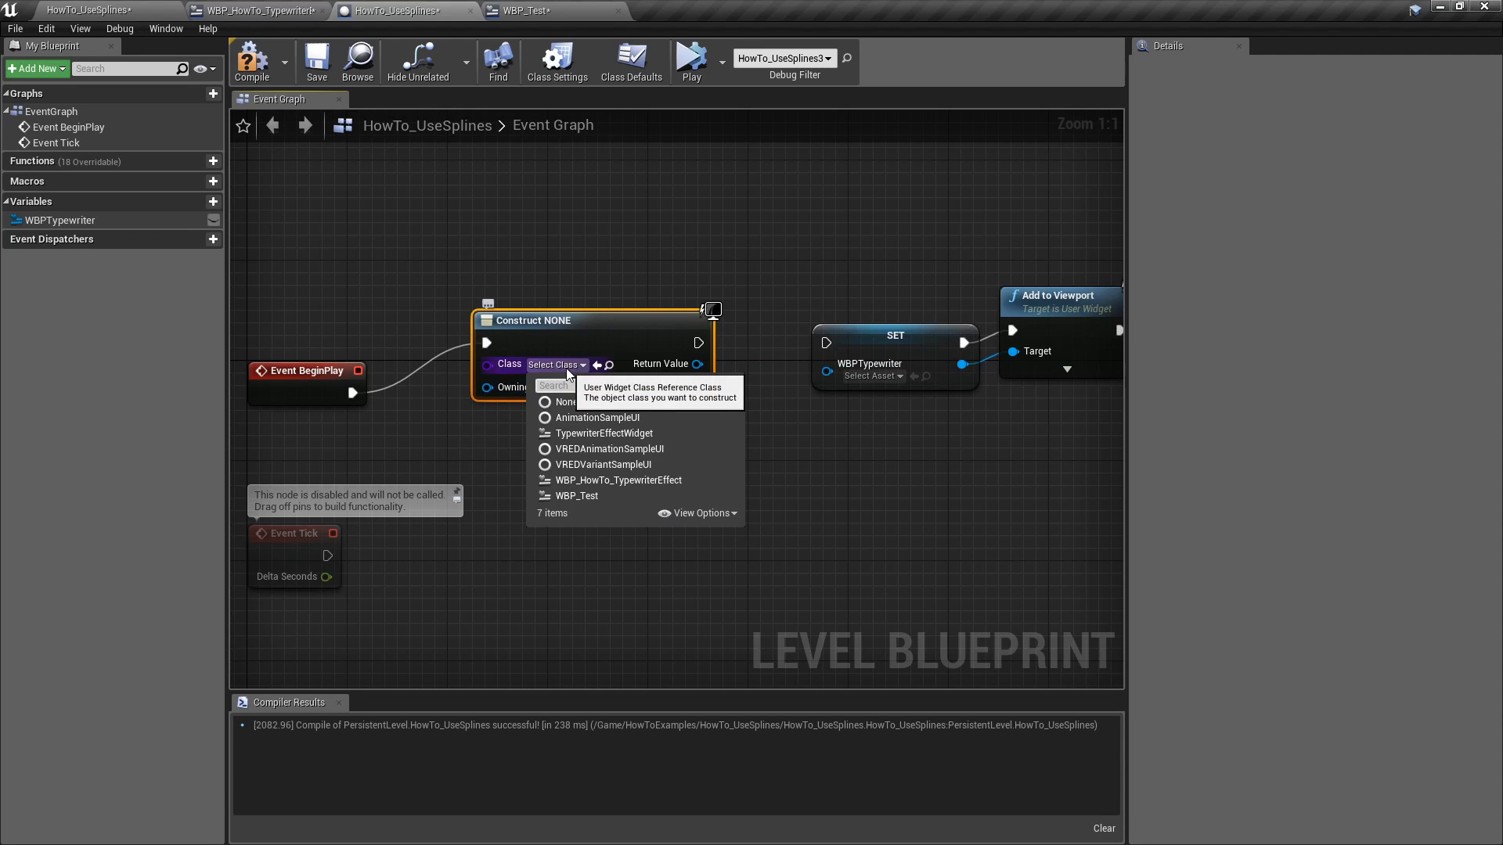
{"action": "mouse_move", "coordinate": [619, 480]}
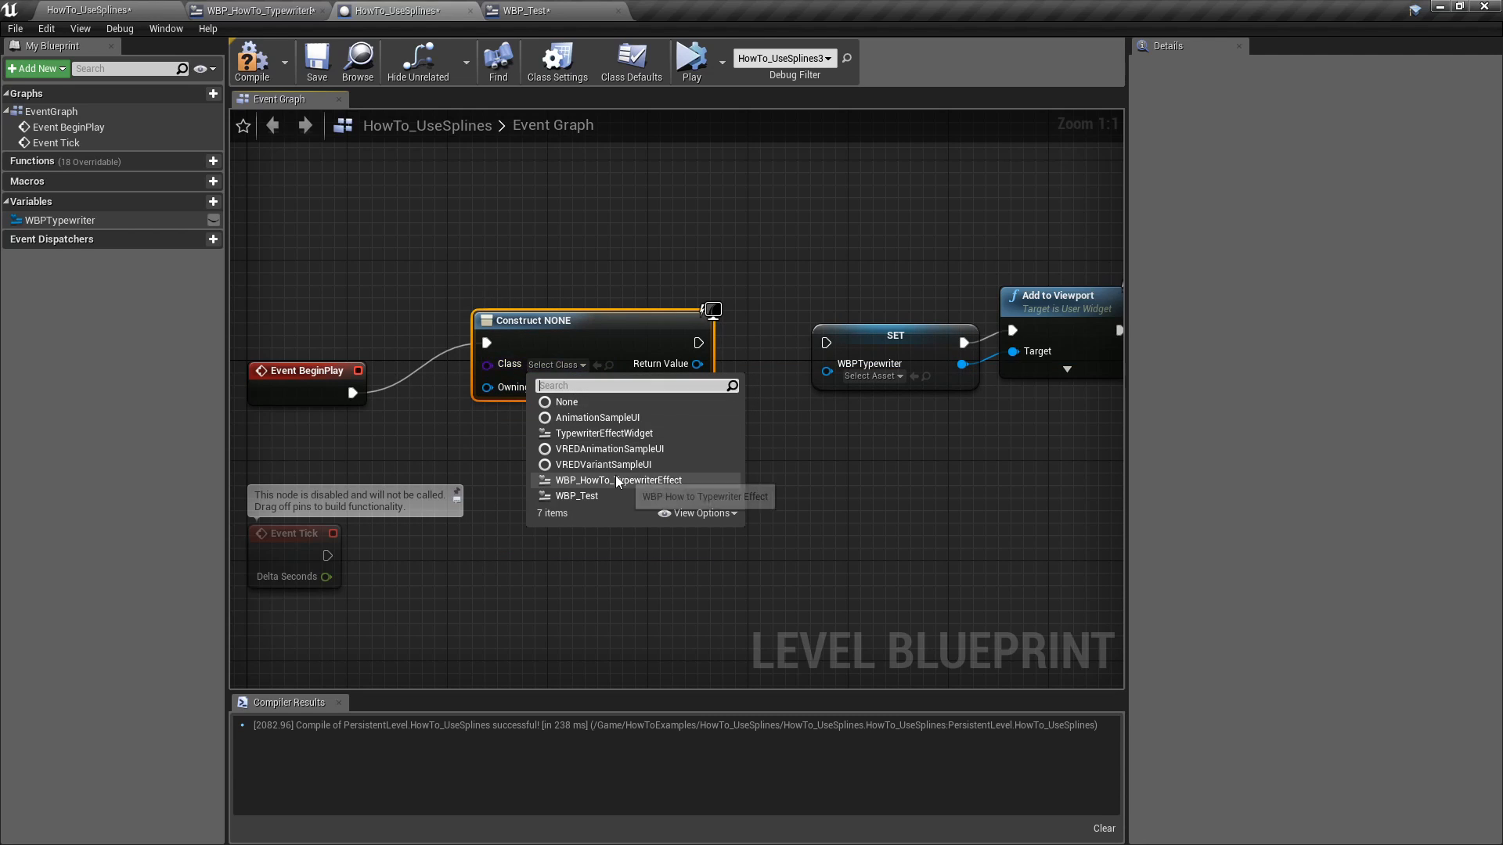
{"action": "left_click", "coordinate": [618, 480]}
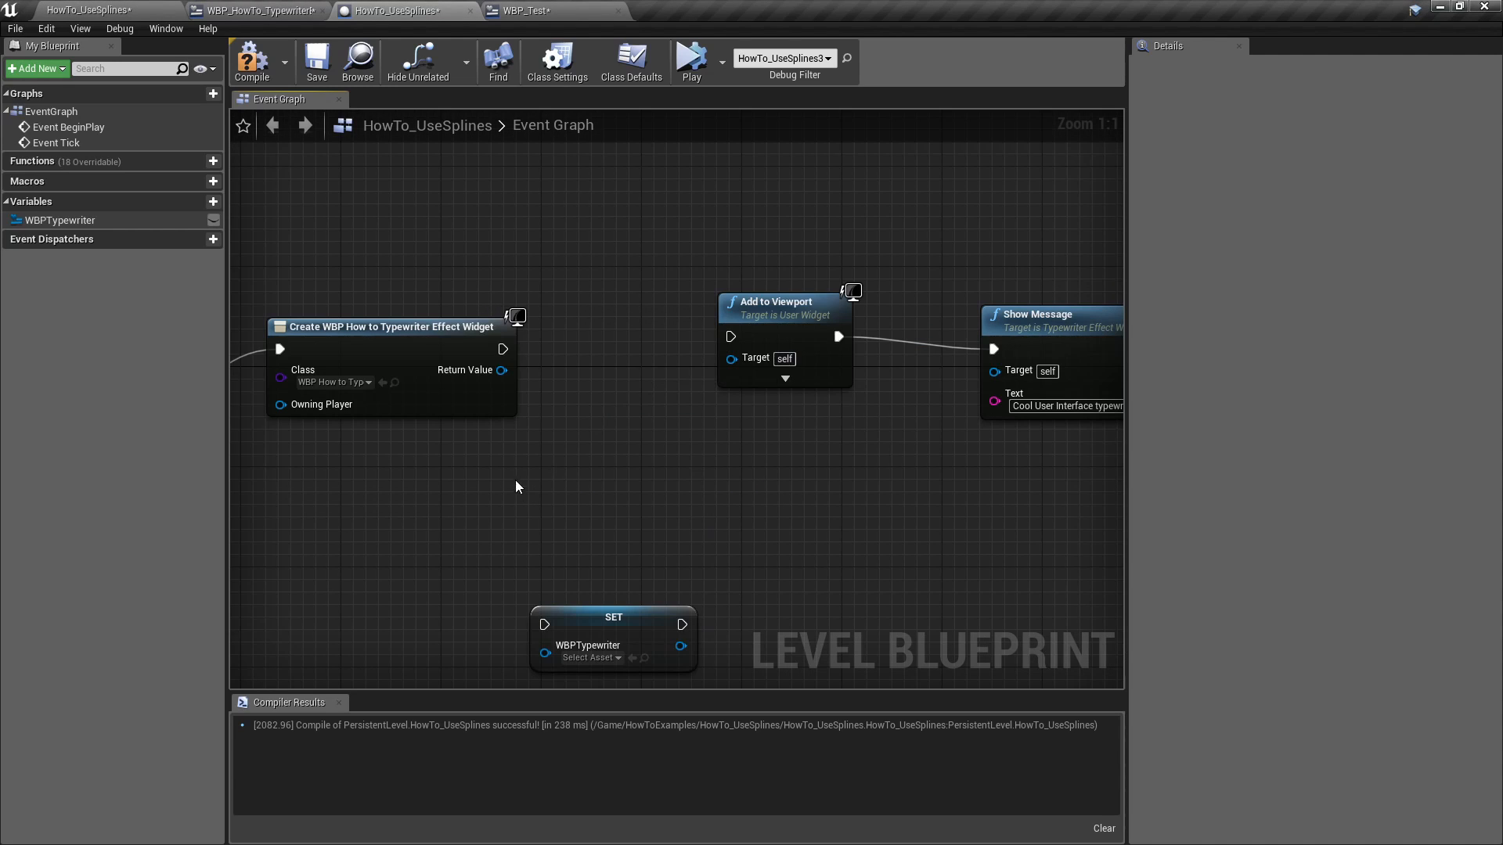
{"action": "mouse_move", "coordinate": [559, 443]}
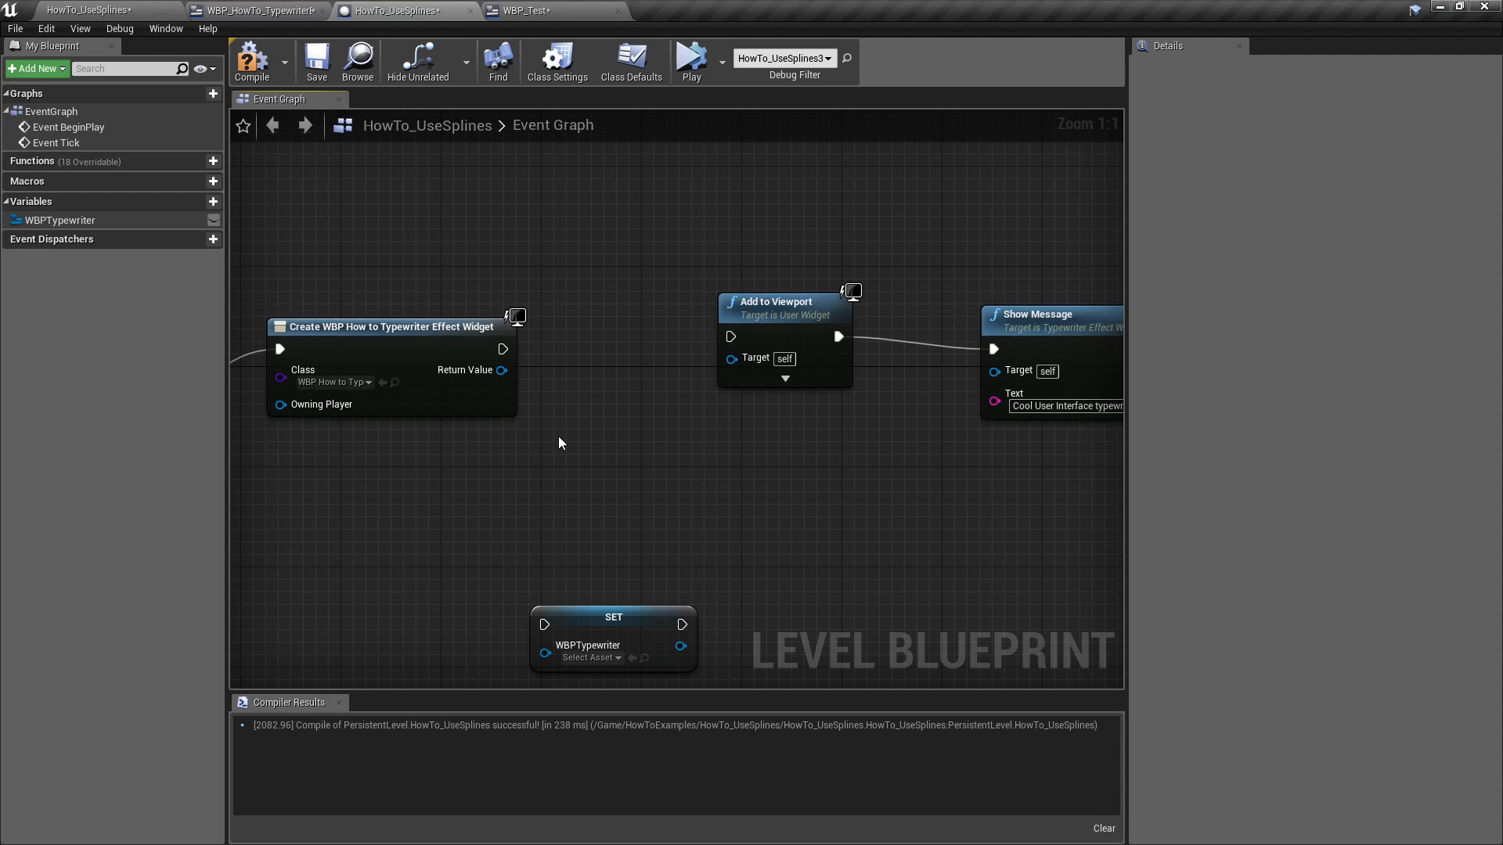
{"action": "mouse_move", "coordinate": [794, 320]}
{"action": "type", "text": "ADDTO"}
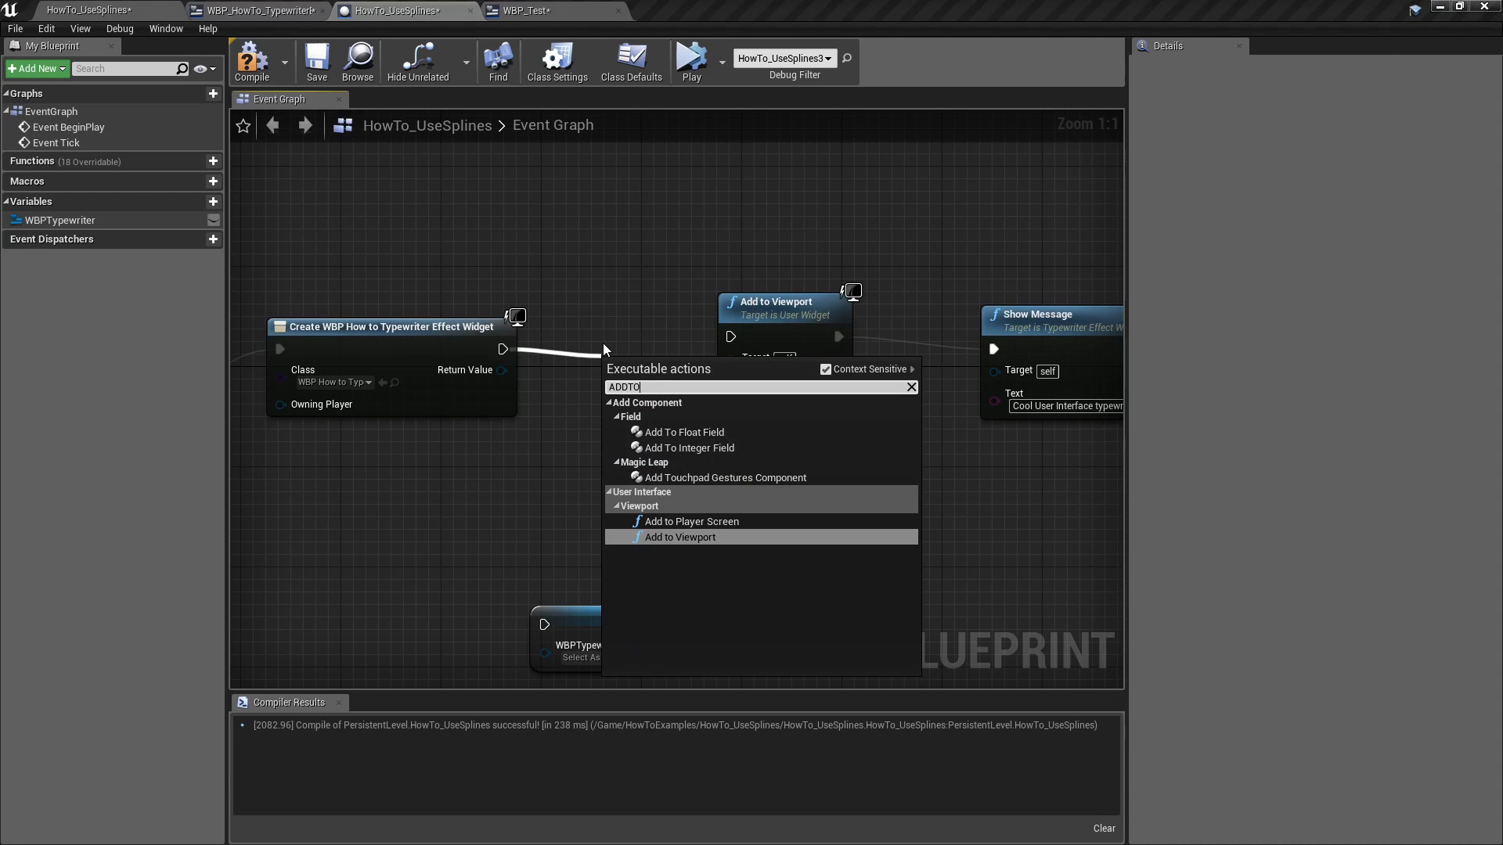
Step: Add the created widget to the viewport and call Show Message on it
{"action": "left_click", "coordinate": [680, 537]}
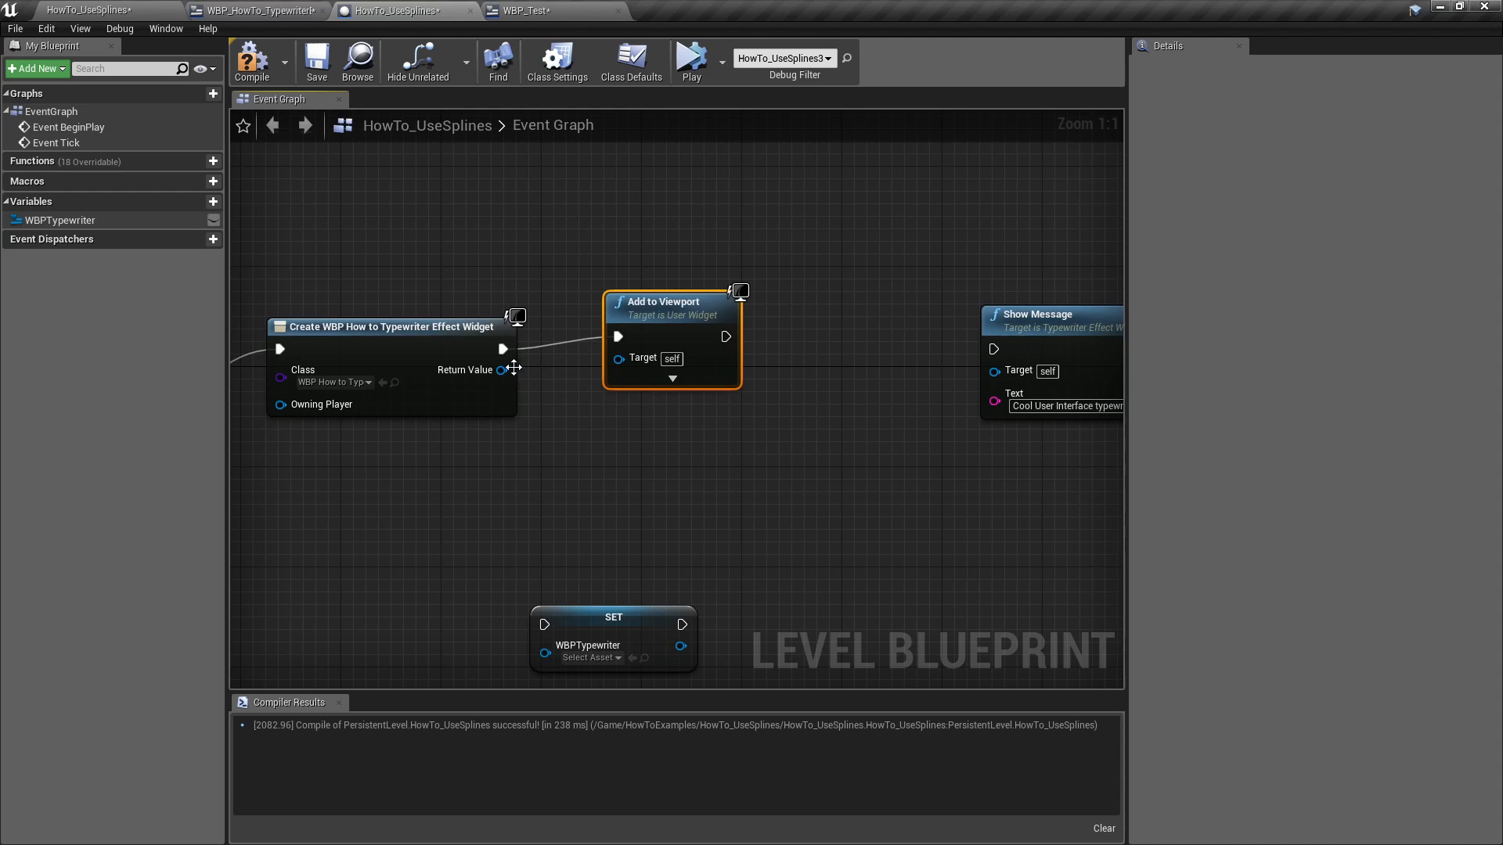
{"action": "mouse_move", "coordinate": [665, 300]}
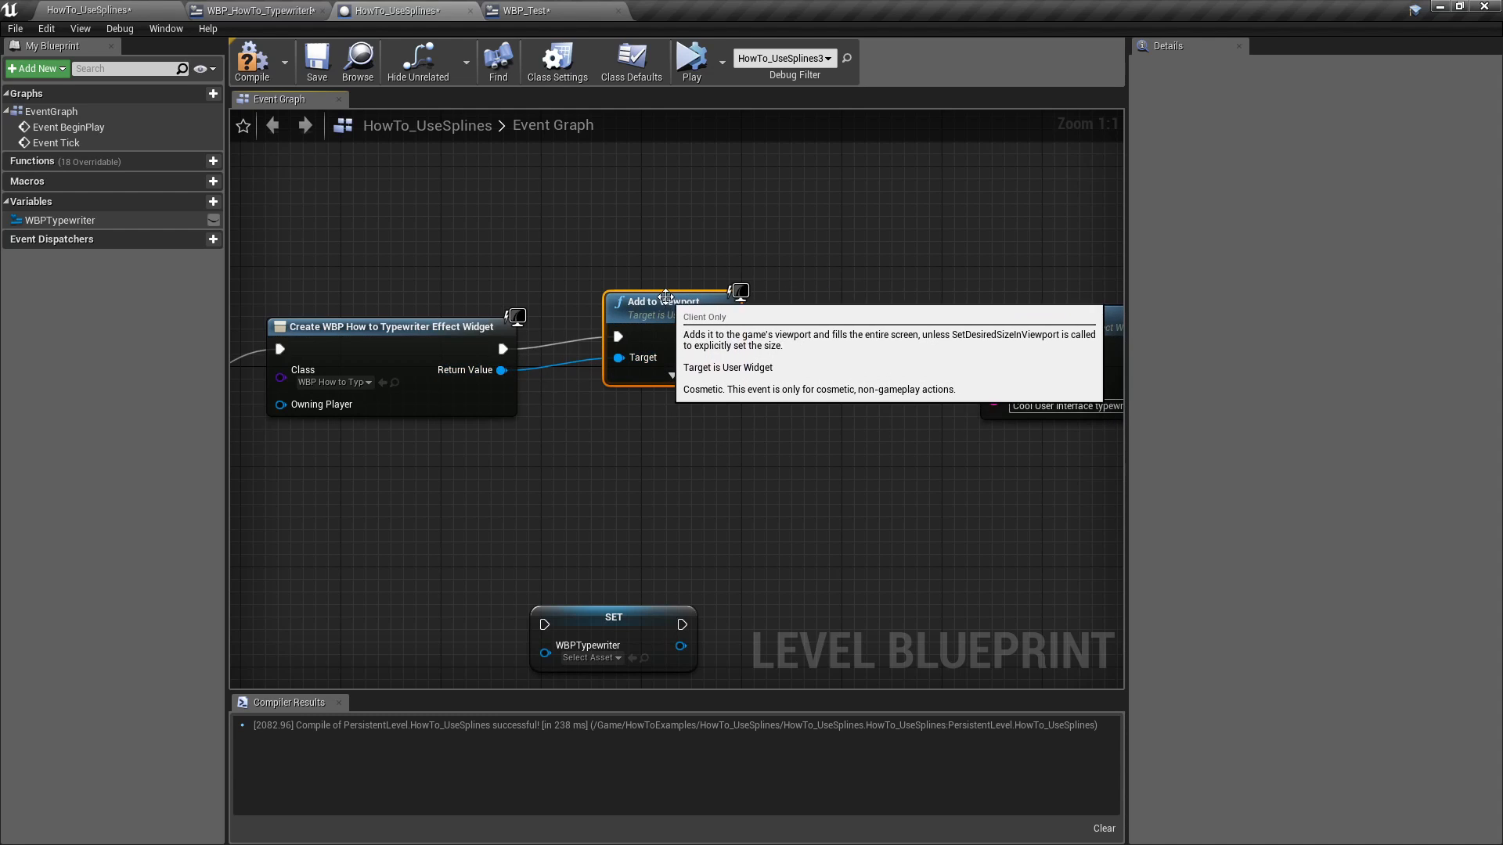
{"action": "mouse_move", "coordinate": [764, 413]}
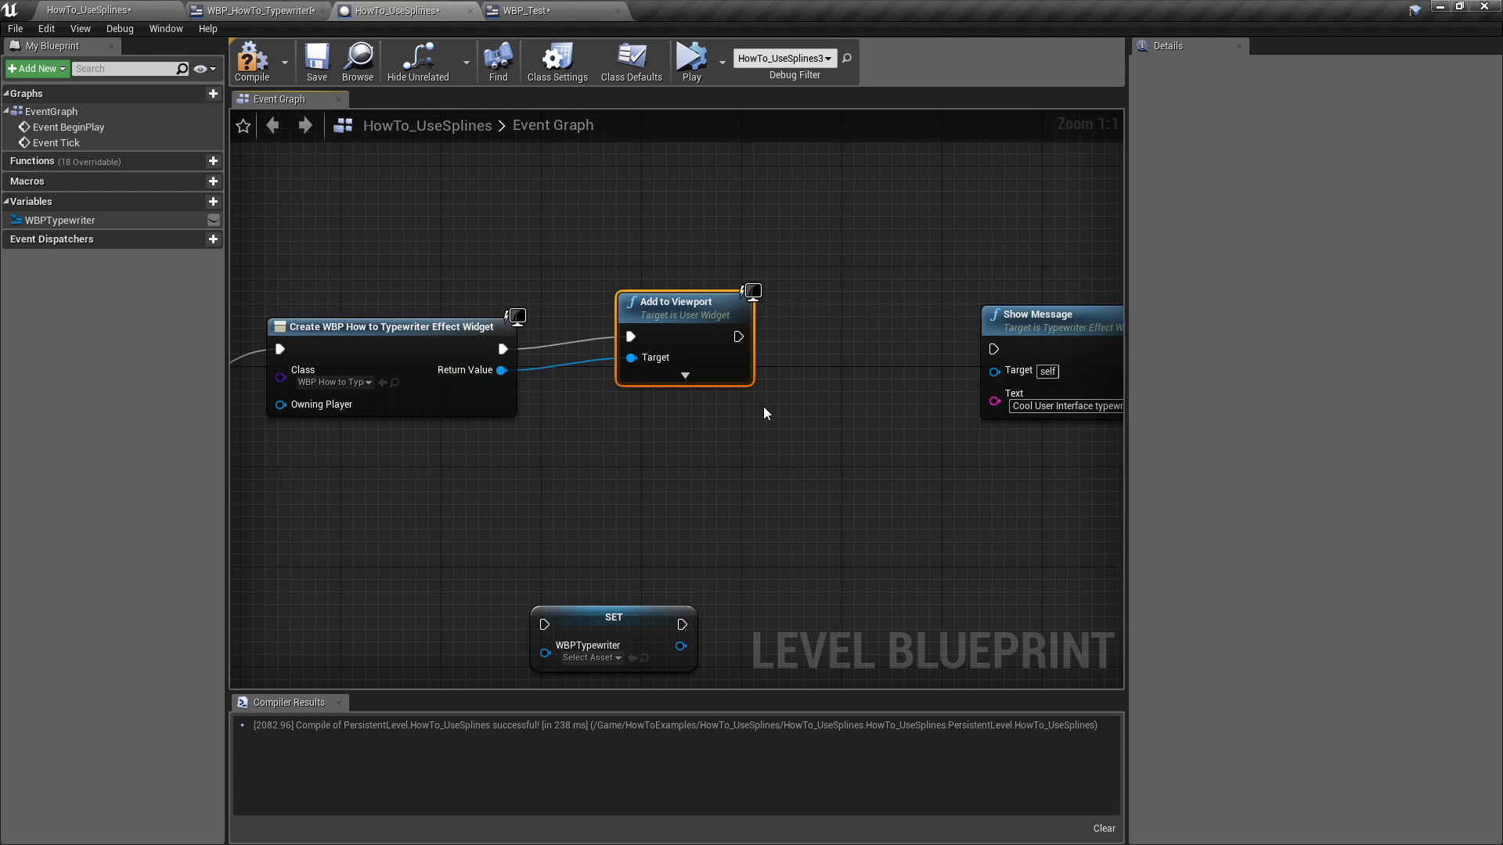
{"action": "mouse_move", "coordinate": [867, 401]}
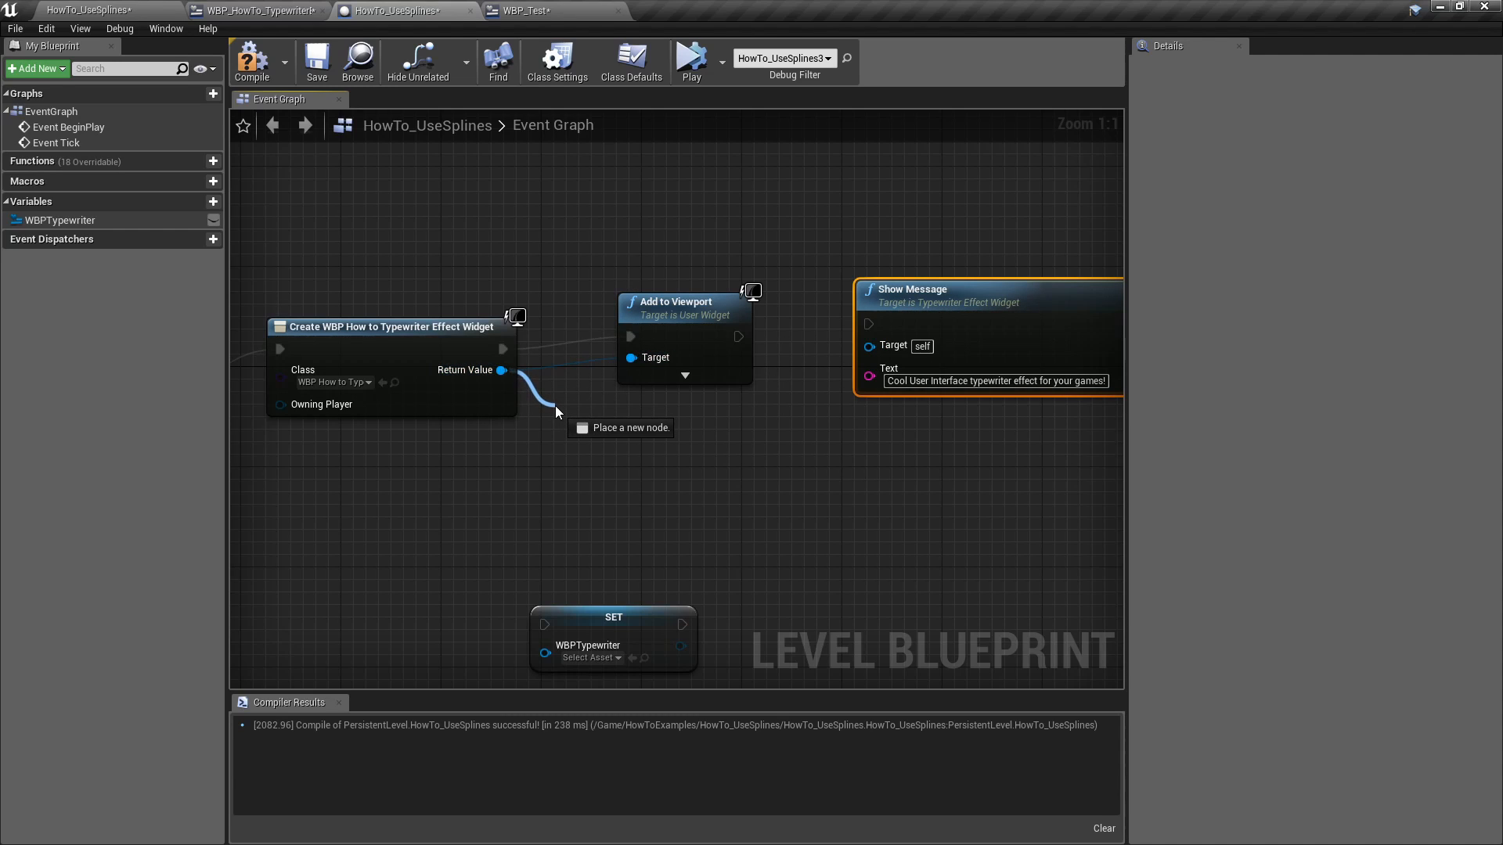
{"action": "mouse_move", "coordinate": [499, 405]}
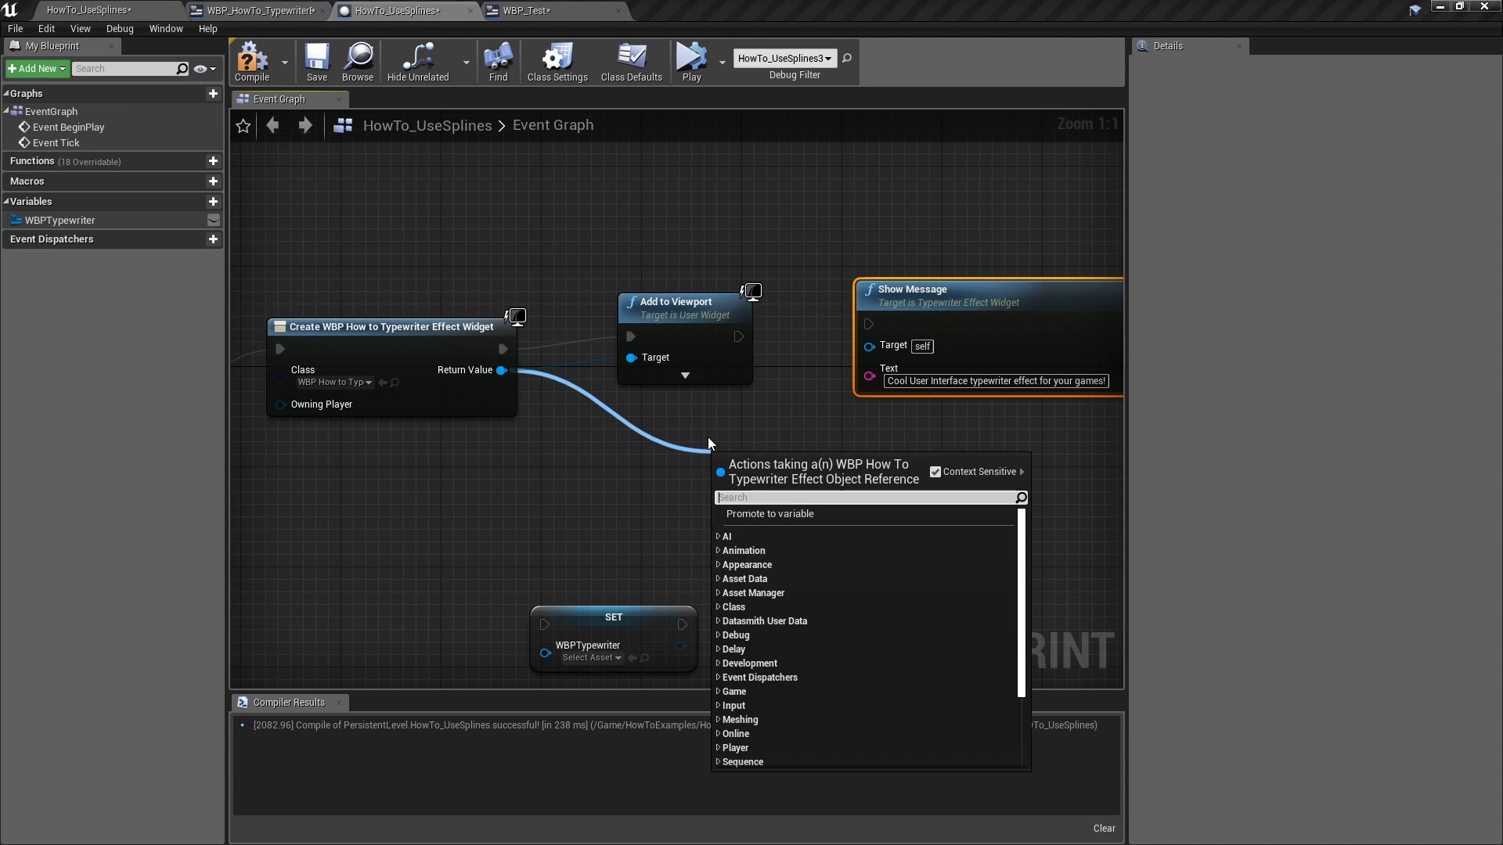
{"action": "type", "text": "SHOW"}
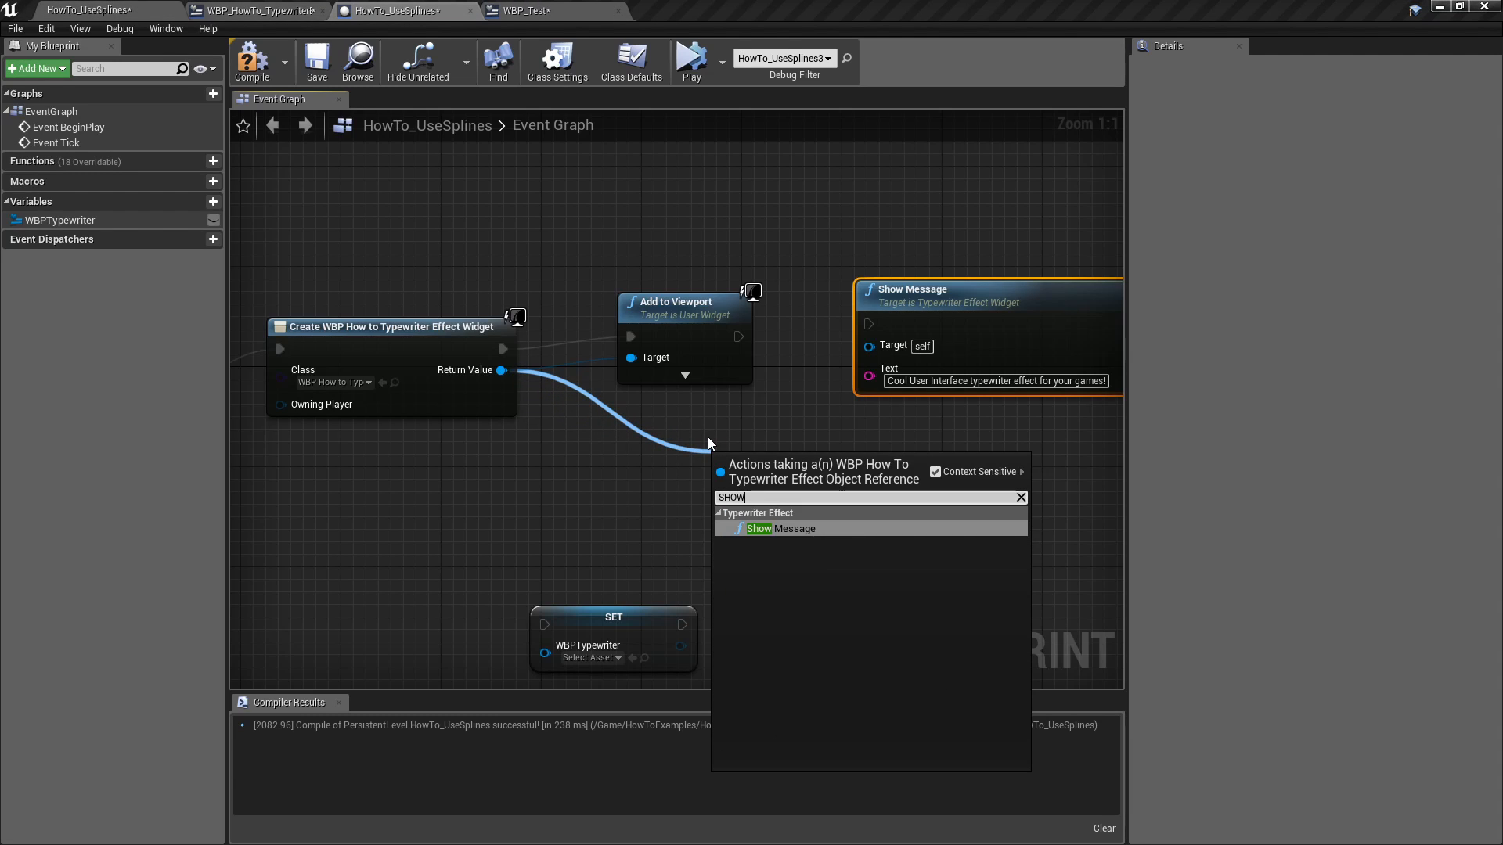
{"action": "left_click", "coordinate": [766, 529]}
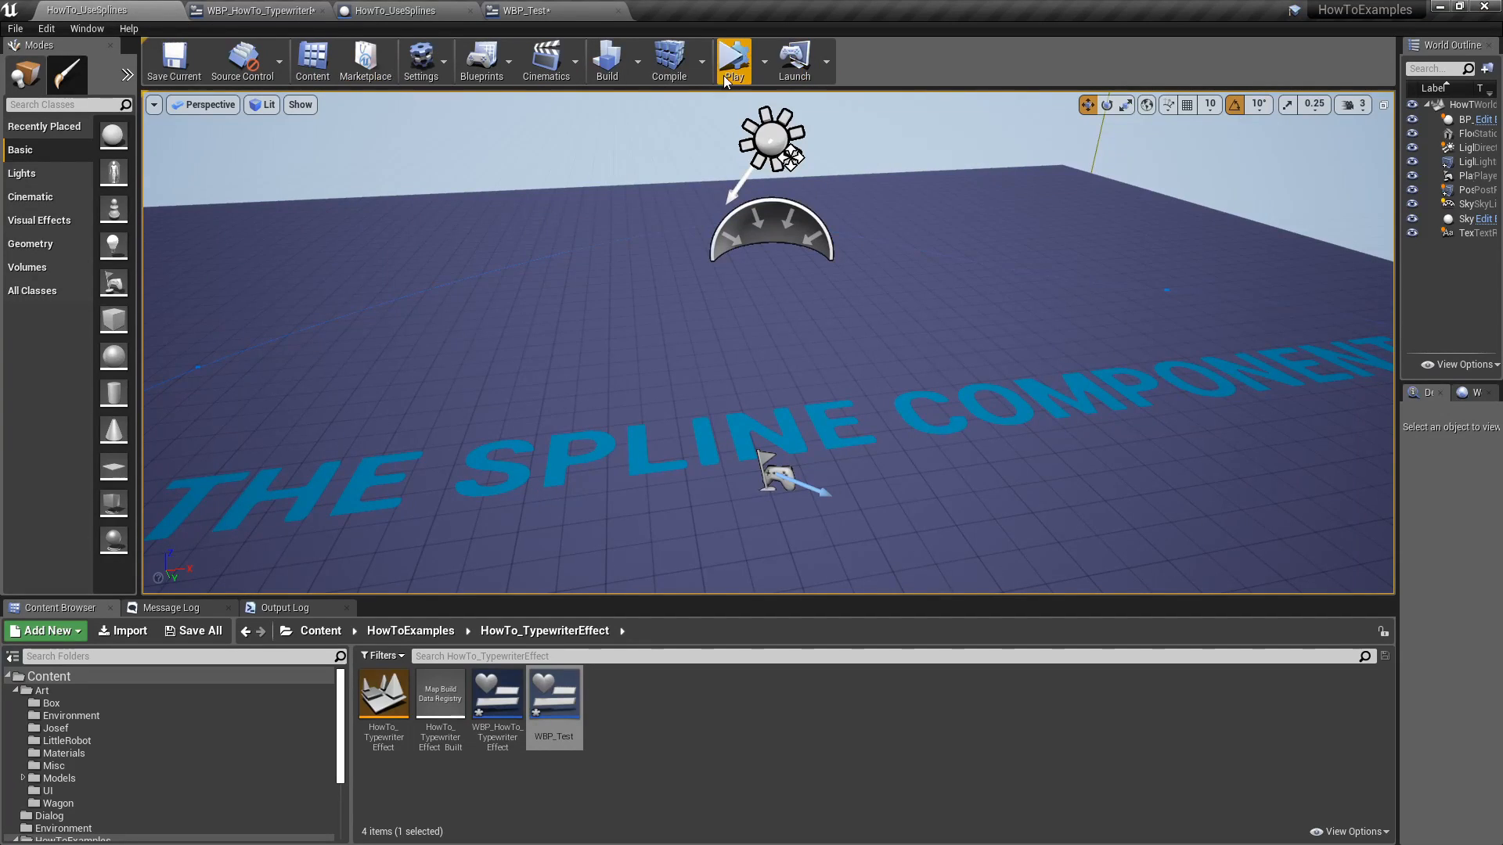
Step: Play the level to watch the bubble type out the message letter by letter
{"action": "left_click", "coordinate": [734, 60]}
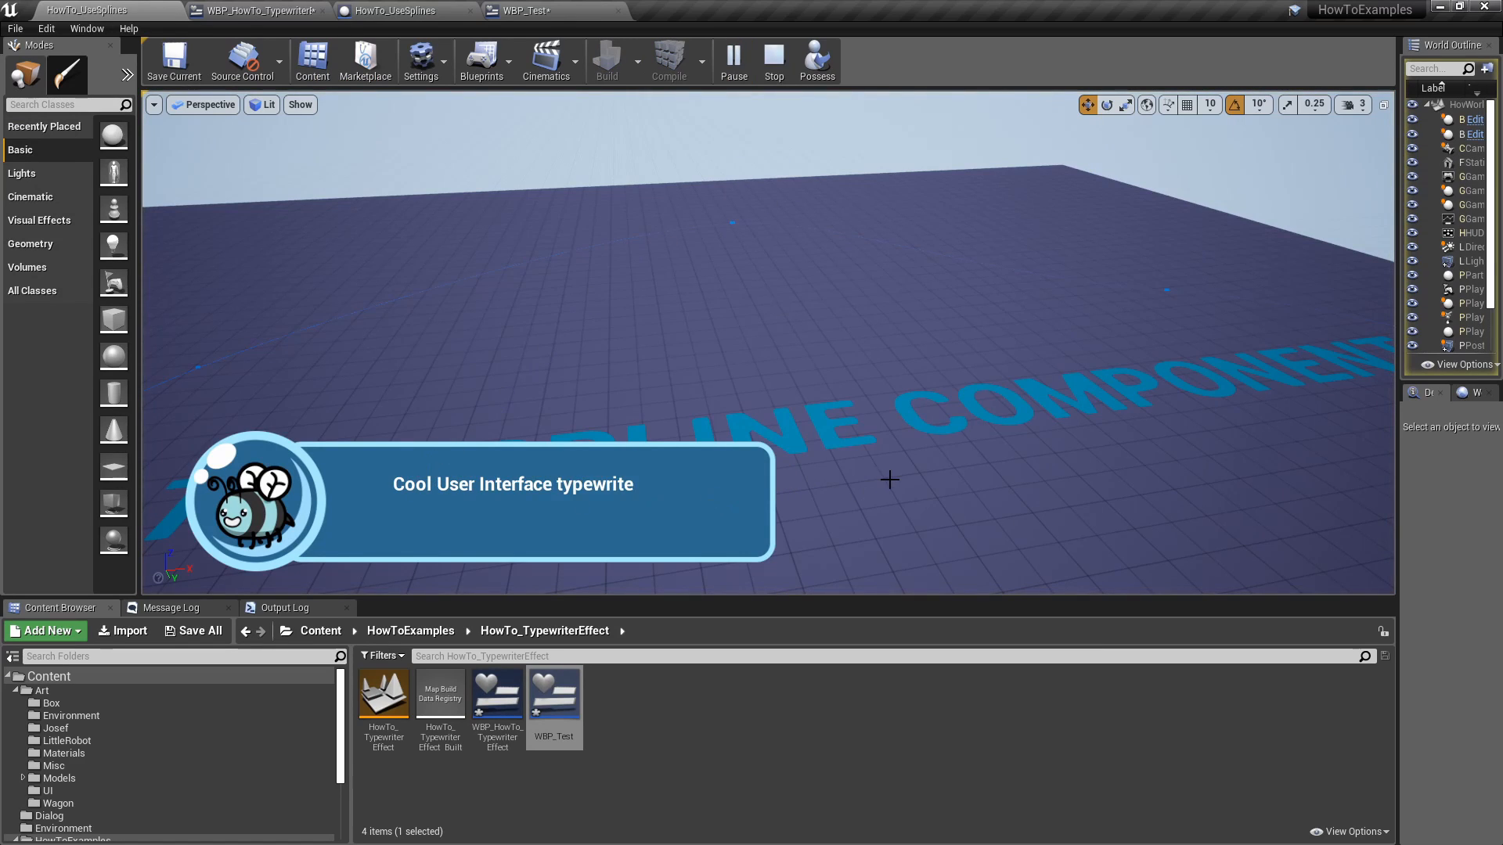
{"action": "left_click", "coordinate": [393, 11]}
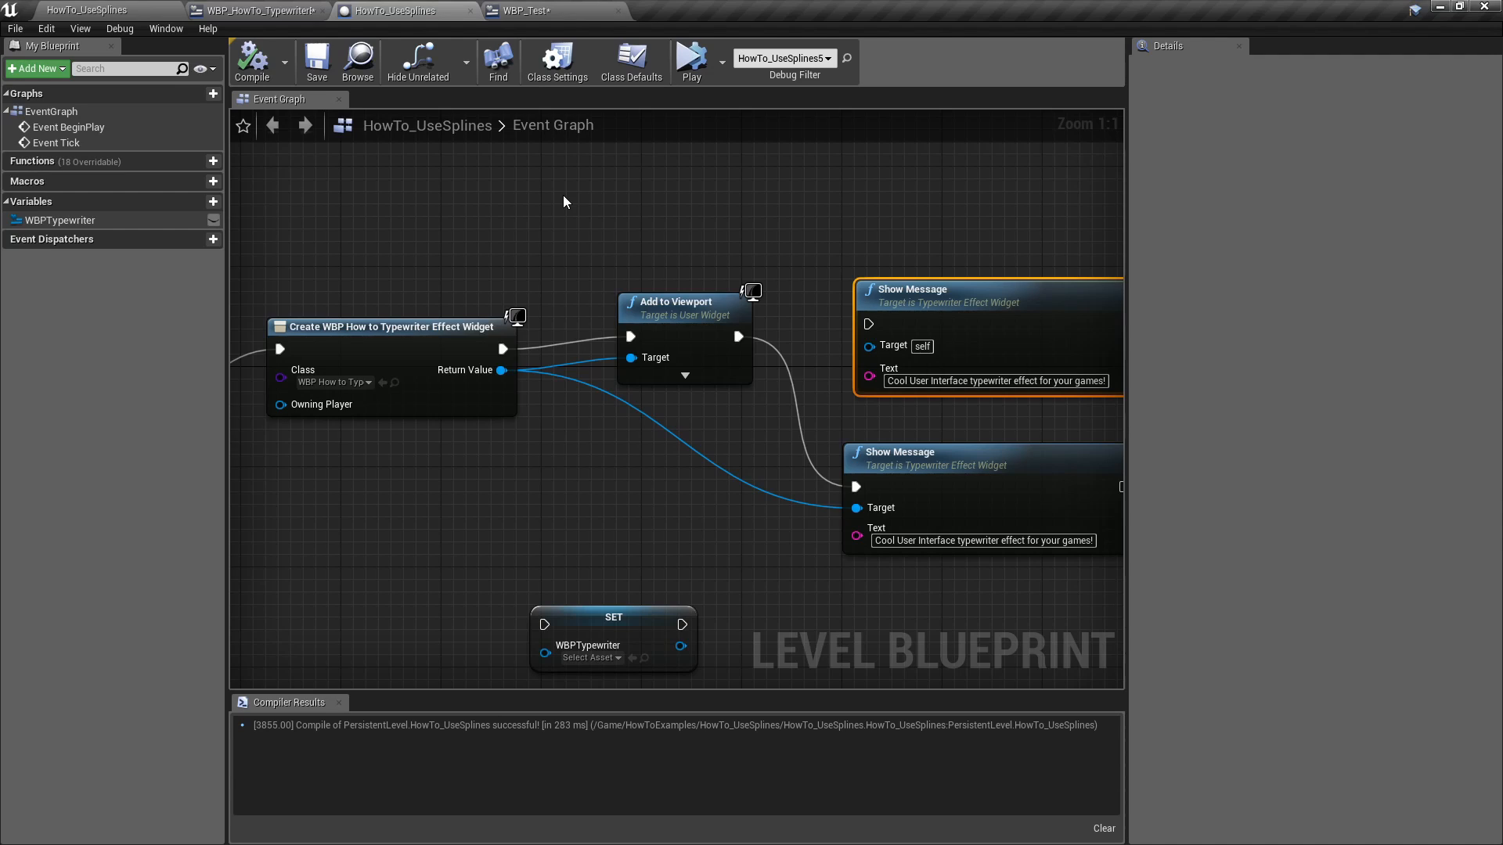
{"action": "mouse_move", "coordinate": [562, 252]}
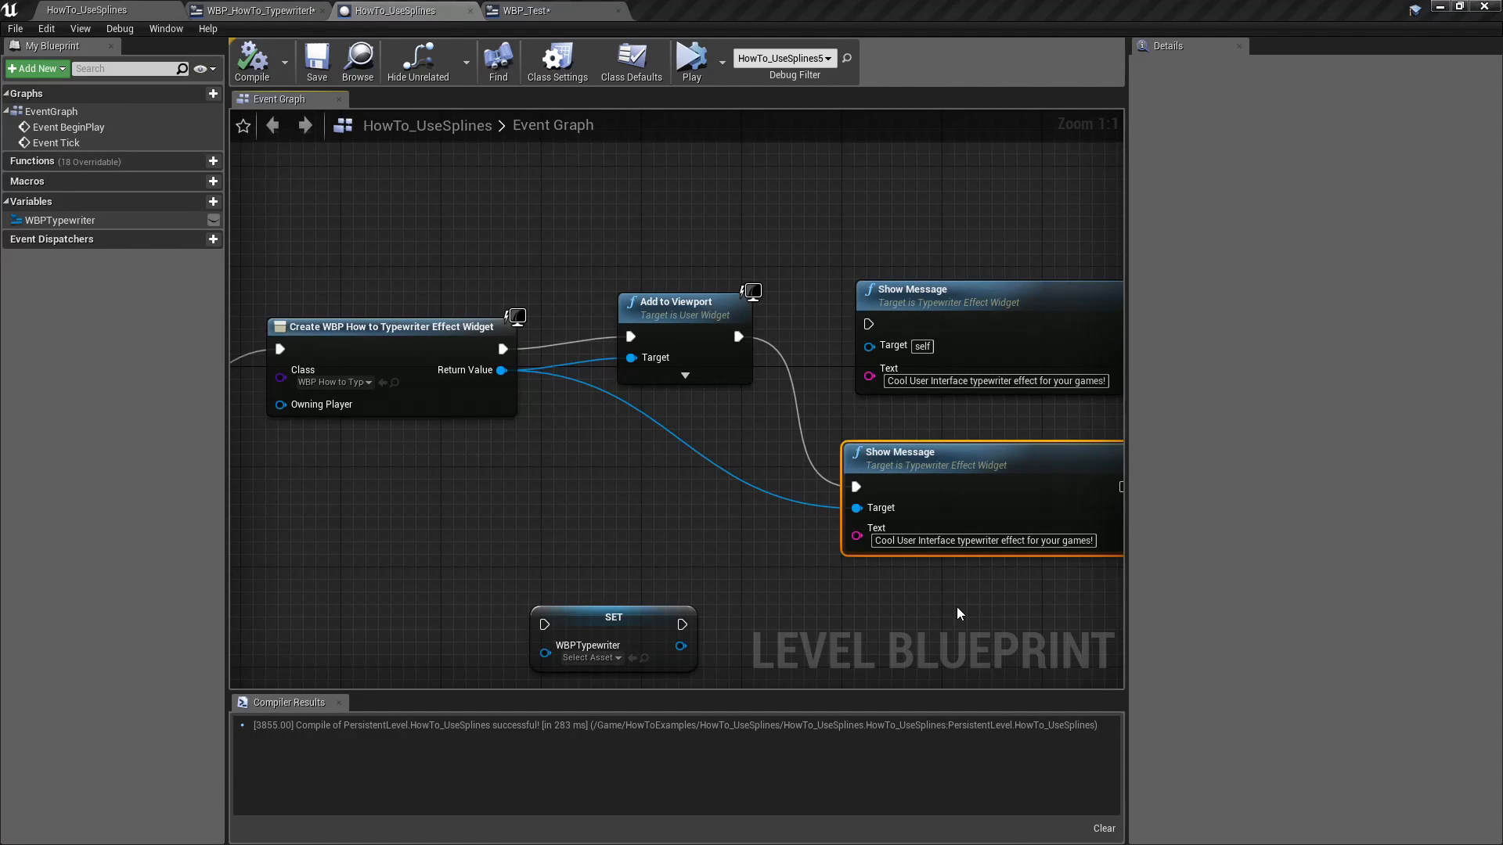
{"action": "mouse_move", "coordinate": [938, 468]}
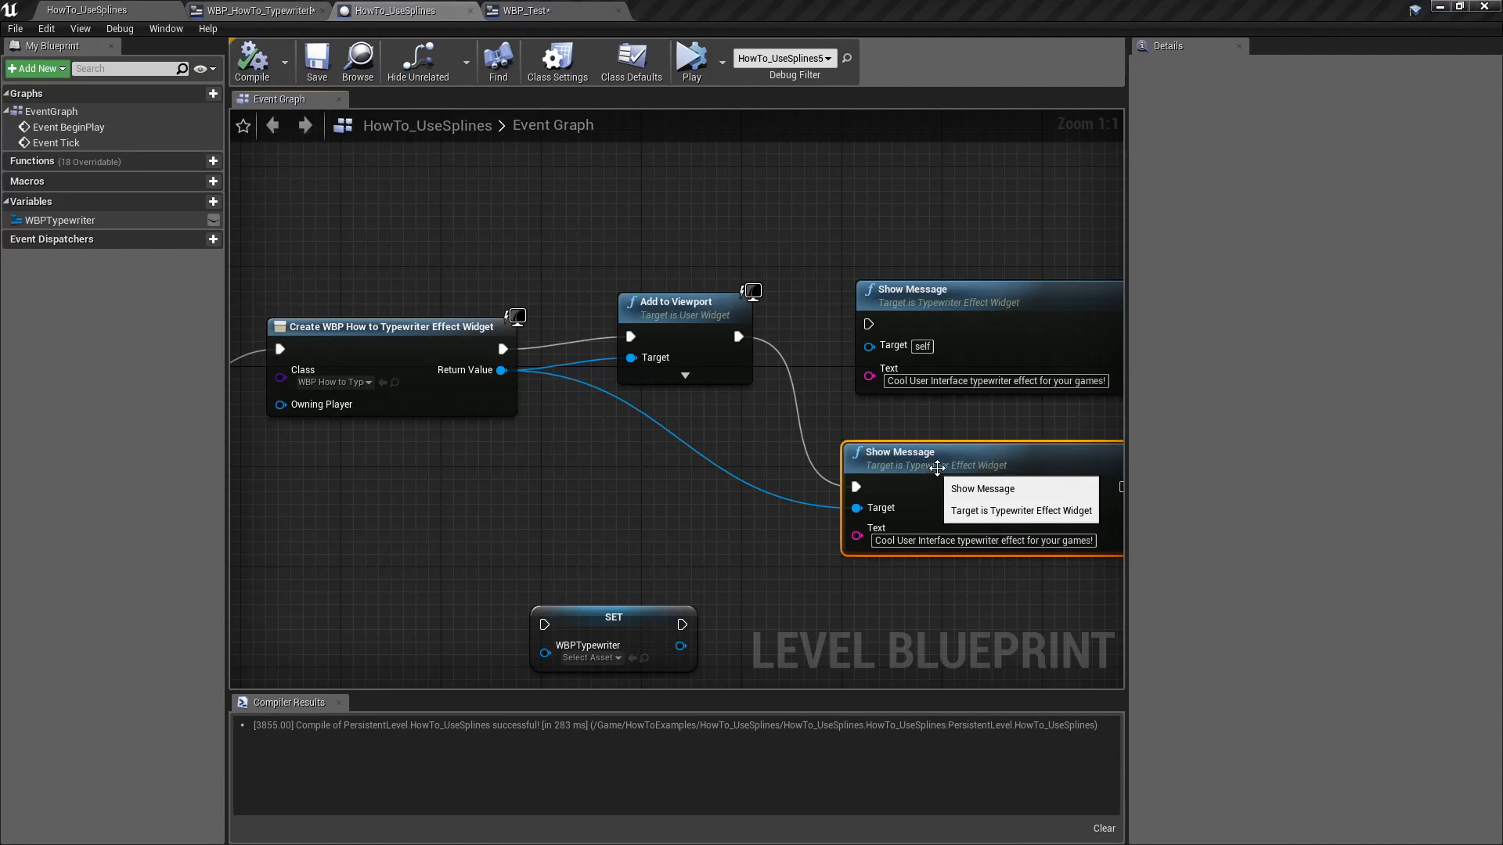
{"action": "mouse_move", "coordinate": [894, 473]}
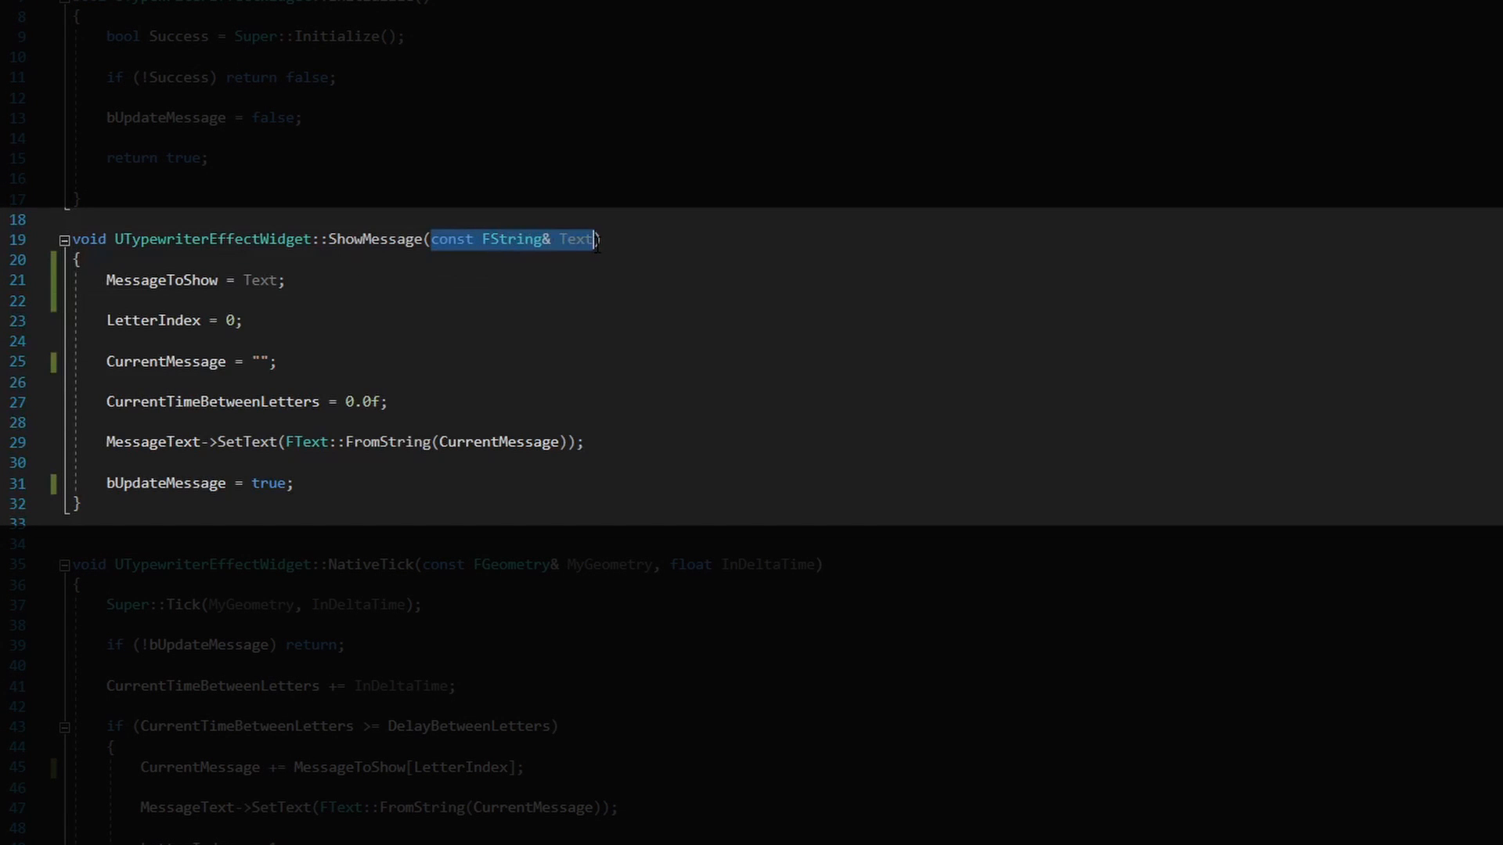
Step: Highlight MessageToShow and the CurrentMessage reset statement in the ShowMessage body
{"action": "left_click", "coordinate": [211, 278]}
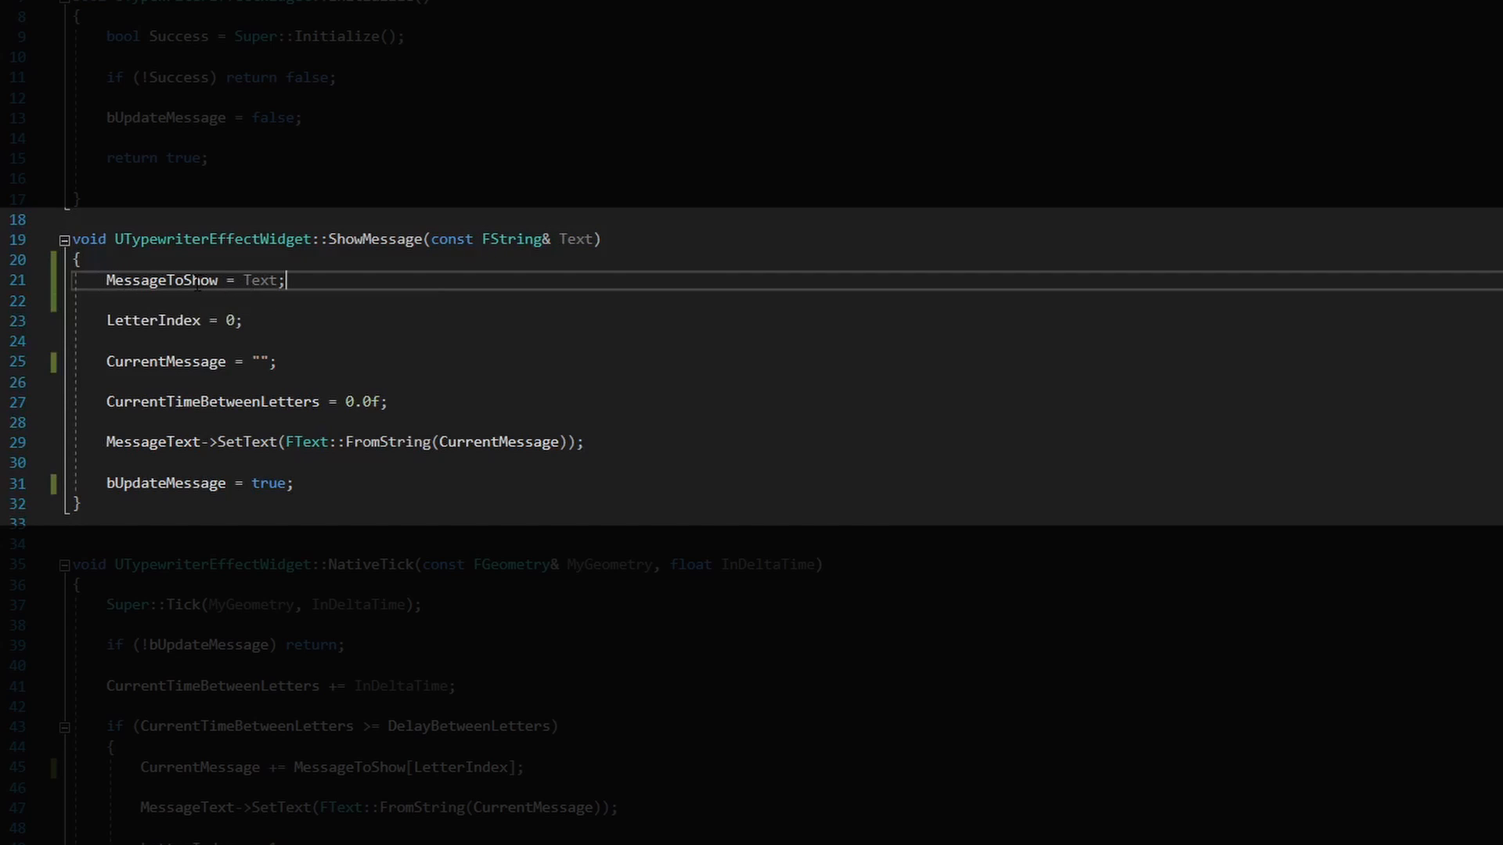
{"action": "double_click", "coordinate": [162, 280]}
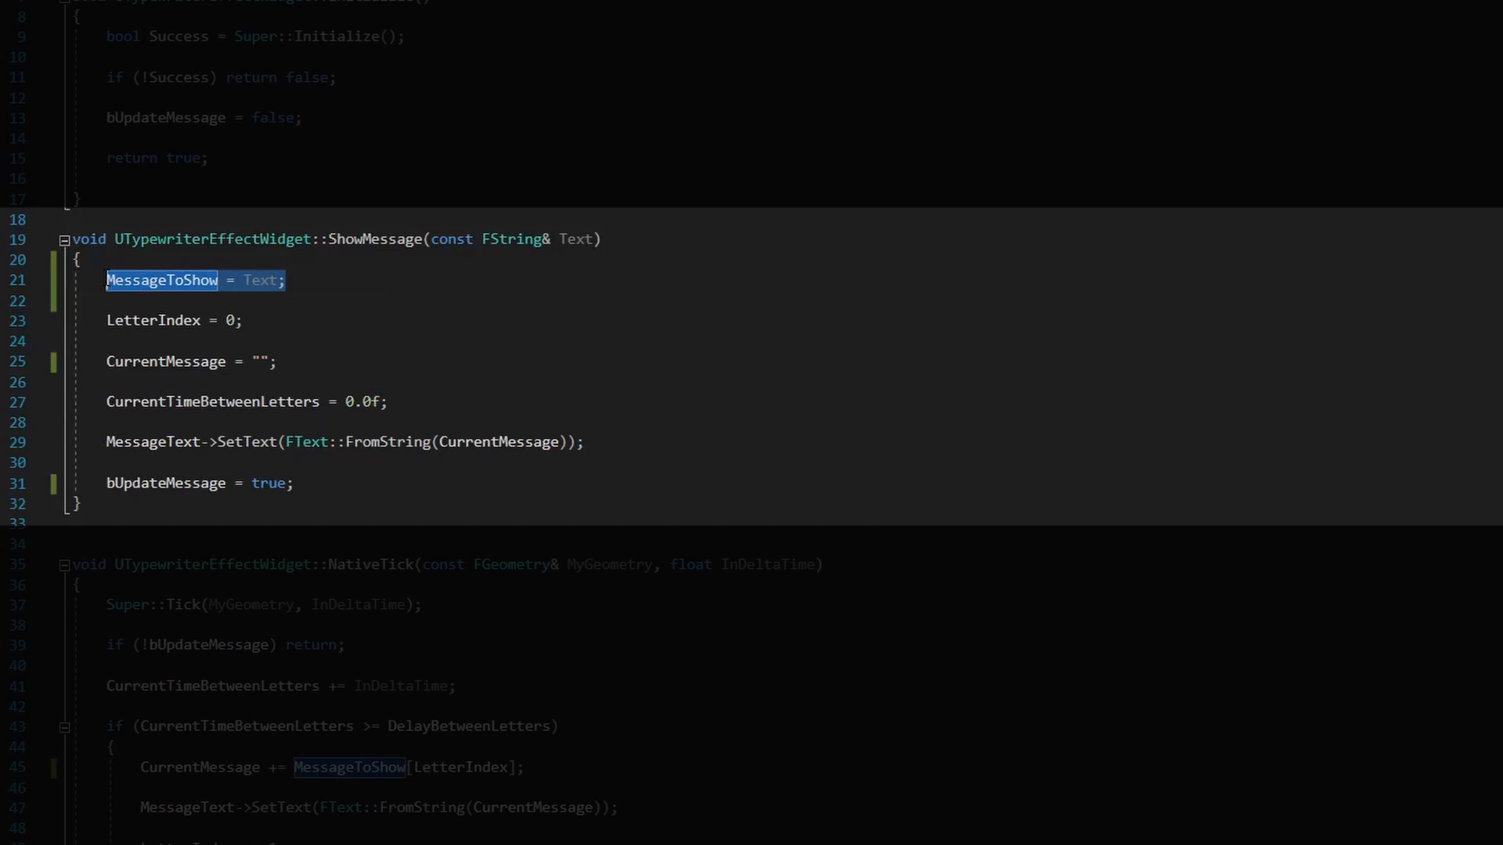
{"action": "mouse_move", "coordinate": [333, 285]}
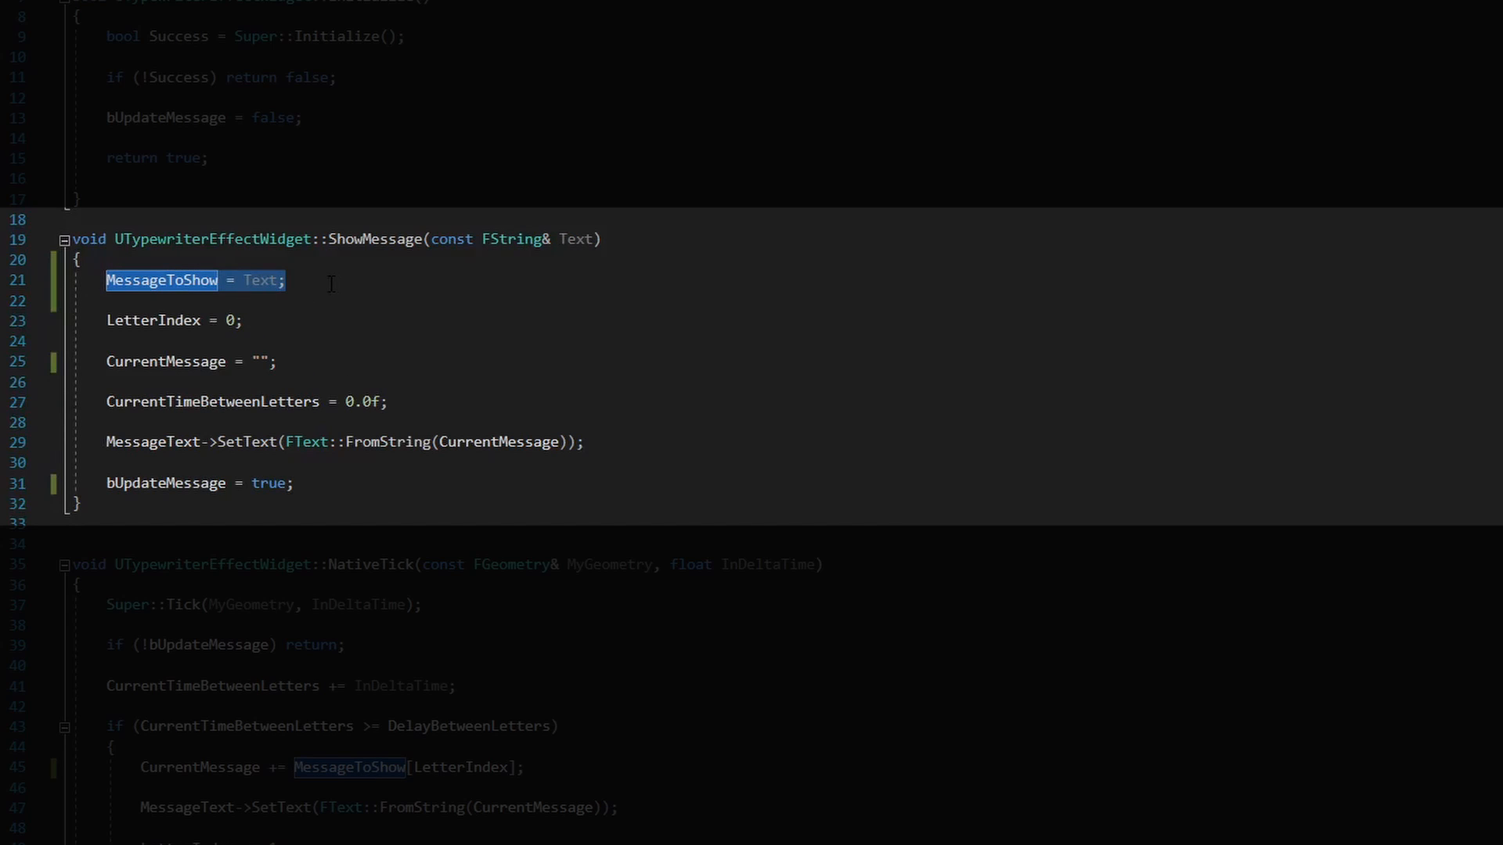
{"action": "left_click", "coordinate": [144, 300]}
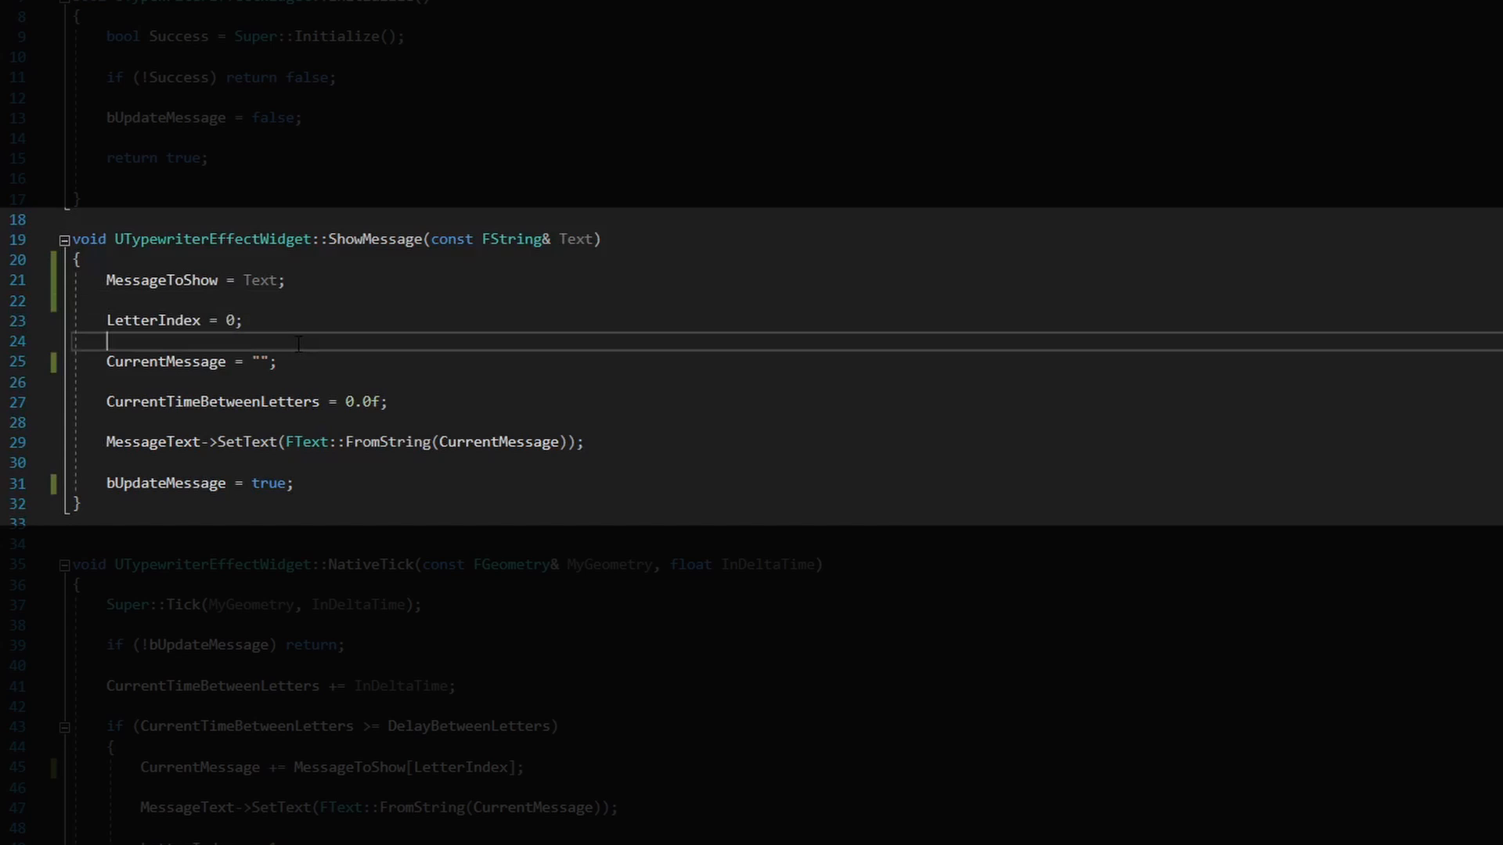
{"action": "double_click", "coordinate": [192, 361]}
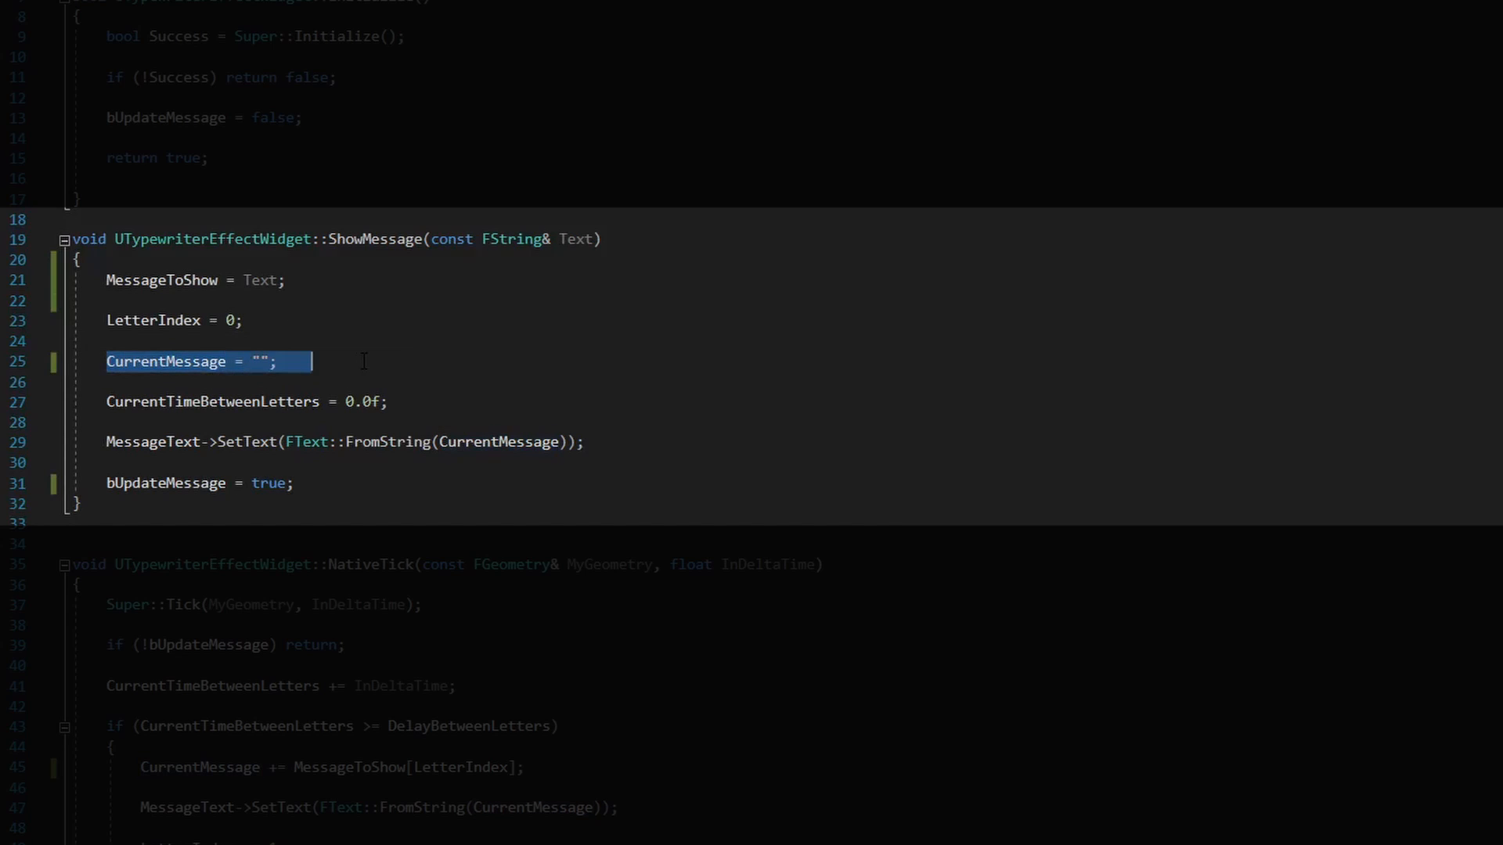
{"action": "mouse_move", "coordinate": [375, 366]}
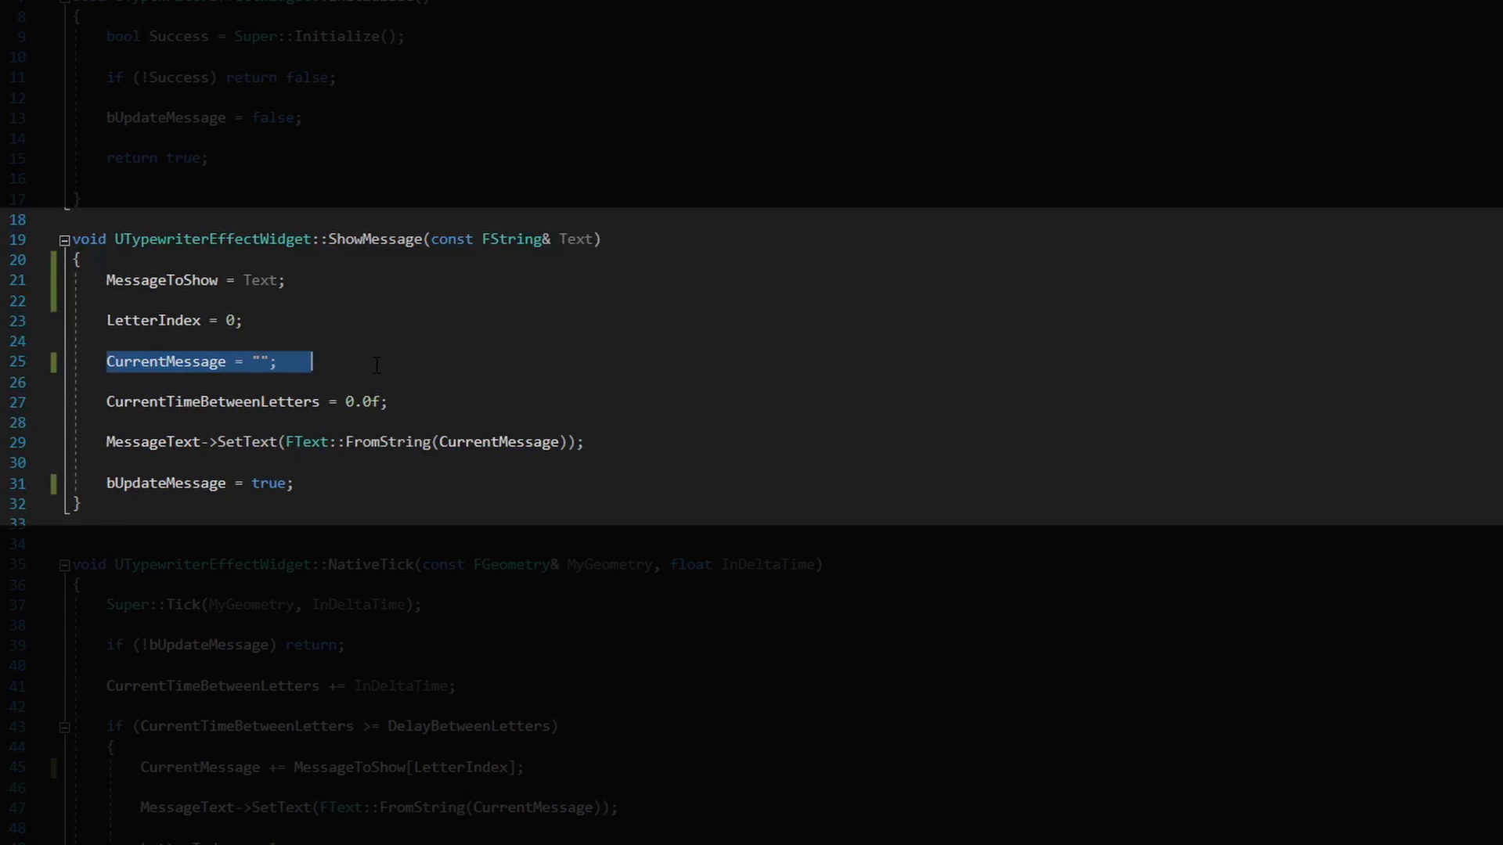
{"action": "left_click", "coordinate": [354, 362]}
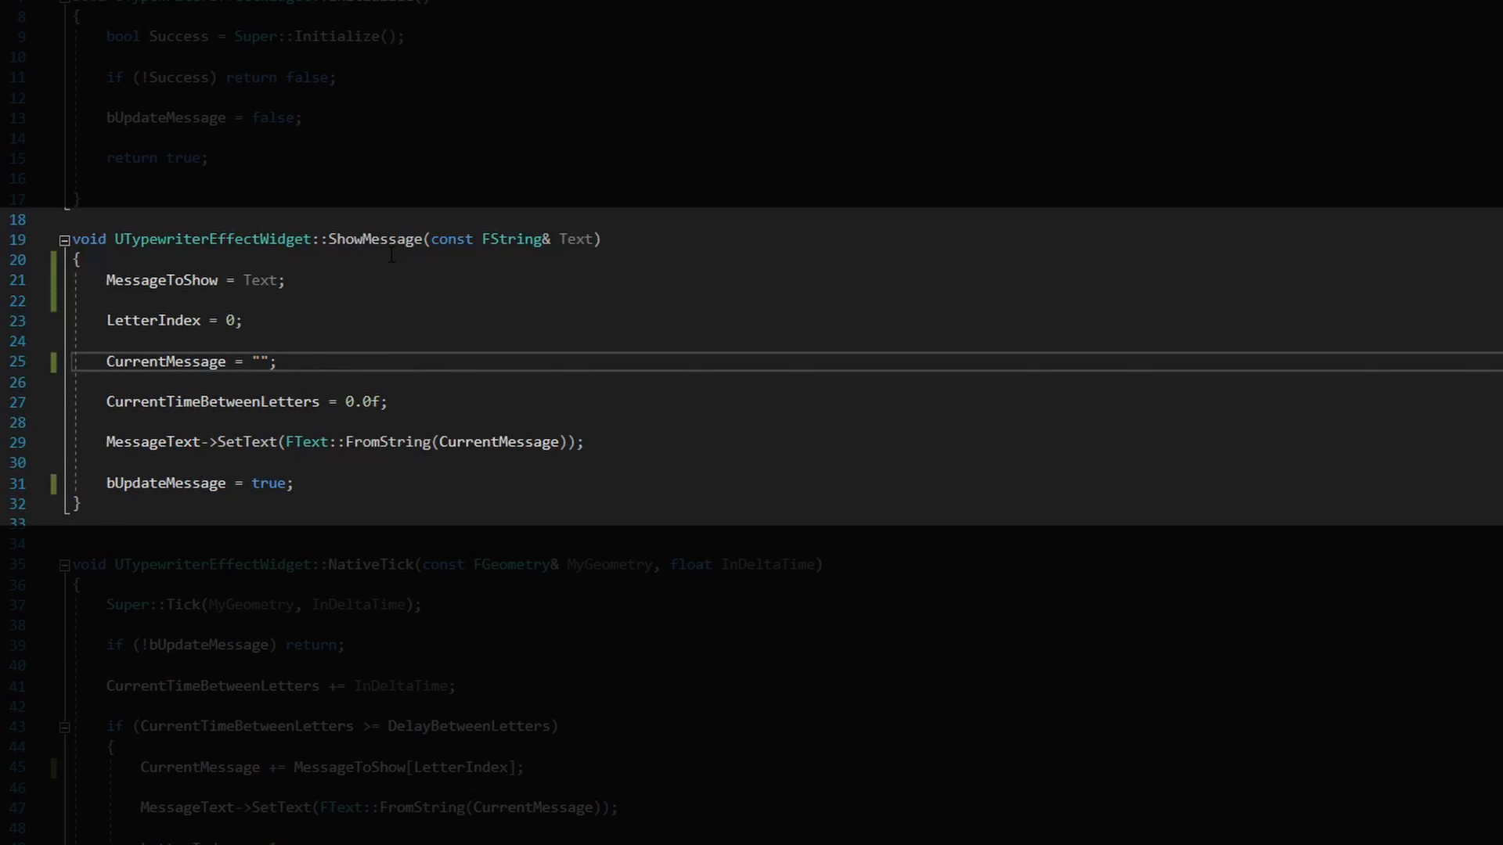
Step: Highlight the CurrentMessage reset, FText::FromString, bUpdateMessage = true and the DelayBetweenLetters property
{"action": "left_click", "coordinate": [310, 362]}
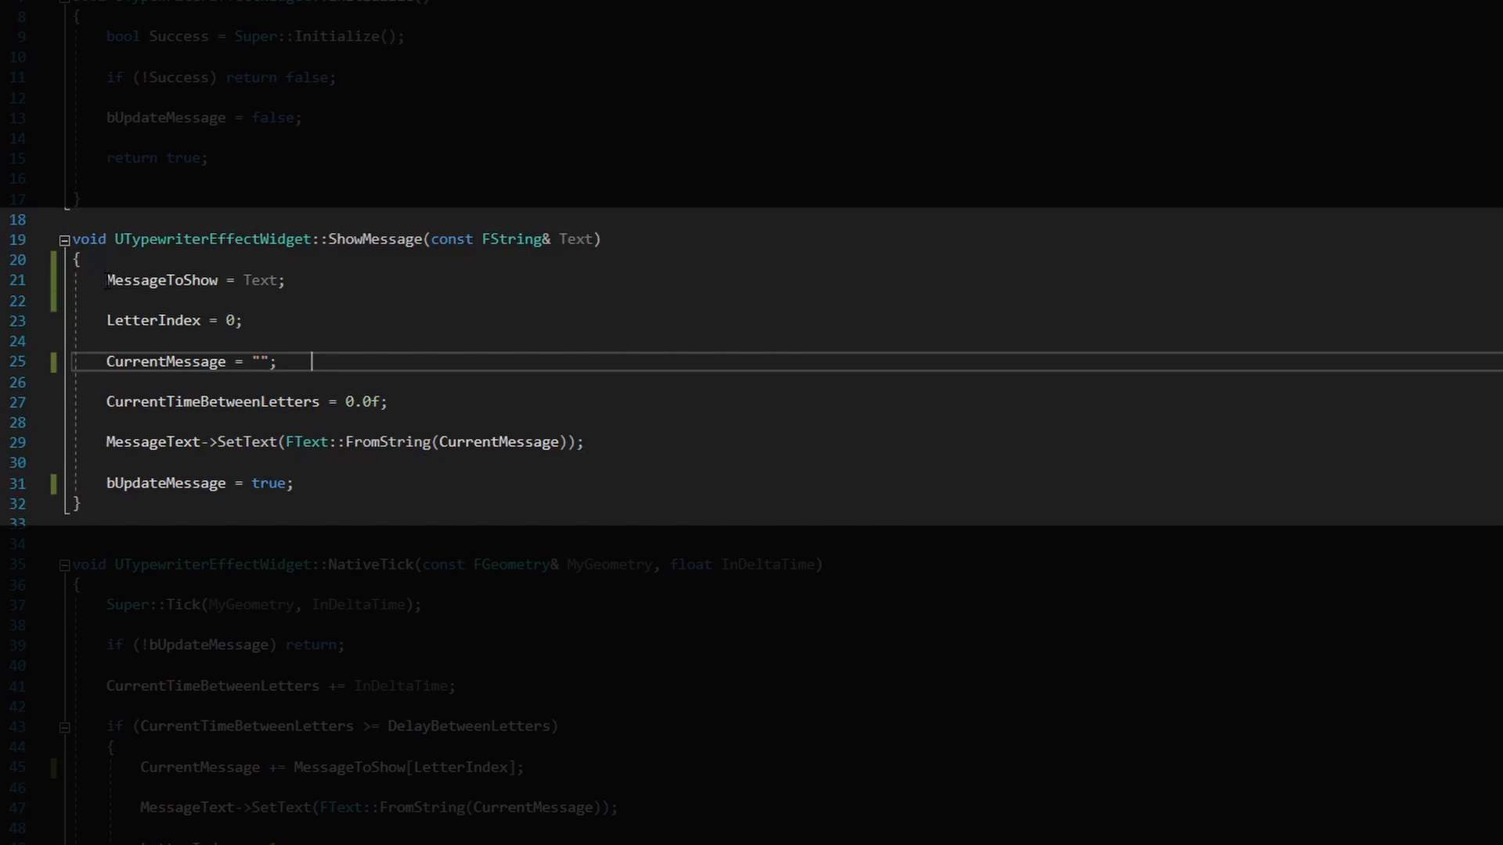
{"action": "mouse_move", "coordinate": [171, 320]}
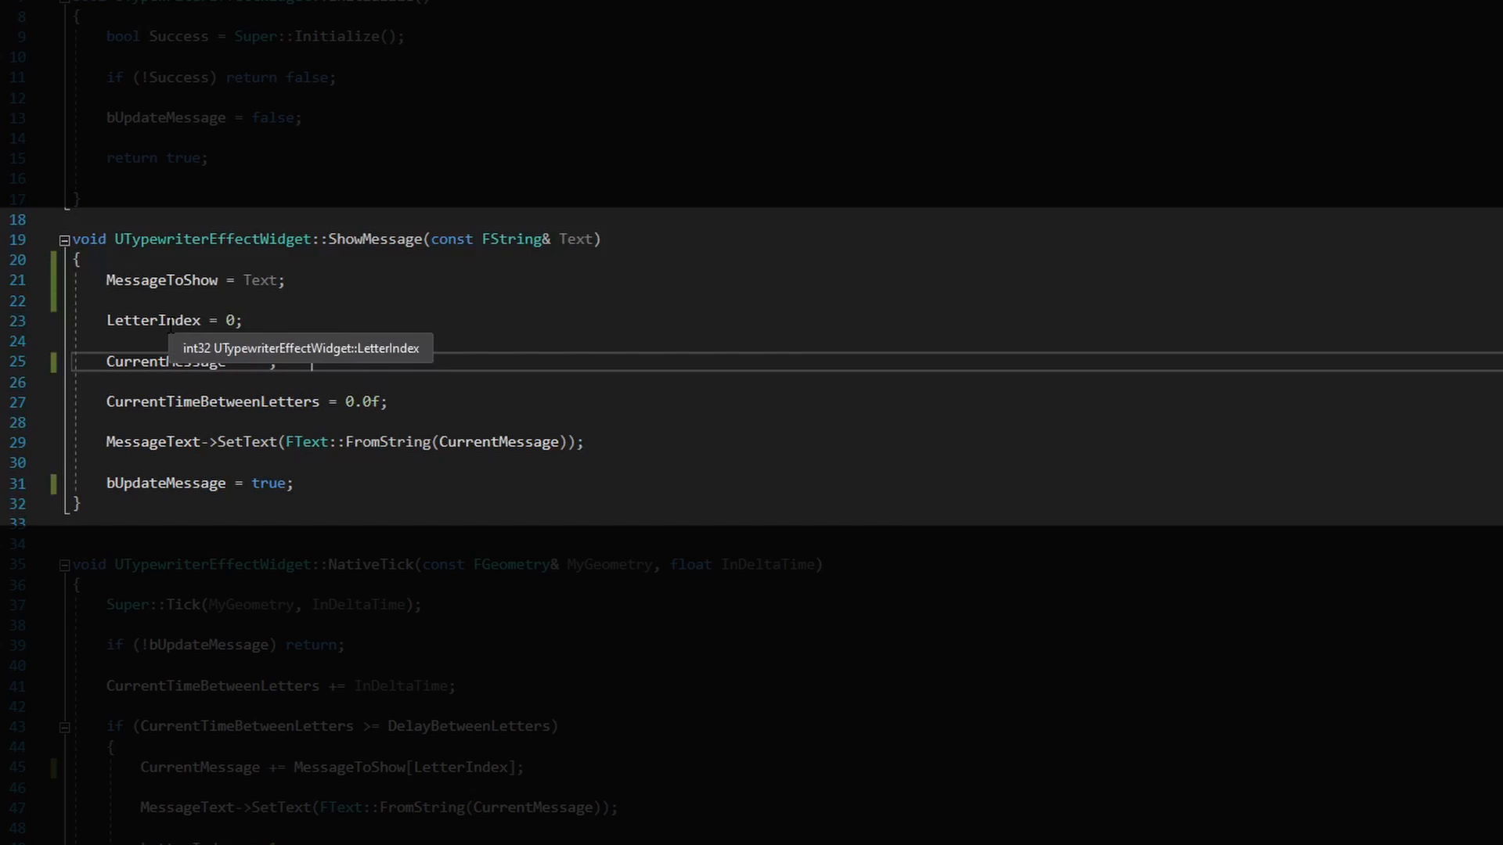
{"action": "double_click", "coordinate": [154, 321]}
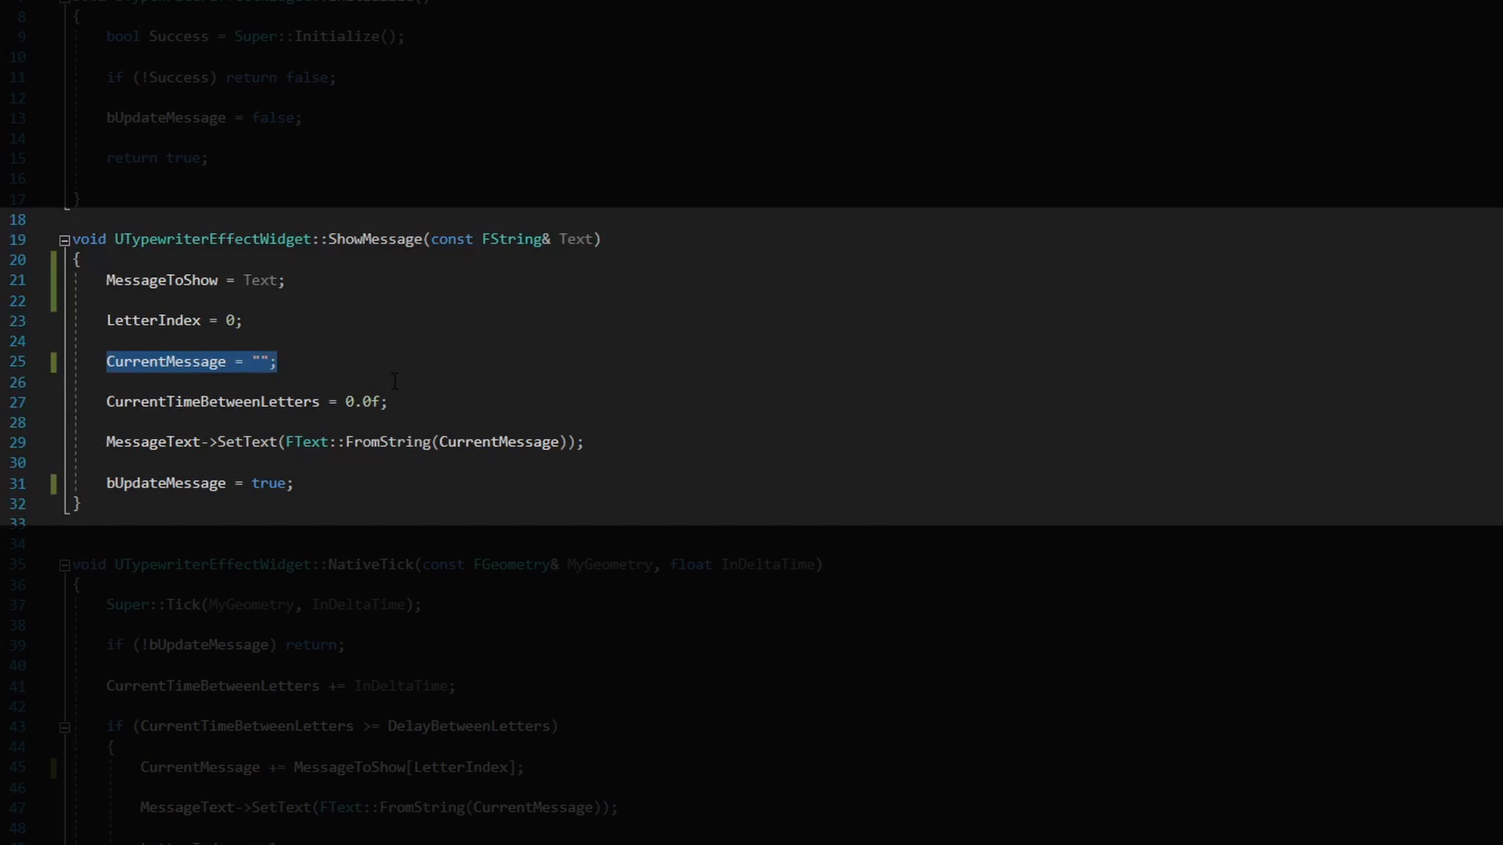
{"action": "left_click", "coordinate": [389, 400]}
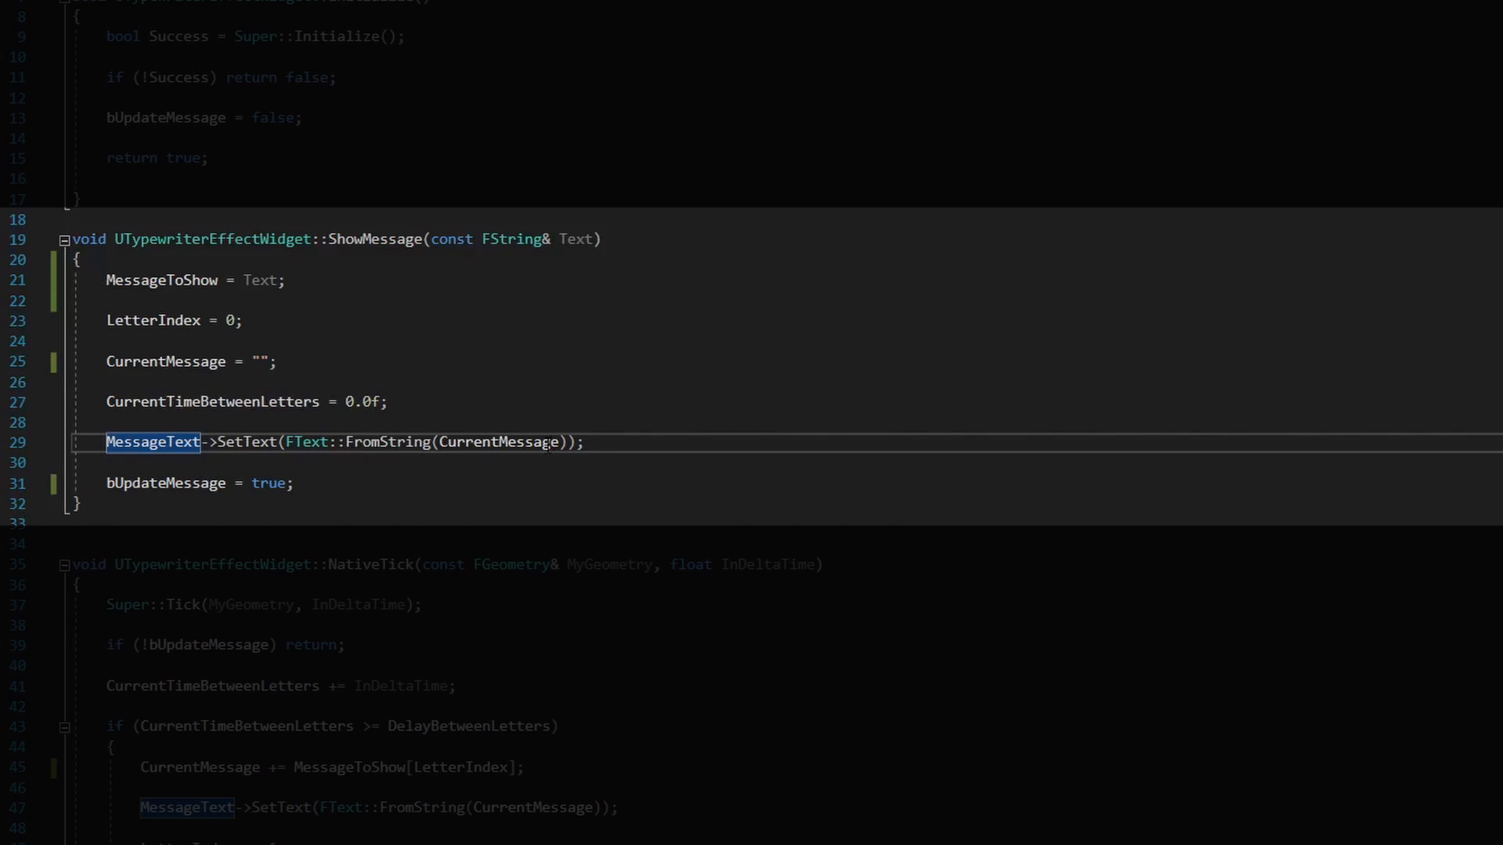
{"action": "double_click", "coordinate": [358, 441]}
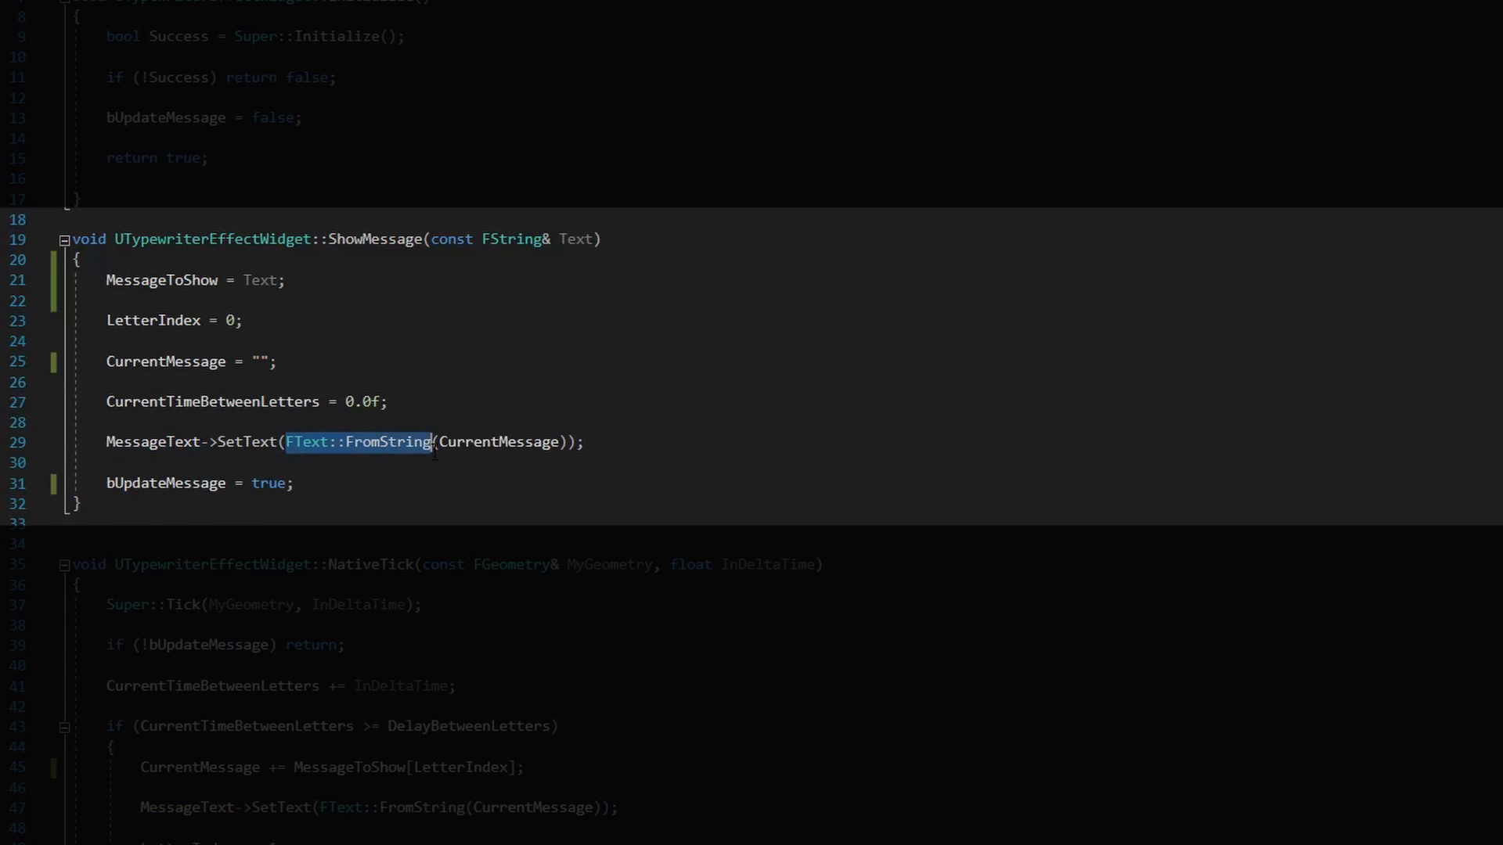
{"action": "mouse_move", "coordinate": [493, 441]}
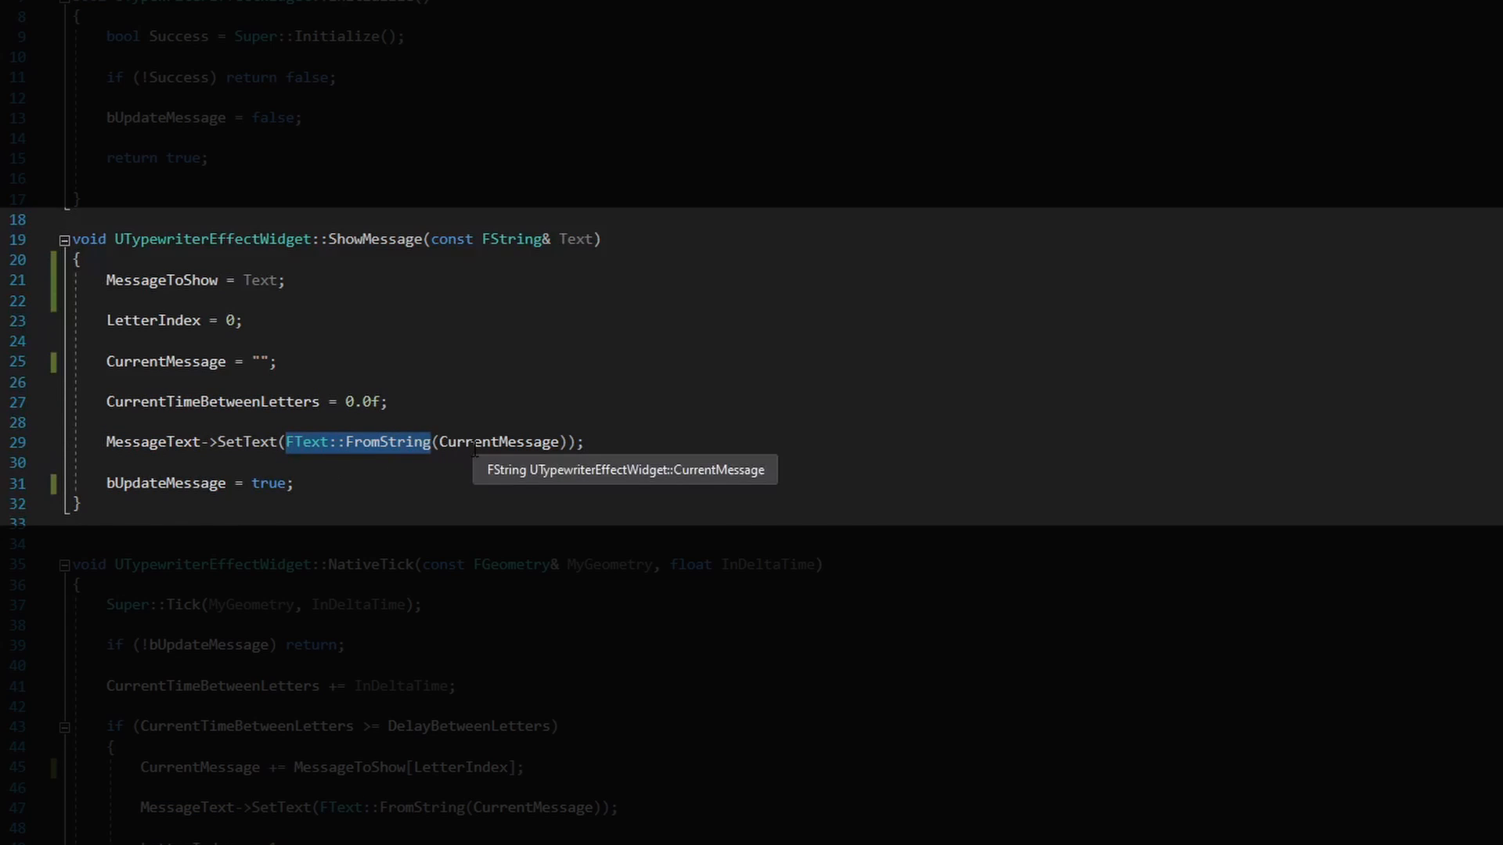
{"action": "mouse_move", "coordinate": [326, 456]}
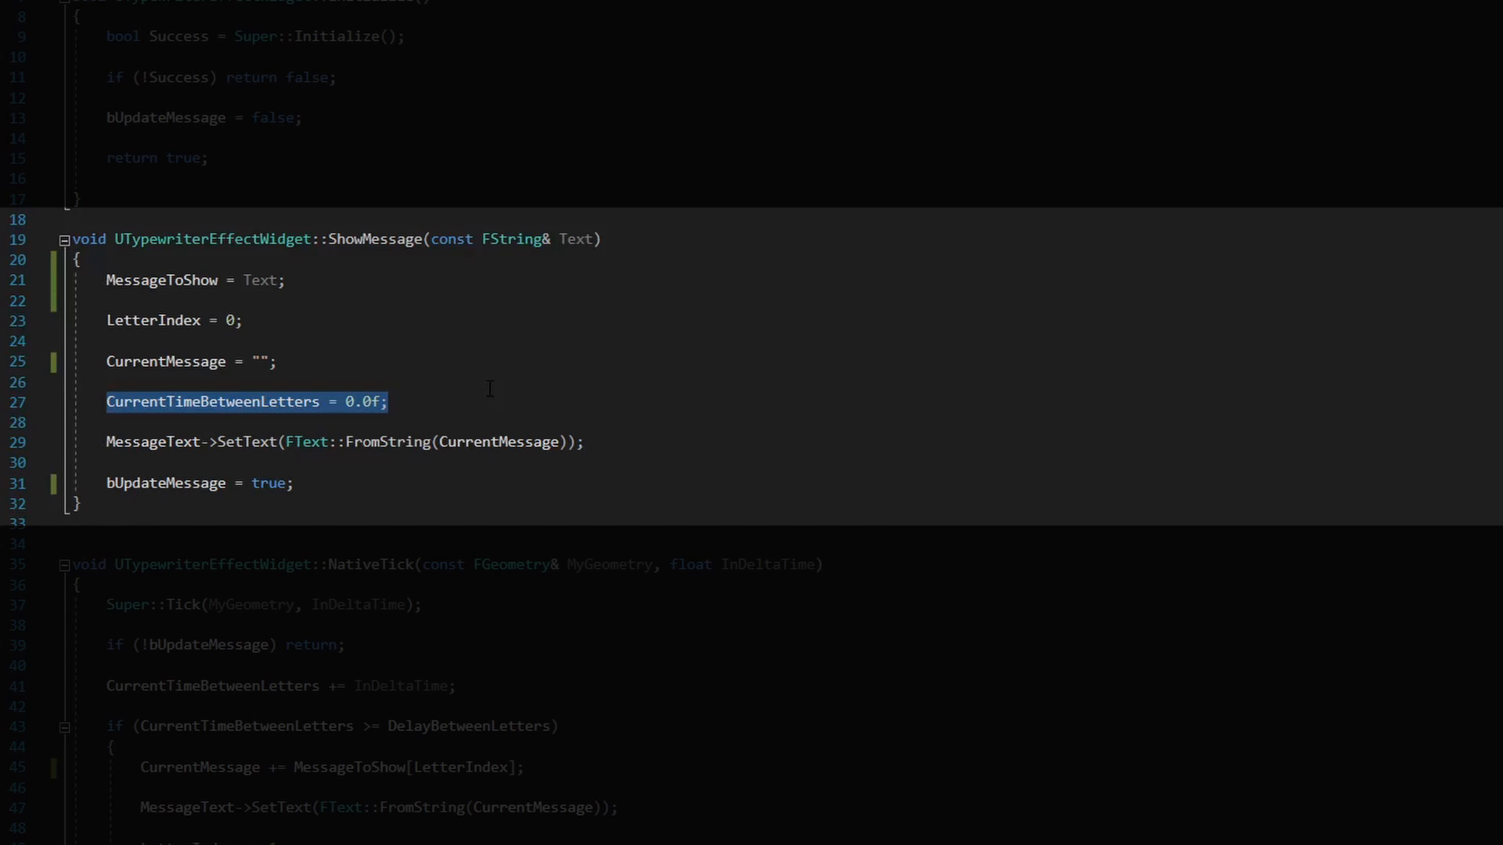
{"action": "left_click", "coordinate": [325, 475]}
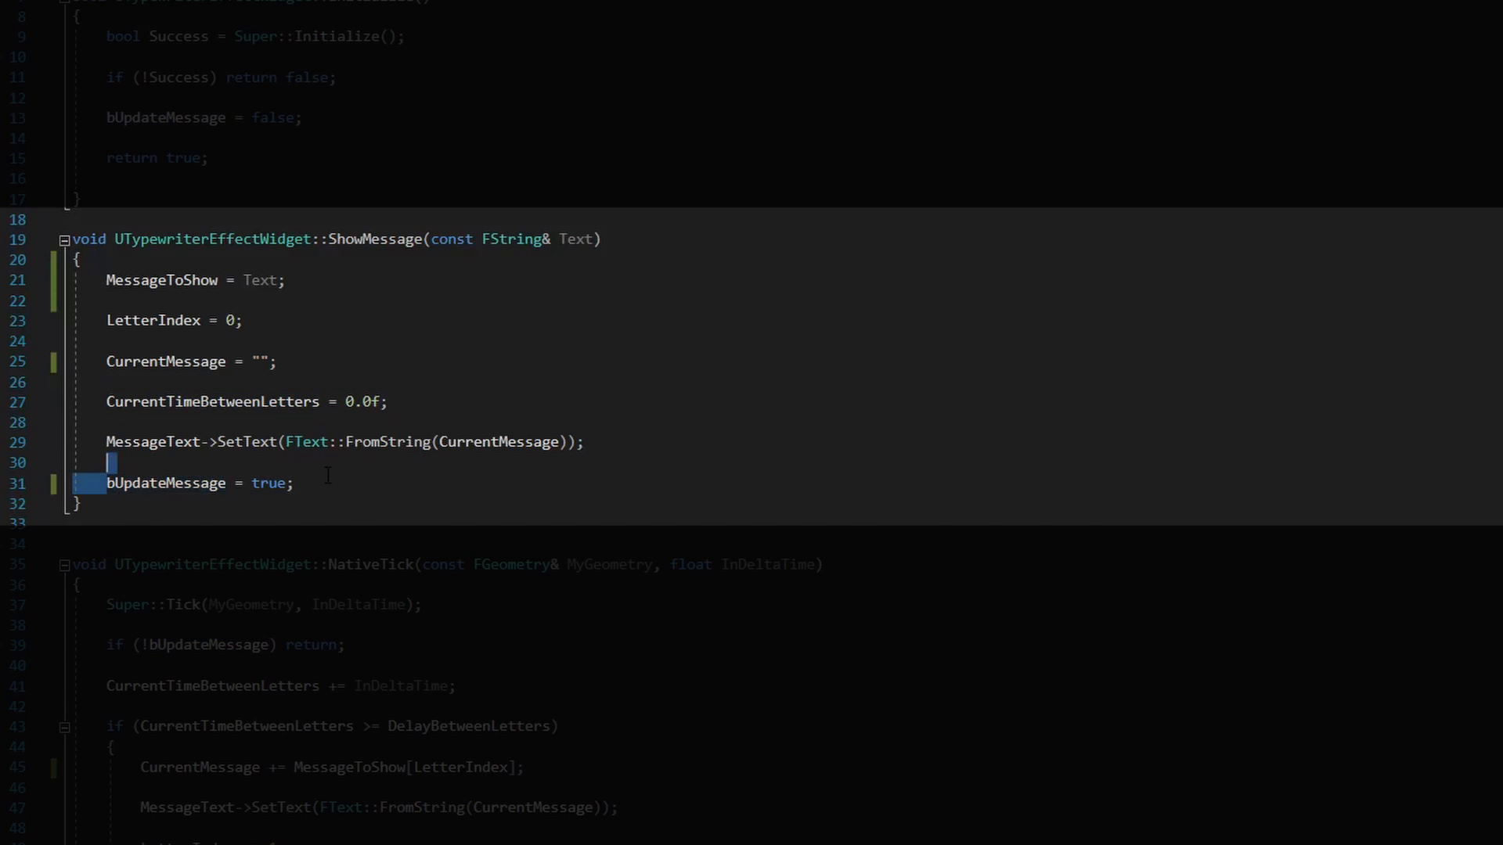
{"action": "double_click", "coordinate": [167, 483]}
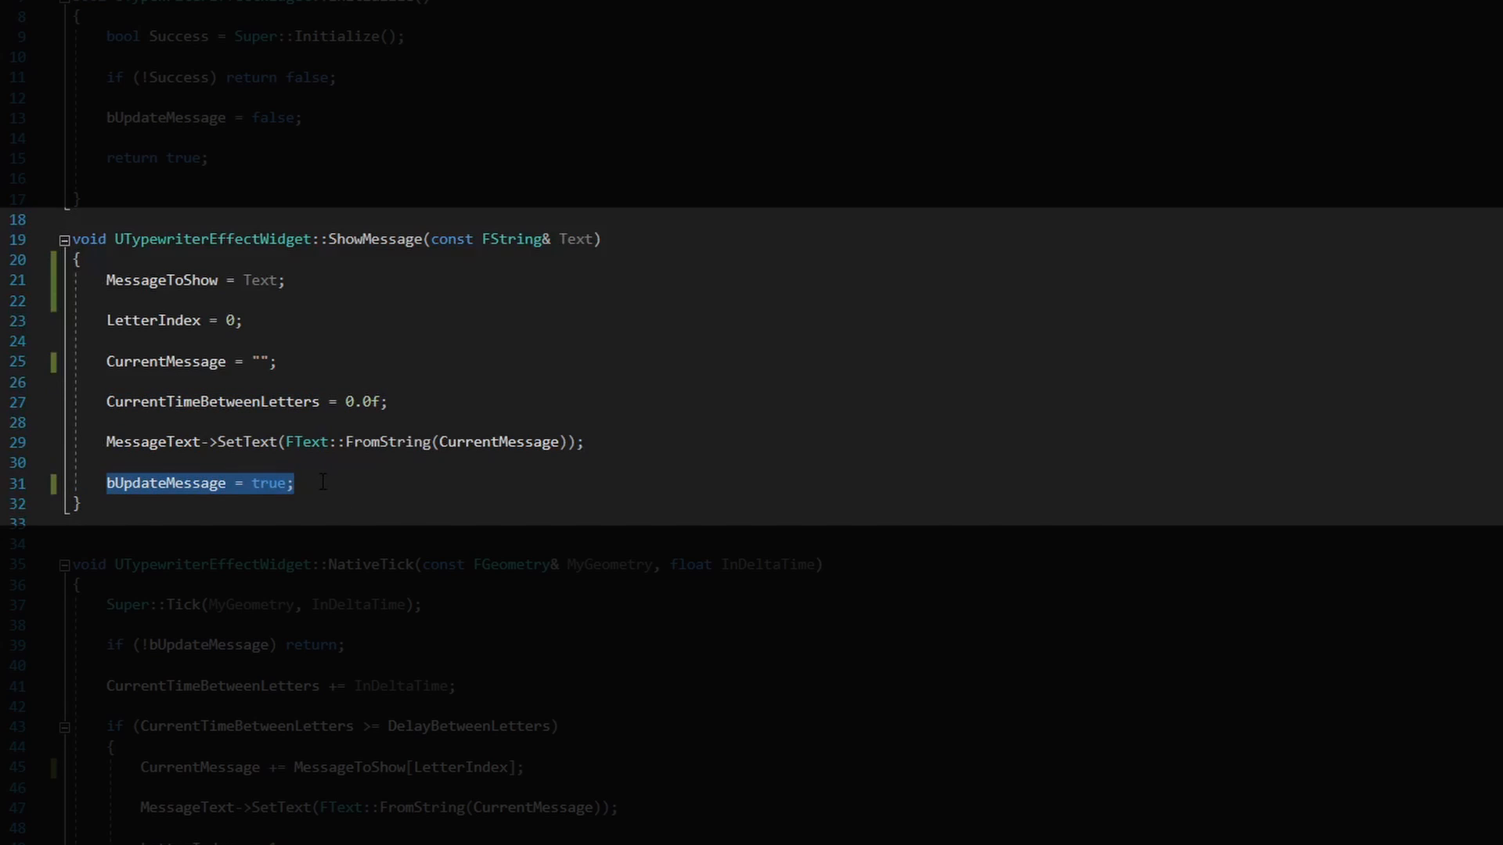
{"action": "mouse_move", "coordinate": [336, 496]}
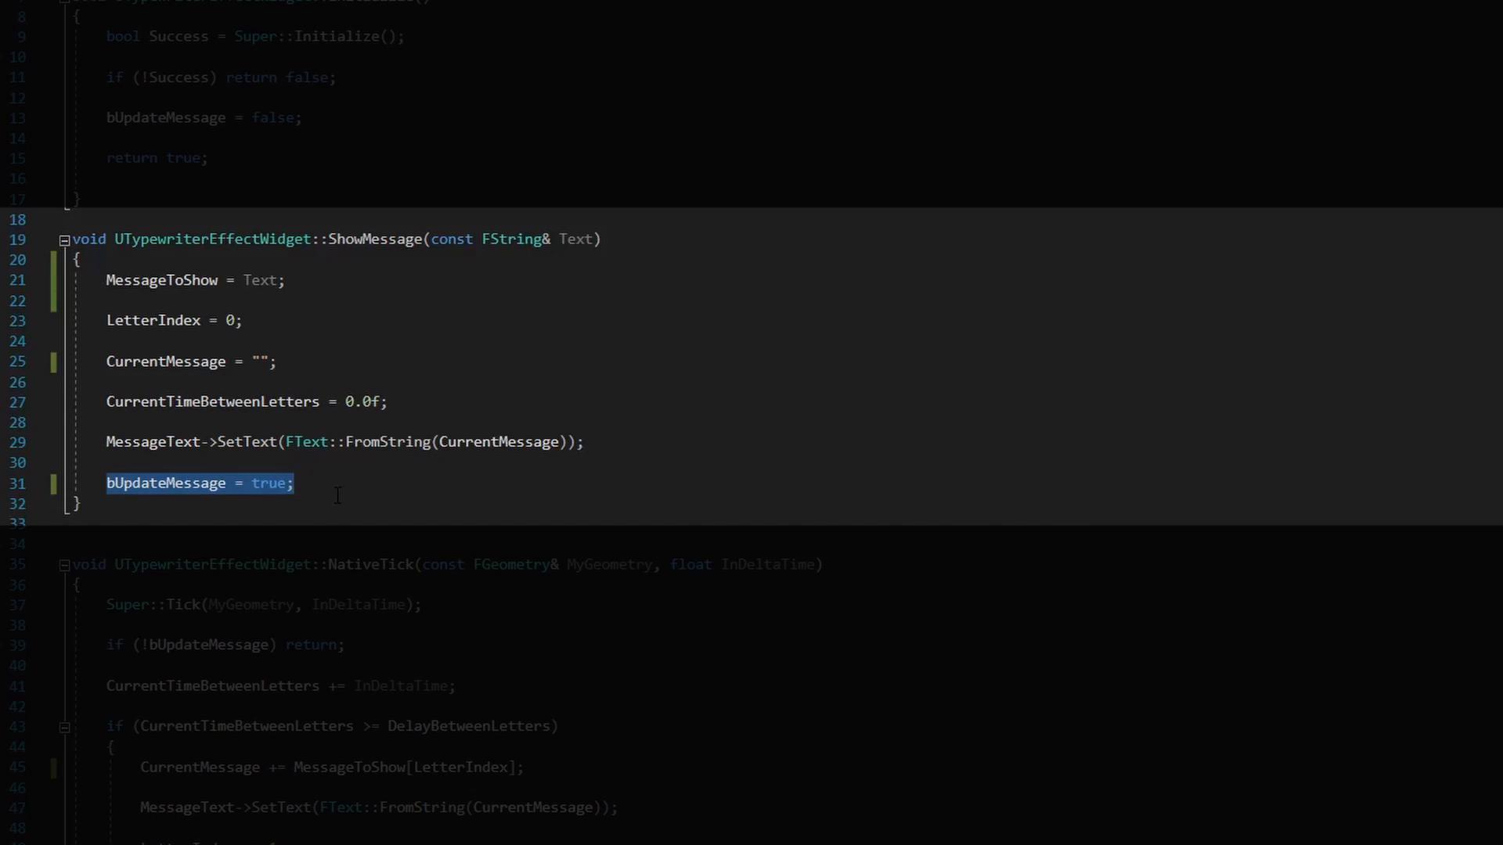
{"action": "double_click", "coordinate": [213, 402]}
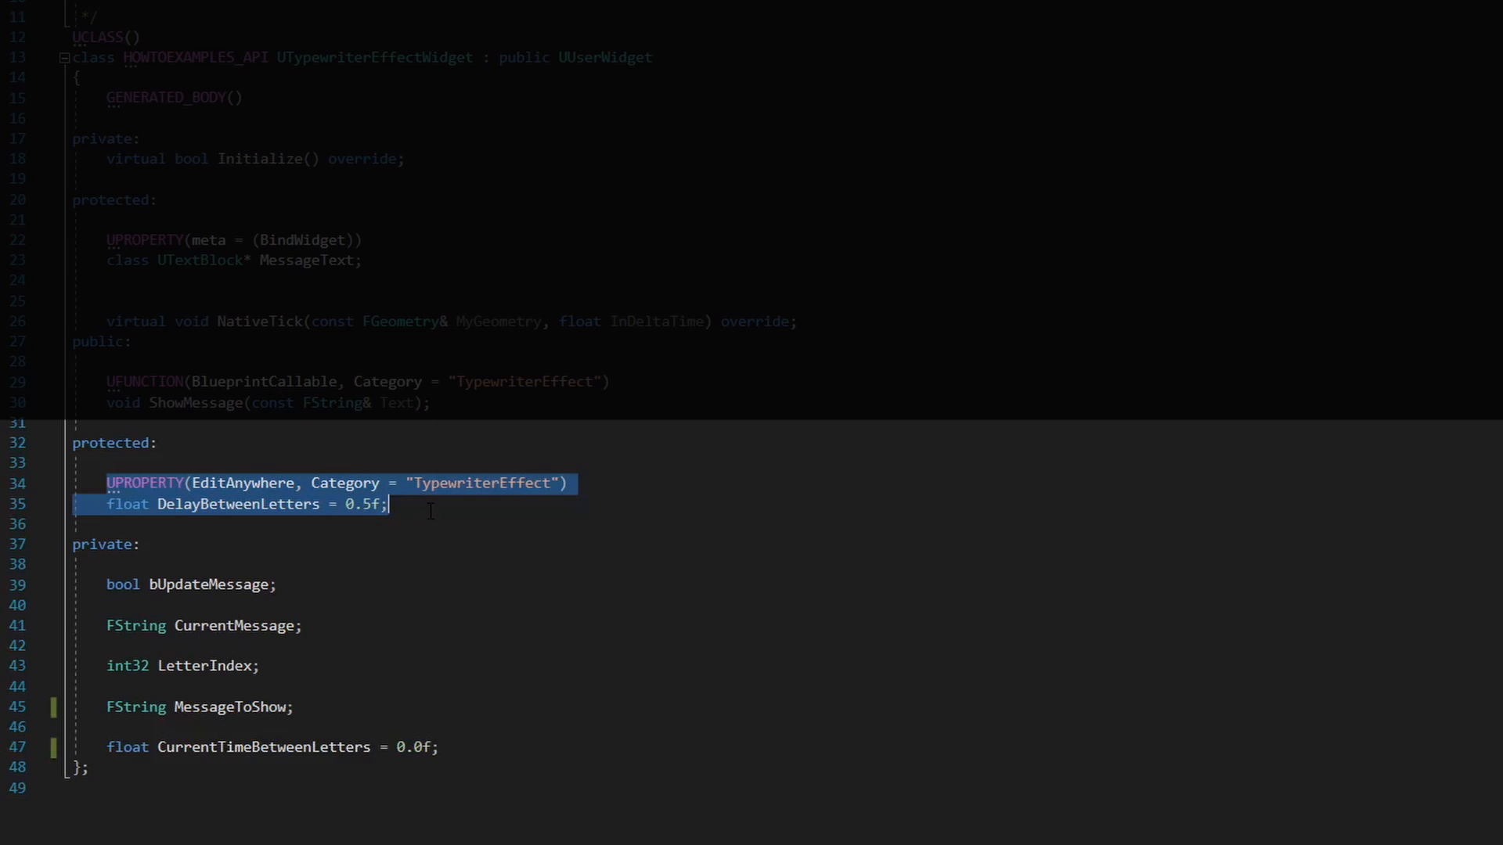
Step: Return to TypewriterEffectWidget.cpp to view NativeTick's letter-by-letter timing logic
{"action": "left_click", "coordinate": [457, 505]}
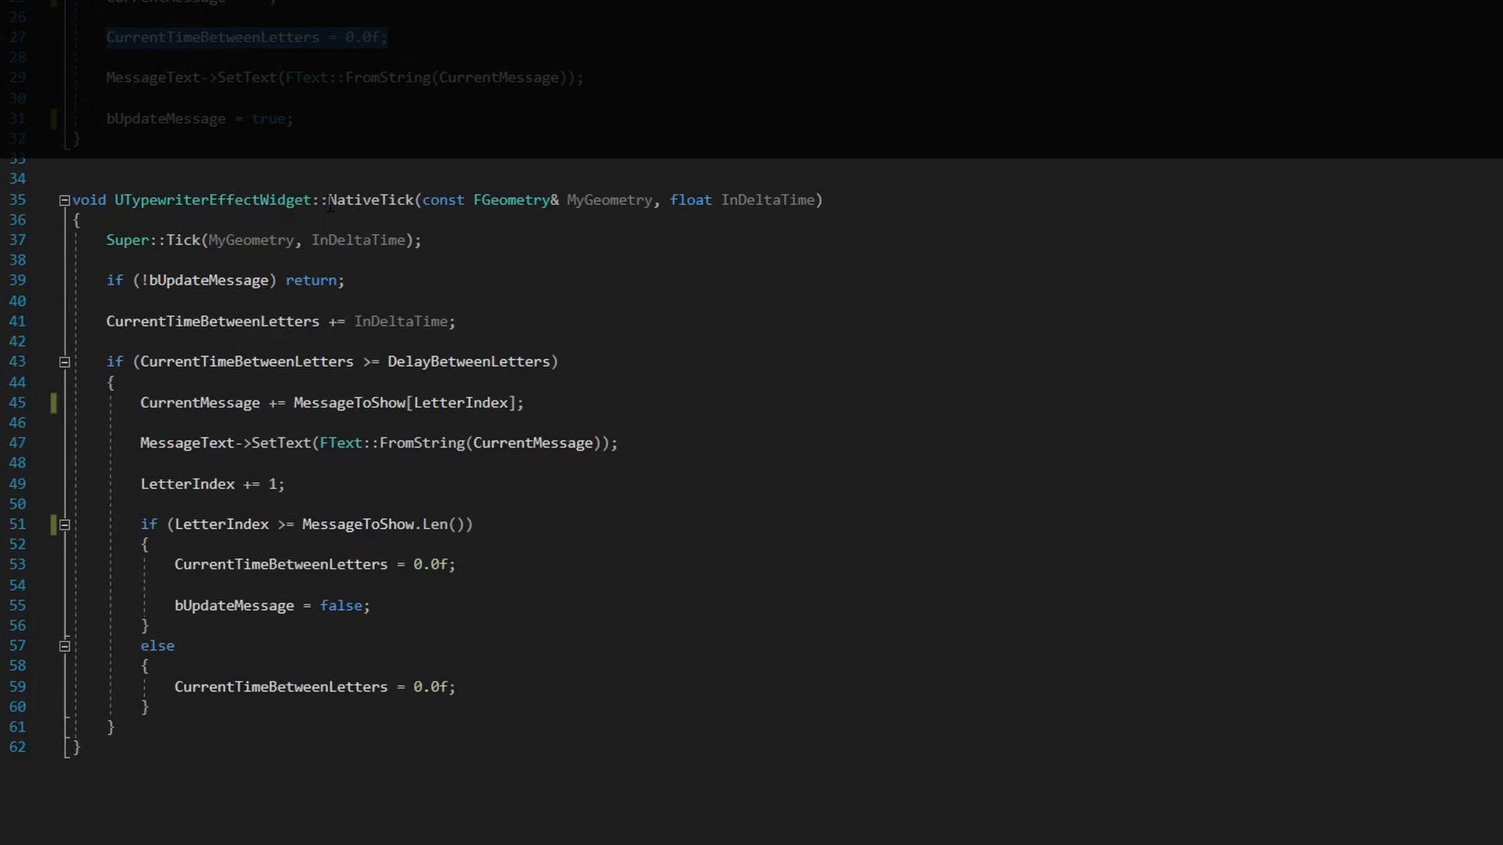
{"action": "left_click", "coordinate": [281, 321]}
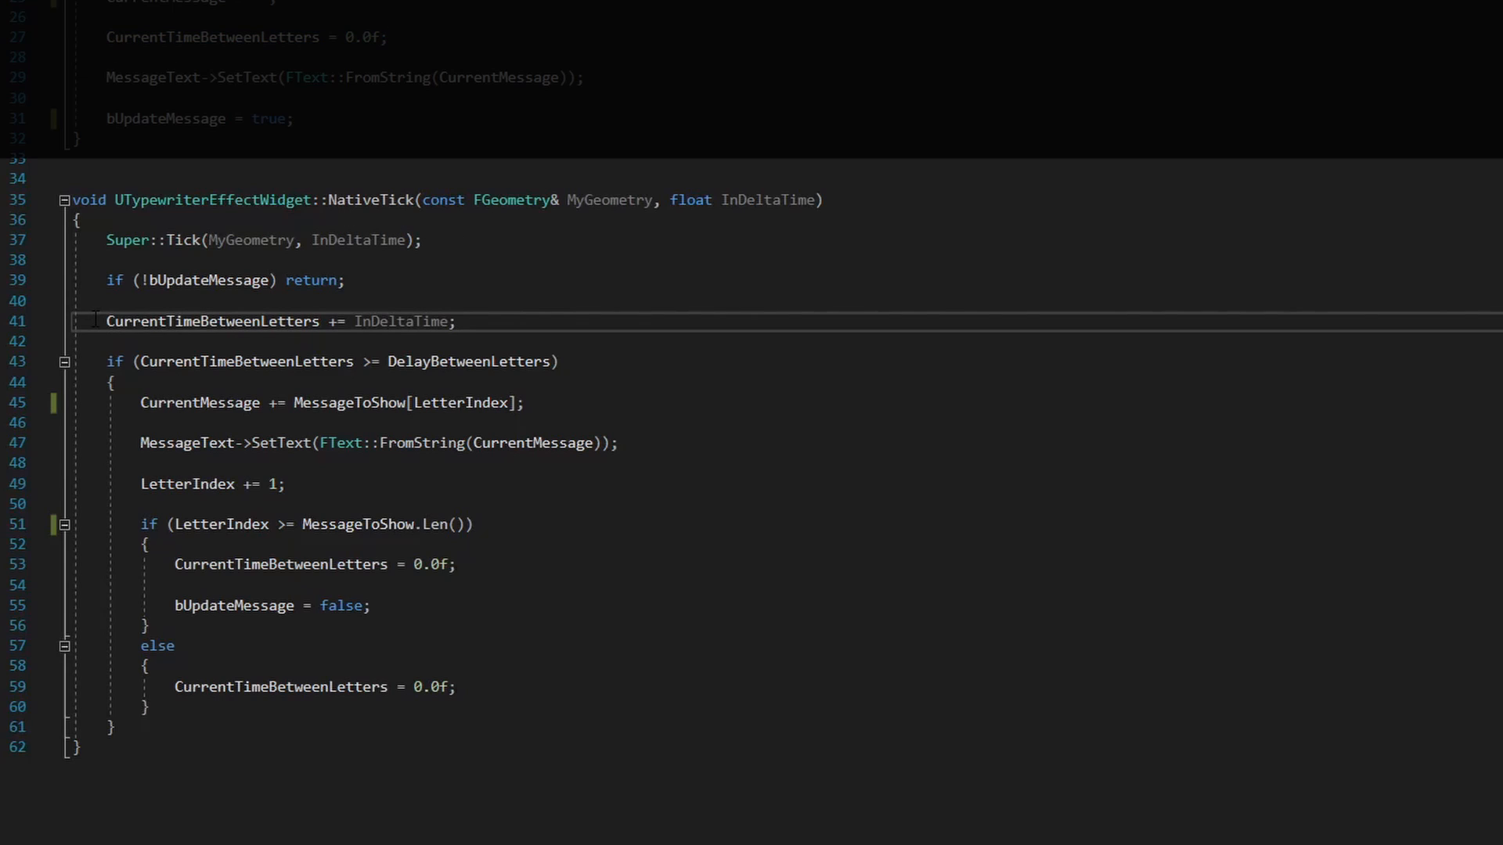
{"action": "left_click", "coordinate": [457, 321]}
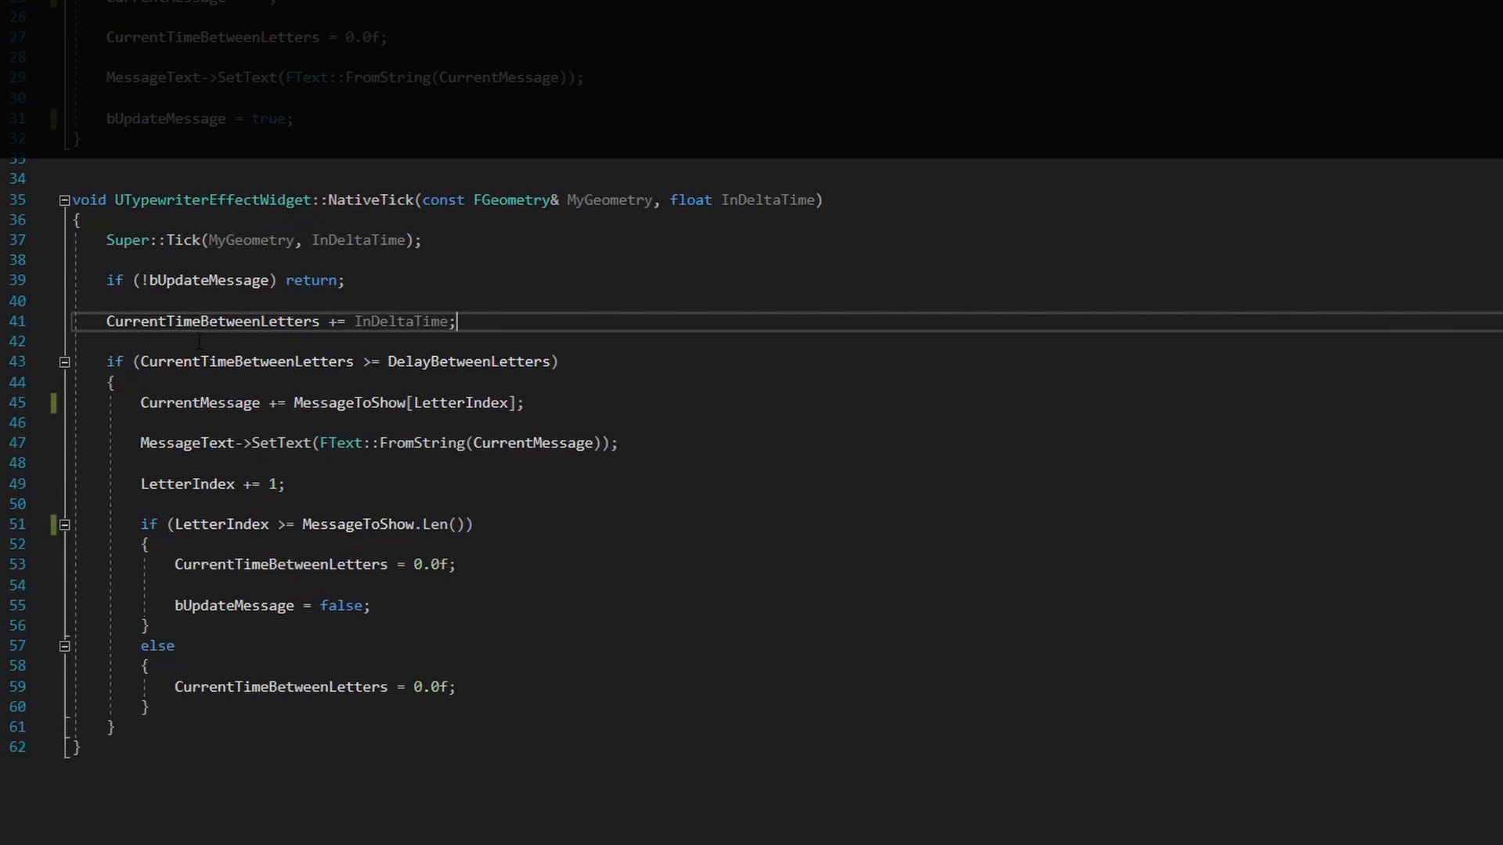
{"action": "mouse_move", "coordinate": [211, 321]}
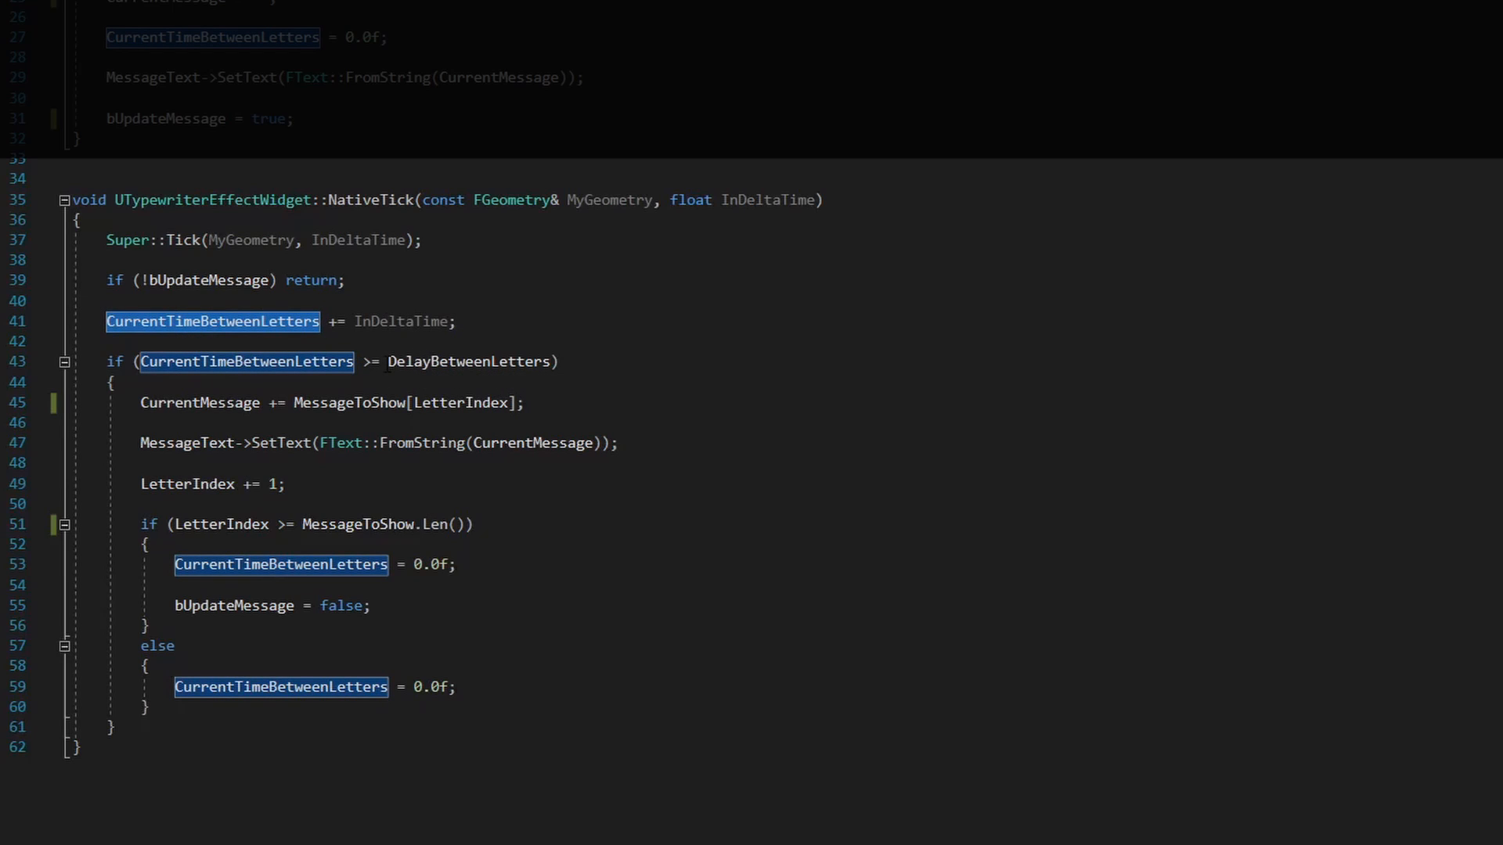
{"action": "double_click", "coordinate": [469, 361]}
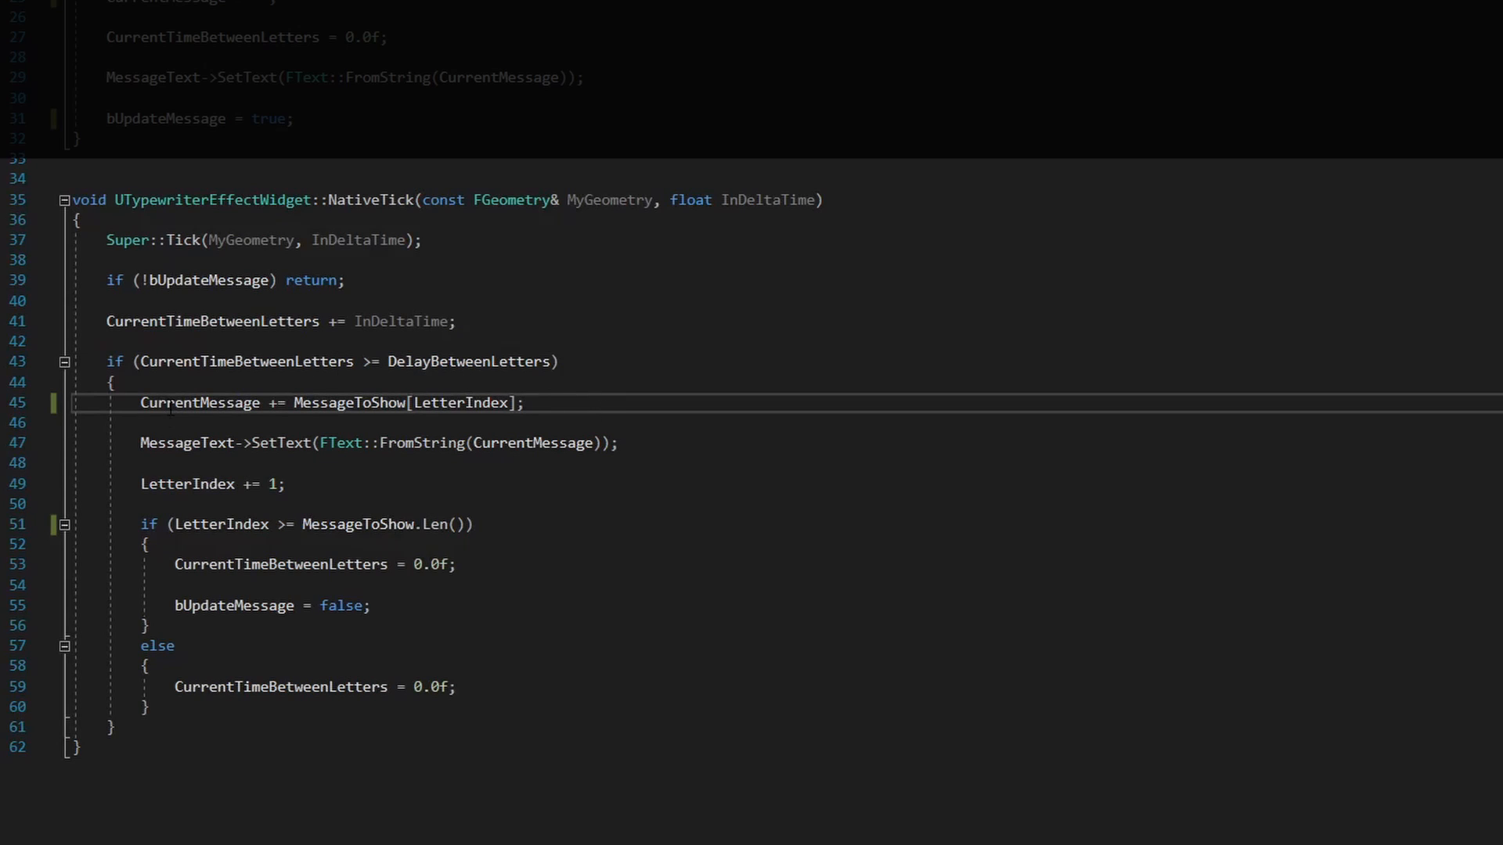
{"action": "double_click", "coordinate": [200, 402]}
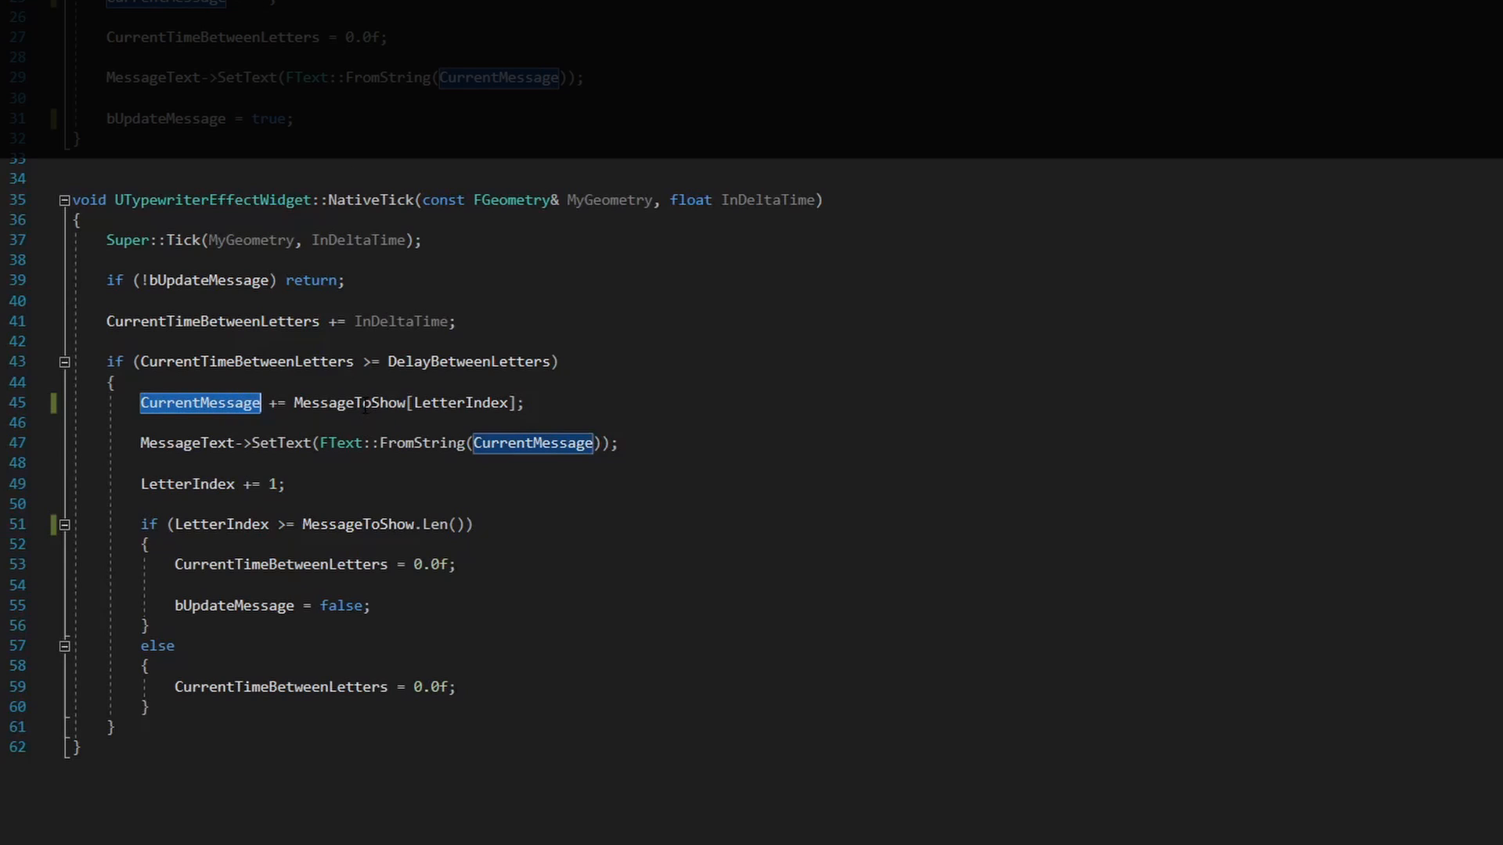
{"action": "double_click", "coordinate": [349, 402]}
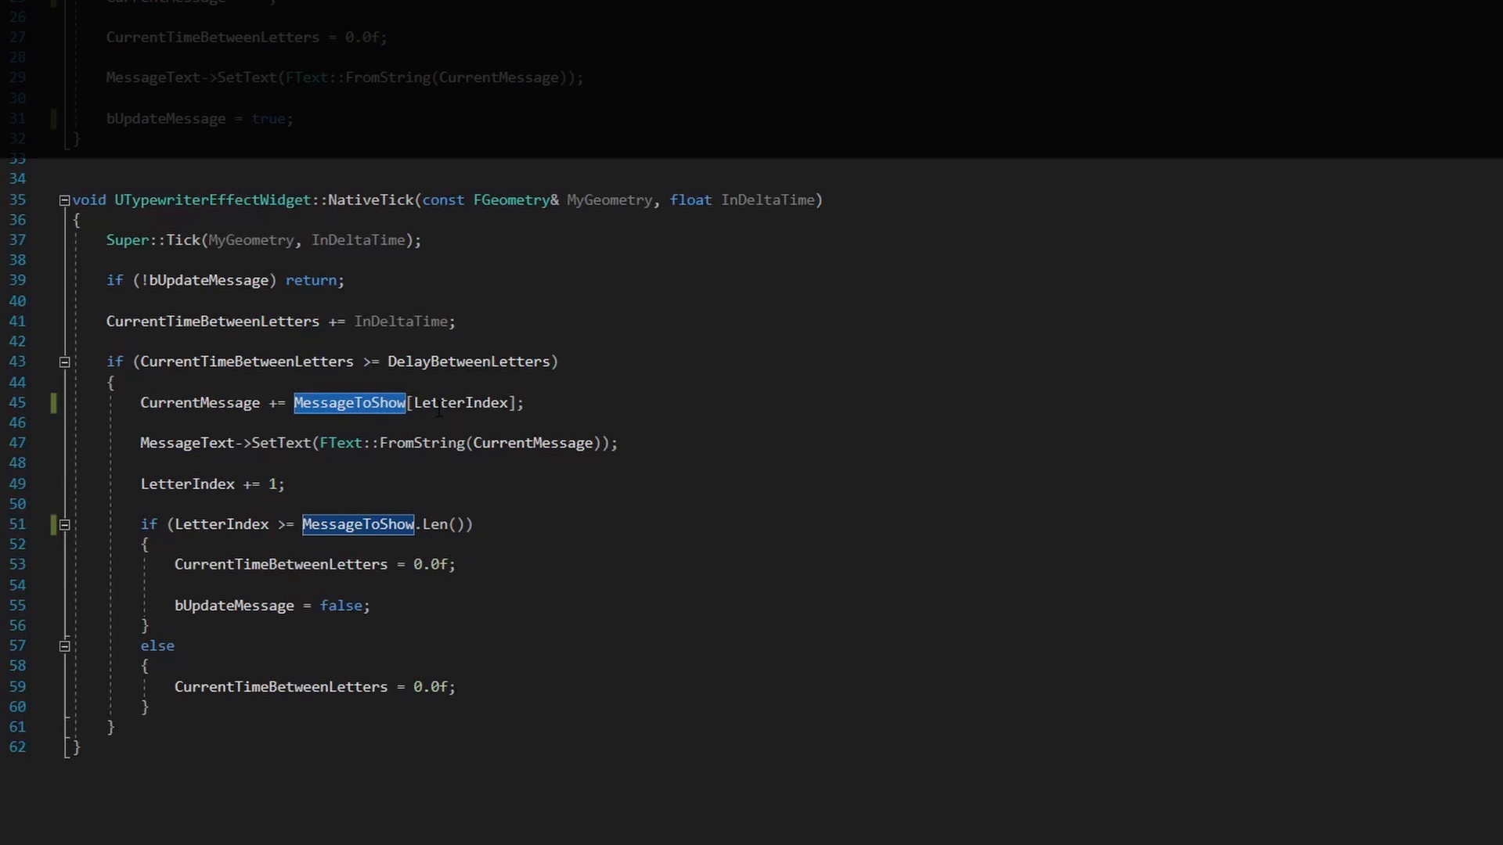
{"action": "double_click", "coordinate": [460, 402]}
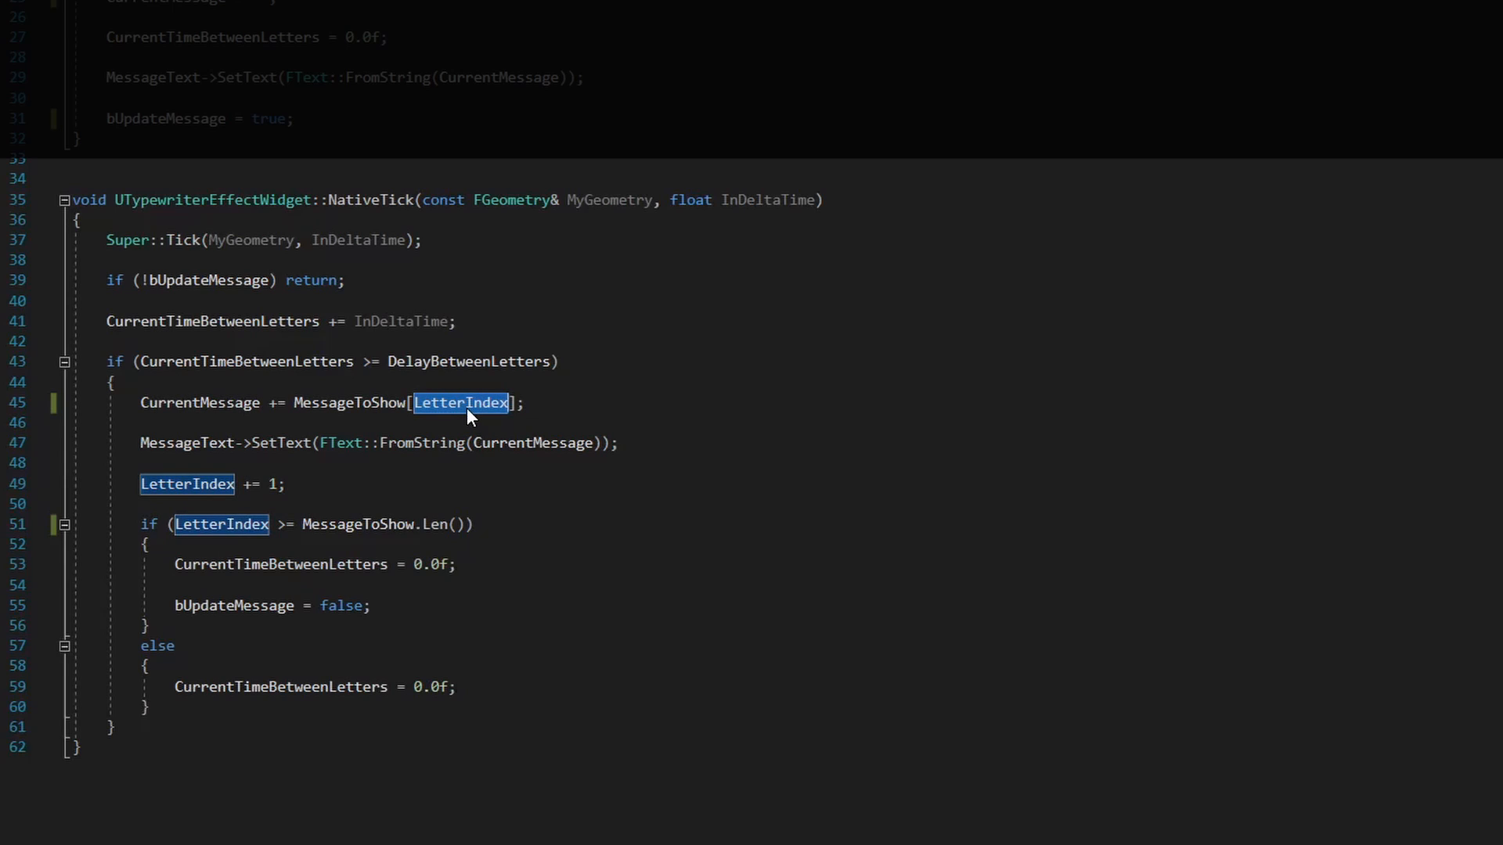
{"action": "mouse_move", "coordinate": [462, 414]}
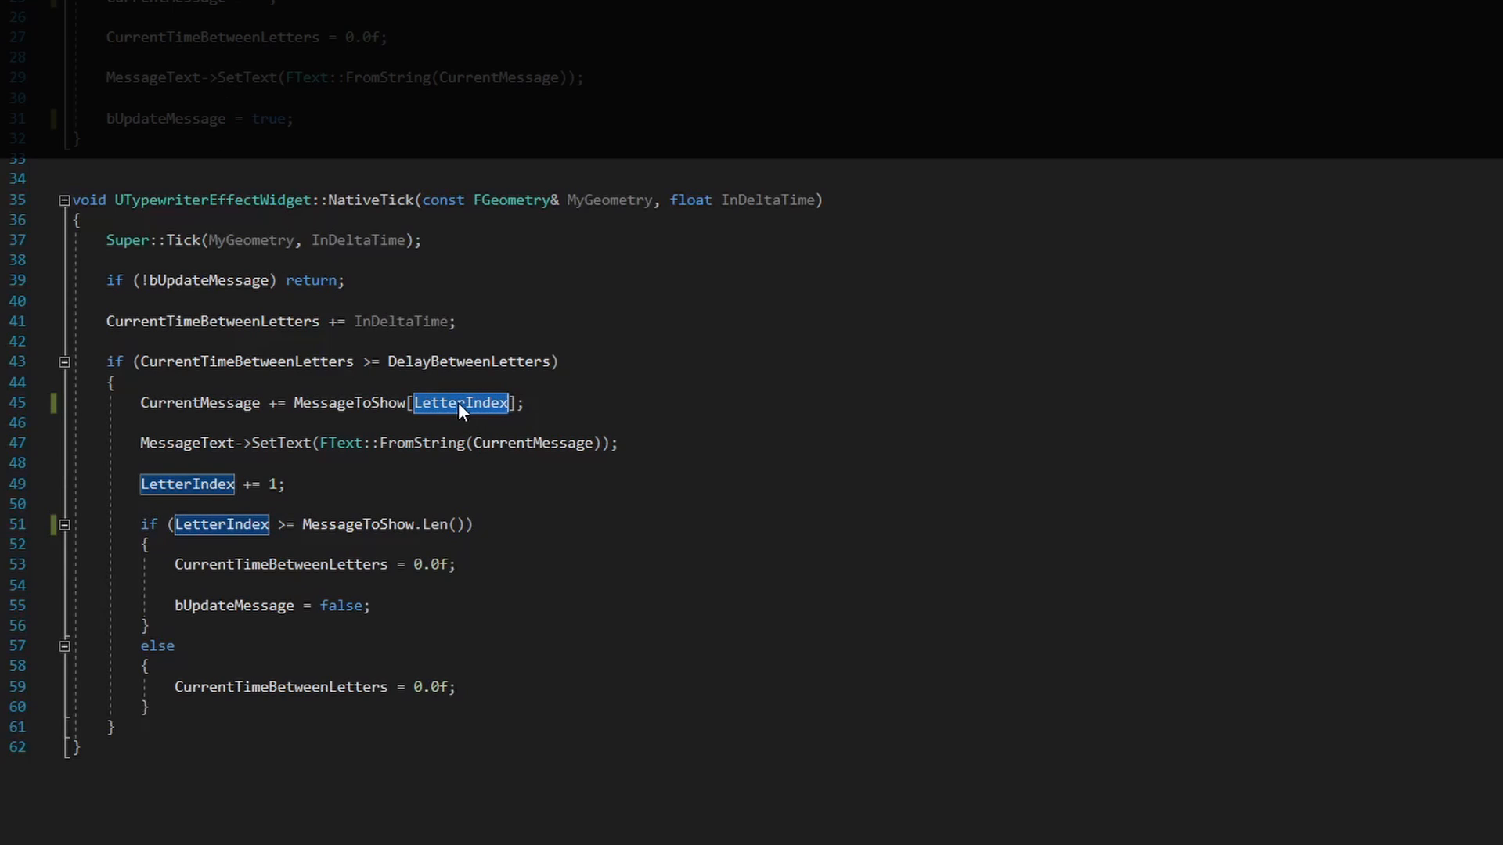
{"action": "mouse_move", "coordinate": [460, 412]}
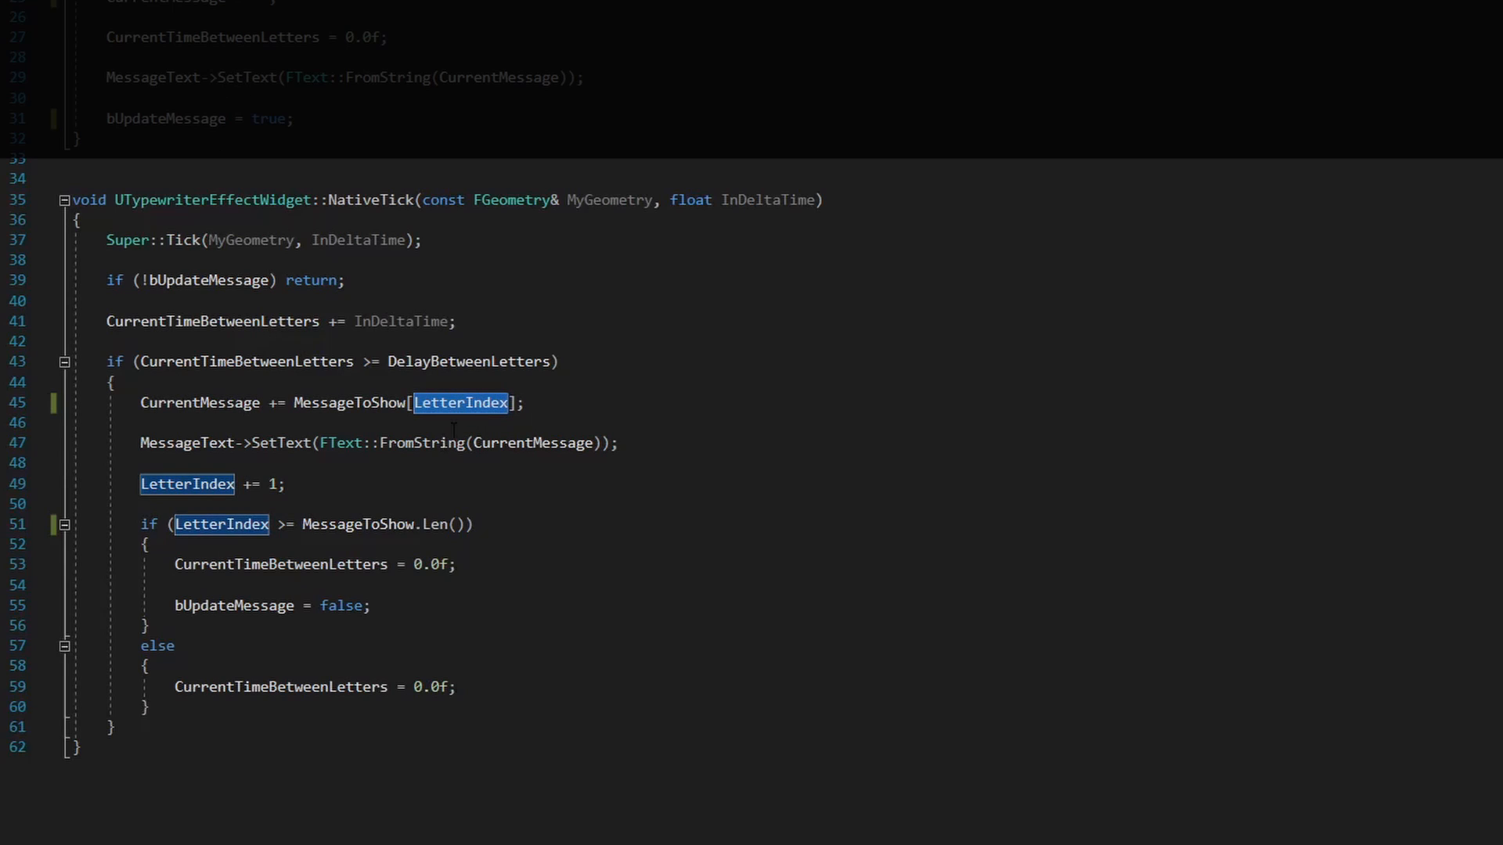
{"action": "left_click", "coordinate": [278, 402]}
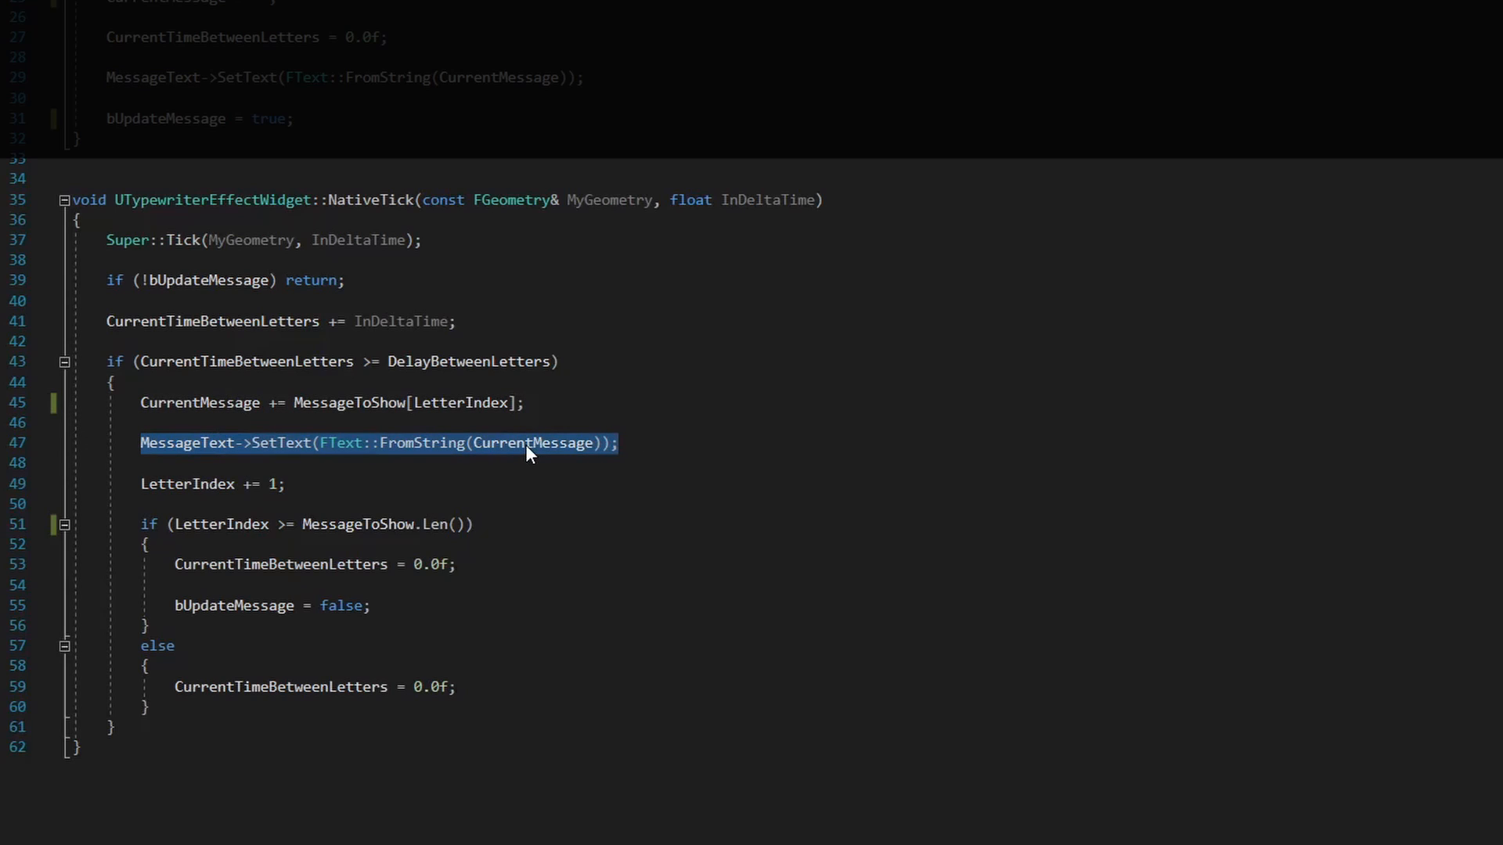
{"action": "mouse_move", "coordinate": [397, 414]}
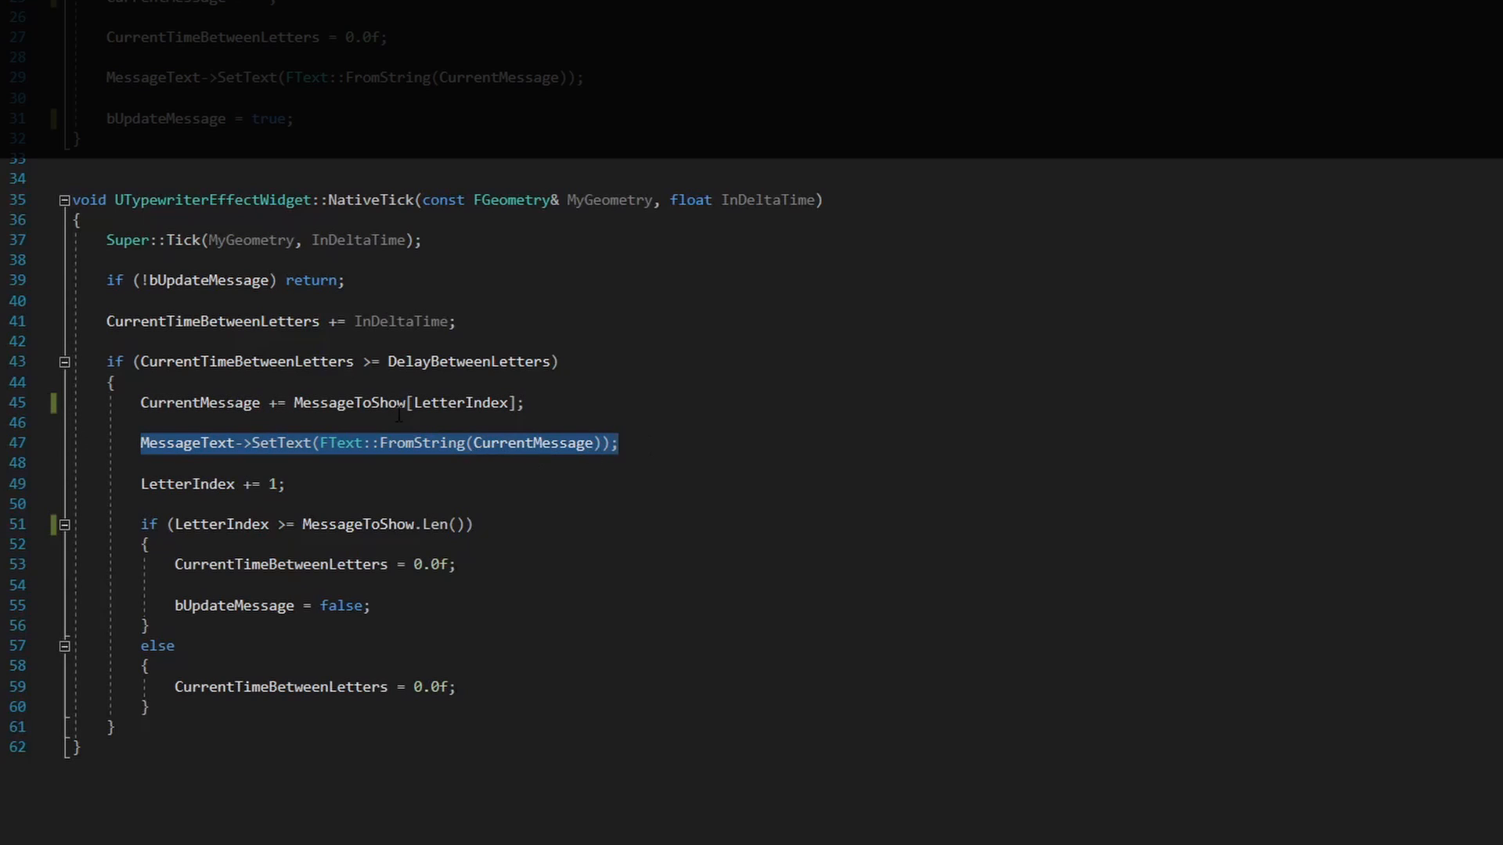
{"action": "left_click", "coordinate": [618, 443]}
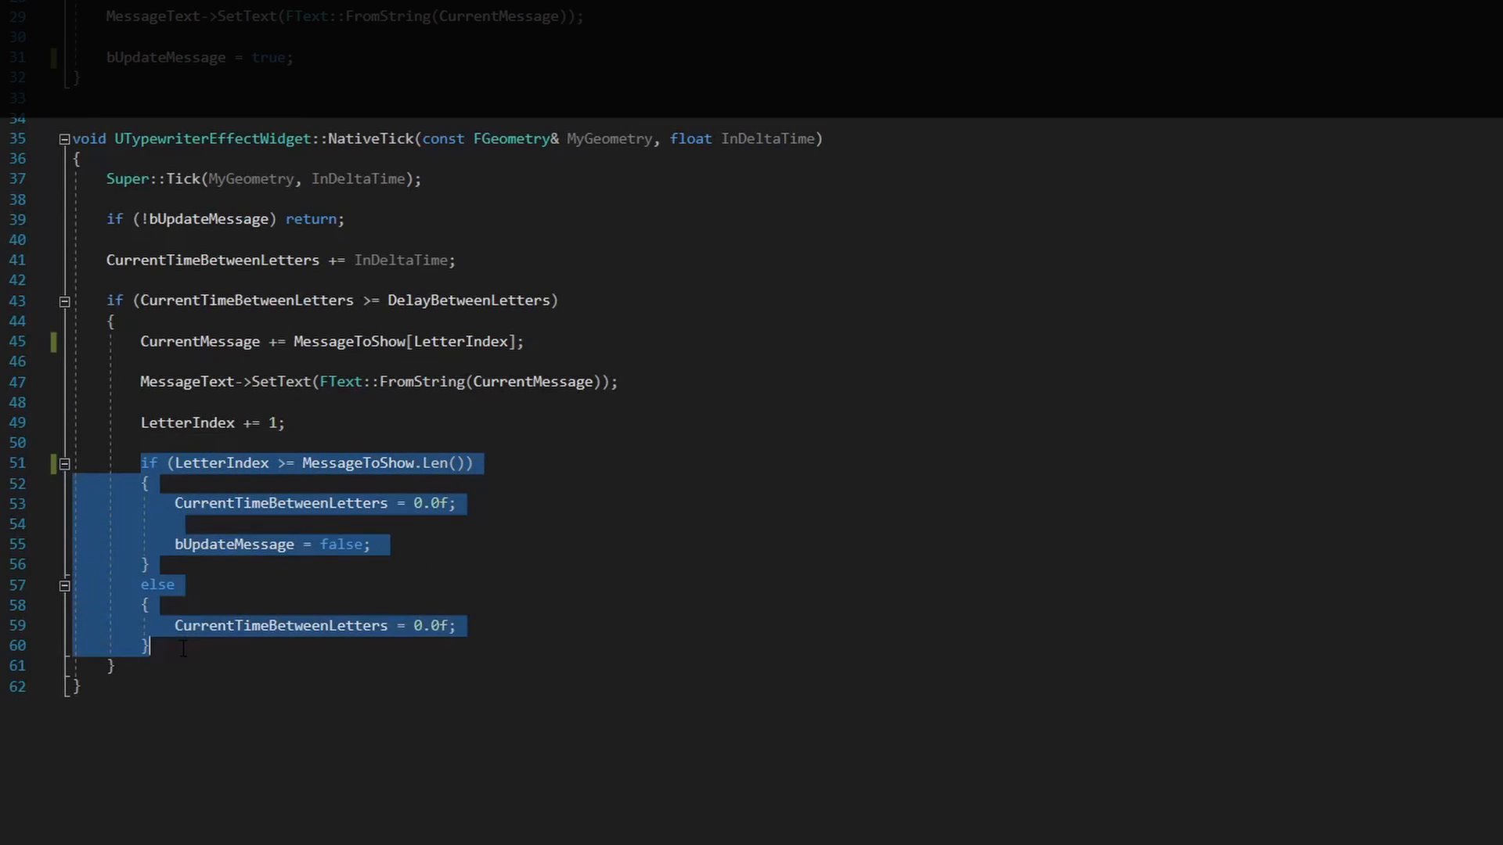
{"action": "mouse_move", "coordinate": [316, 470]}
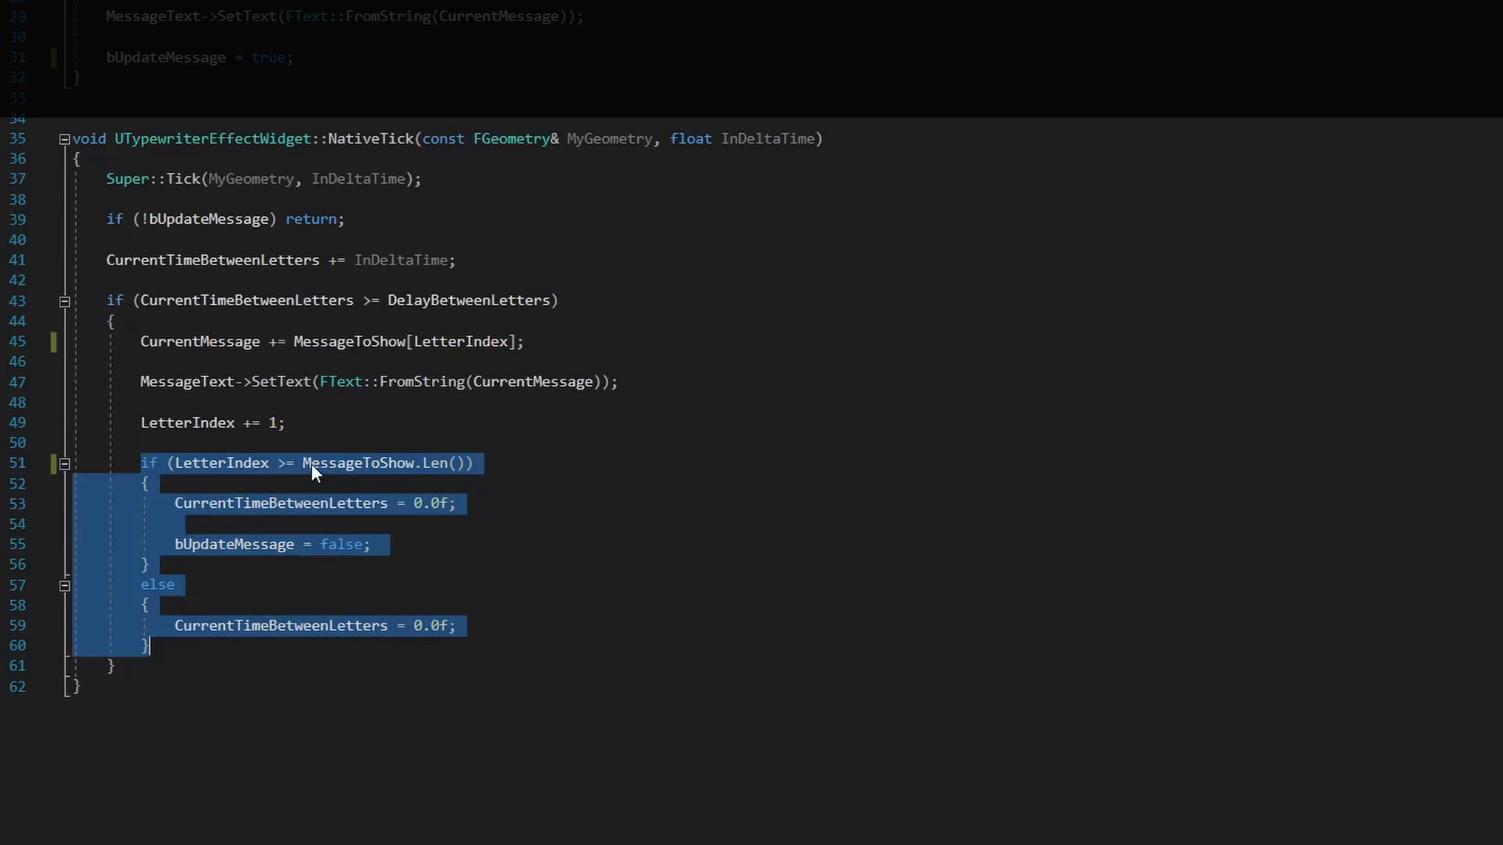
{"action": "mouse_move", "coordinate": [230, 470]}
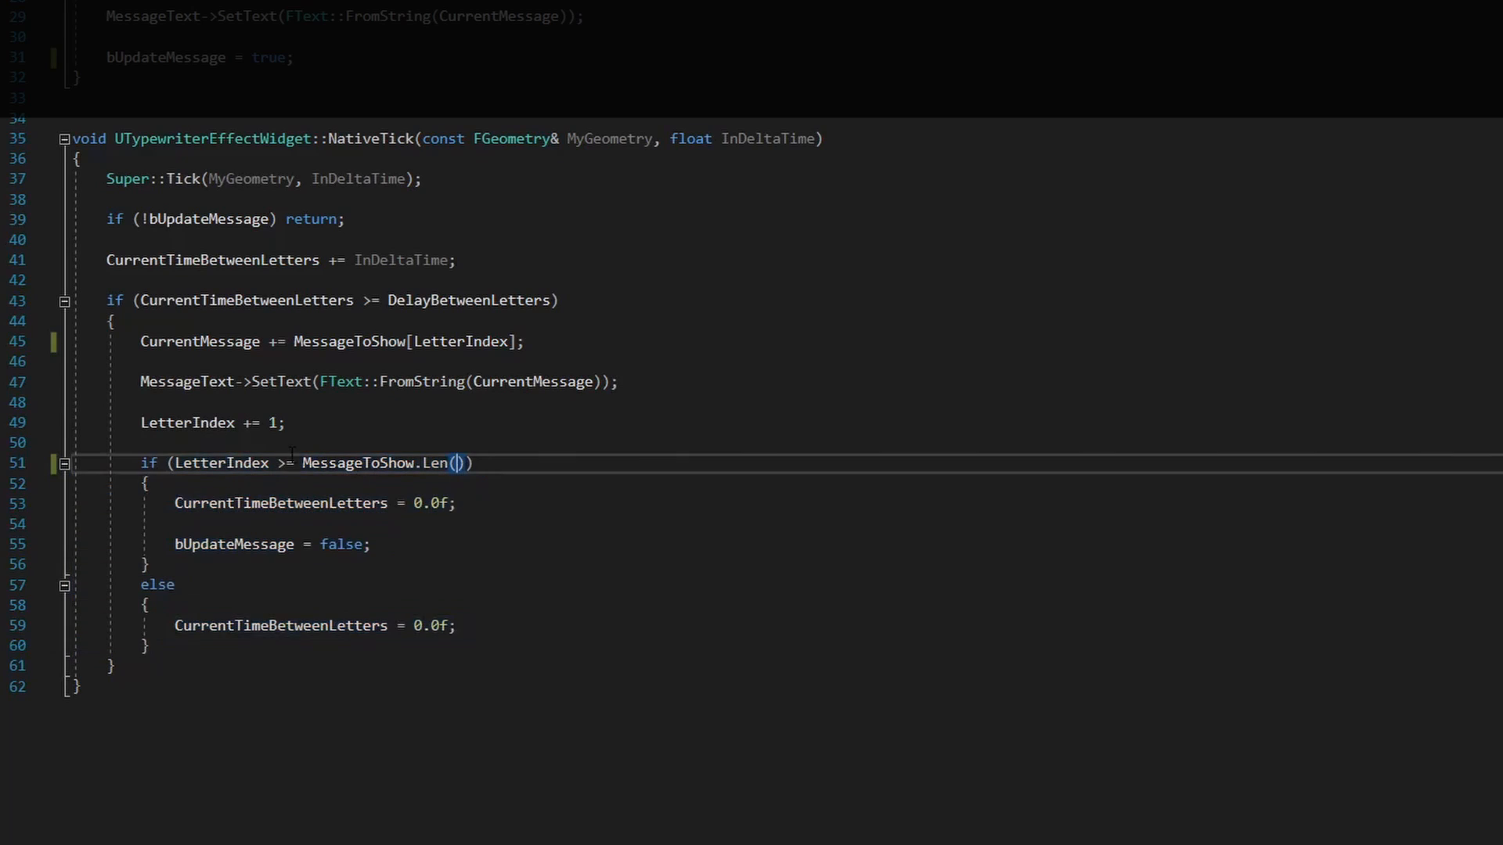
{"action": "double_click", "coordinate": [369, 463]}
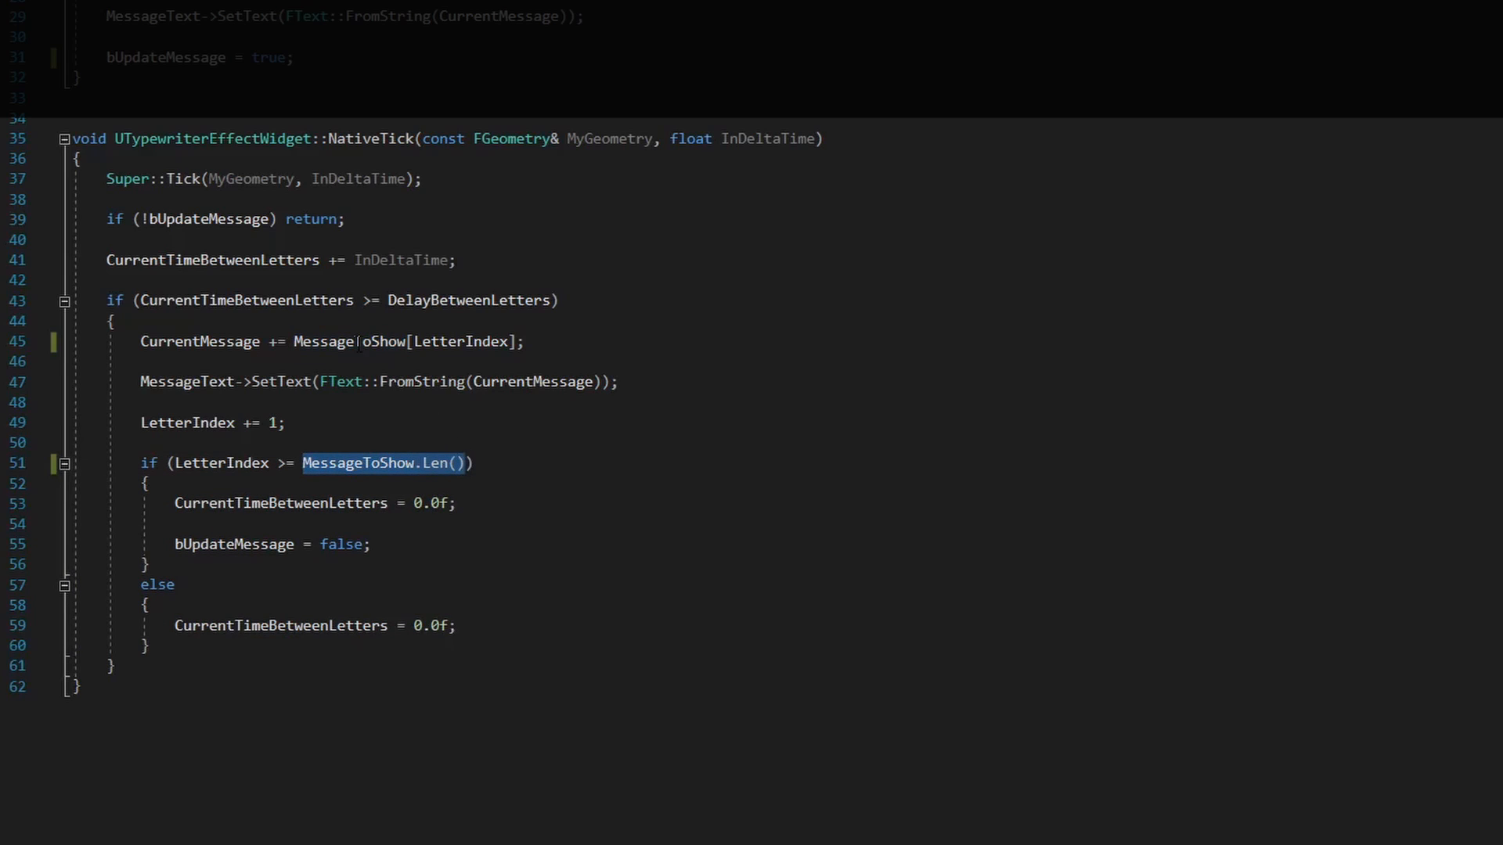
{"action": "double_click", "coordinate": [434, 462]}
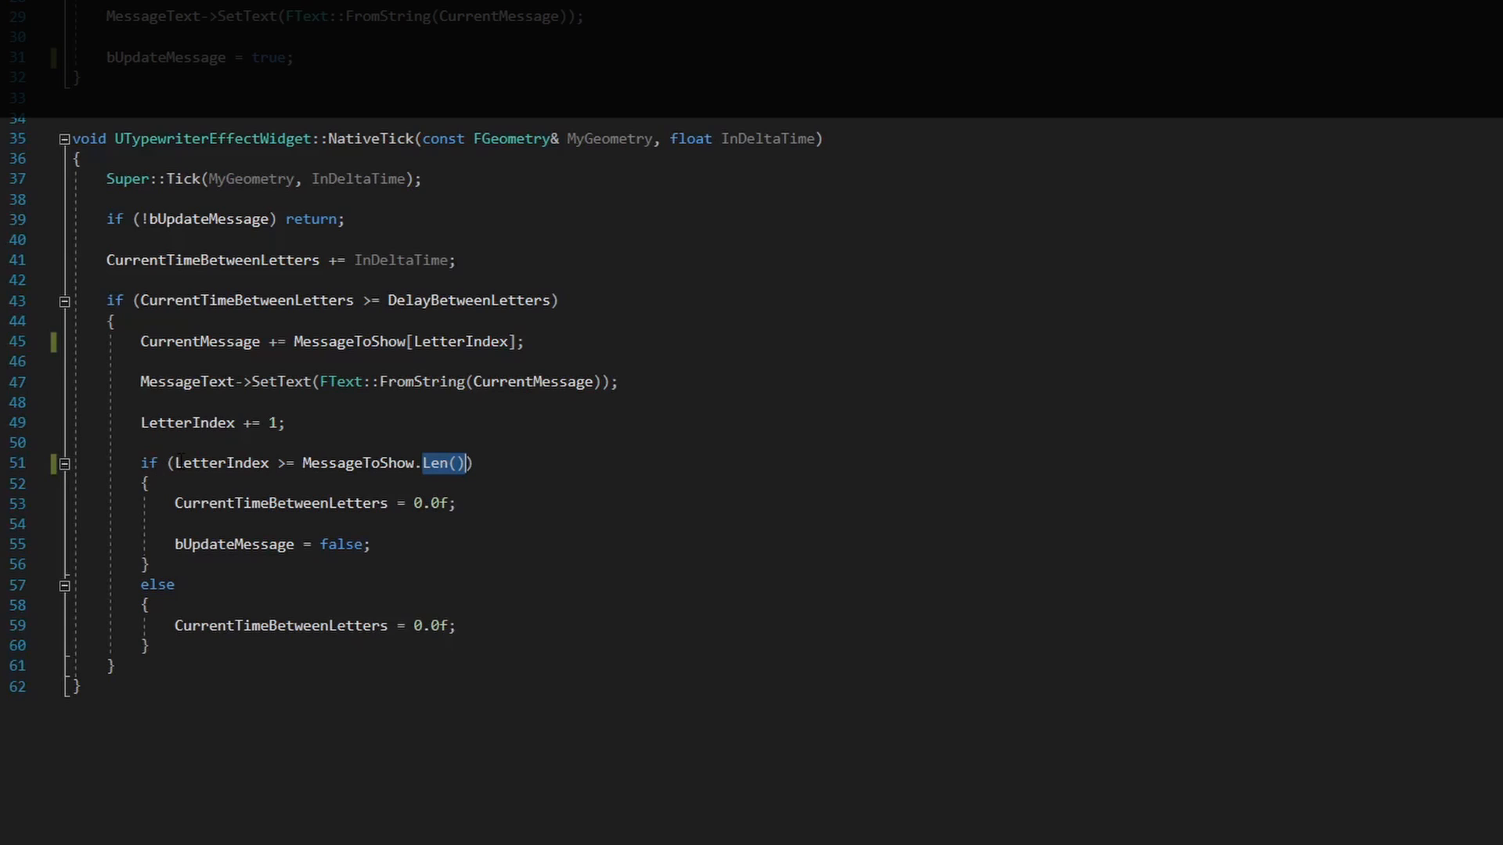
{"action": "mouse_move", "coordinate": [556, 492]}
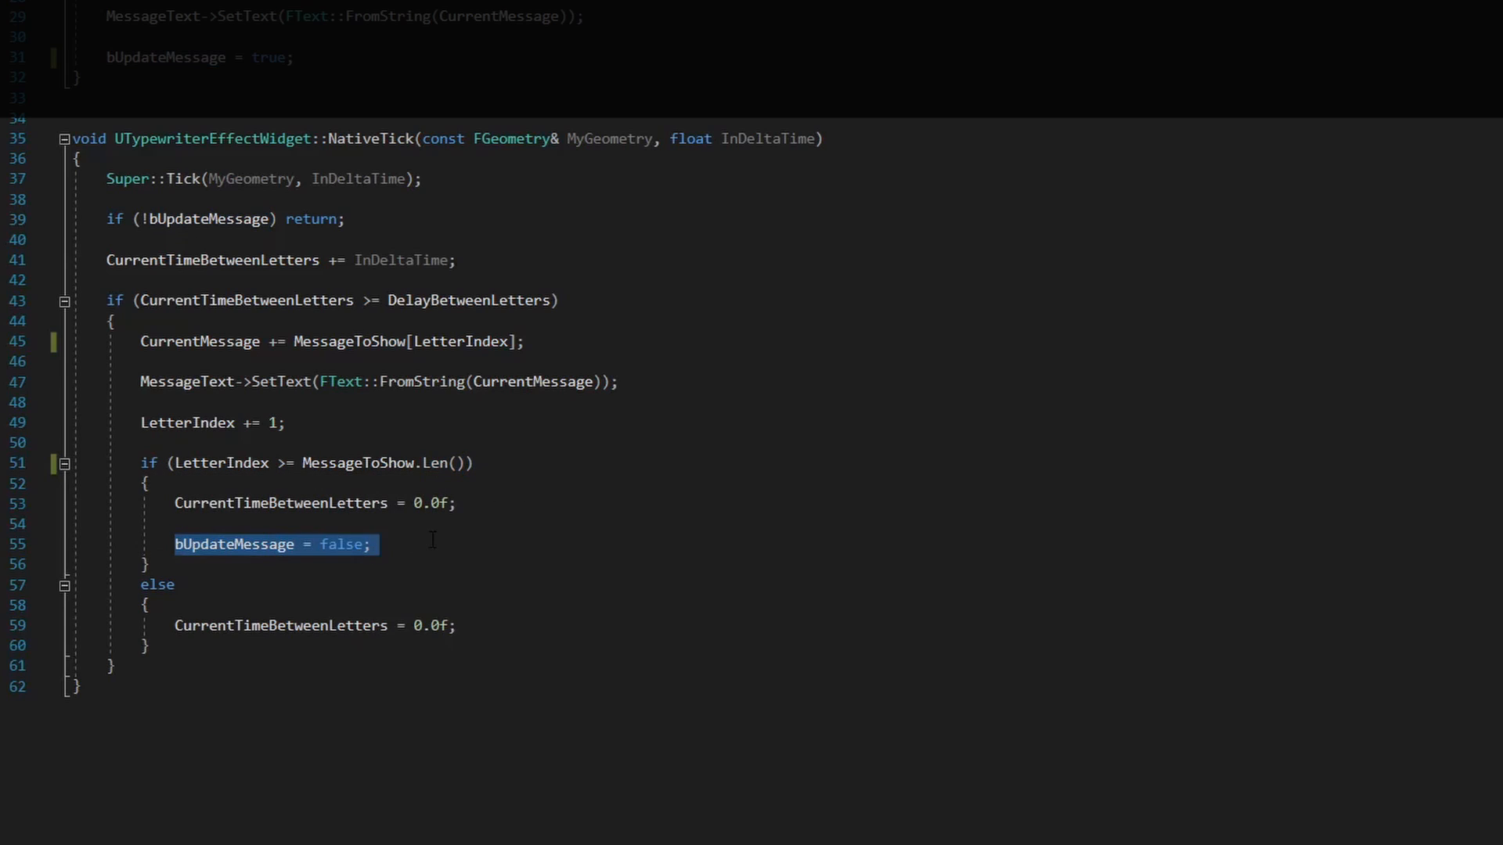
{"action": "mouse_move", "coordinate": [218, 463]}
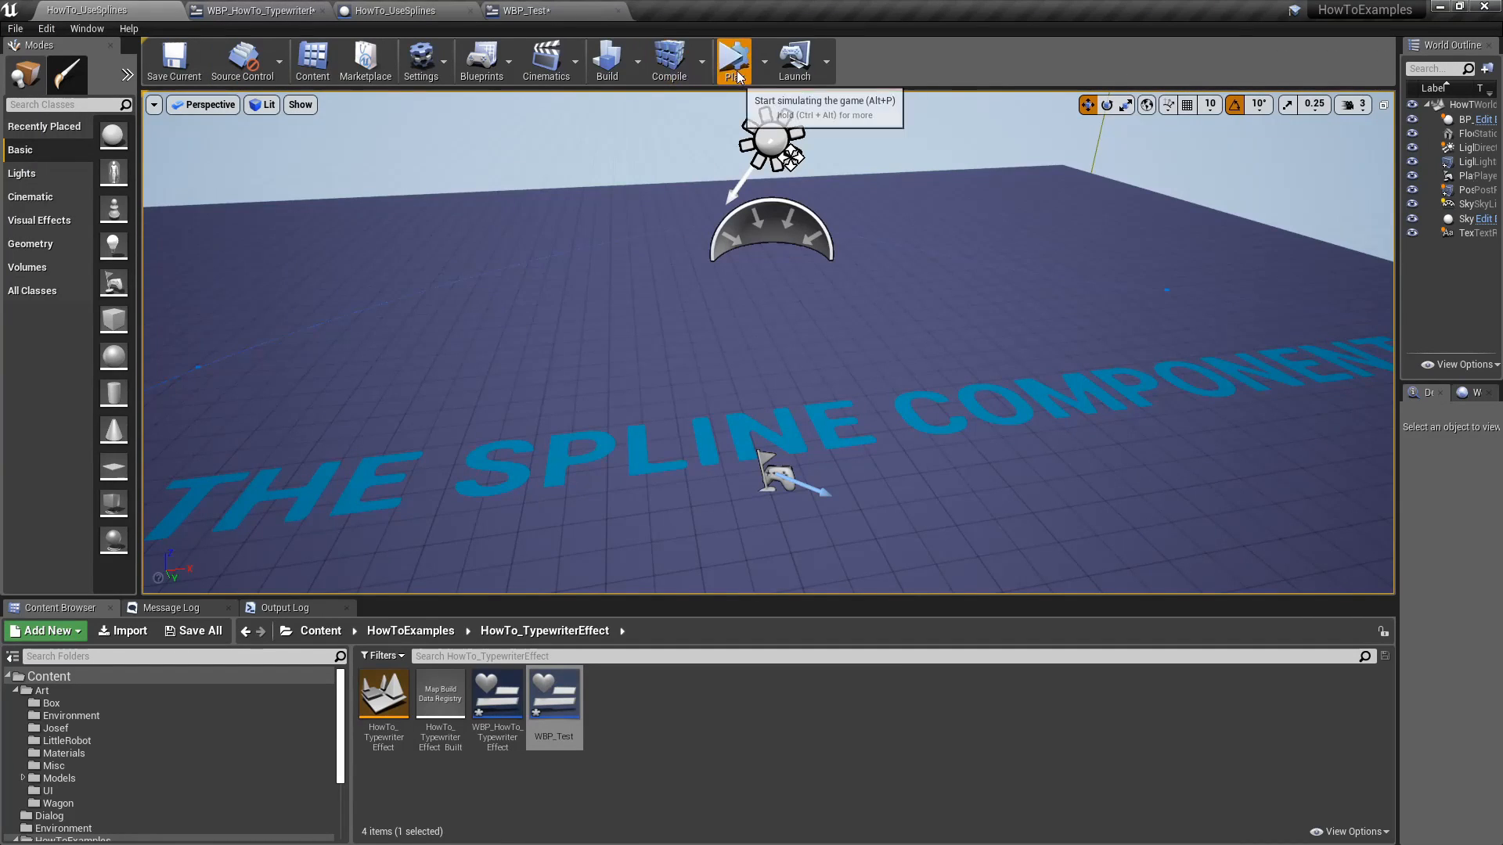
{"action": "left_click", "coordinate": [734, 57]}
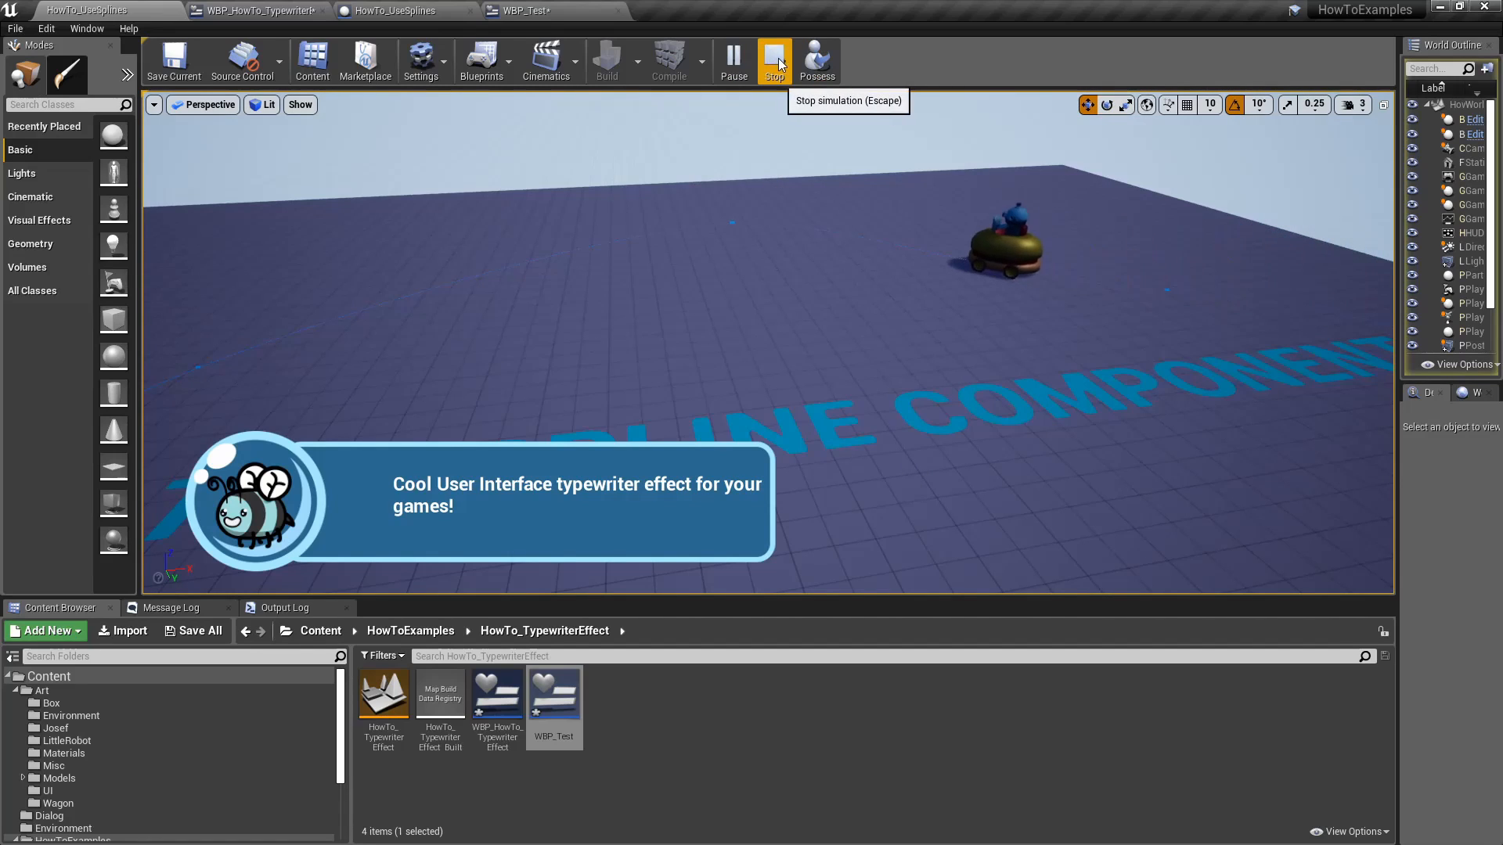
{"action": "left_click", "coordinate": [773, 60]}
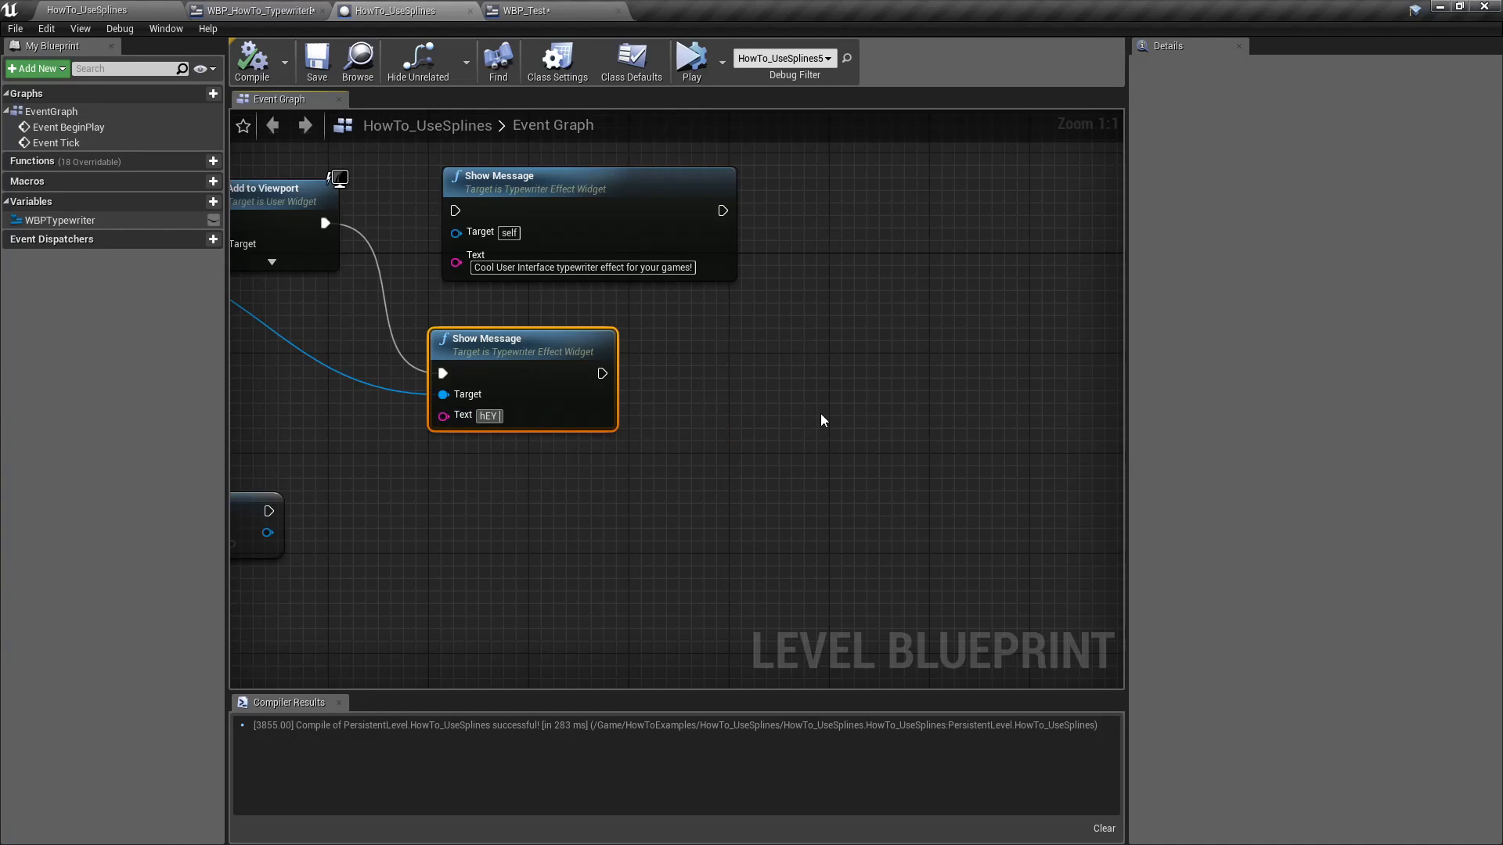
Step: Change the Show Message text to "Hey There! I am BEE" and compile the level blueprint
{"action": "type", "text": "Hey There! I am B"}
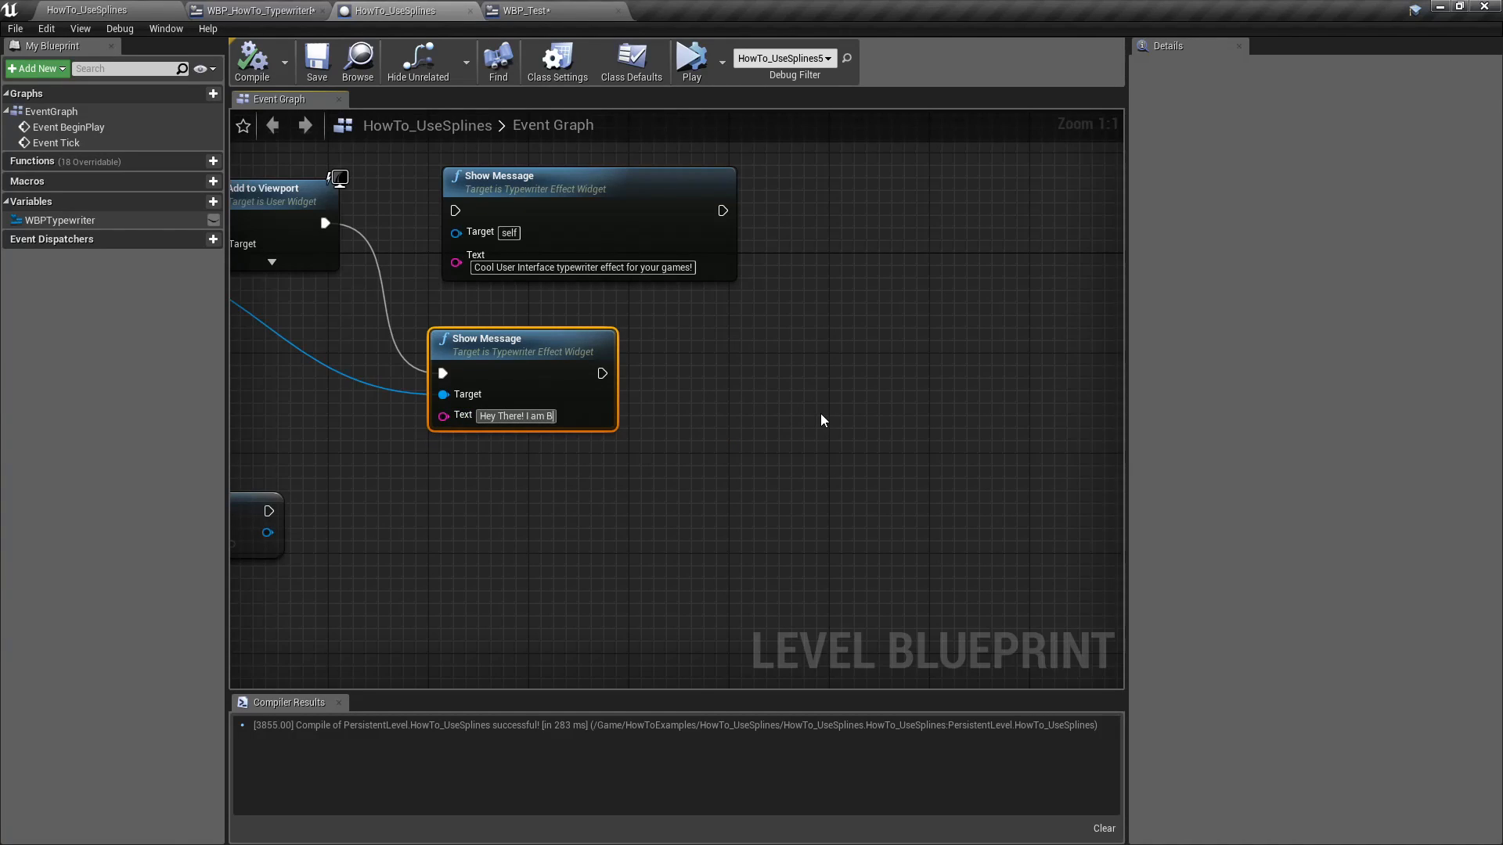
{"action": "type", "text": "EE"}
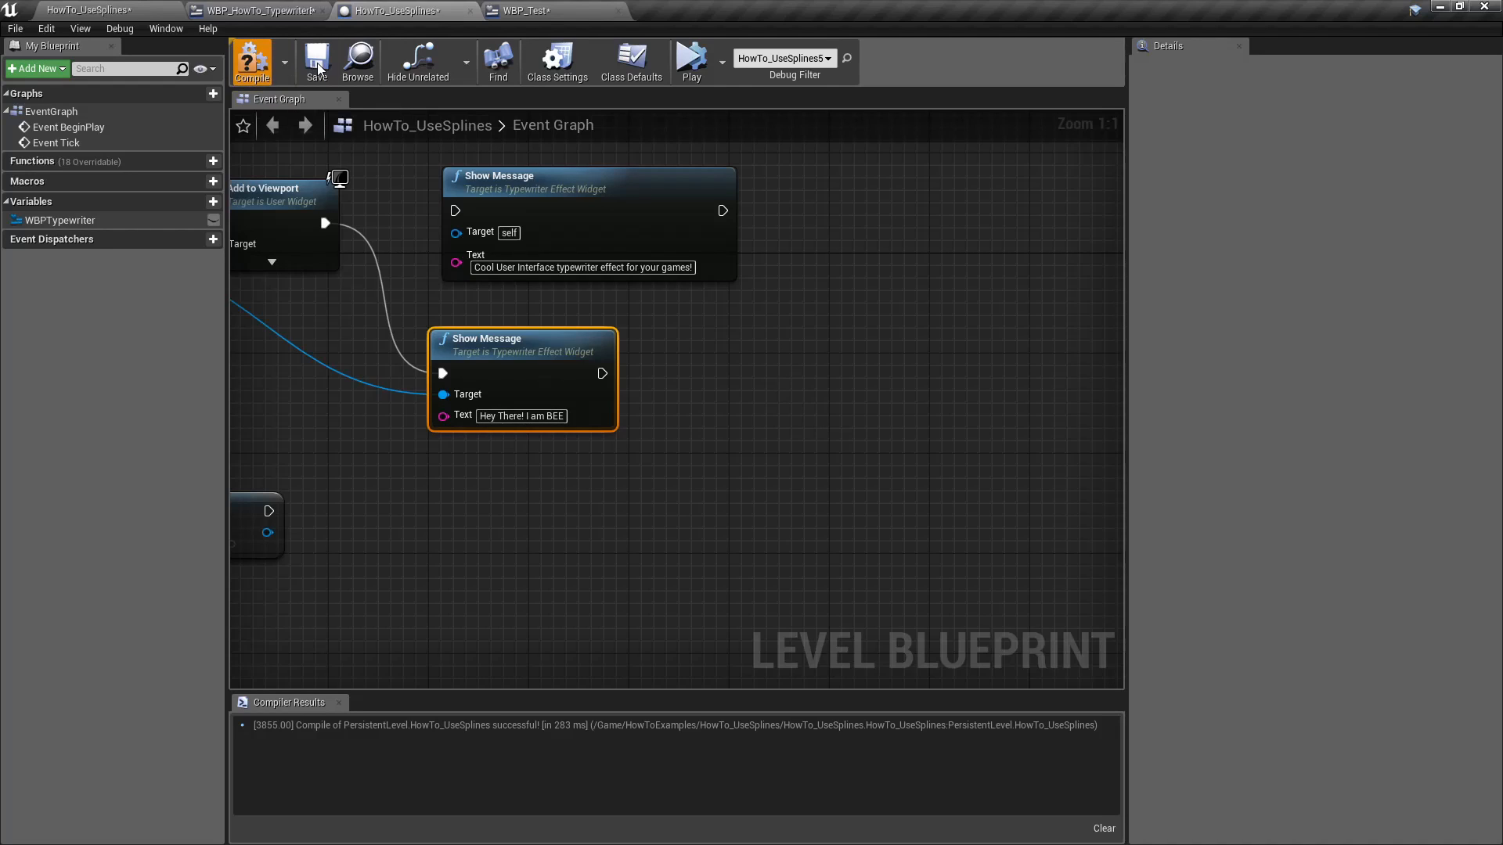
{"action": "left_click", "coordinate": [689, 57]}
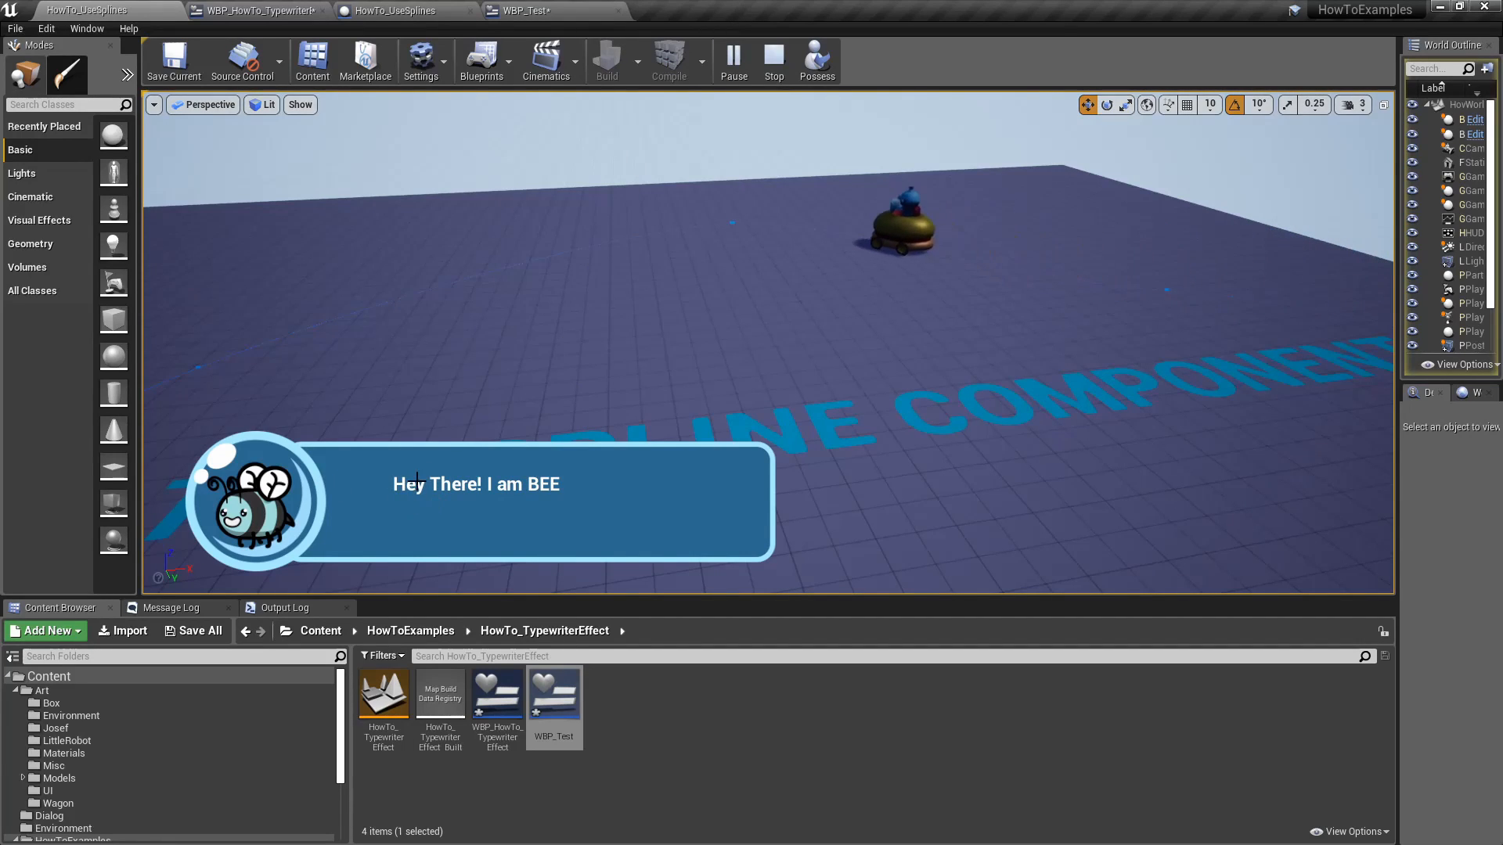
{"action": "left_click", "coordinate": [393, 10]}
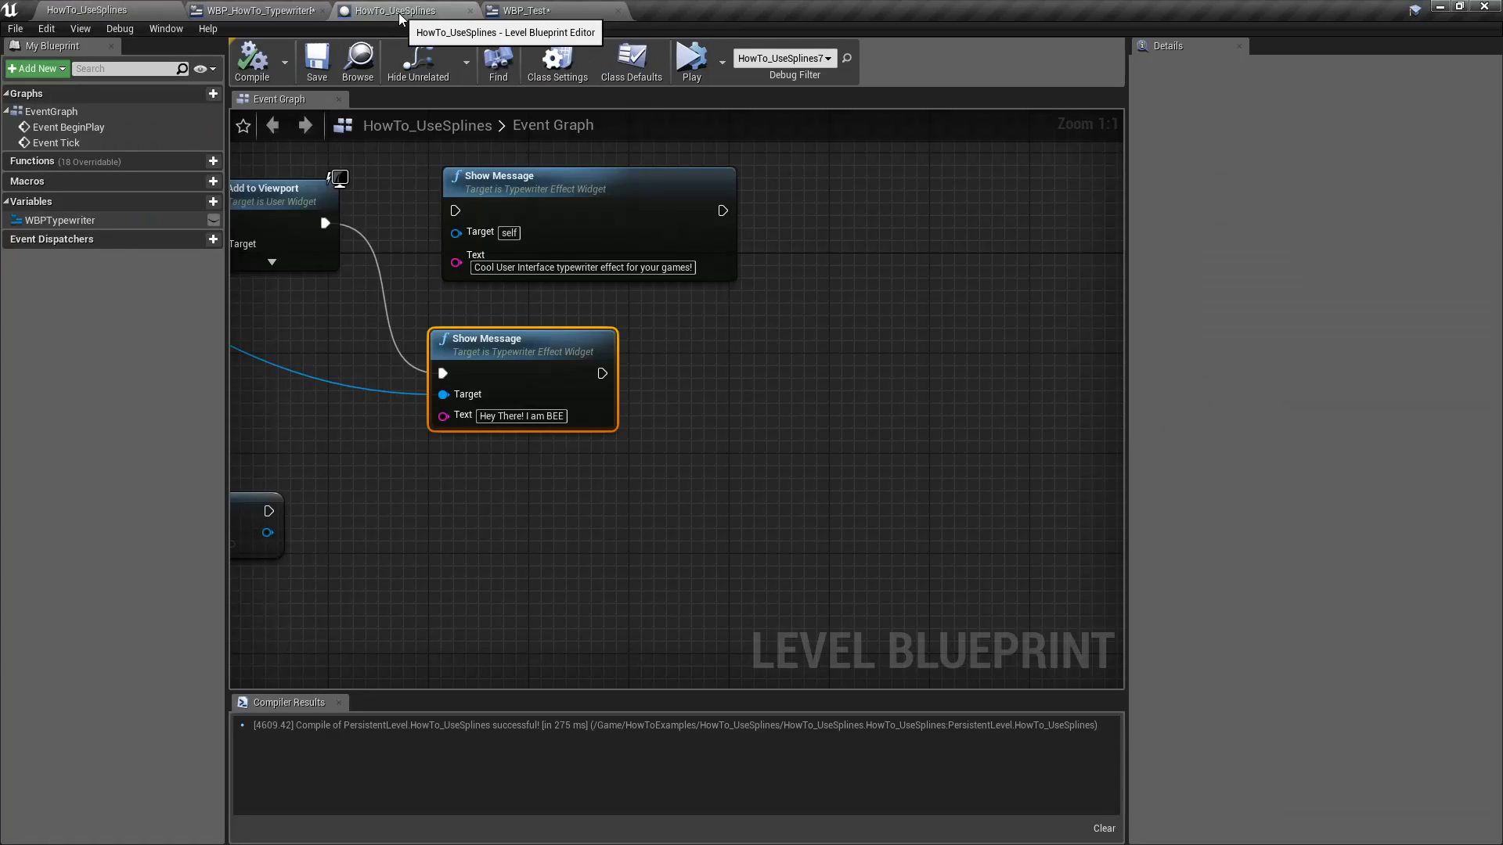
Step: In WBP_HowTo_TypewriterEffect class defaults, change Delay Between Letters from 0.04 to 0.01
{"action": "left_click", "coordinate": [256, 10]}
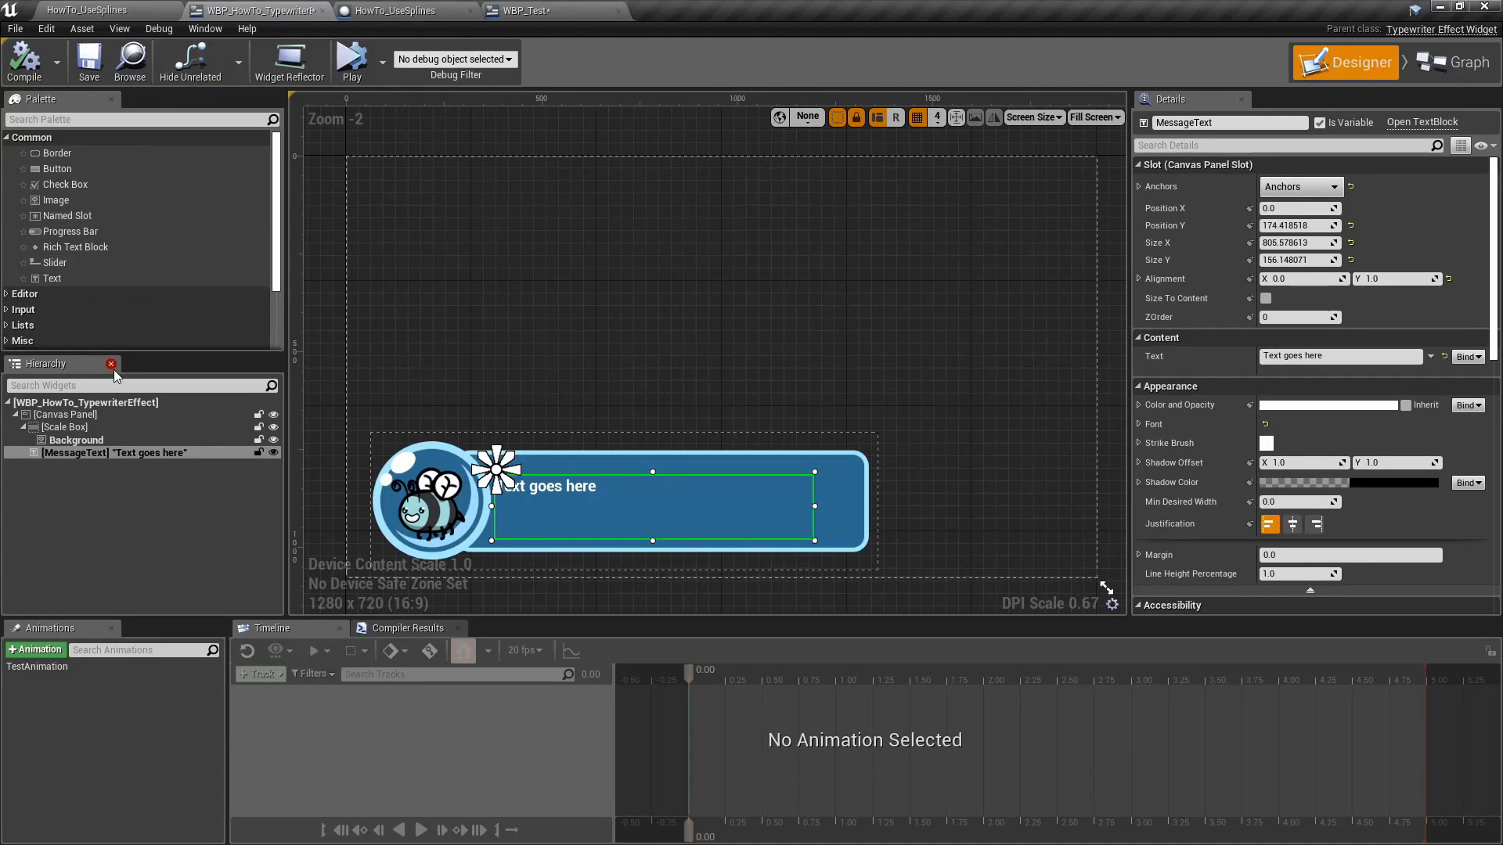
{"action": "left_click", "coordinate": [1451, 61]}
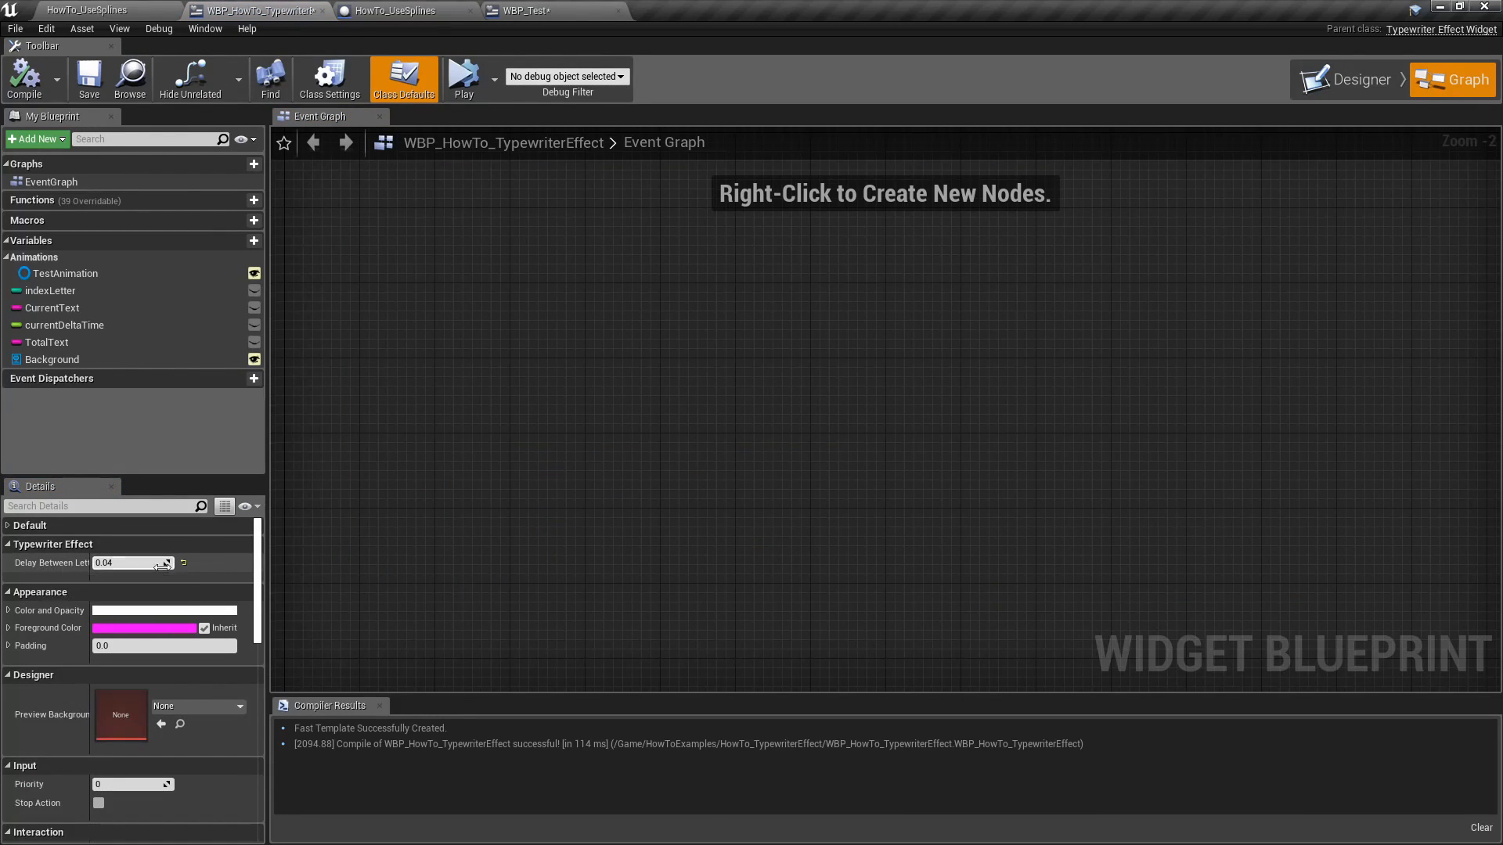
{"action": "left_click_drag", "start_coordinate": [269, 384], "coordinate": [509, 383]}
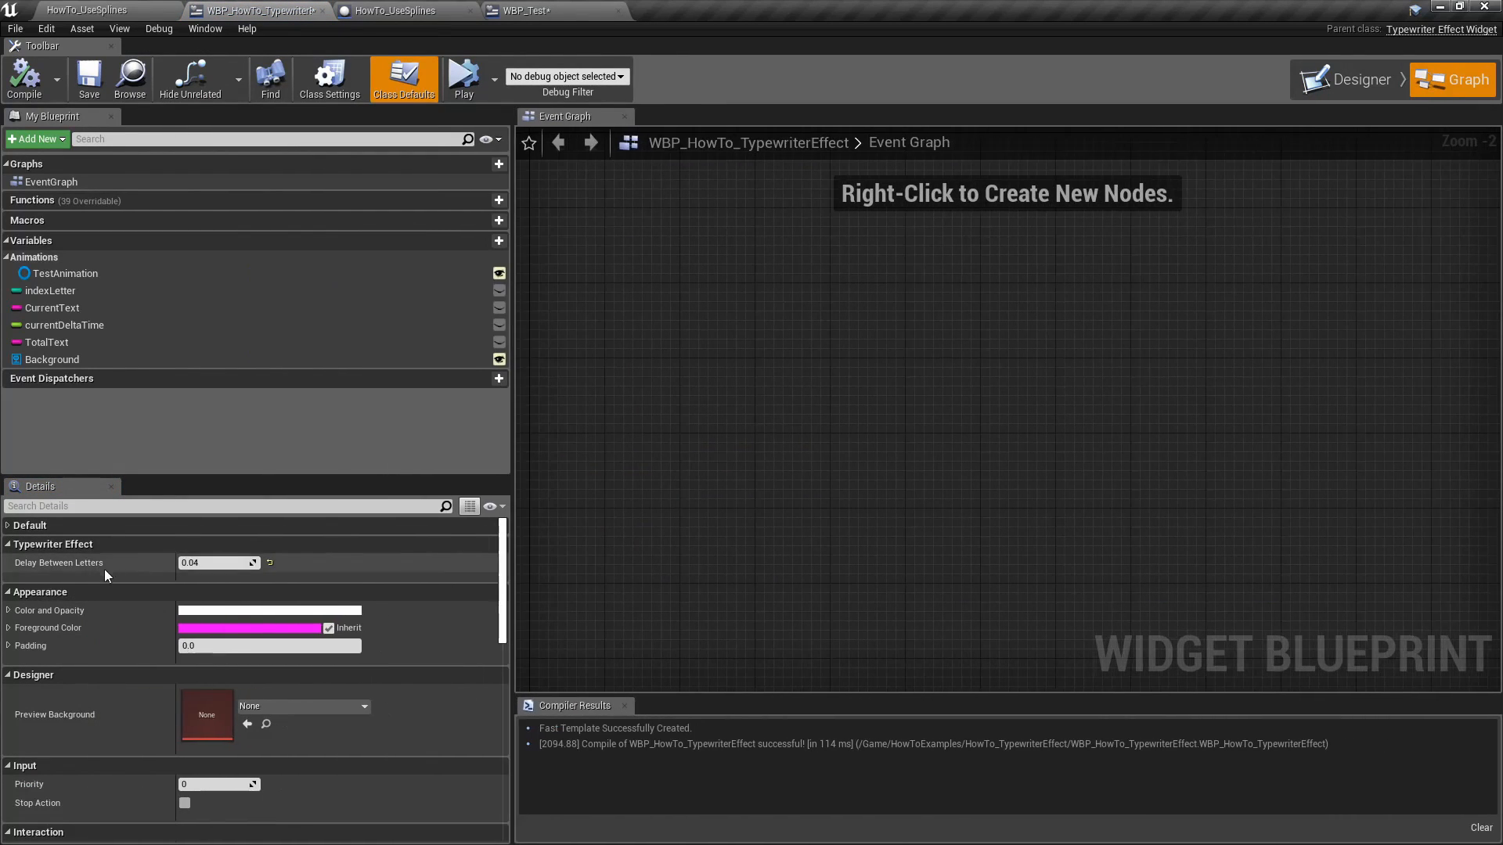
{"action": "left_click", "coordinate": [217, 563]}
{"action": "type", "text": "0.01"}
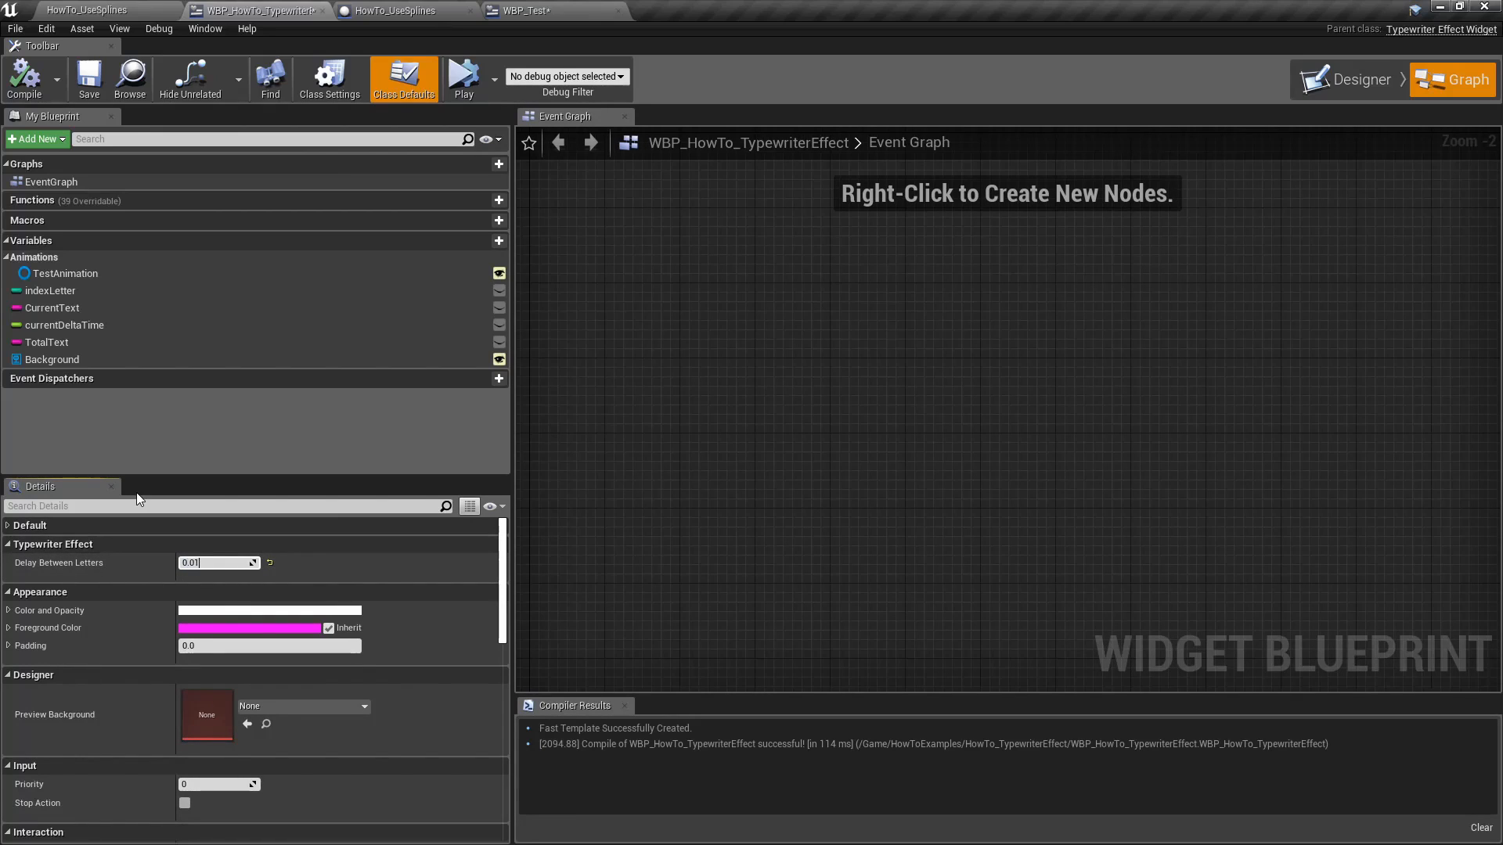
{"action": "left_click", "coordinate": [89, 77]}
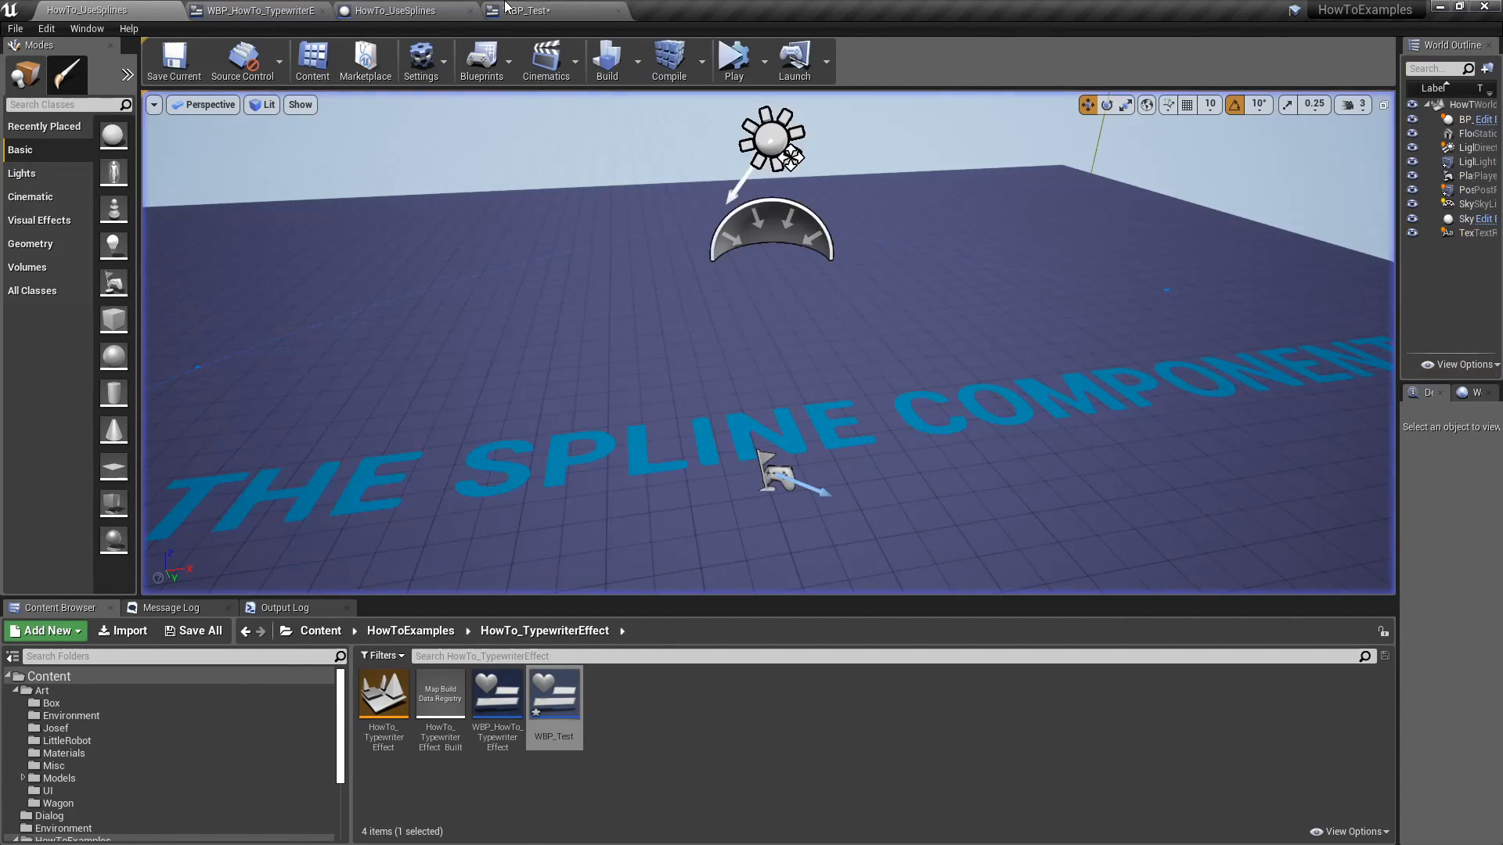
Step: Play the level to watch the bee bubble type "Hey There! I am BEE" faster
{"action": "left_click", "coordinate": [388, 10]}
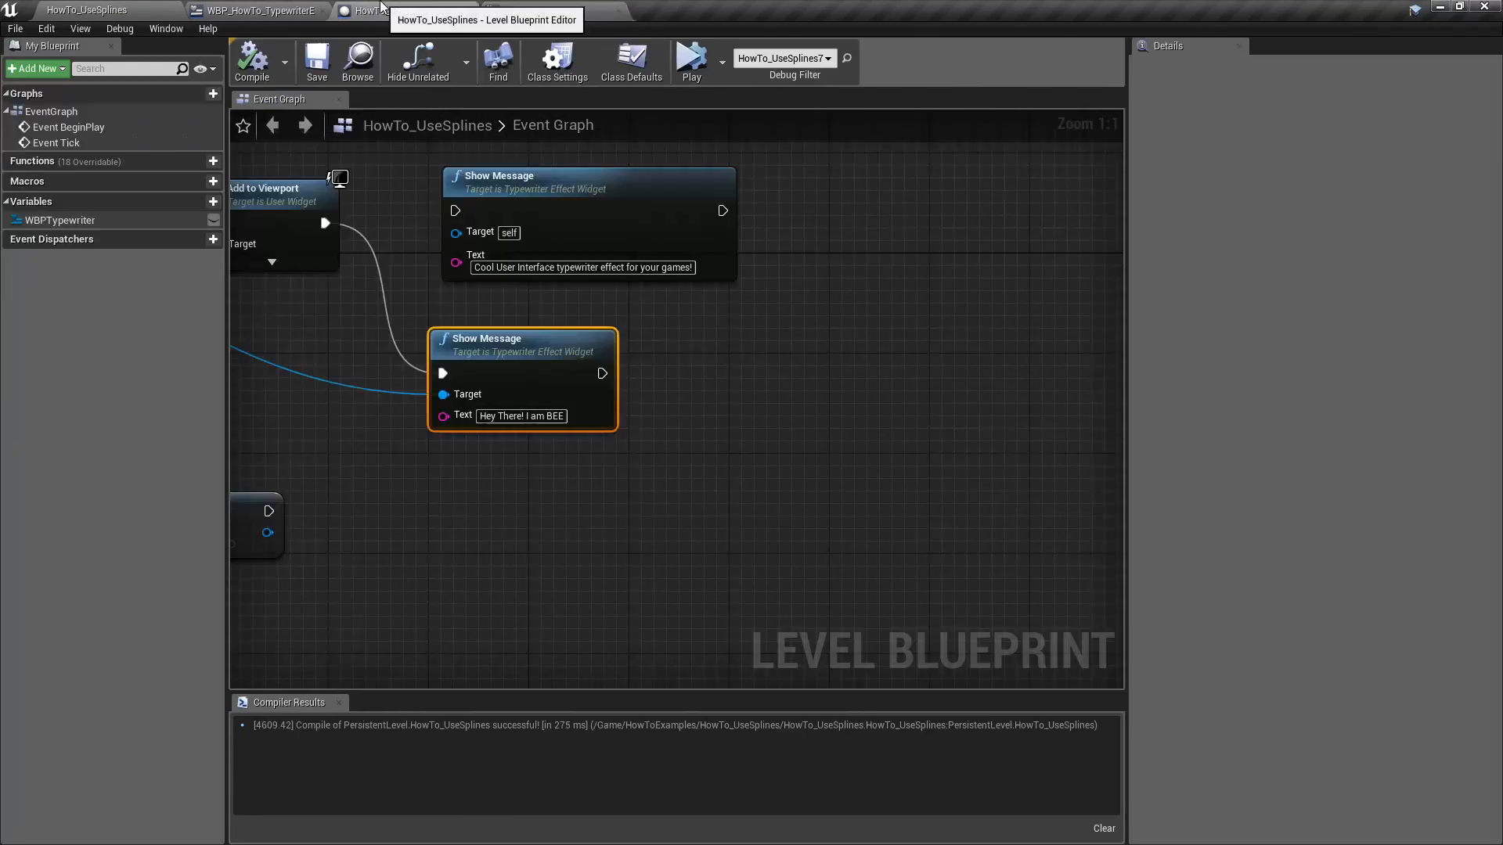
{"action": "left_click", "coordinate": [257, 10]}
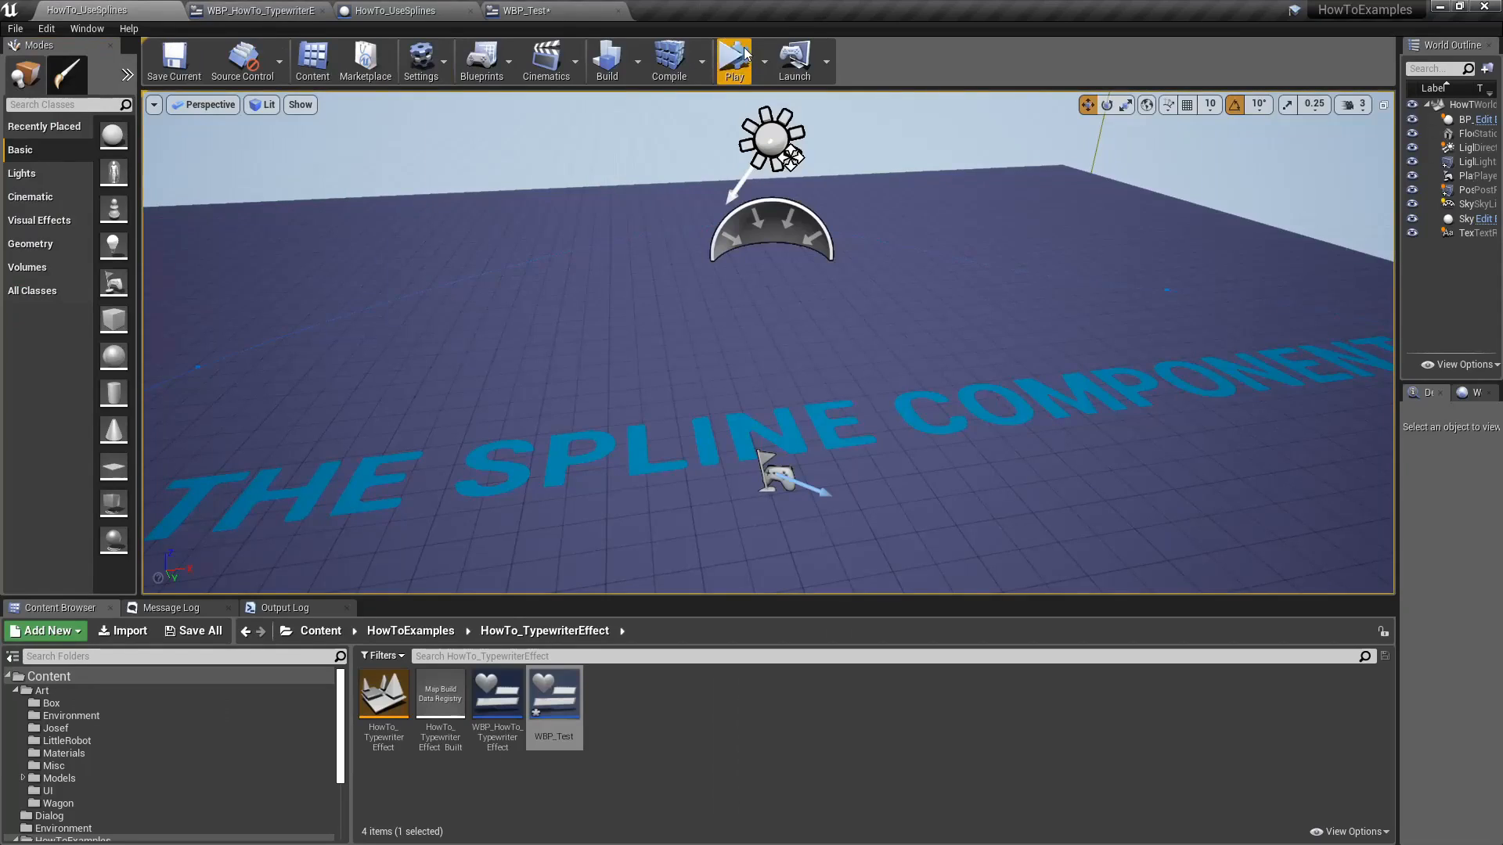
{"action": "left_click", "coordinate": [734, 59]}
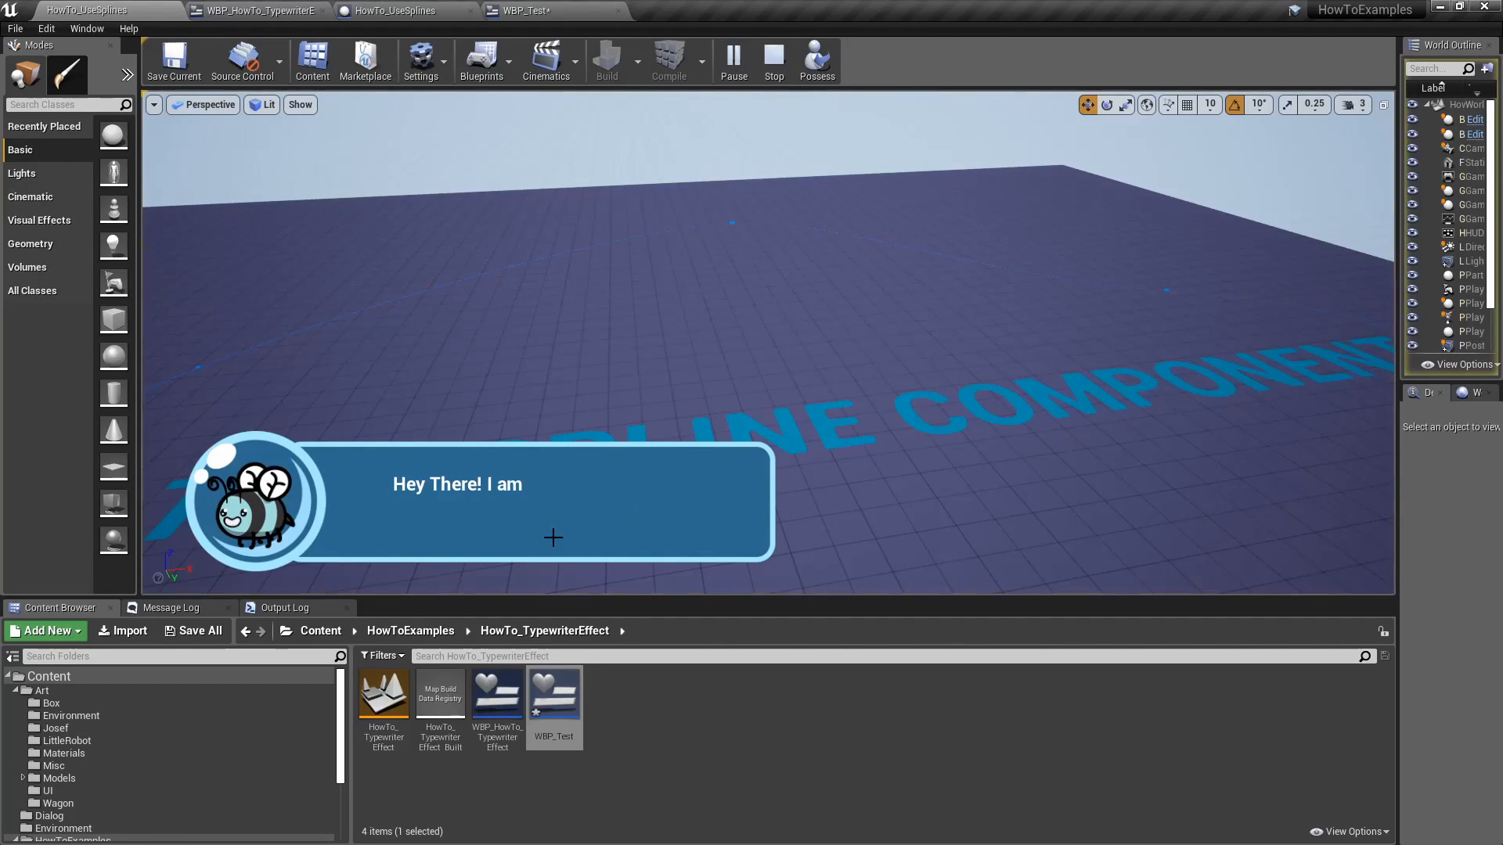